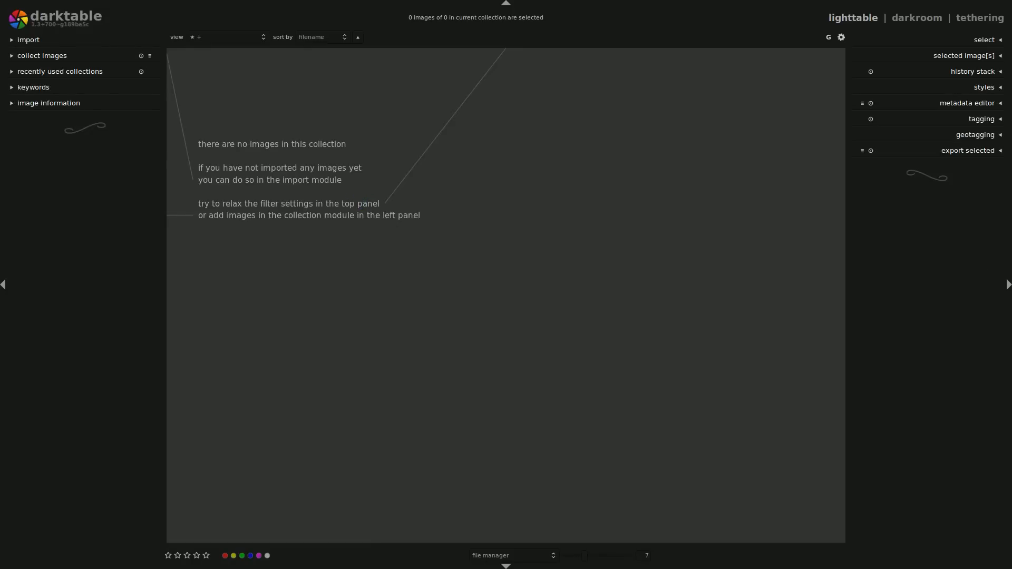
{"action": "mouse_move", "coordinate": [649, 242]}
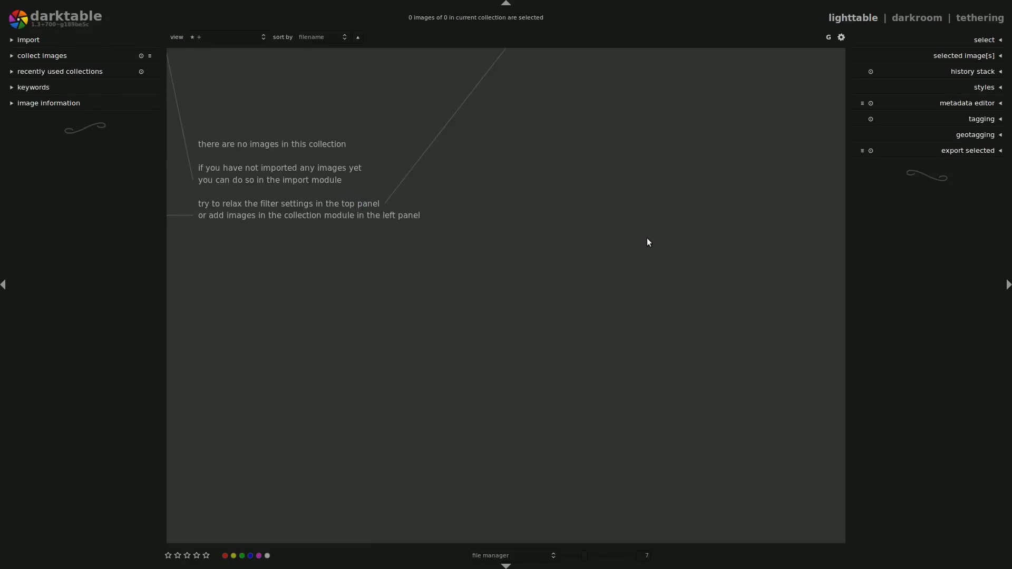
{"action": "mouse_move", "coordinate": [876, 379]}
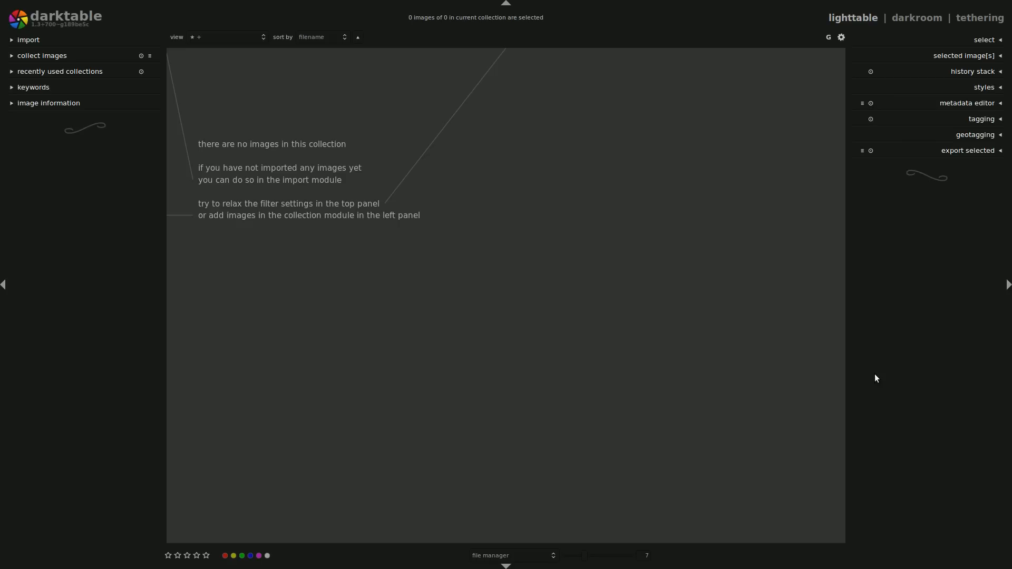
{"action": "mouse_move", "coordinate": [863, 306]}
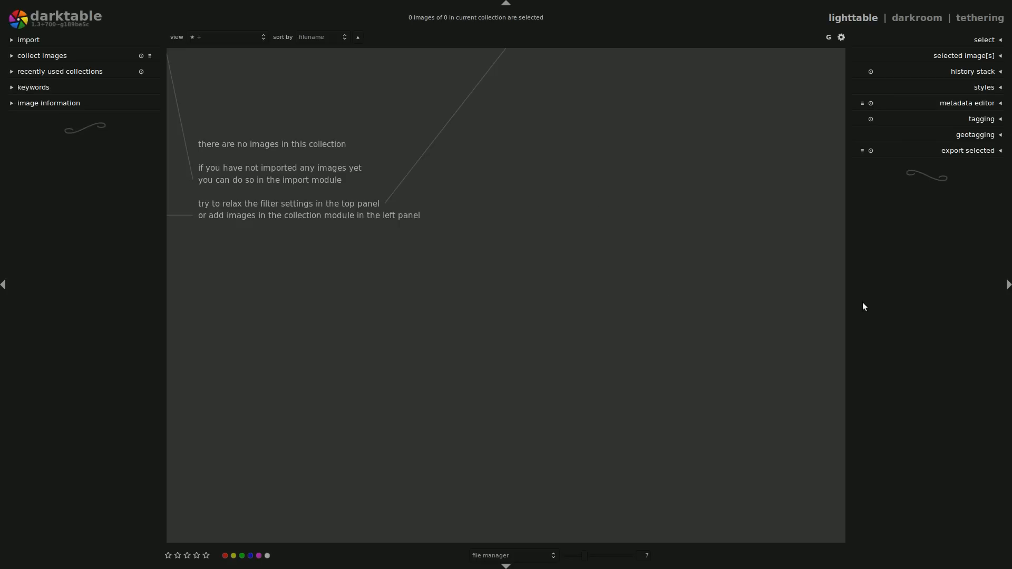
{"action": "mouse_move", "coordinate": [896, 317]}
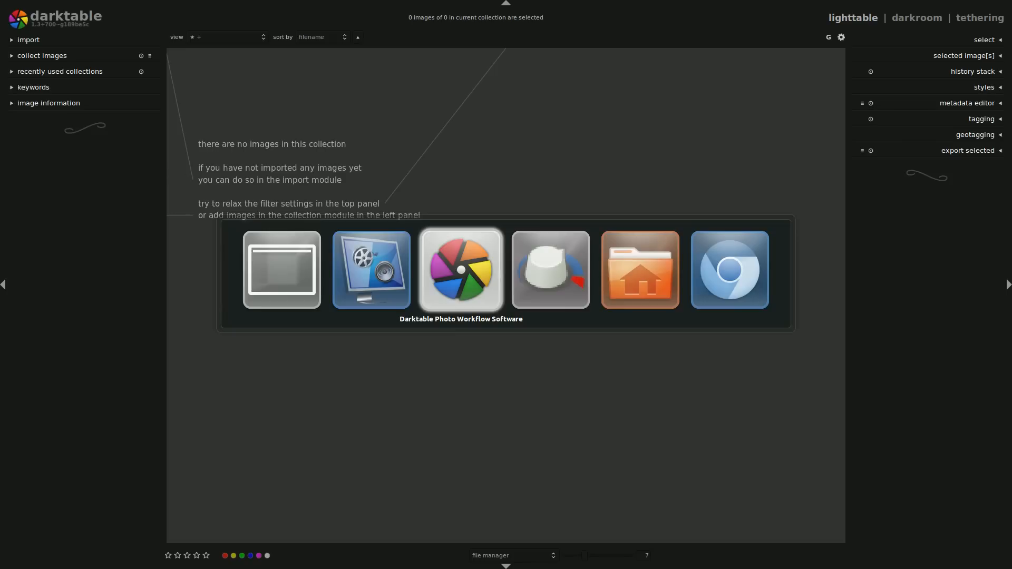
Load the darktable.org resources page with the user manual, styles and book sections
{"action": "left_click", "coordinate": [729, 269]}
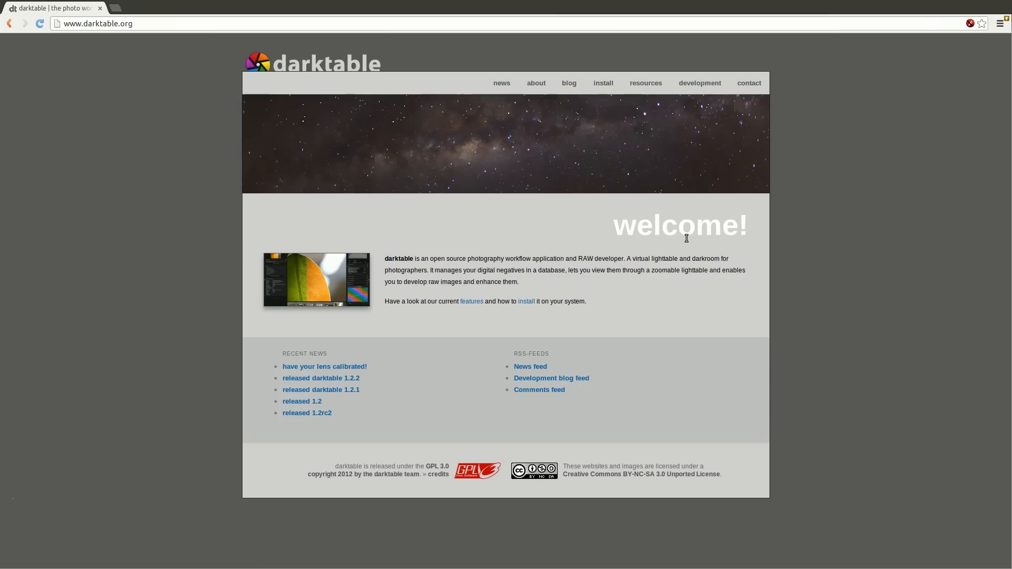
{"action": "left_click", "coordinate": [535, 82]}
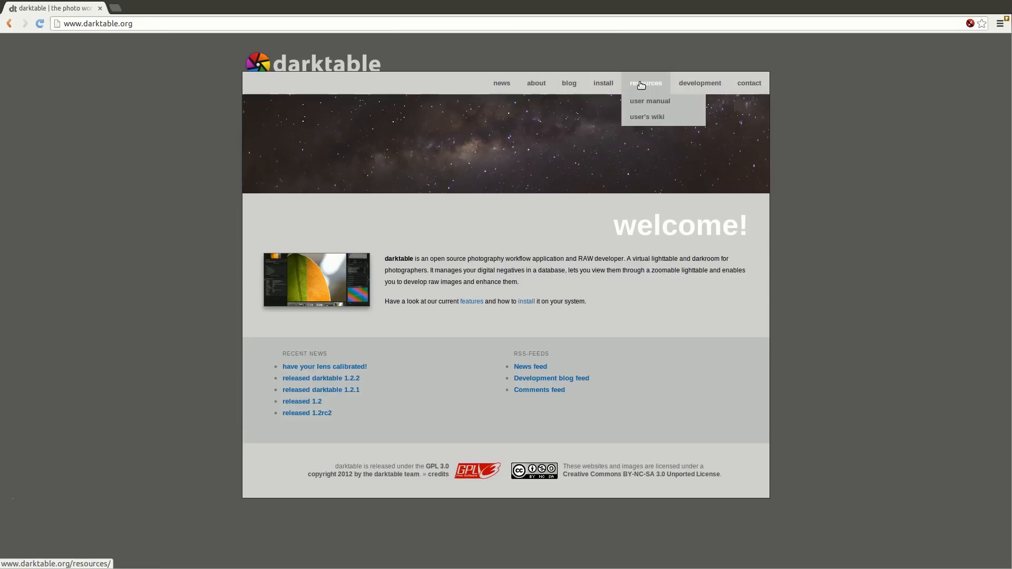
{"action": "mouse_move", "coordinate": [643, 85]}
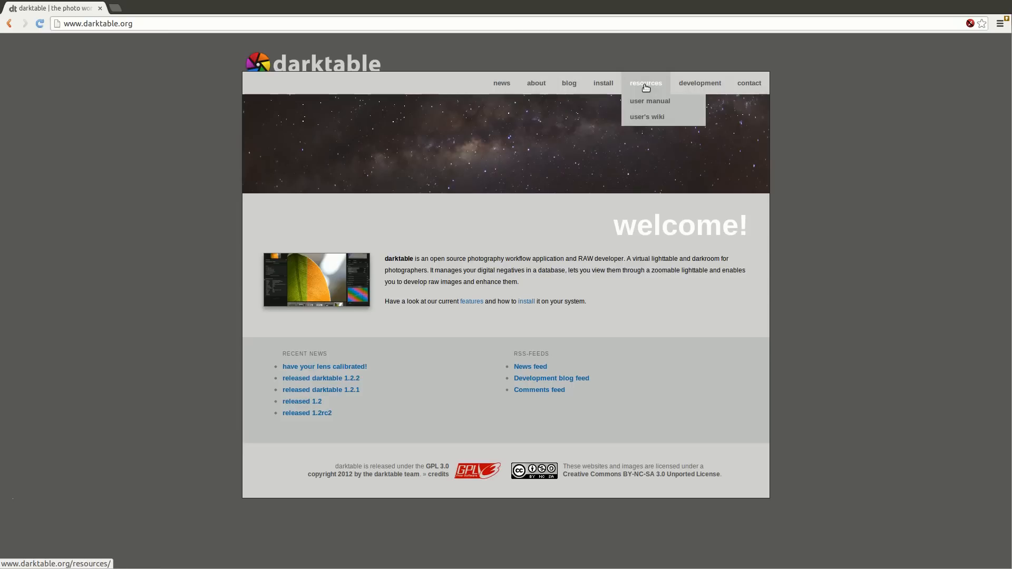
{"action": "mouse_move", "coordinate": [651, 104]}
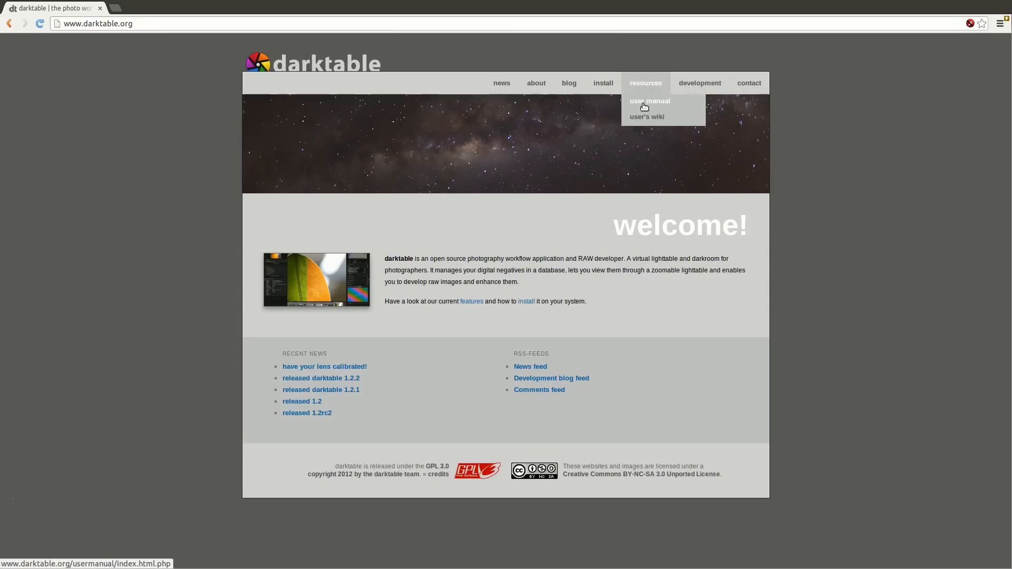
{"action": "mouse_move", "coordinate": [642, 106]}
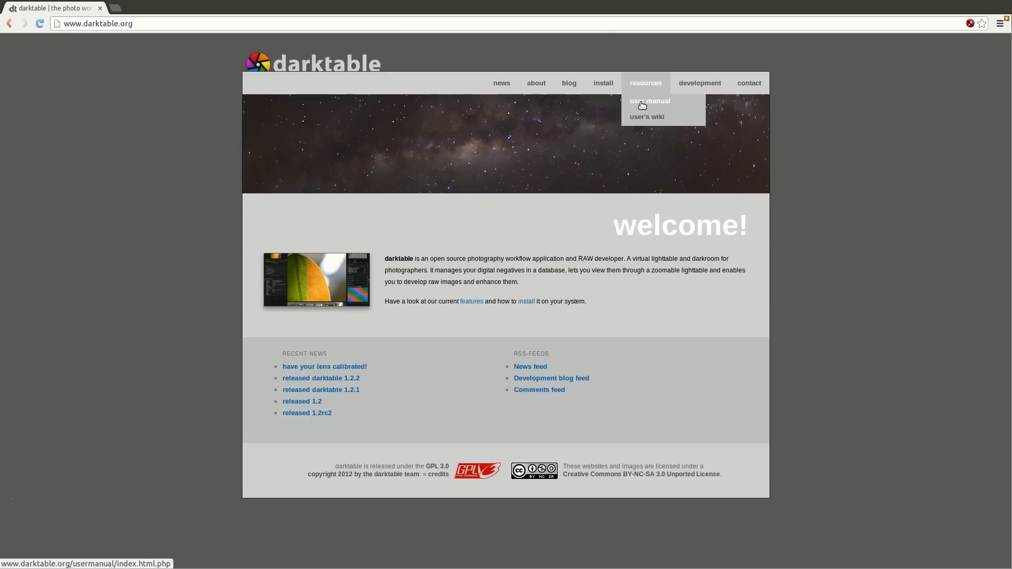
{"action": "left_click", "coordinate": [645, 82]}
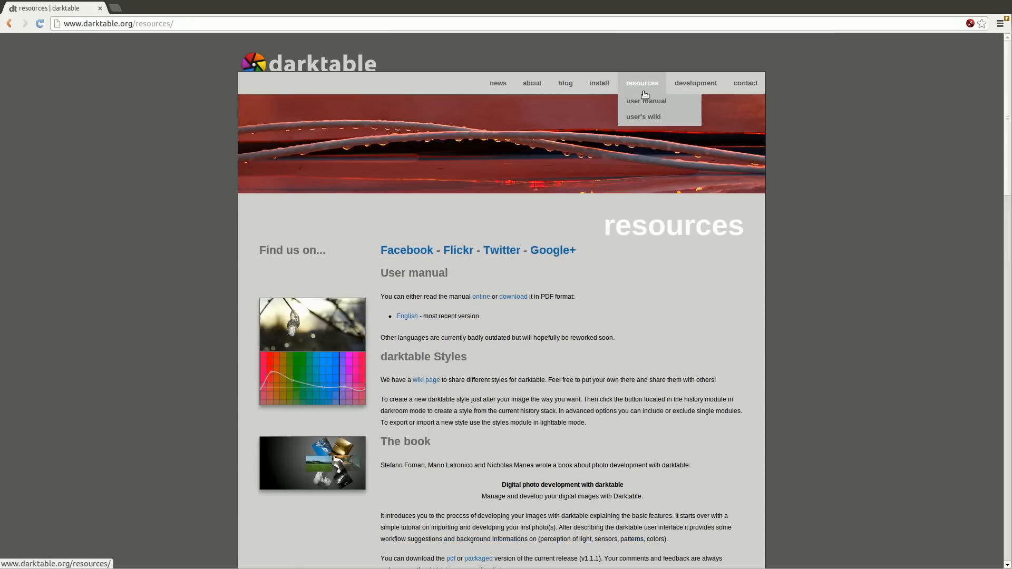
{"action": "mouse_move", "coordinate": [649, 75]}
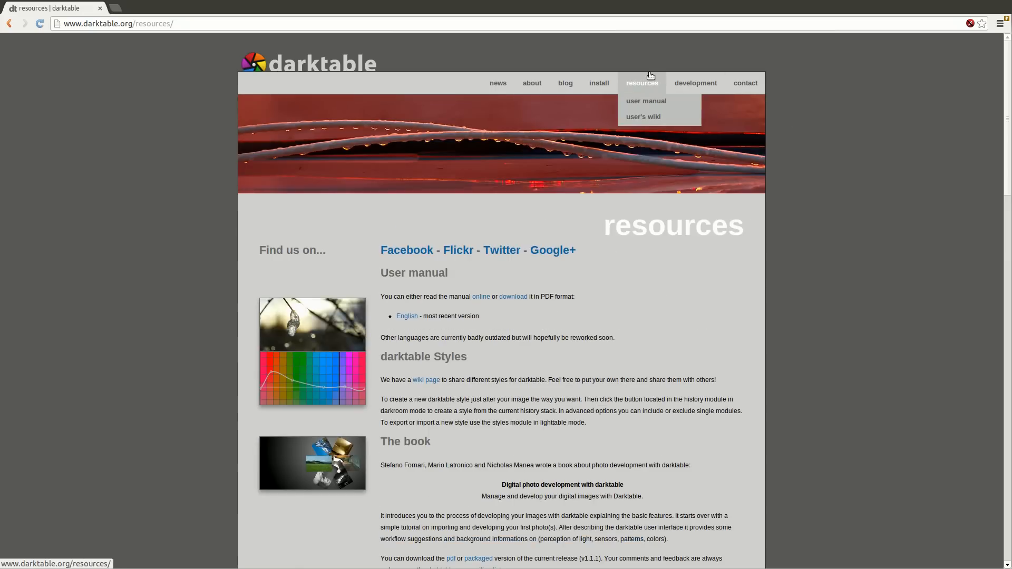
{"action": "mouse_move", "coordinate": [645, 102]}
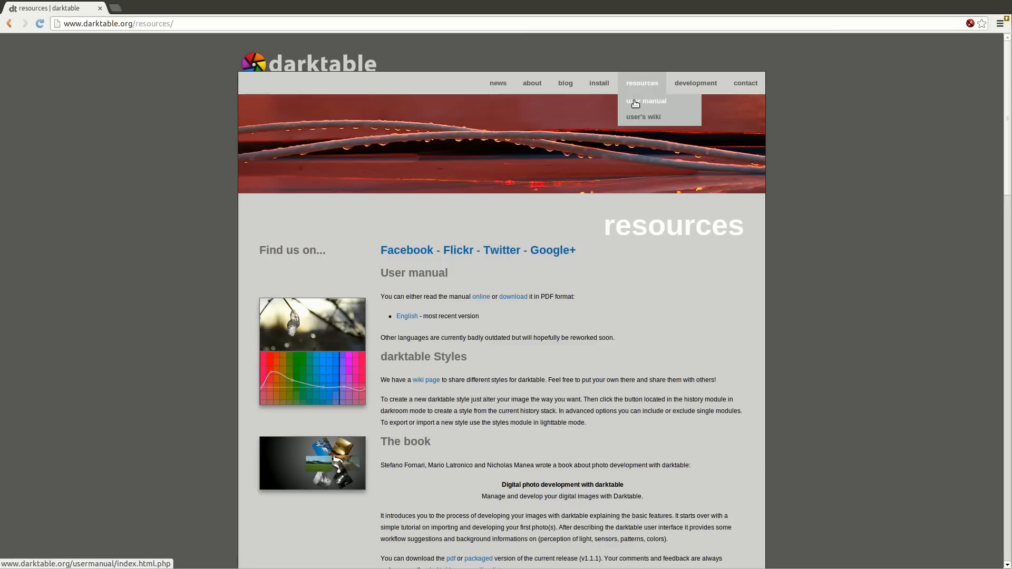
{"action": "scroll", "scroll_direction": "down", "scroll_amount": 3}
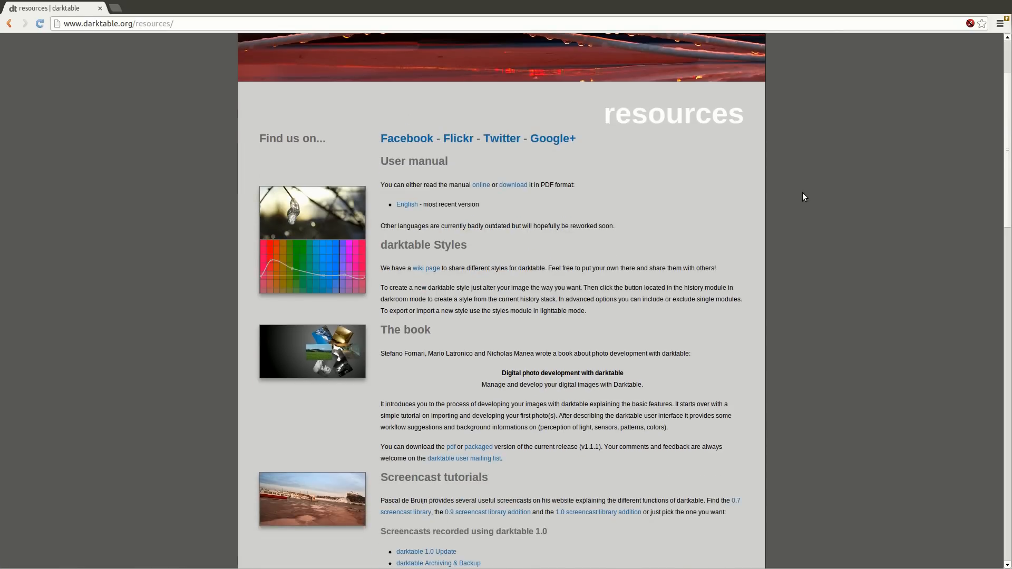
{"action": "mouse_move", "coordinate": [814, 256]}
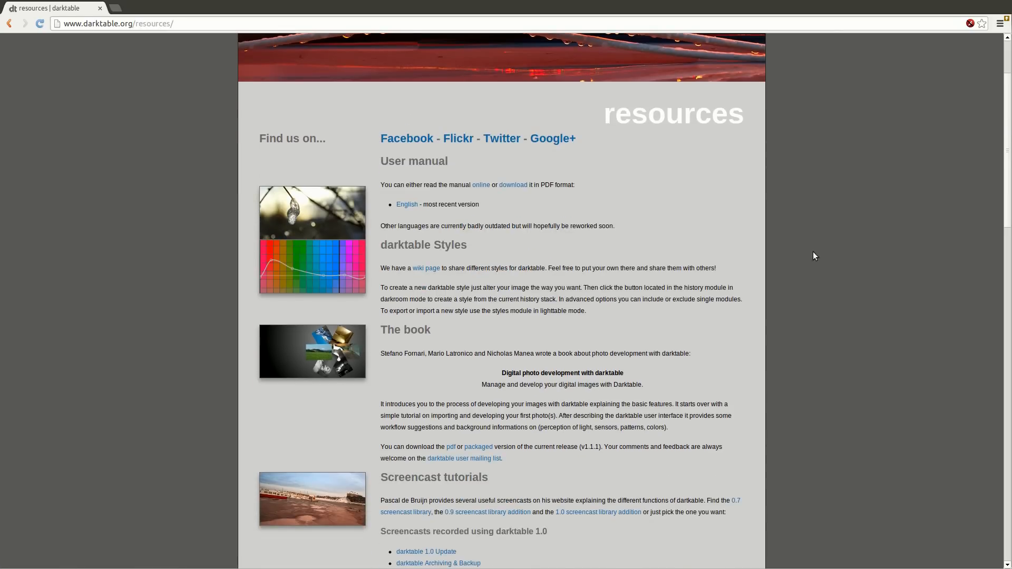
{"action": "mouse_move", "coordinate": [453, 341]}
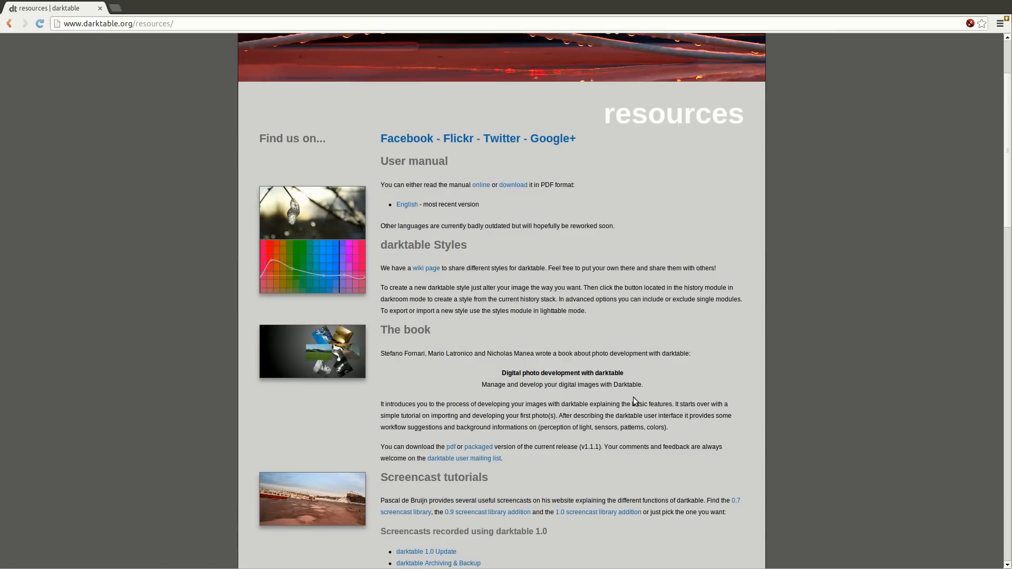
{"action": "mouse_move", "coordinate": [425, 268]}
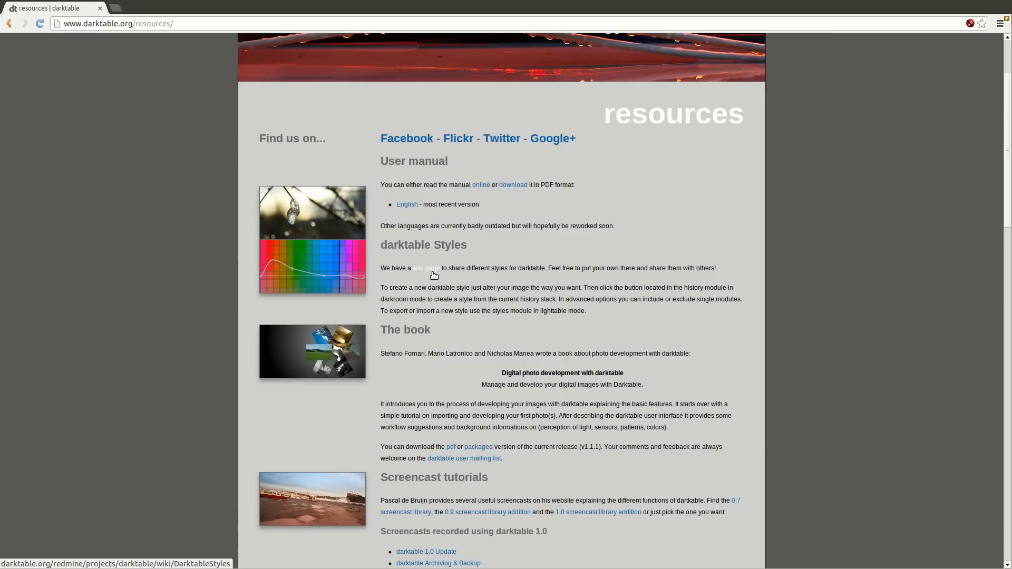
{"action": "mouse_move", "coordinate": [576, 444]}
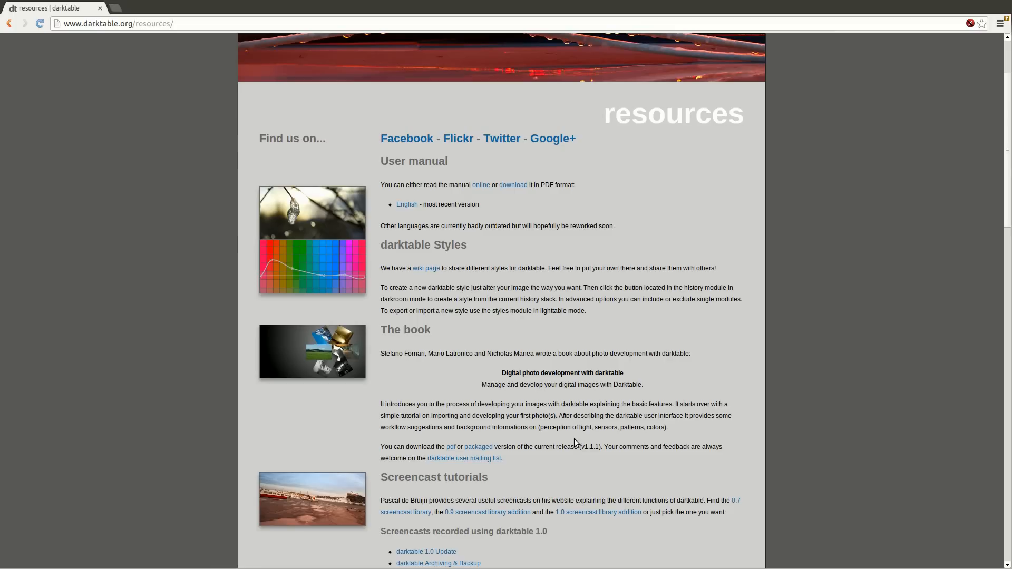
{"action": "scroll", "scroll_direction": "down", "scroll_amount": 3}
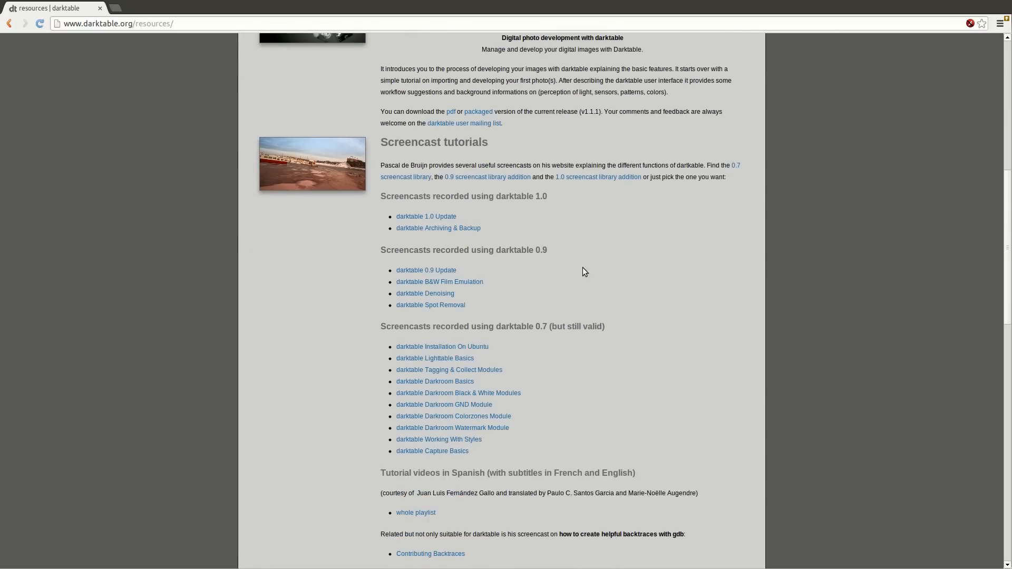
{"action": "scroll", "scroll_direction": "down", "scroll_amount": 3}
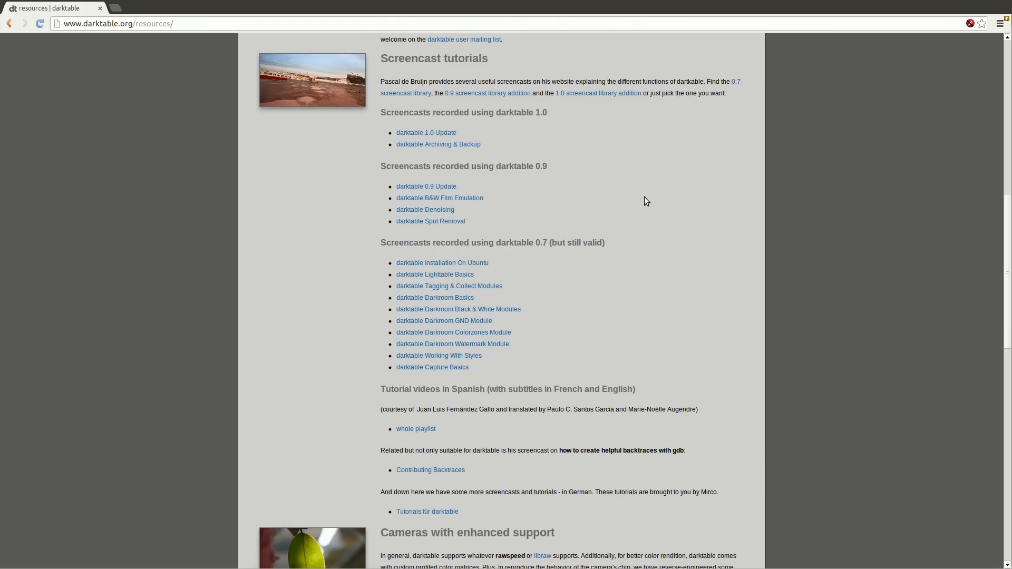
{"action": "double_click", "coordinate": [429, 58]}
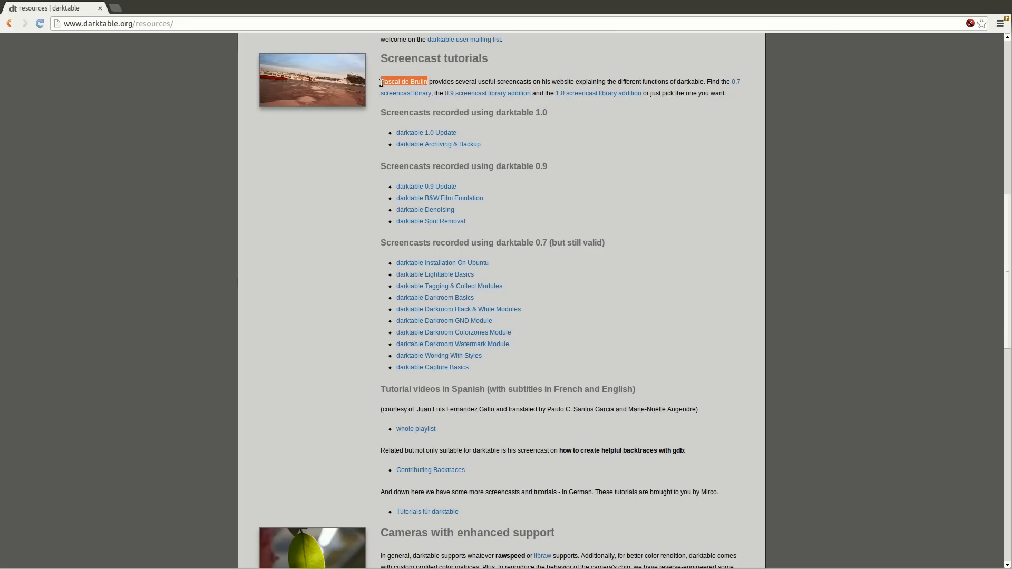
{"action": "left_click", "coordinate": [451, 140]}
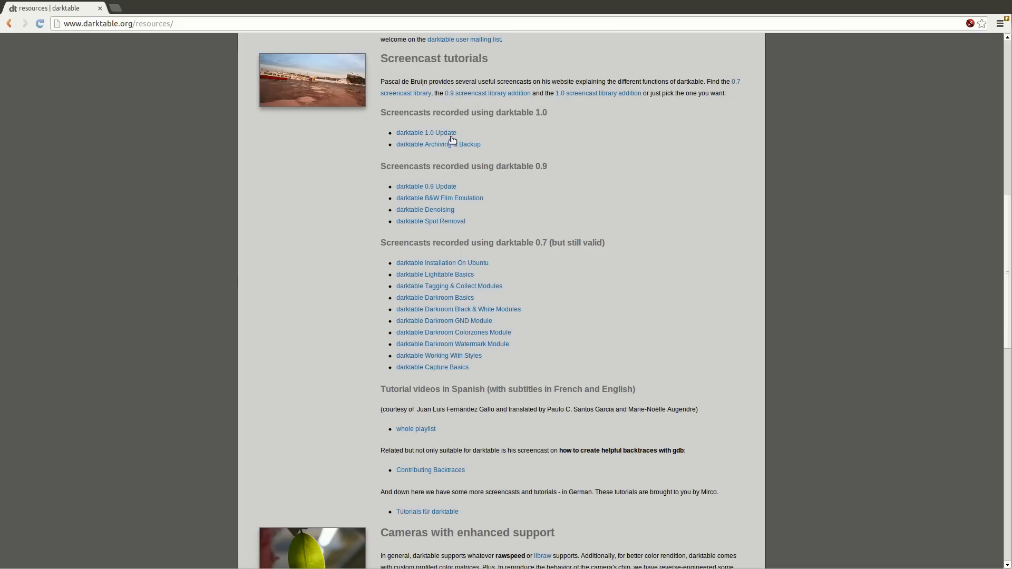
{"action": "mouse_move", "coordinate": [441, 263]}
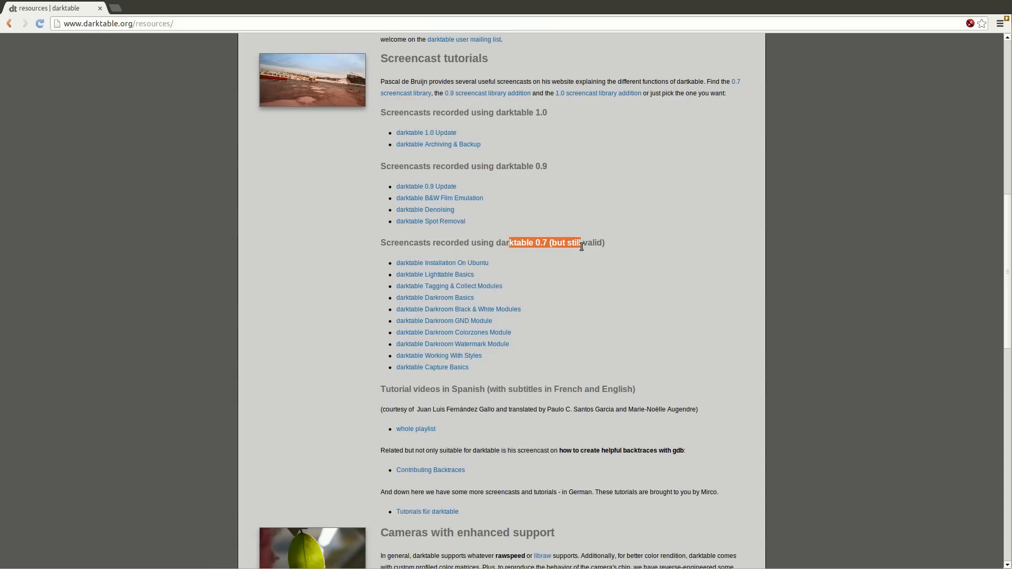
{"action": "mouse_move", "coordinate": [462, 289]}
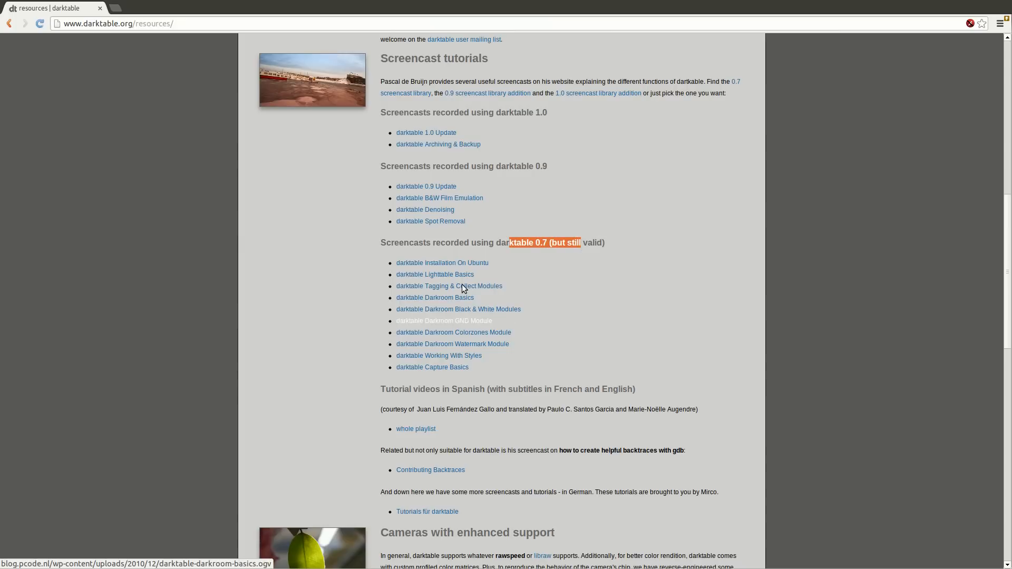
{"action": "mouse_move", "coordinate": [433, 367]}
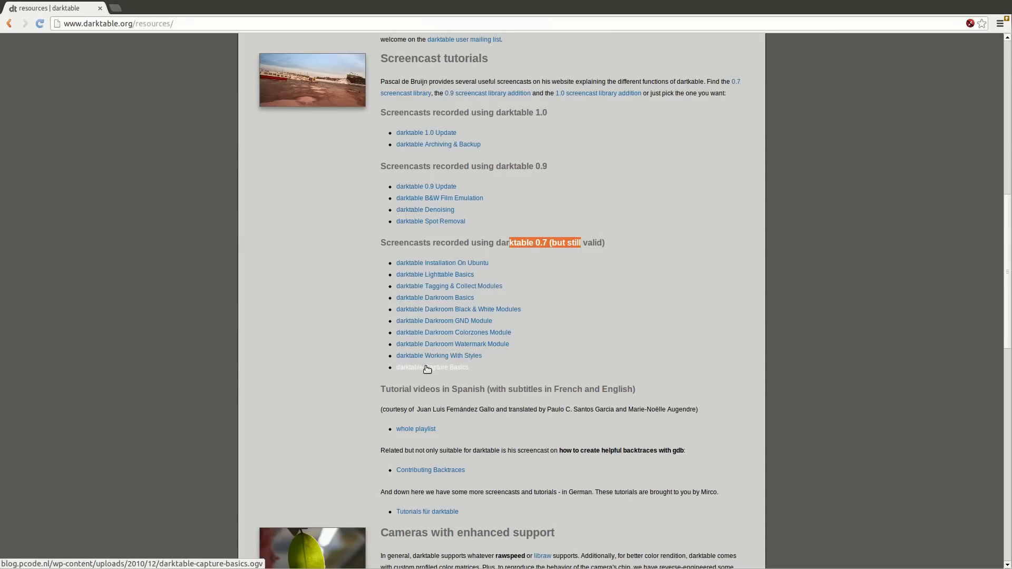
{"action": "mouse_move", "coordinate": [429, 274]}
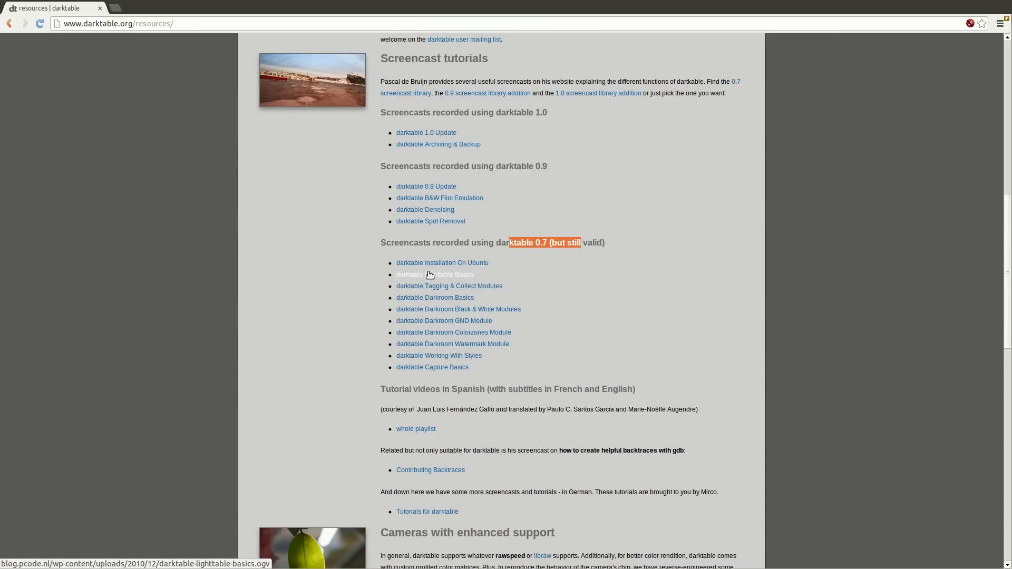
{"action": "mouse_move", "coordinate": [347, 269]}
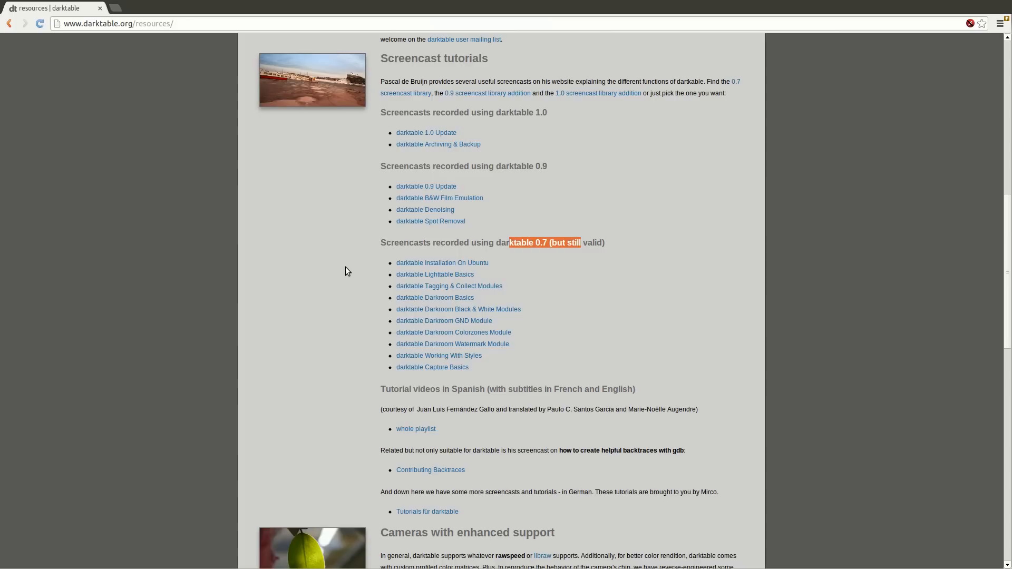
{"action": "mouse_move", "coordinate": [453, 278]}
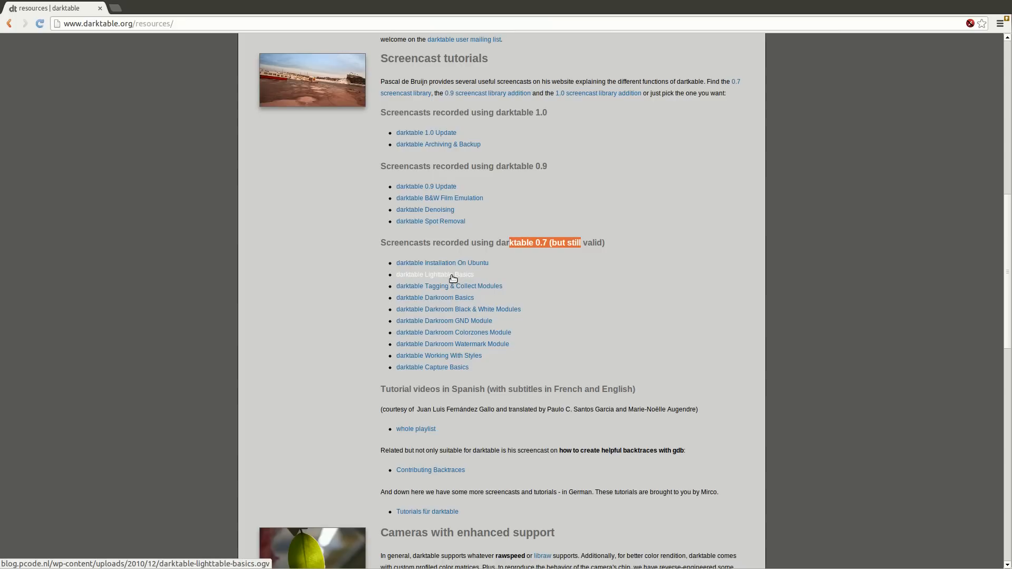
{"action": "mouse_move", "coordinate": [386, 271]}
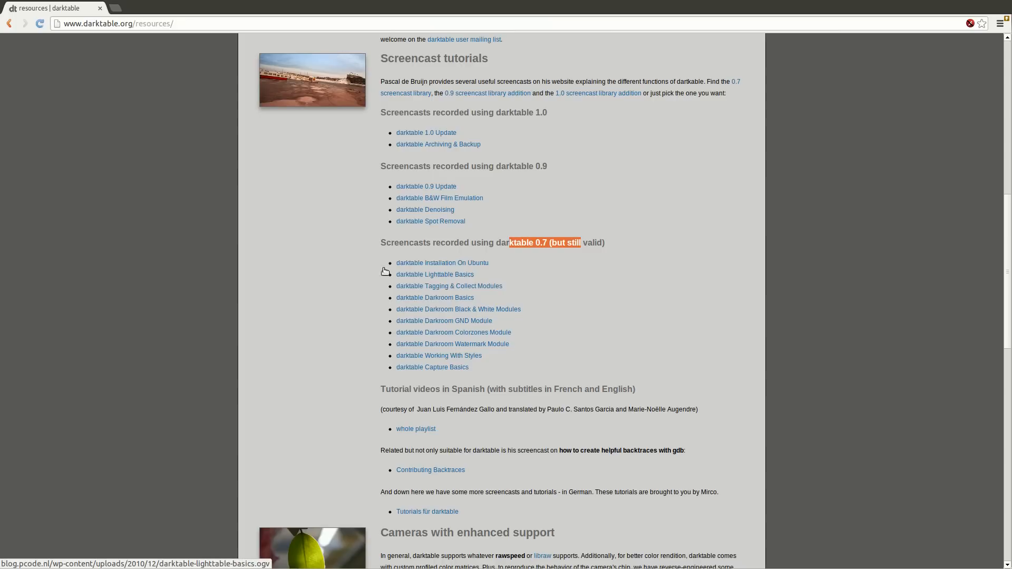
{"action": "mouse_move", "coordinate": [434, 297]}
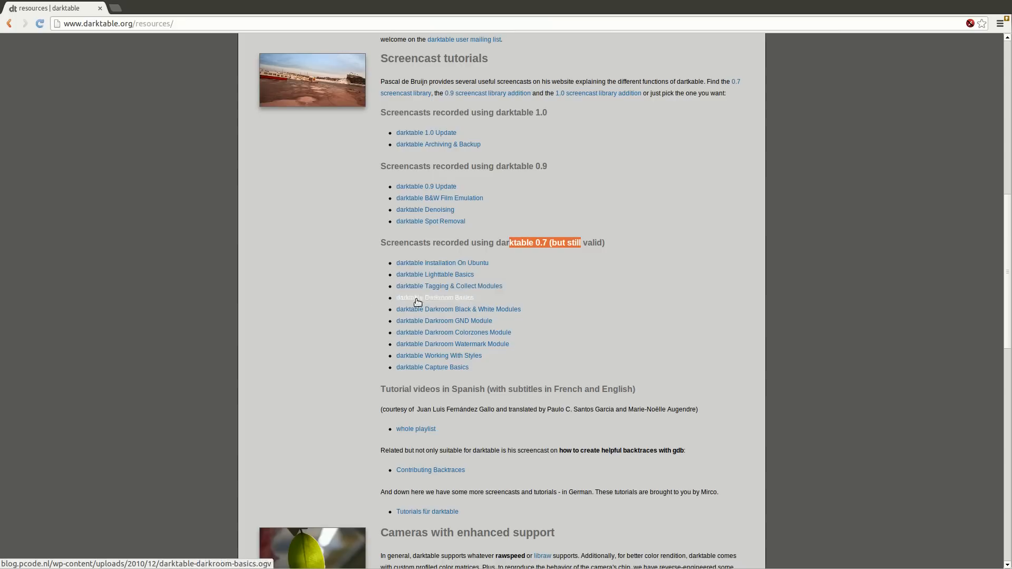
{"action": "mouse_move", "coordinate": [394, 291]}
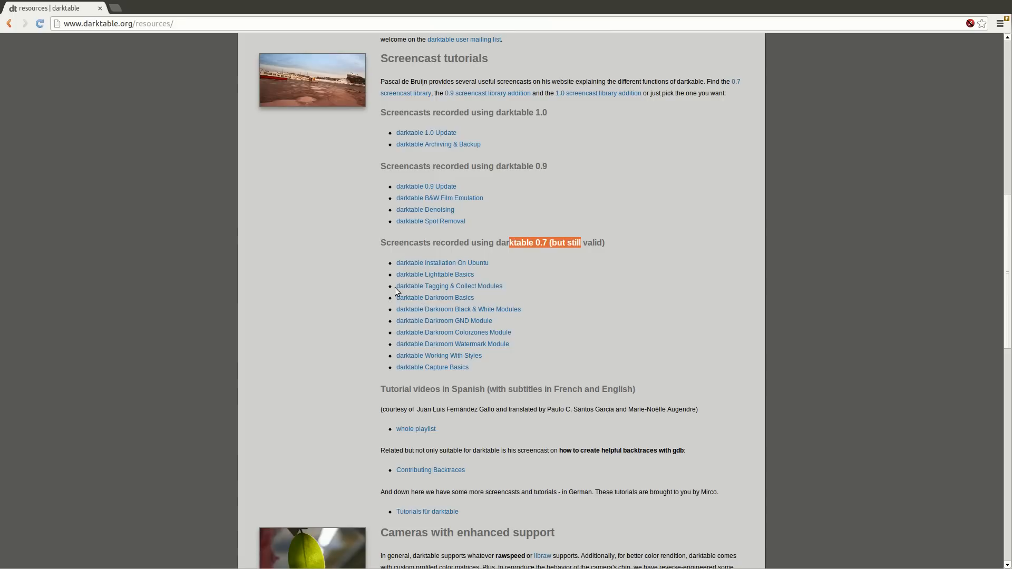
{"action": "mouse_move", "coordinate": [435, 274]}
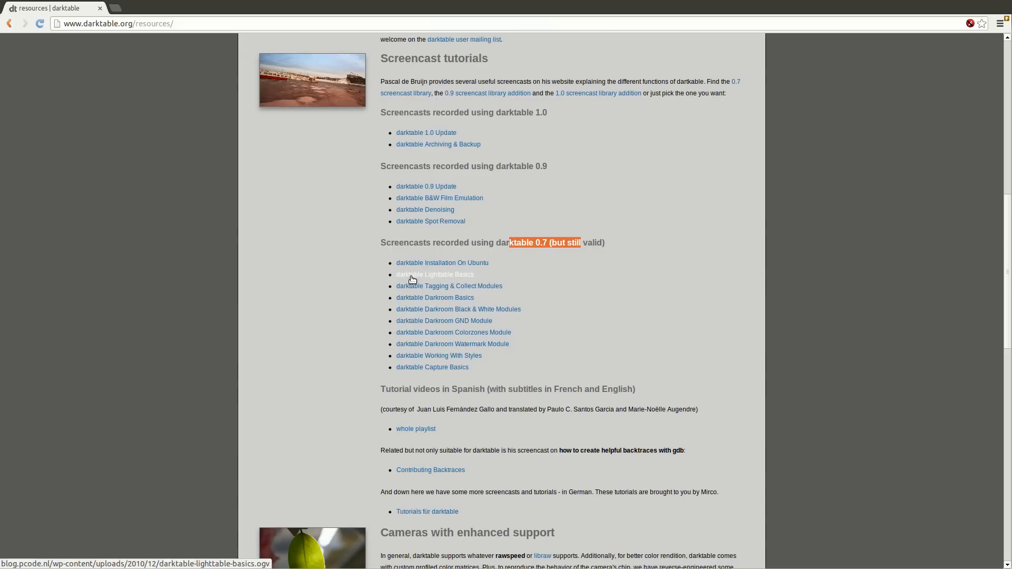
{"action": "mouse_move", "coordinate": [614, 315]}
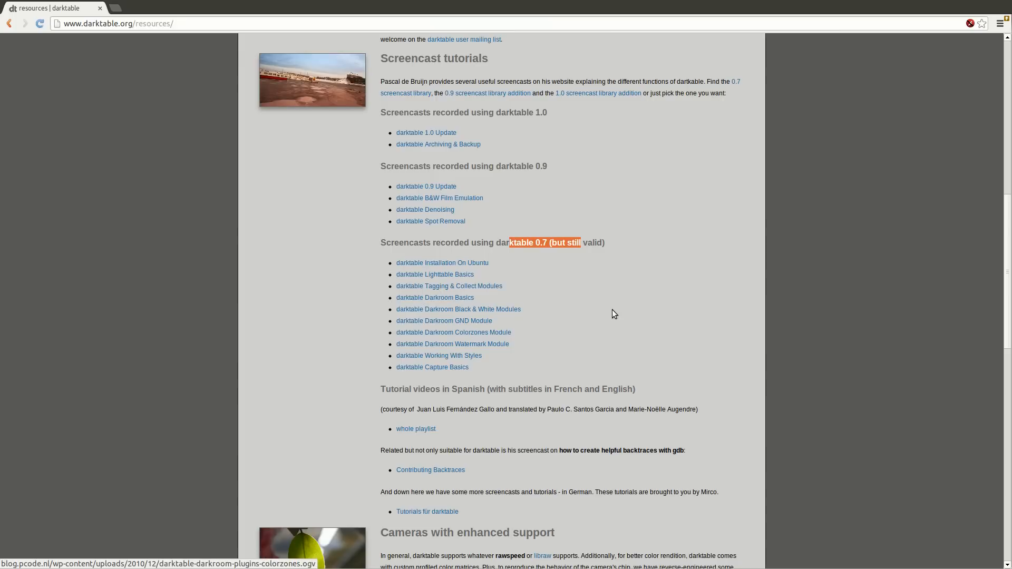
{"action": "mouse_move", "coordinate": [435, 297]}
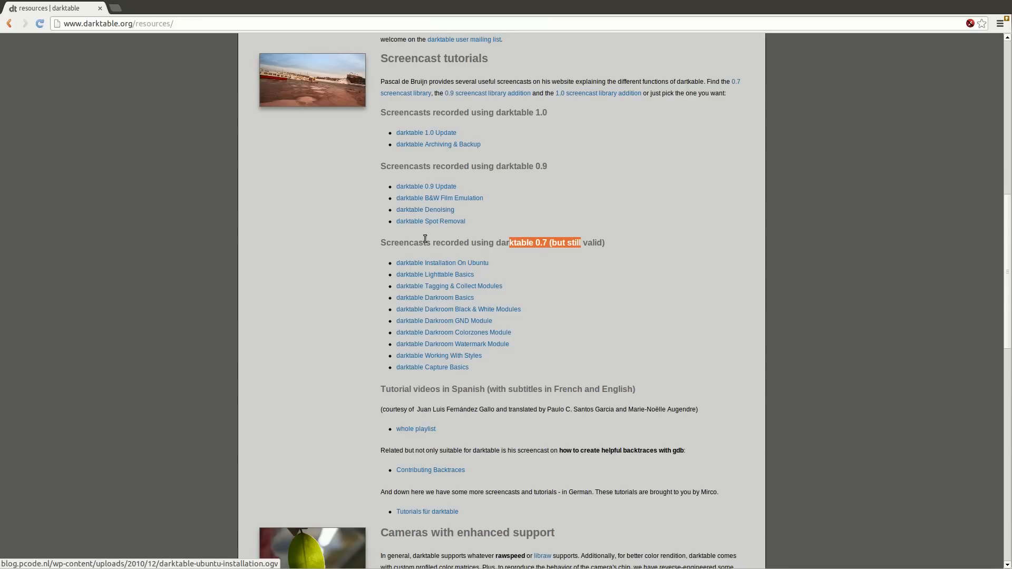
{"action": "mouse_move", "coordinate": [426, 133]}
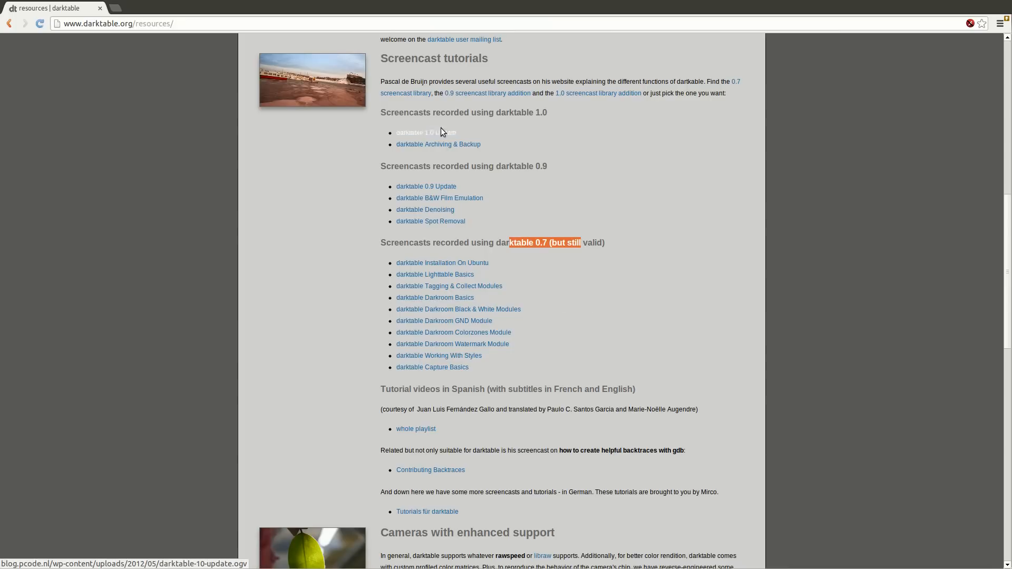
{"action": "mouse_move", "coordinate": [425, 209]}
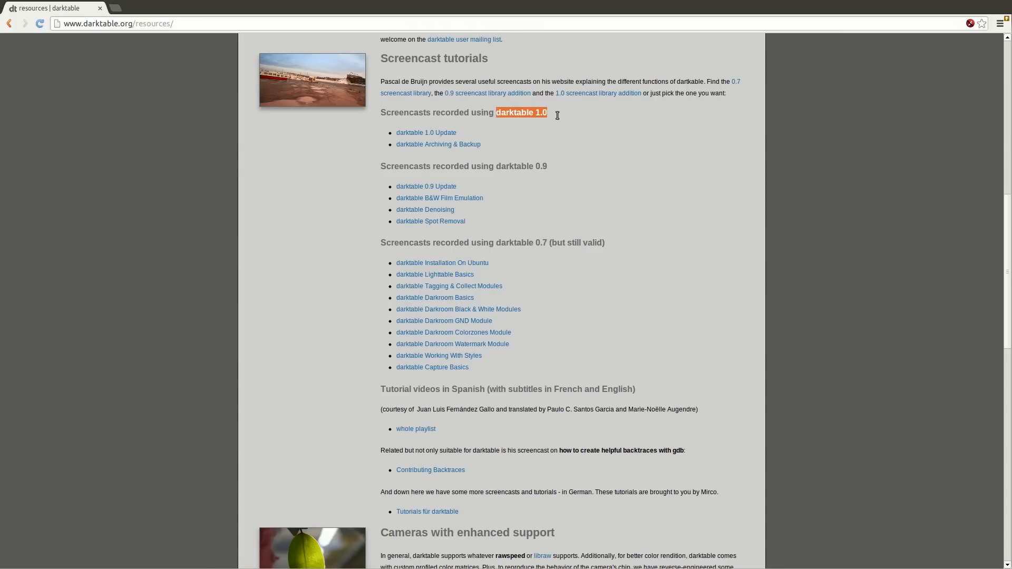
{"action": "mouse_move", "coordinate": [560, 119]}
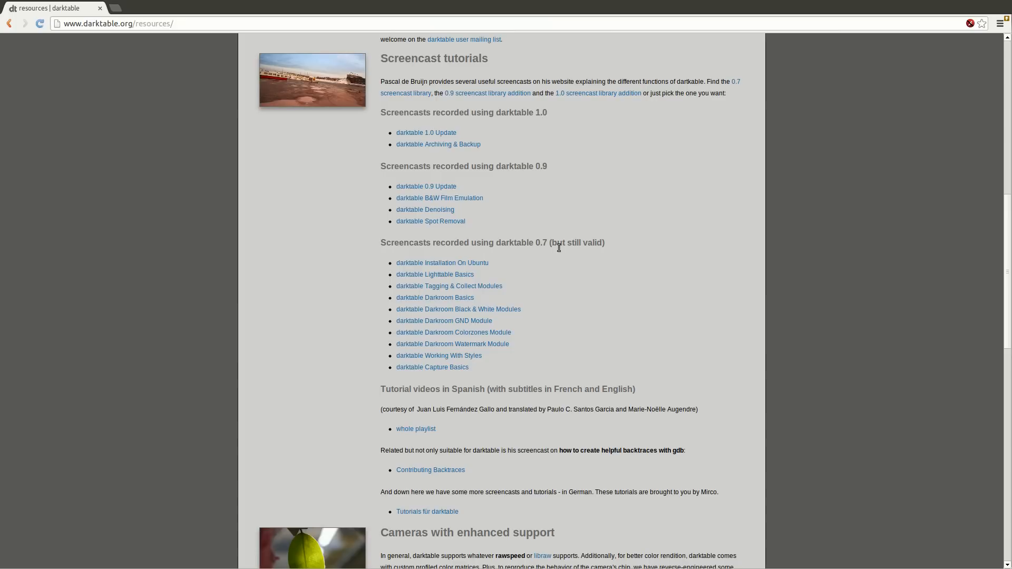
{"action": "mouse_move", "coordinate": [566, 247]}
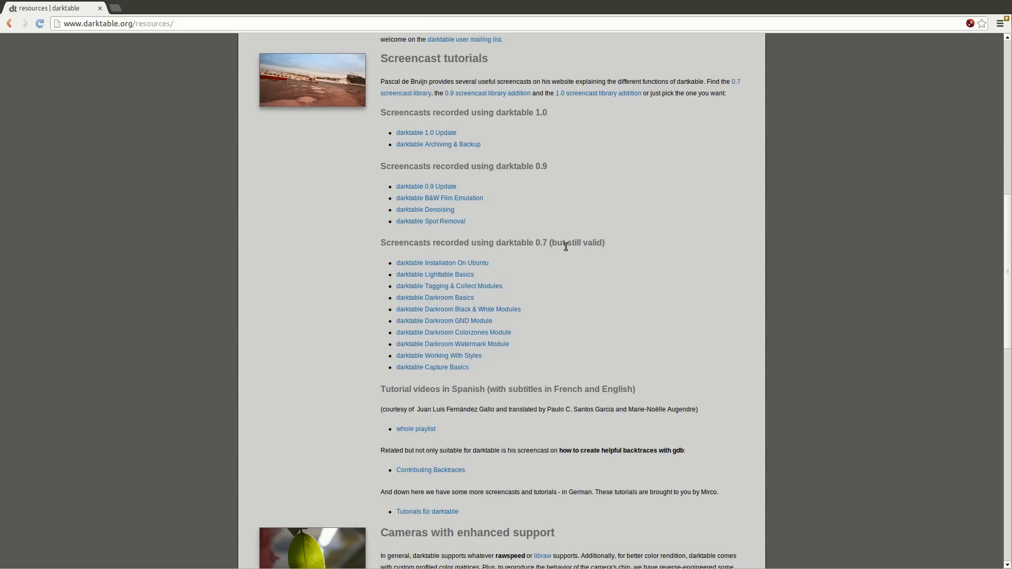
{"action": "mouse_move", "coordinate": [679, 263]}
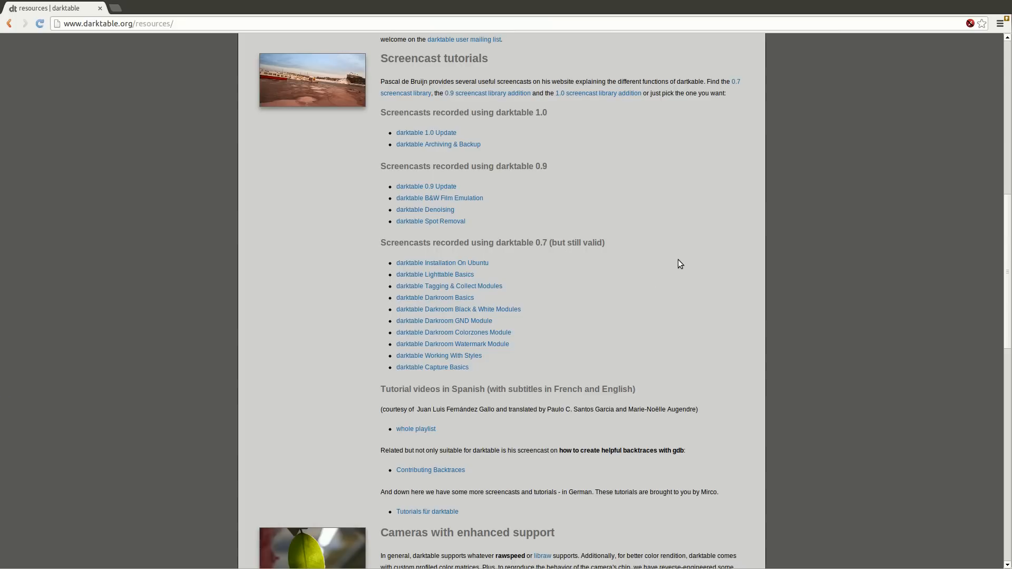
{"action": "mouse_move", "coordinate": [863, 272]}
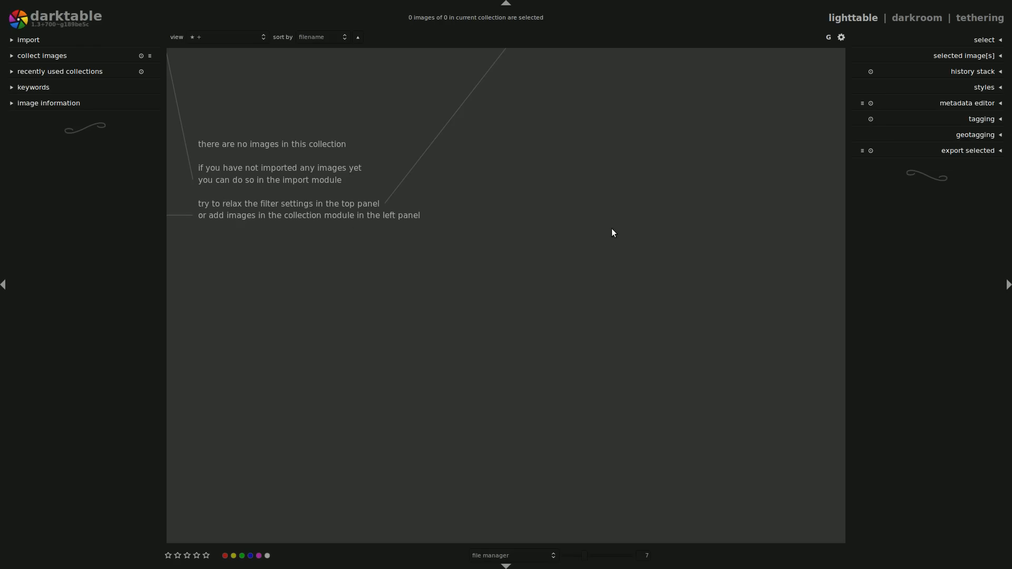
{"action": "mouse_move", "coordinate": [702, 186]}
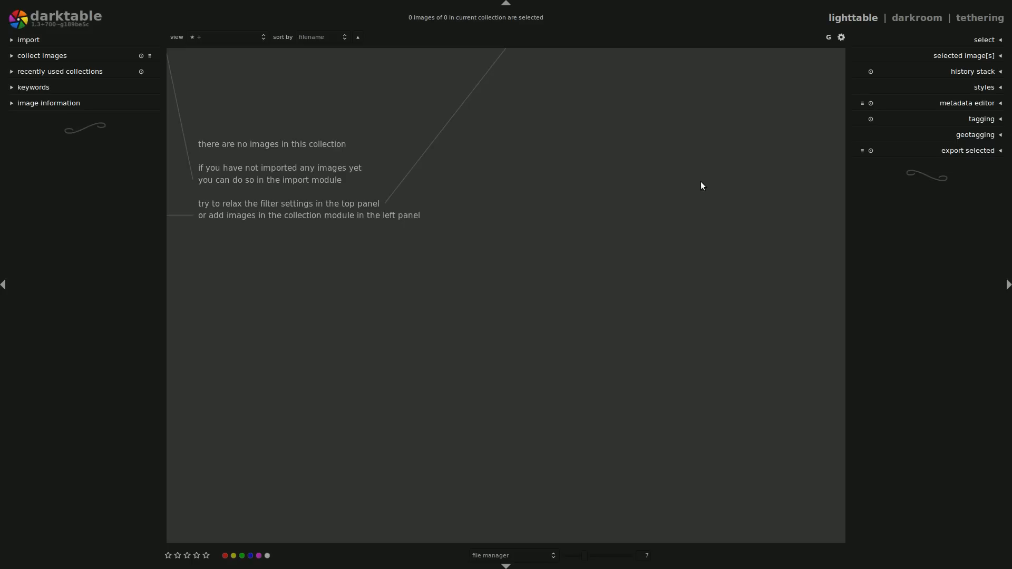
{"action": "mouse_move", "coordinate": [64, 30]}
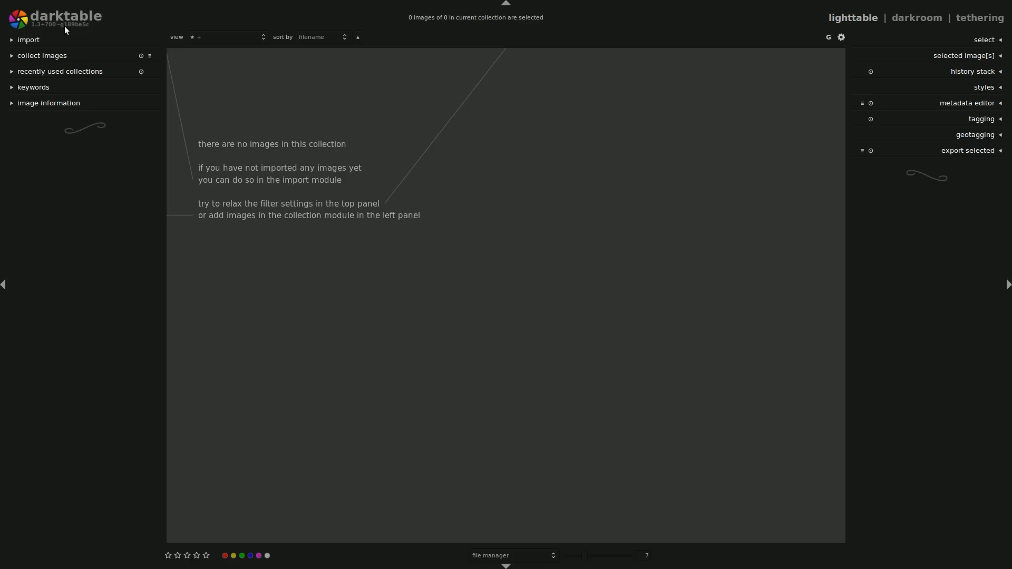
{"action": "mouse_move", "coordinate": [65, 31]}
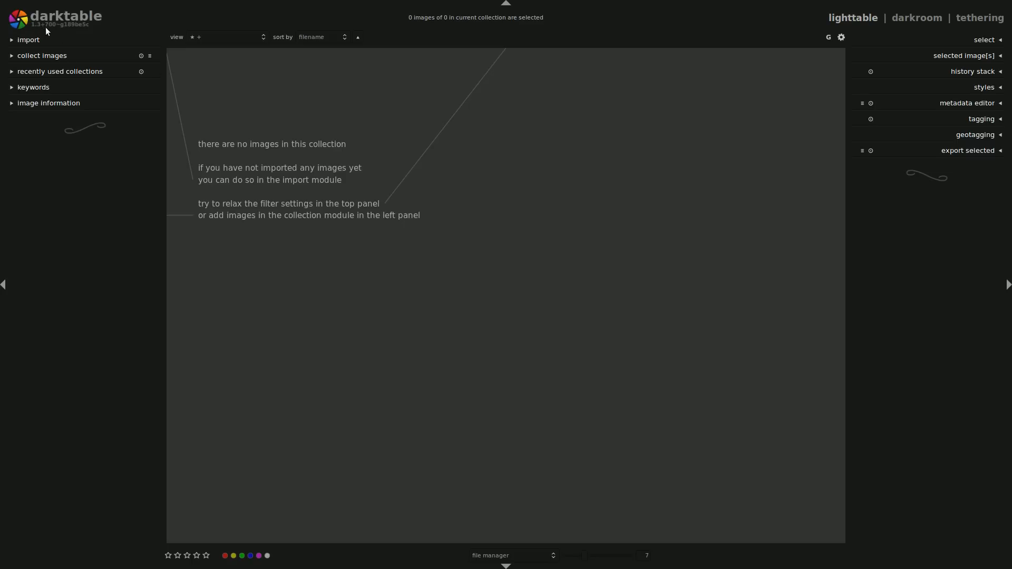
{"action": "mouse_move", "coordinate": [168, 235]}
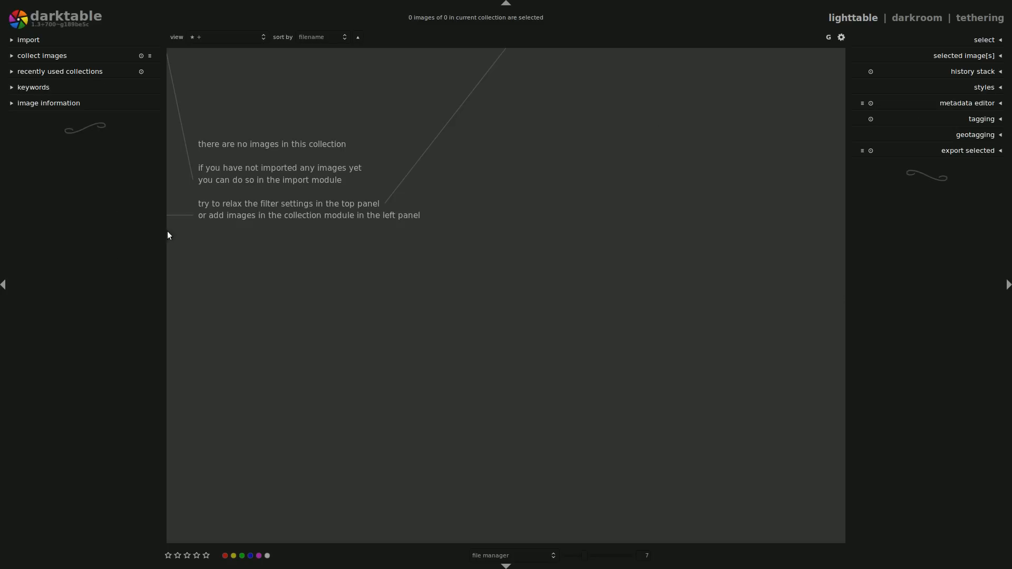
{"action": "mouse_move", "coordinate": [102, 73]}
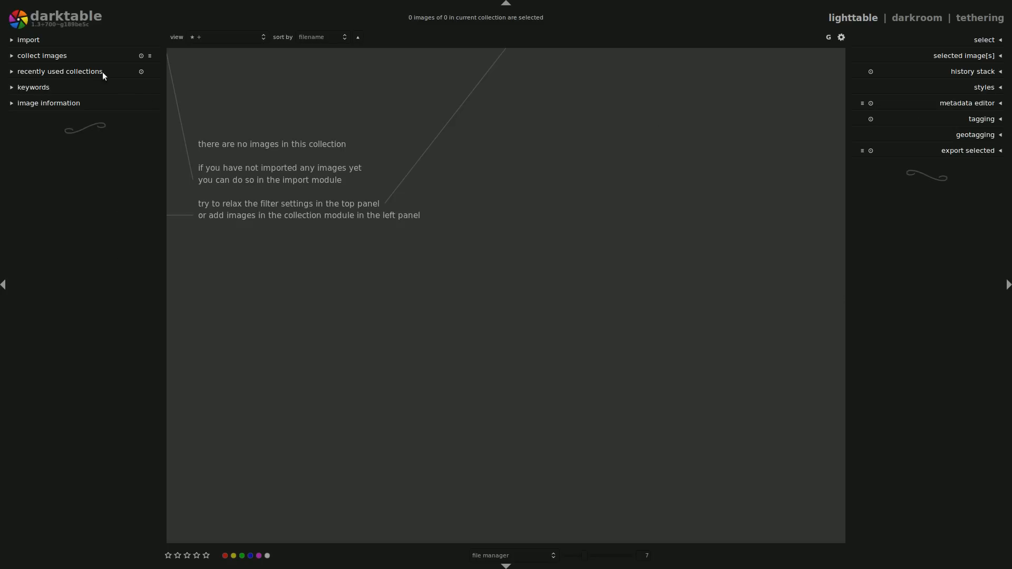
{"action": "mouse_move", "coordinate": [686, 123]}
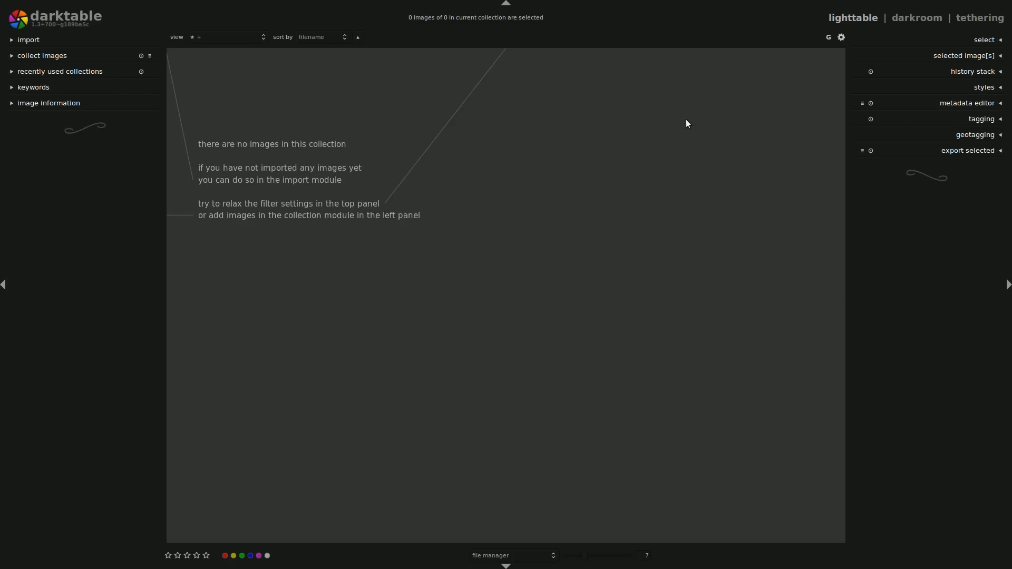
{"action": "mouse_move", "coordinate": [329, 369]}
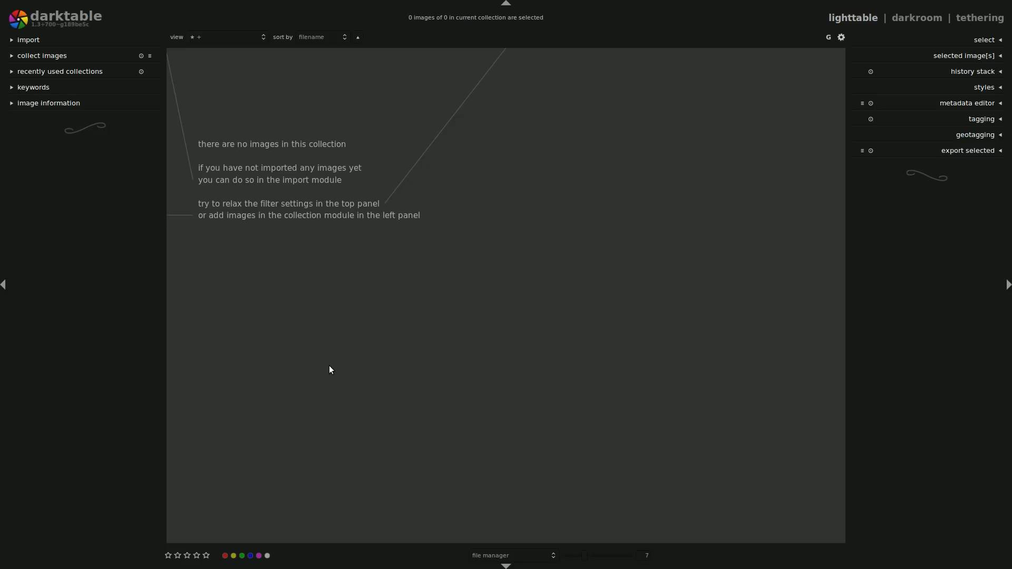
{"action": "mouse_move", "coordinate": [821, 22]}
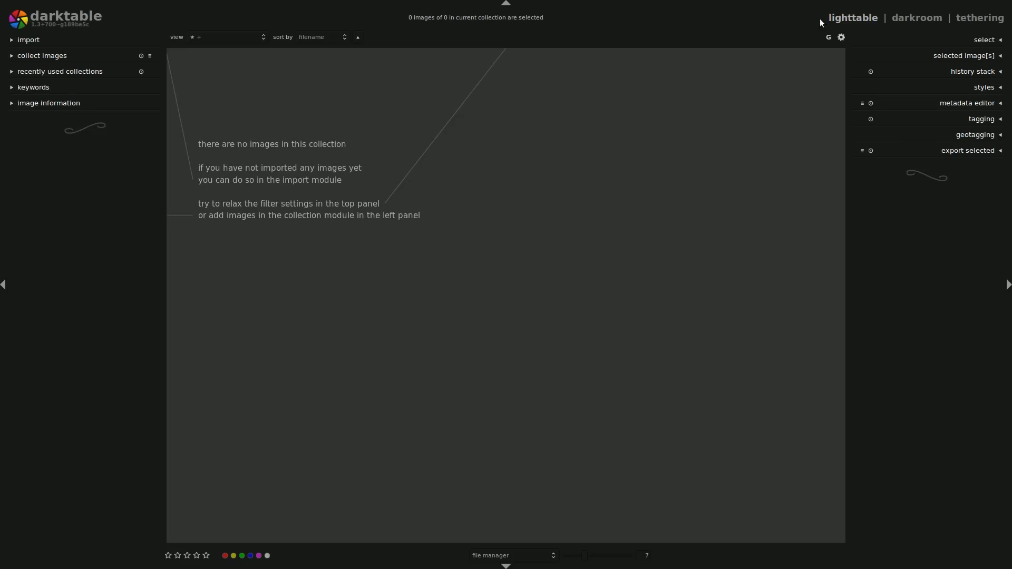
{"action": "mouse_move", "coordinate": [861, 18]}
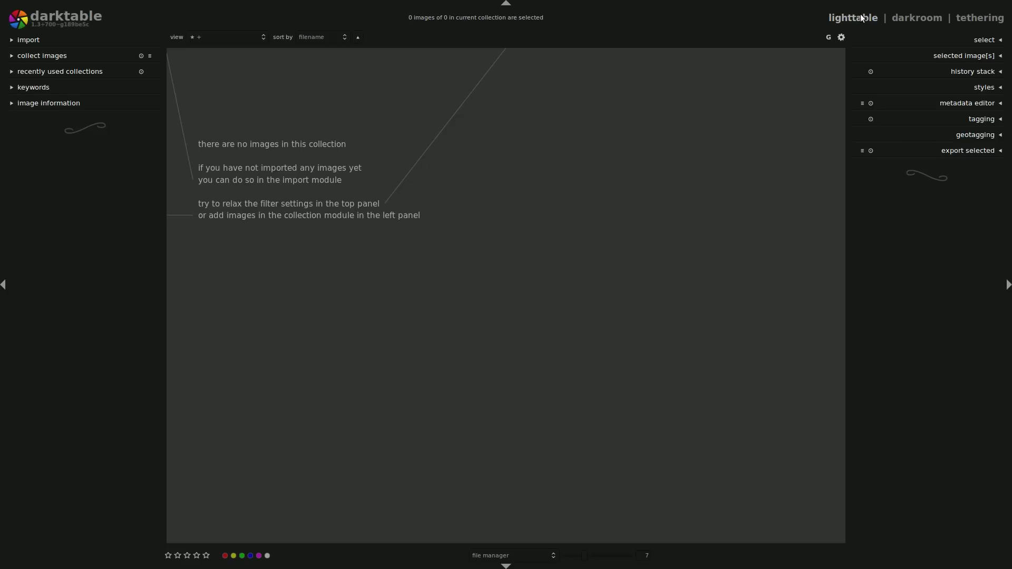
{"action": "mouse_move", "coordinate": [606, 140]}
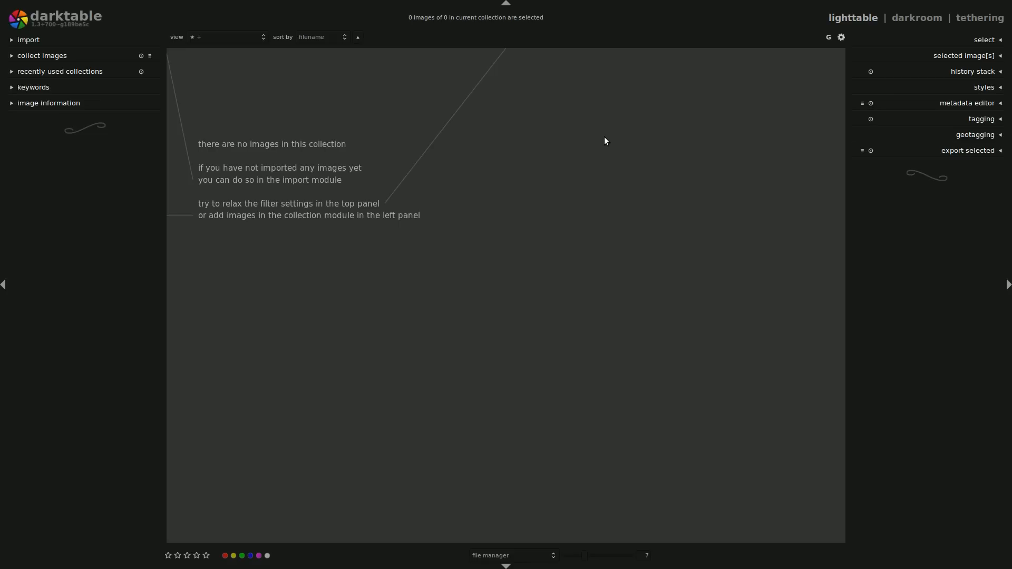
{"action": "mouse_move", "coordinate": [916, 18]}
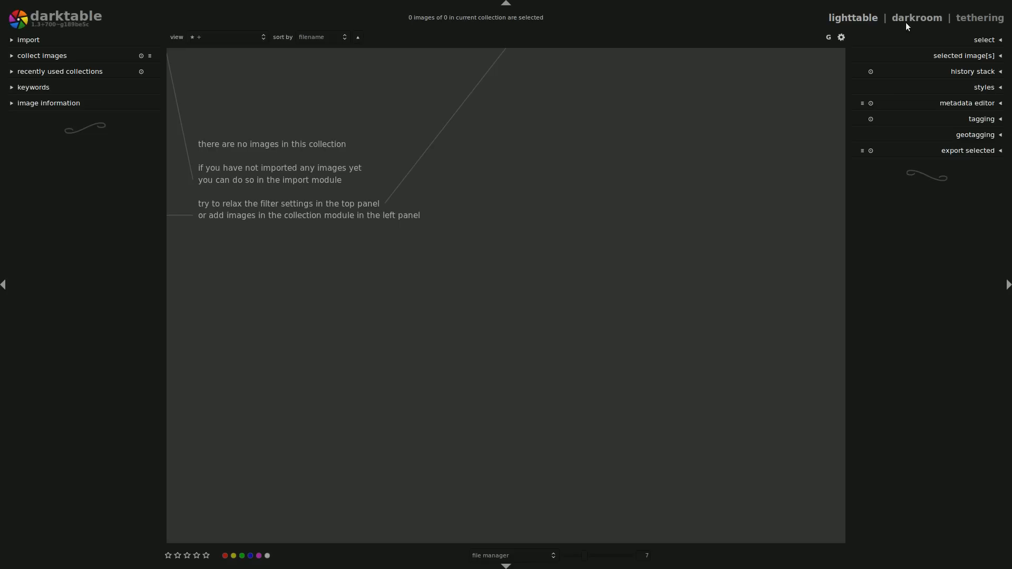
{"action": "mouse_move", "coordinate": [548, 175]}
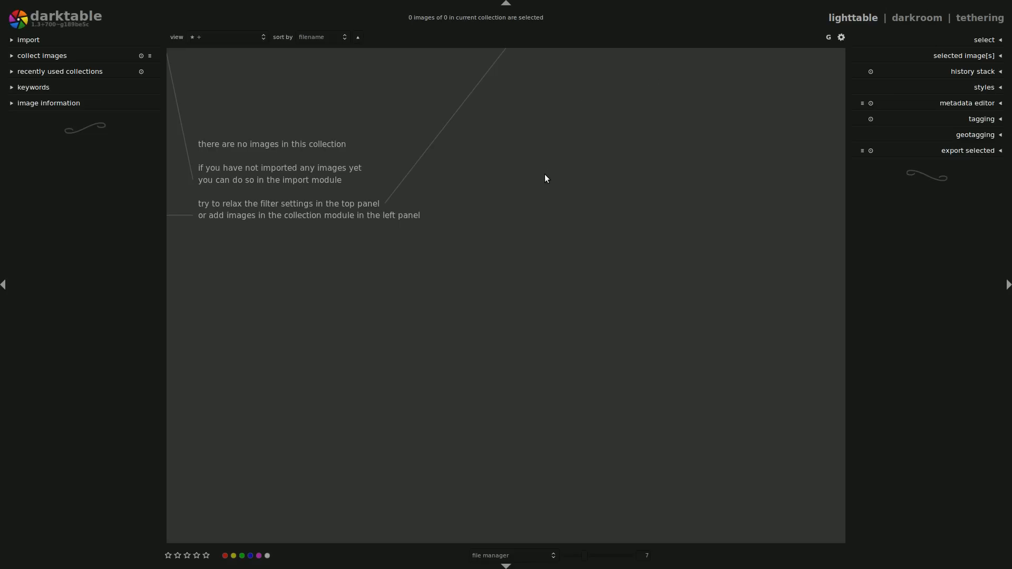
{"action": "mouse_move", "coordinate": [265, 256]}
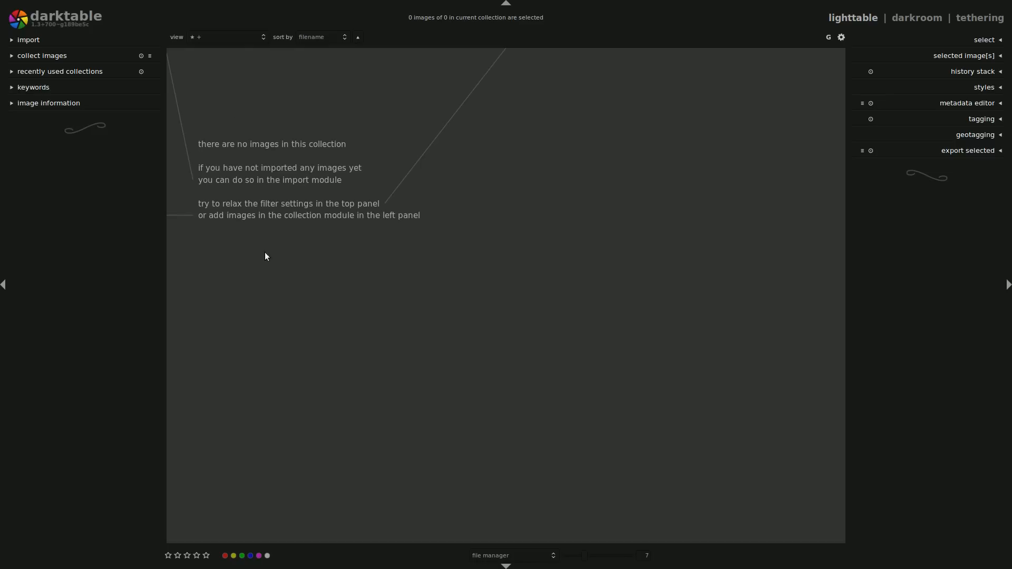
{"action": "mouse_move", "coordinate": [484, 163]}
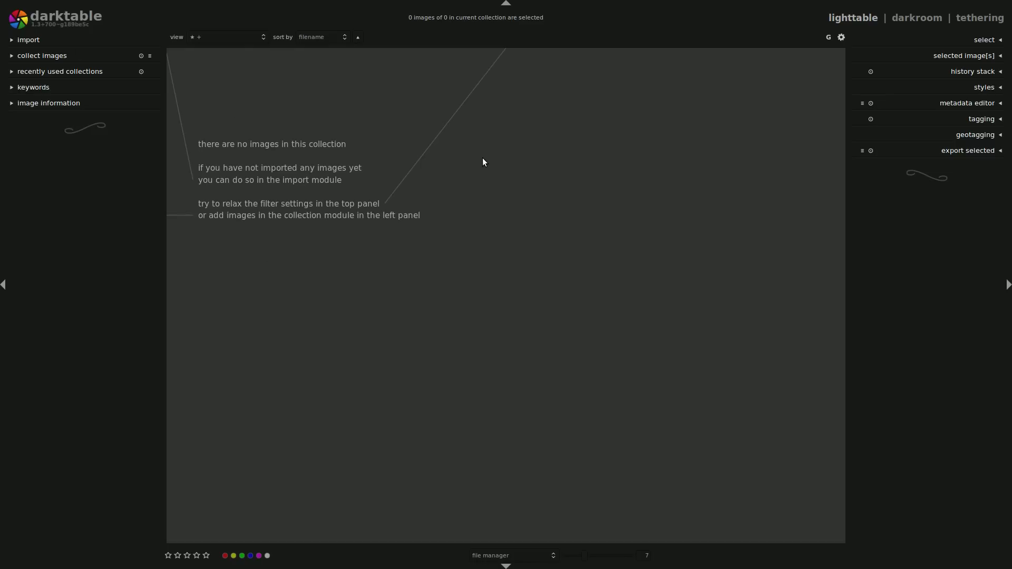
{"action": "mouse_move", "coordinate": [279, 277]}
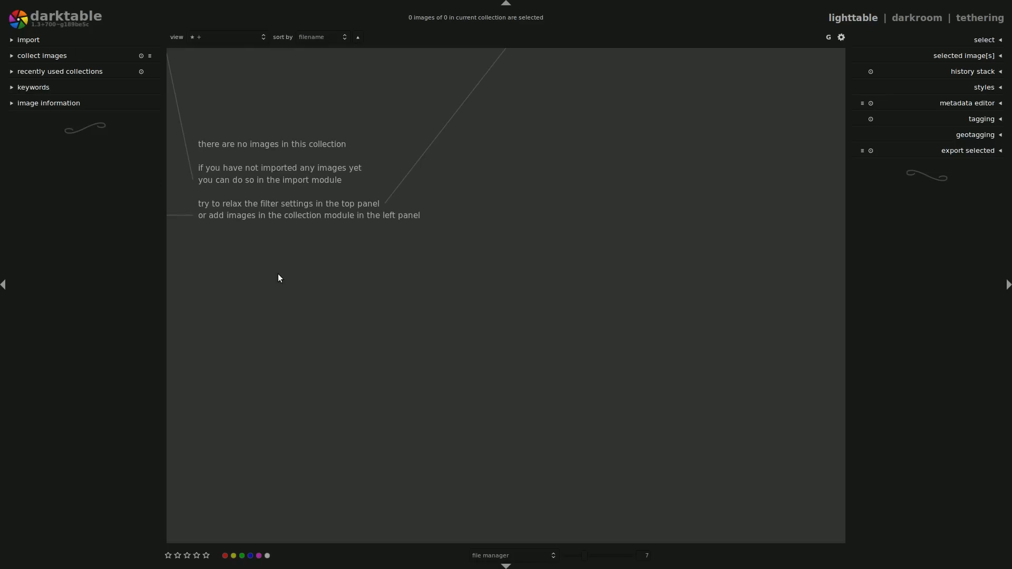
{"action": "mouse_move", "coordinate": [51, 61]}
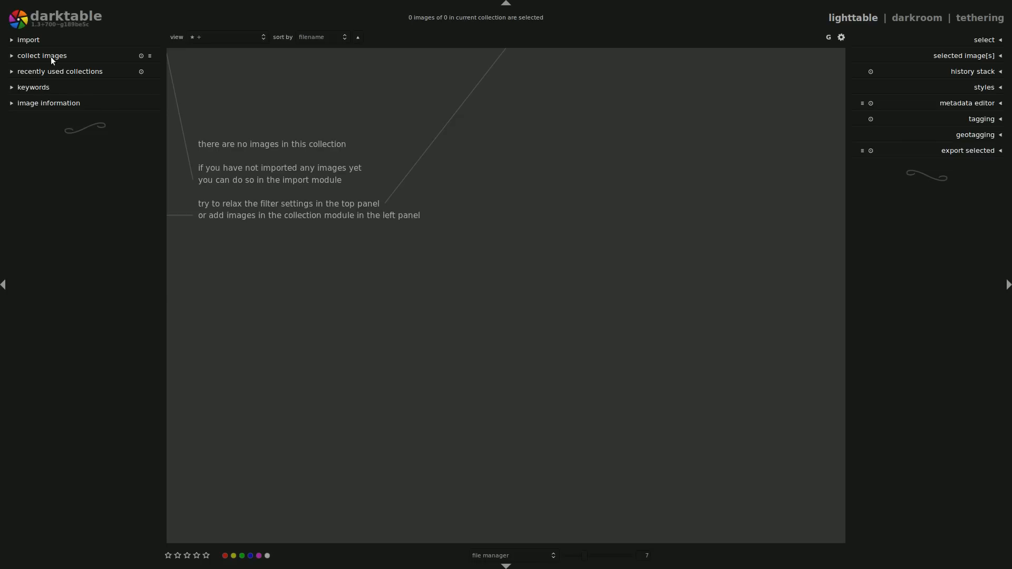
Import the Darktable Demo folder from the Seagate drive's Photos folder as a film roll
{"action": "left_click", "coordinate": [27, 39]}
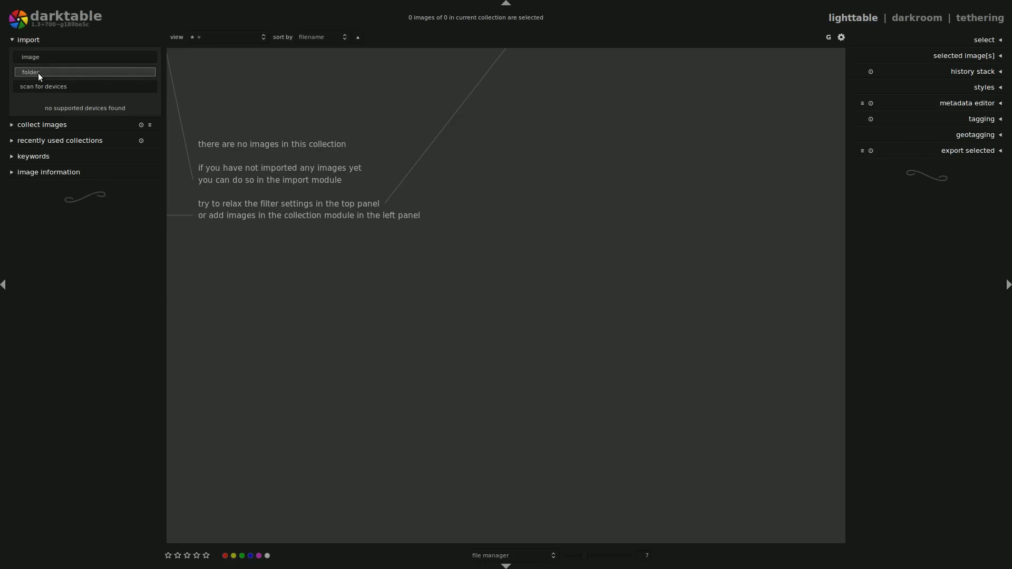
{"action": "left_click", "coordinate": [31, 72]}
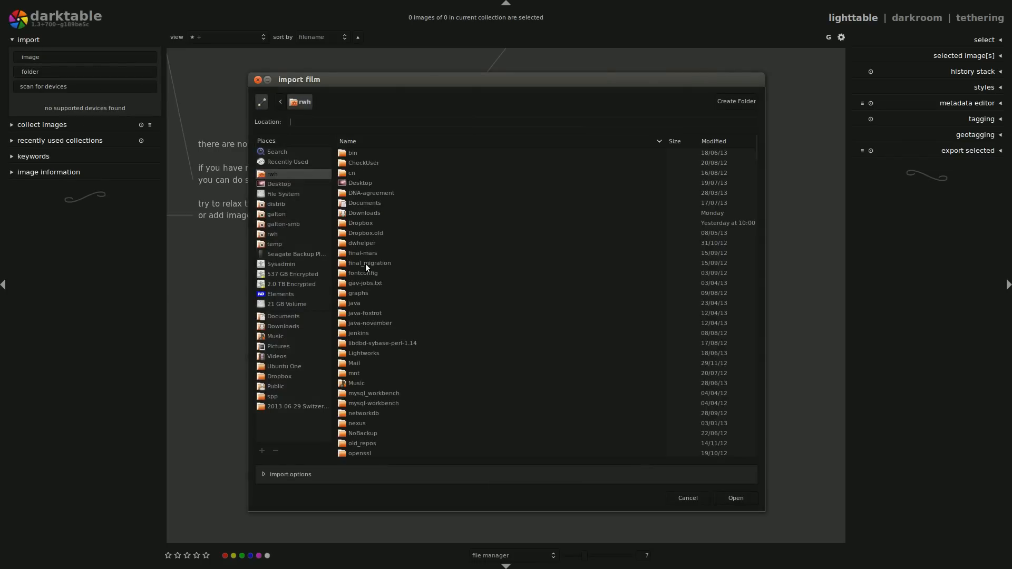
{"action": "left_click", "coordinate": [296, 255]}
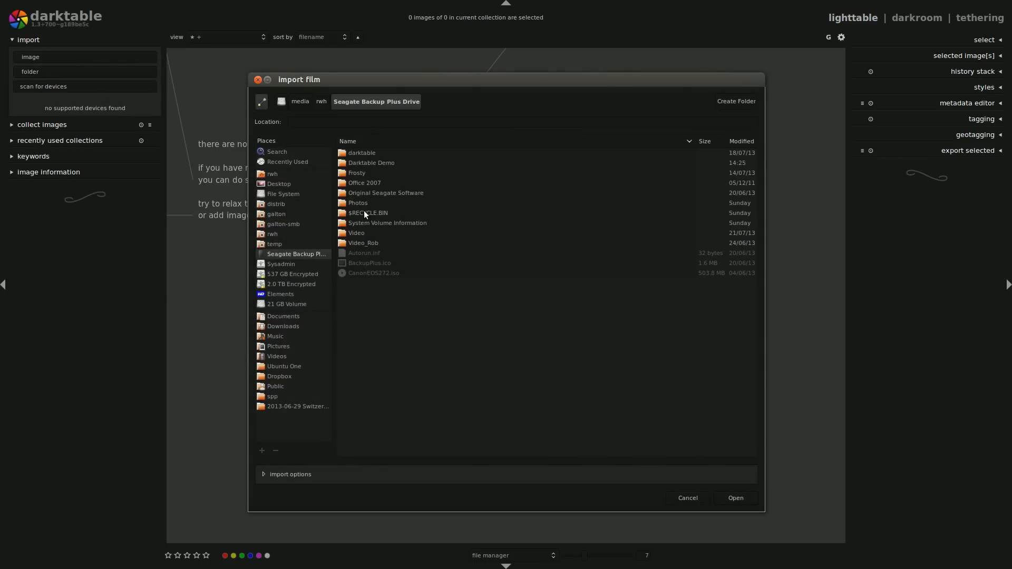
{"action": "mouse_move", "coordinate": [368, 203]}
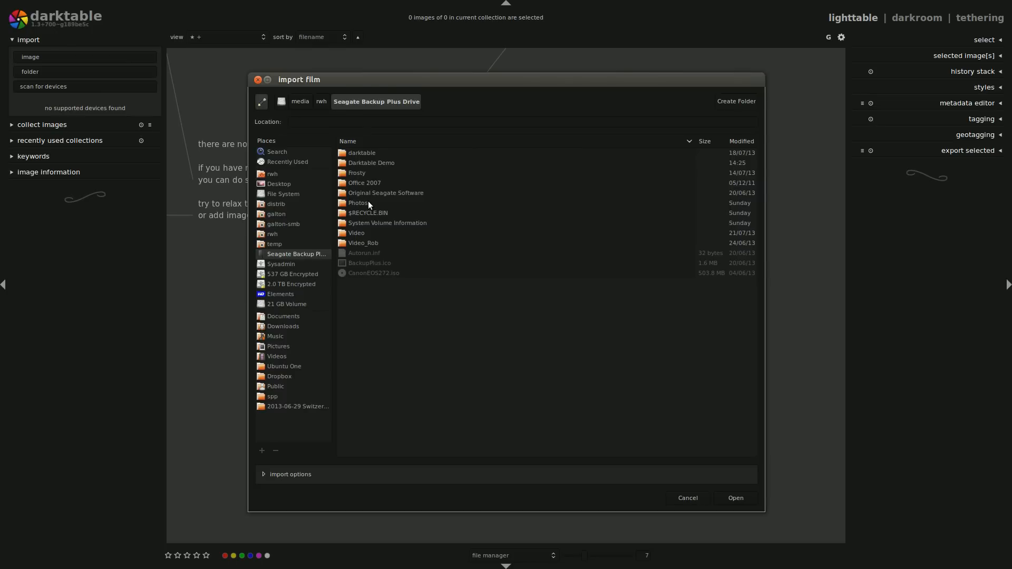
{"action": "double_click", "coordinate": [358, 202]}
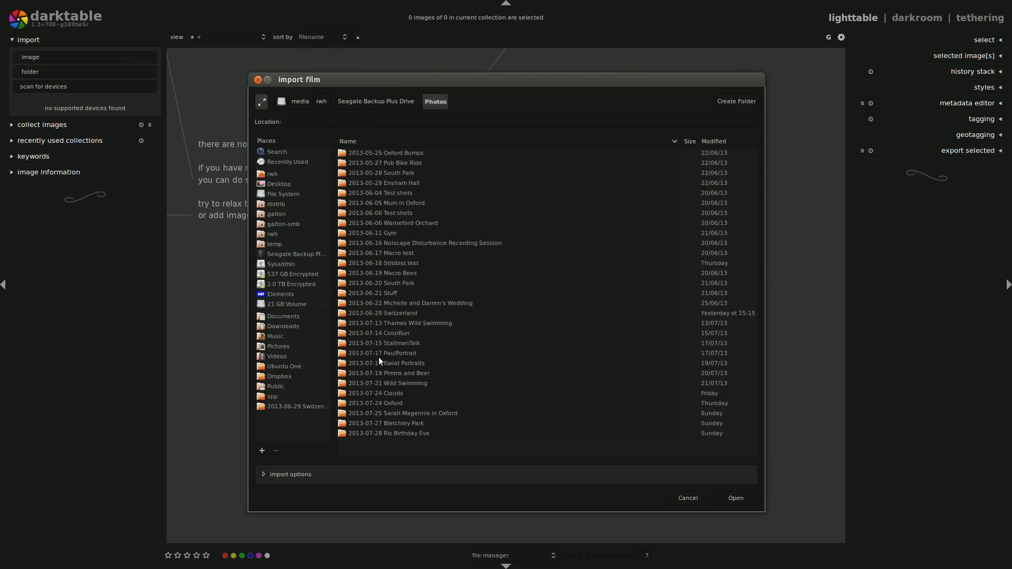
{"action": "mouse_move", "coordinate": [424, 445]}
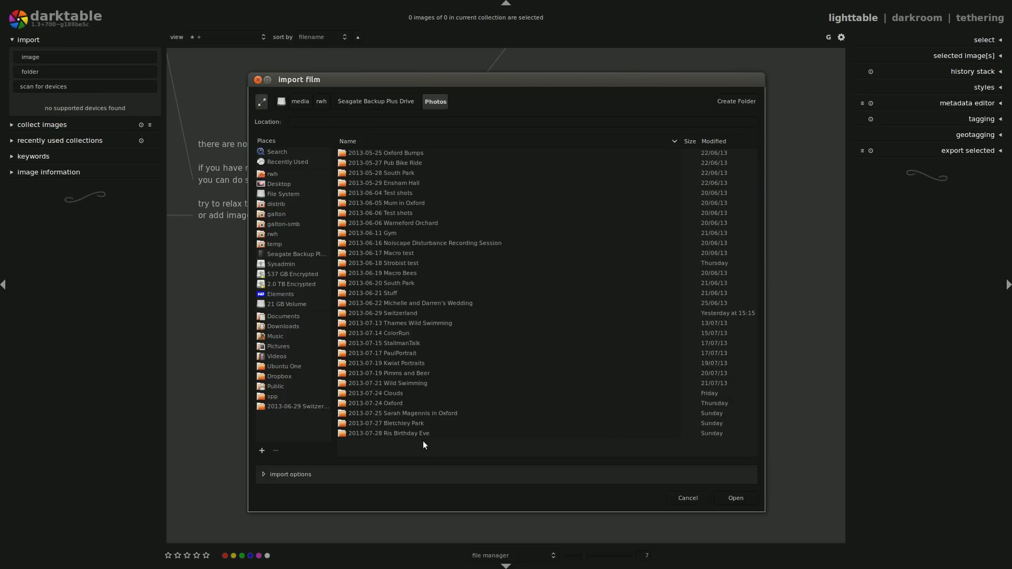
{"action": "mouse_move", "coordinate": [375, 101]}
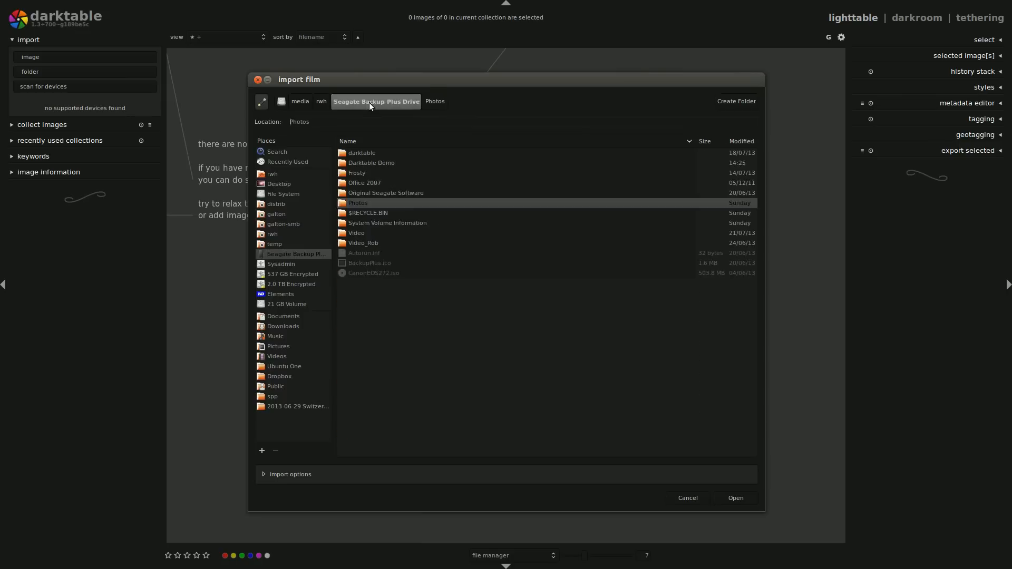
{"action": "mouse_move", "coordinate": [355, 168]}
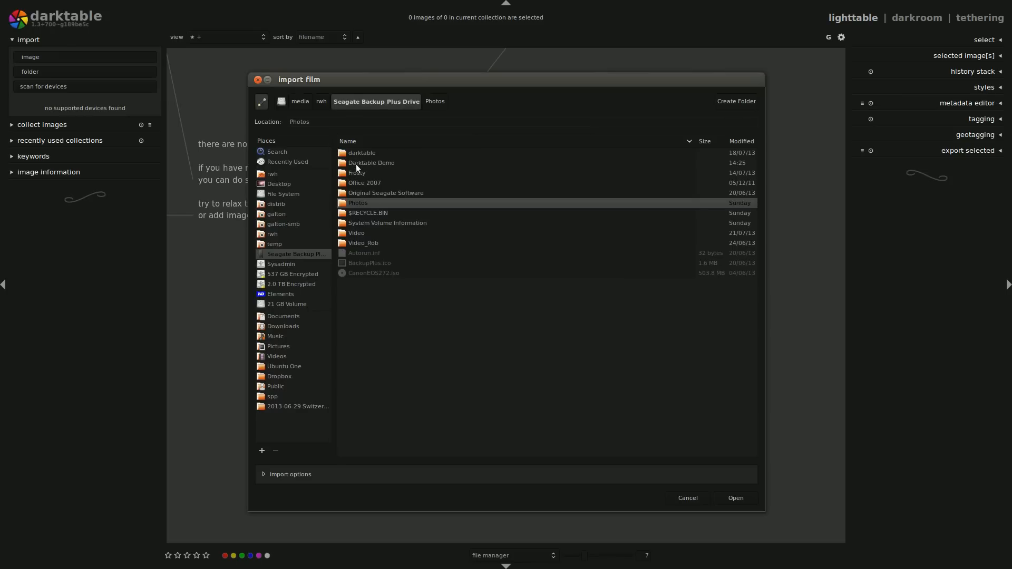
{"action": "double_click", "coordinate": [371, 162]}
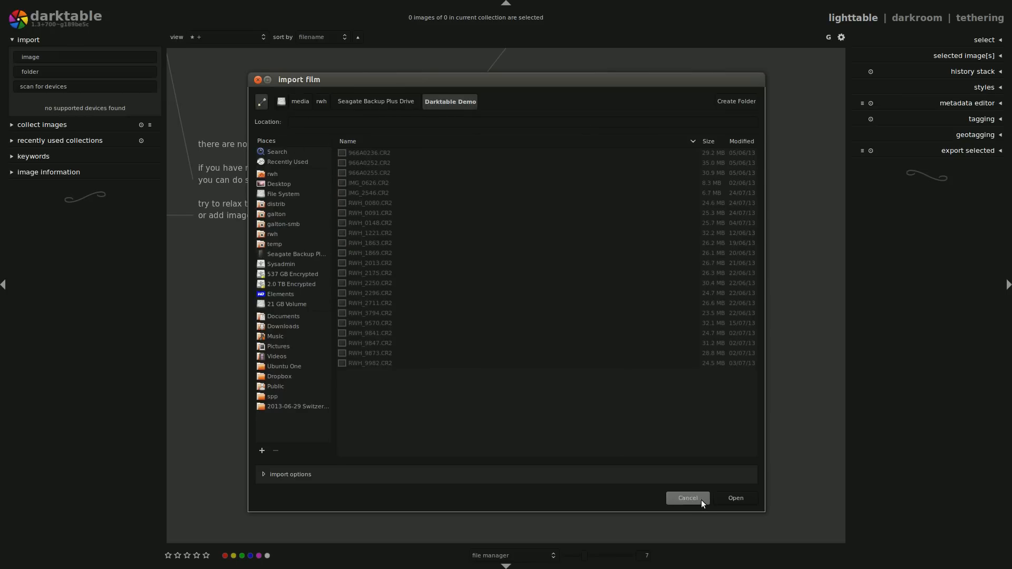
{"action": "mouse_move", "coordinate": [735, 498]}
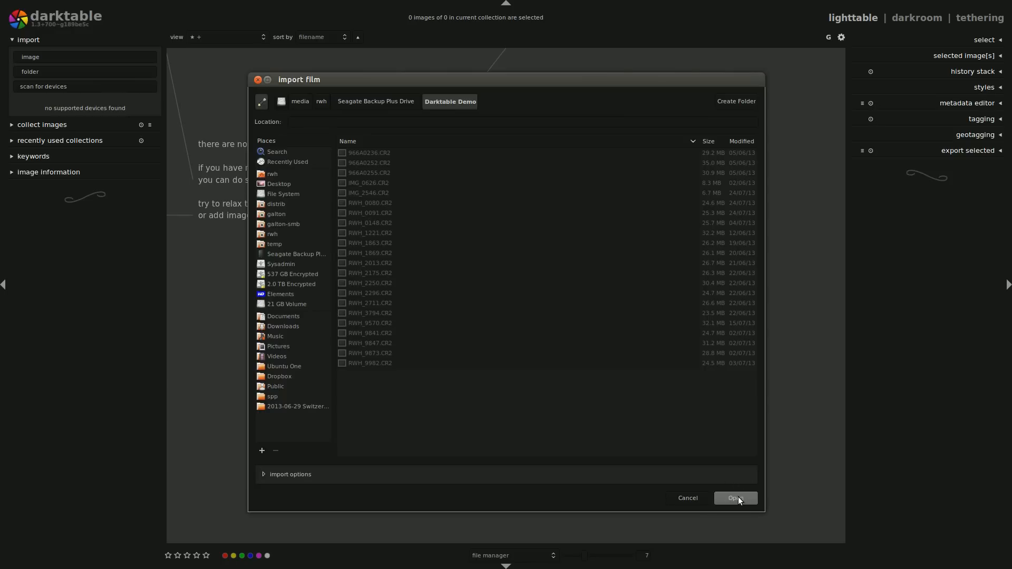
{"action": "left_click", "coordinate": [735, 498]}
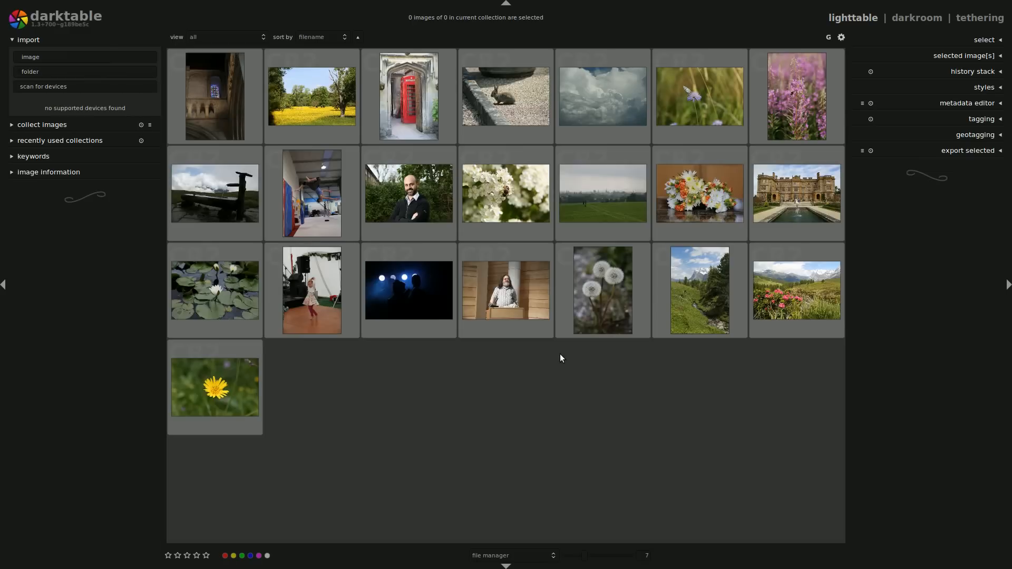
{"action": "mouse_move", "coordinate": [395, 537]}
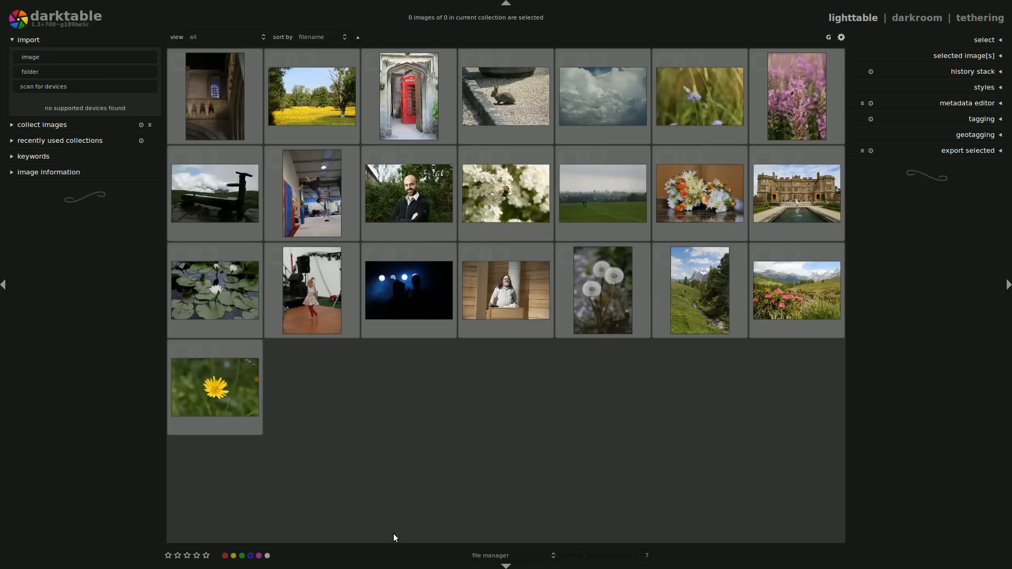
{"action": "mouse_move", "coordinate": [409, 290]}
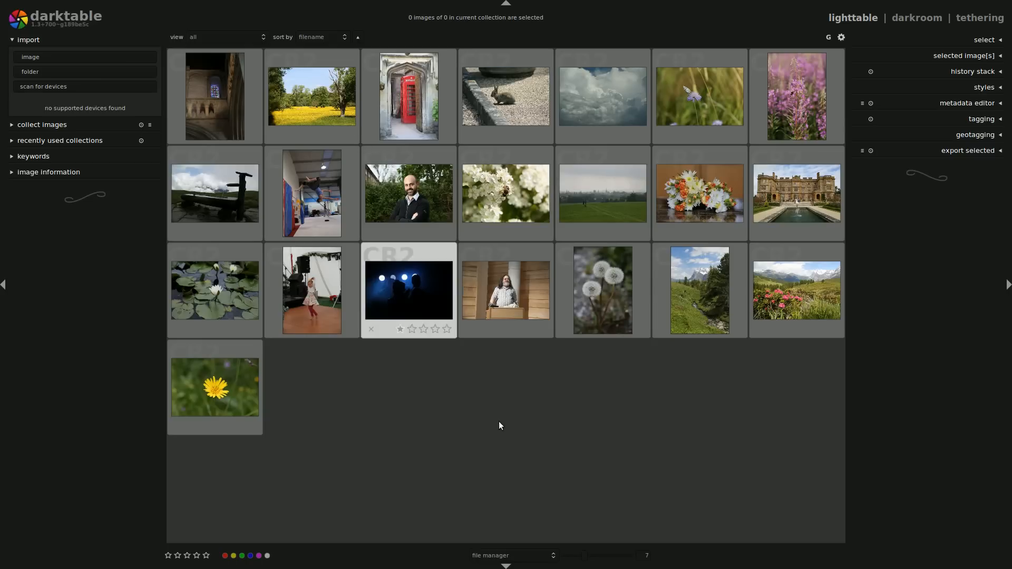
{"action": "mouse_move", "coordinate": [270, 122]}
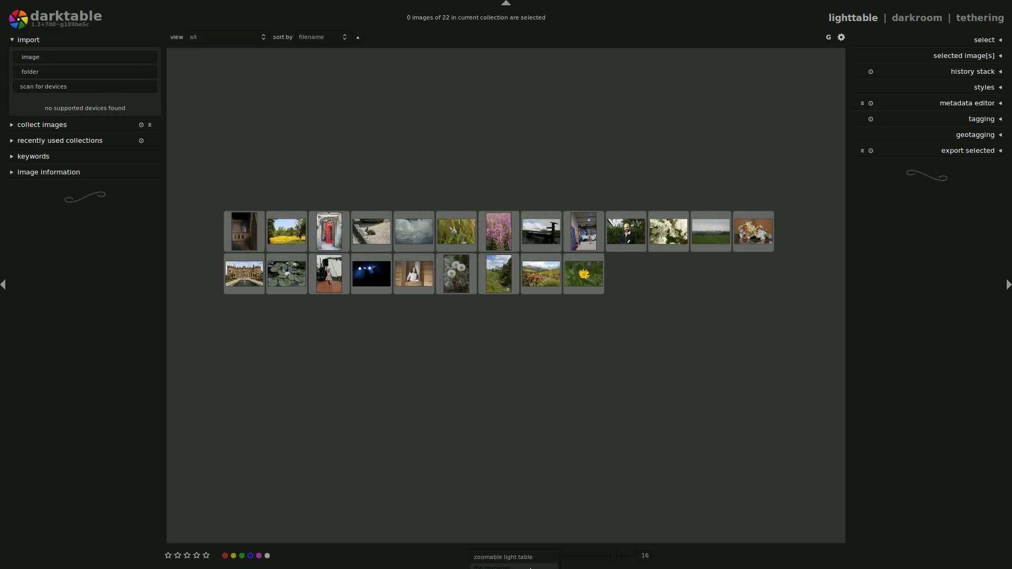
Return the lighttable to file manager layout and enlarge the cathedral photo in the grid
{"action": "left_click", "coordinate": [513, 555]}
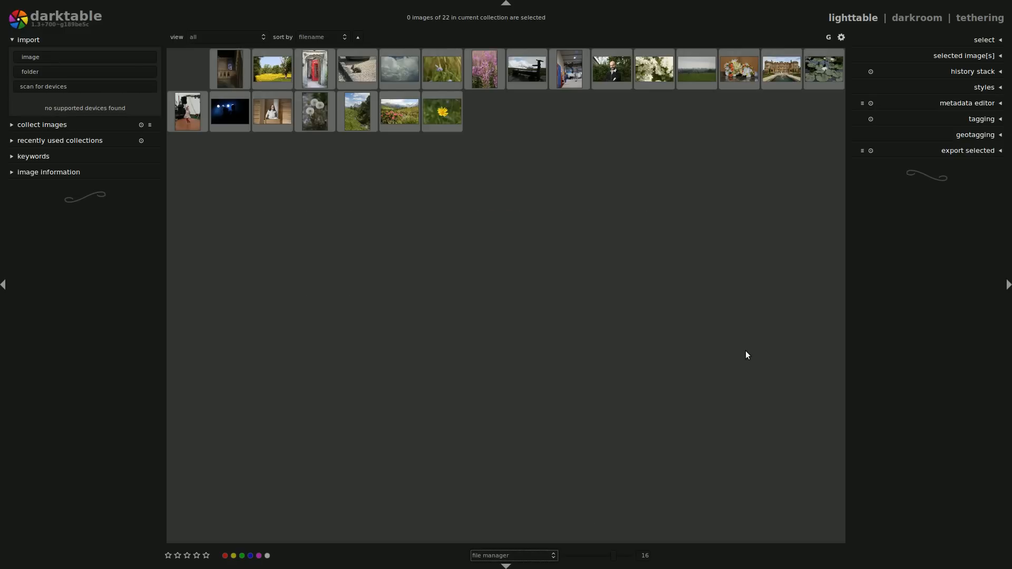
{"action": "mouse_move", "coordinate": [535, 243]}
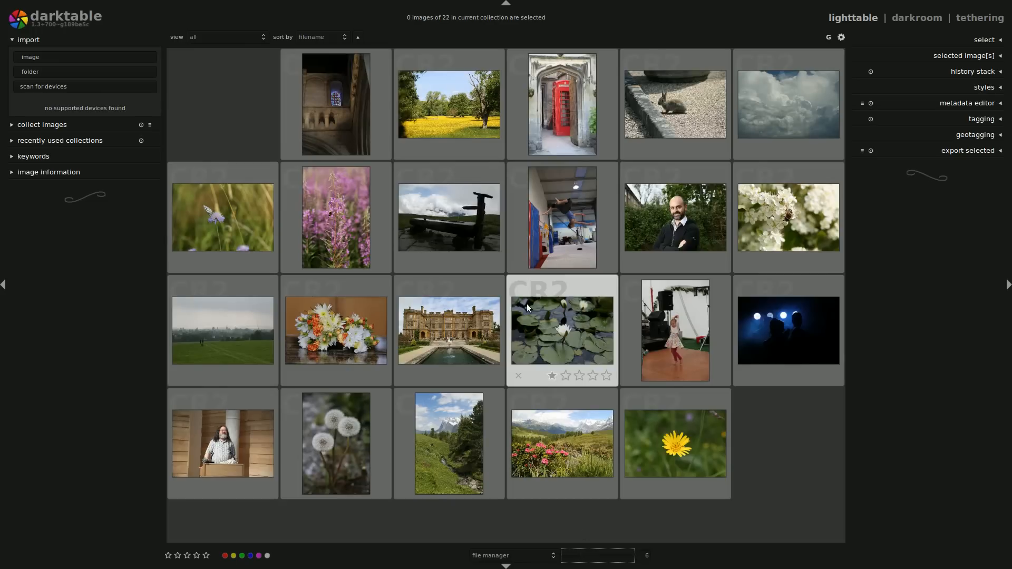
{"action": "double_click", "coordinate": [561, 330]}
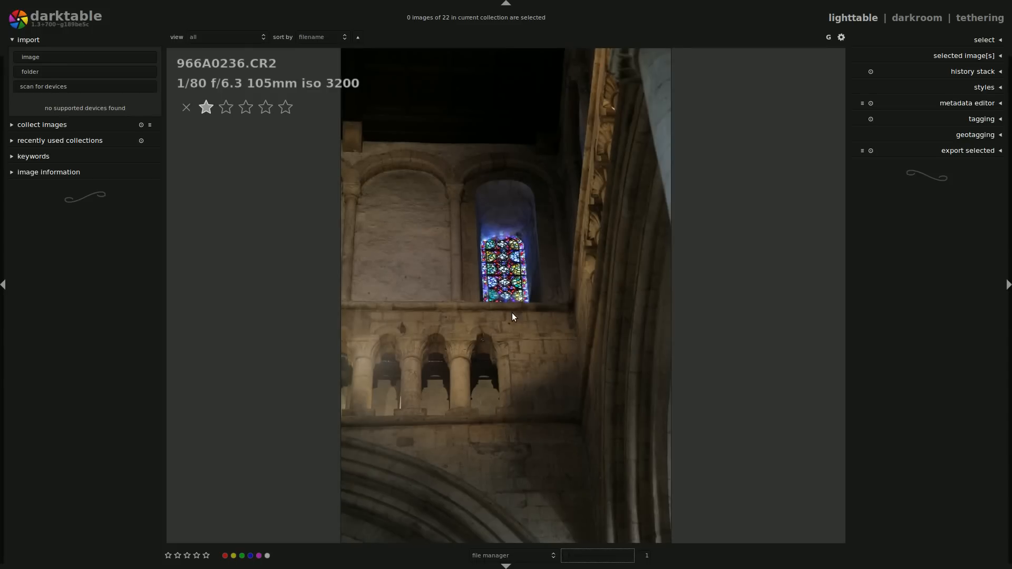
{"action": "mouse_move", "coordinate": [244, 255]}
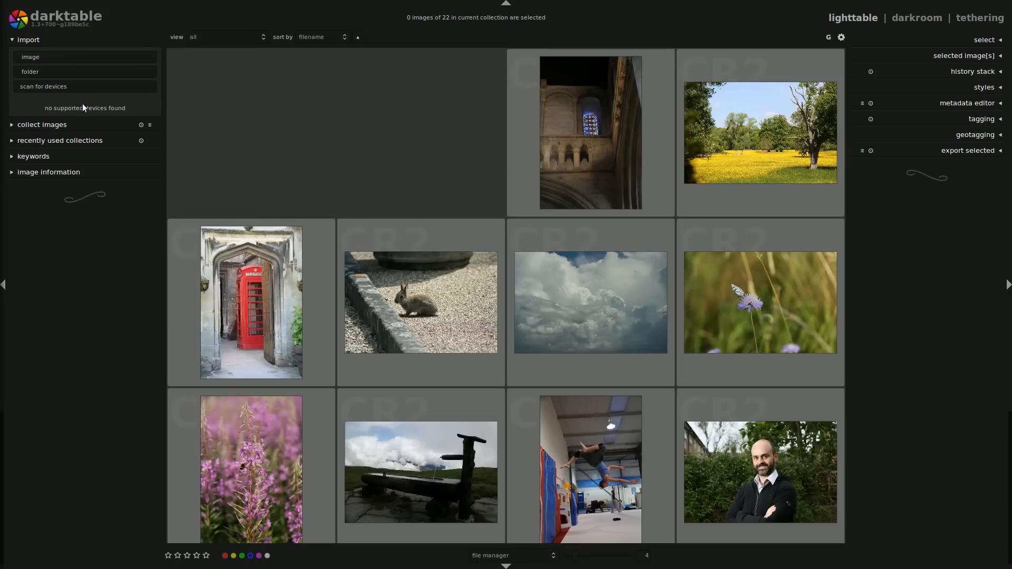
{"action": "mouse_move", "coordinate": [46, 147]}
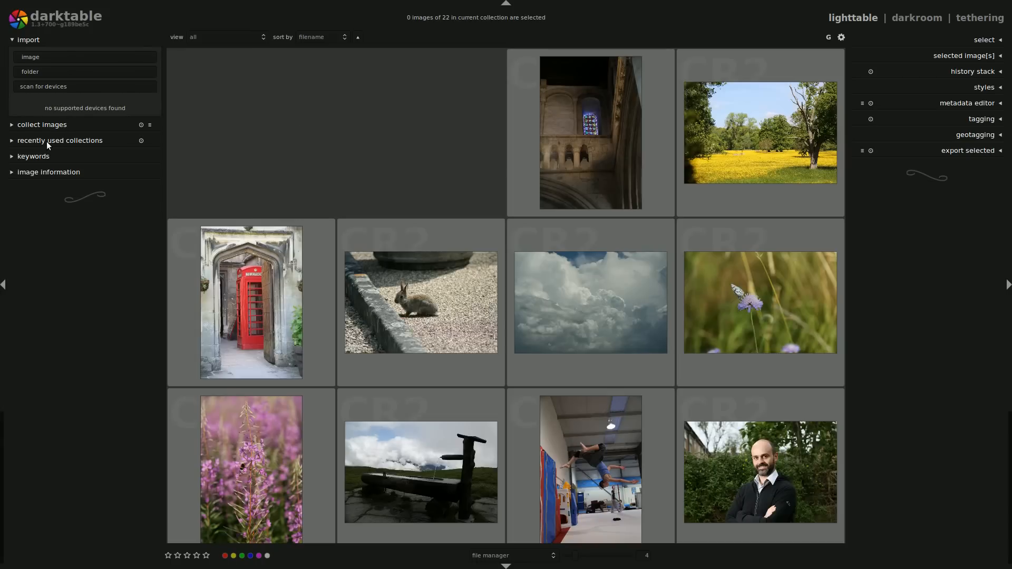
Expand the image information panel and view the yellow meadow photo's camera and exposure data
{"action": "left_click", "coordinate": [48, 172]}
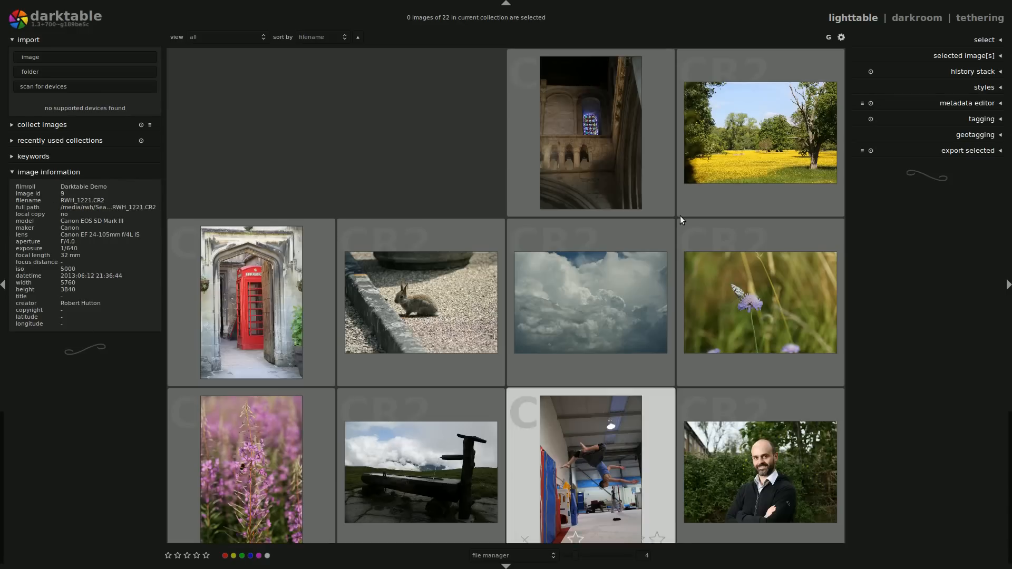
{"action": "left_click", "coordinate": [760, 132]}
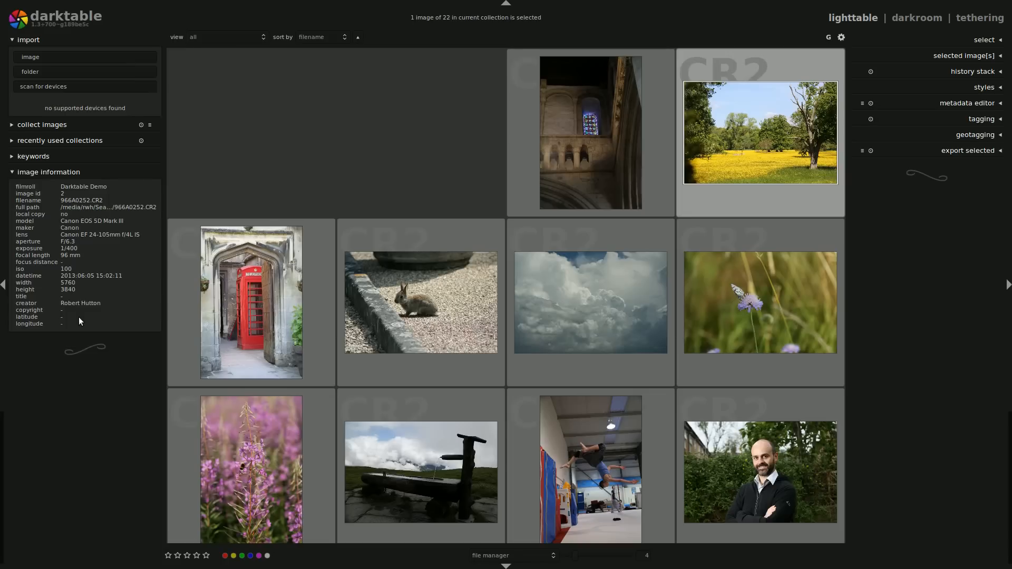
{"action": "mouse_move", "coordinate": [74, 244]}
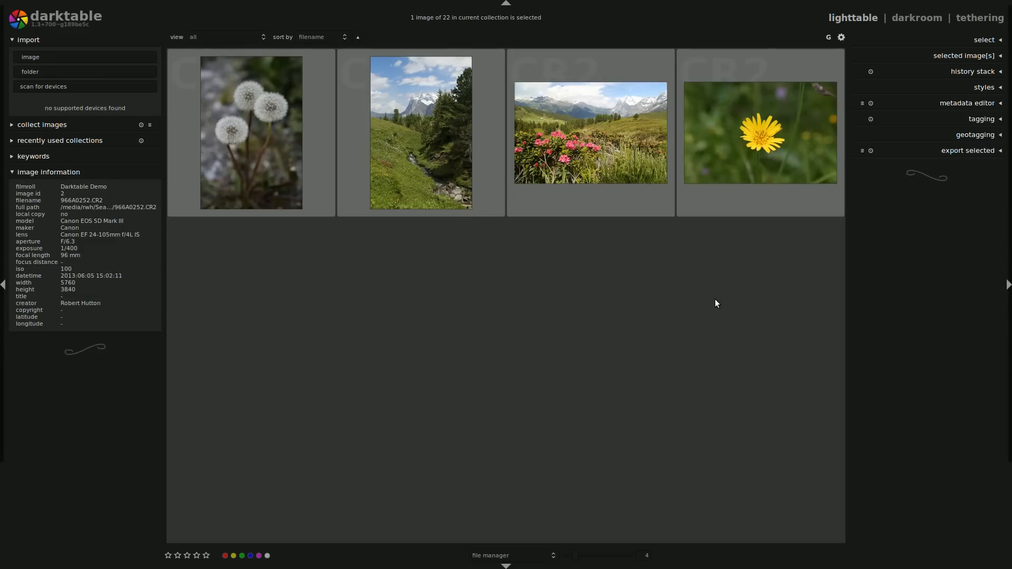
{"action": "scroll", "scroll_direction": "down", "scroll_amount": 3}
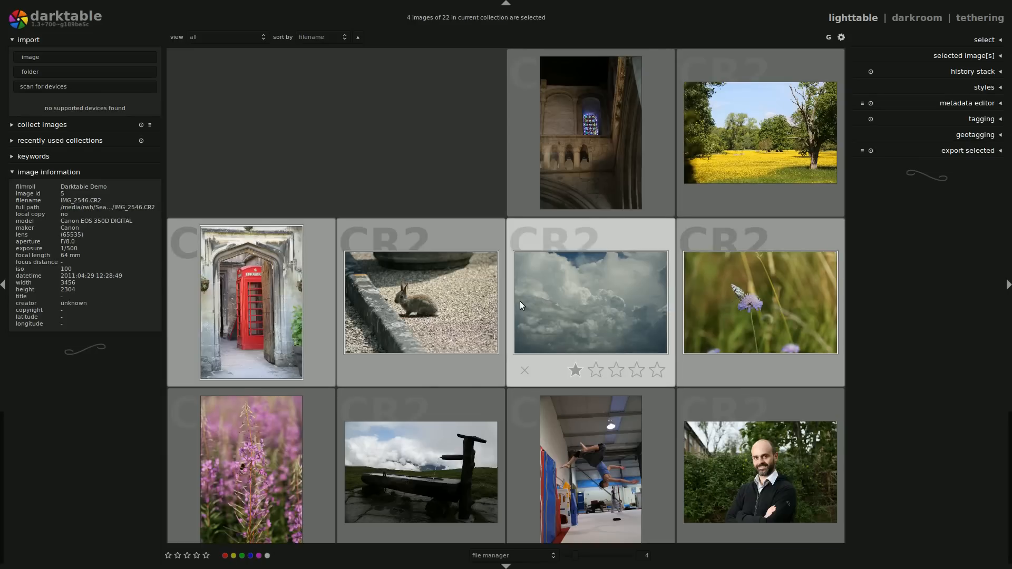
{"action": "mouse_move", "coordinate": [541, 338]}
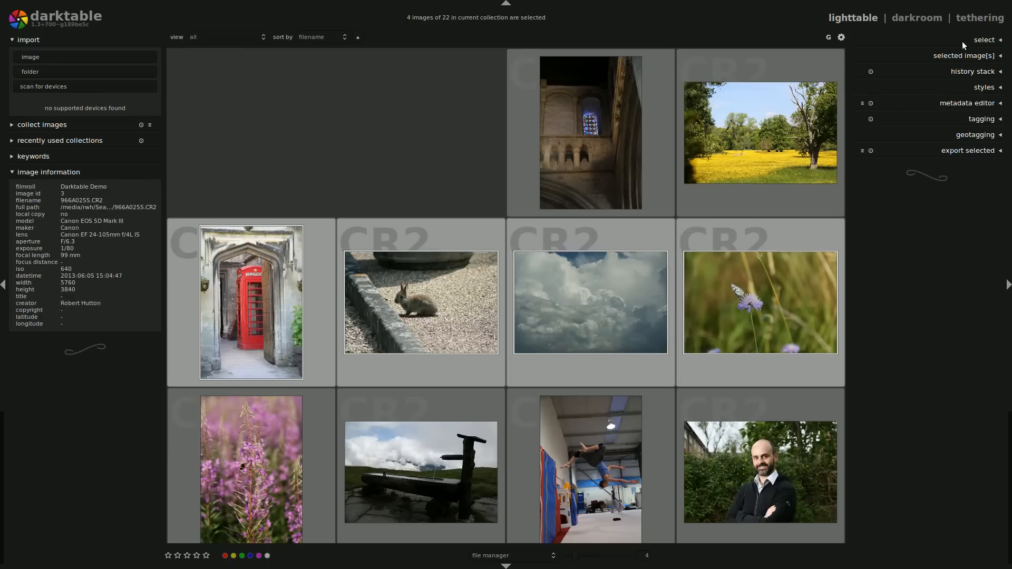
Select only the clouds photo, start moving it to another folder and cancel
{"action": "left_click", "coordinate": [984, 39]}
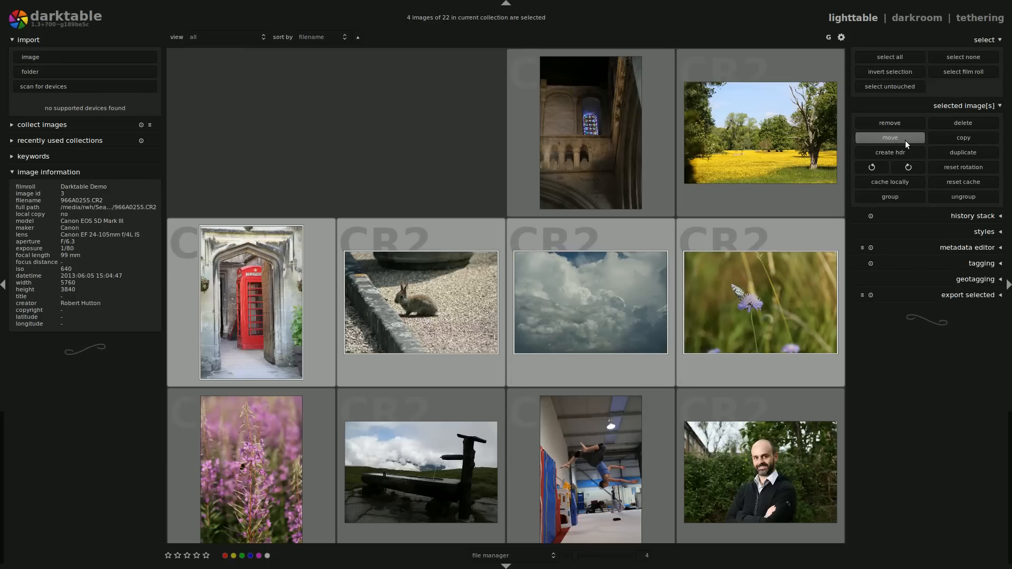
{"action": "left_click", "coordinate": [589, 302]}
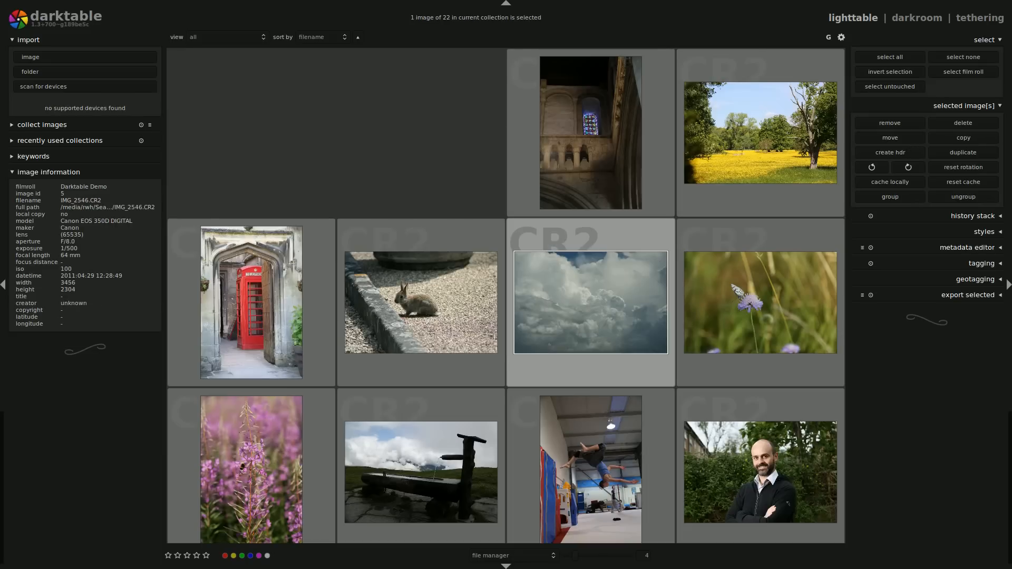
{"action": "left_click", "coordinate": [30, 71]}
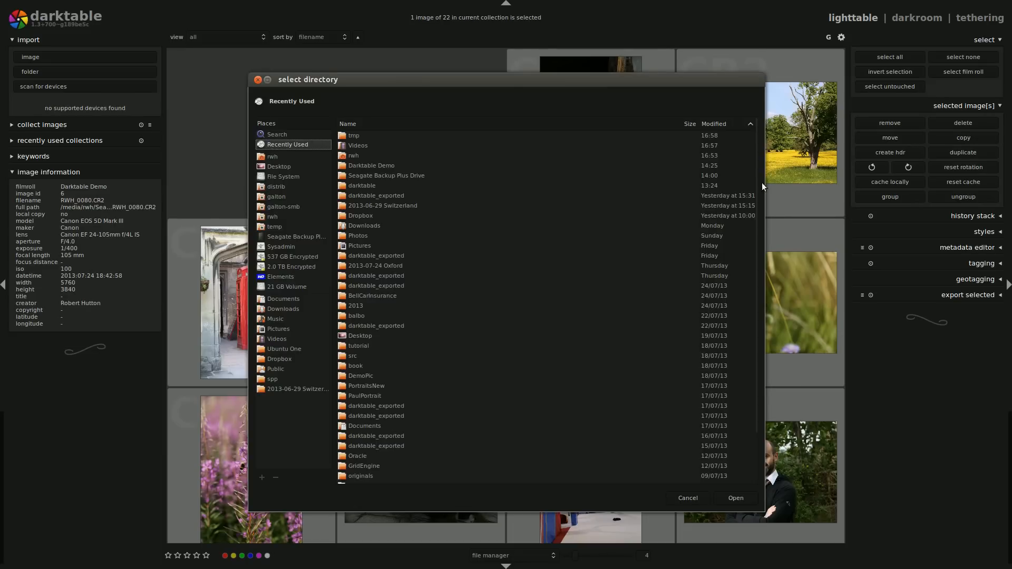
{"action": "left_click", "coordinate": [686, 498]}
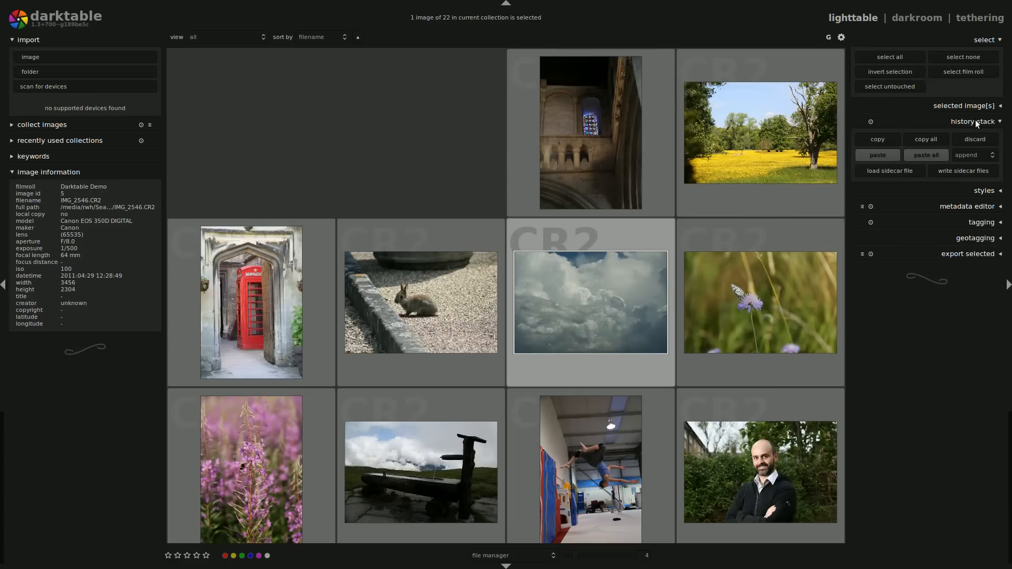
Try copying its history stack, then open the yellow meadow photo in the darkroom
{"action": "left_click", "coordinate": [876, 140]}
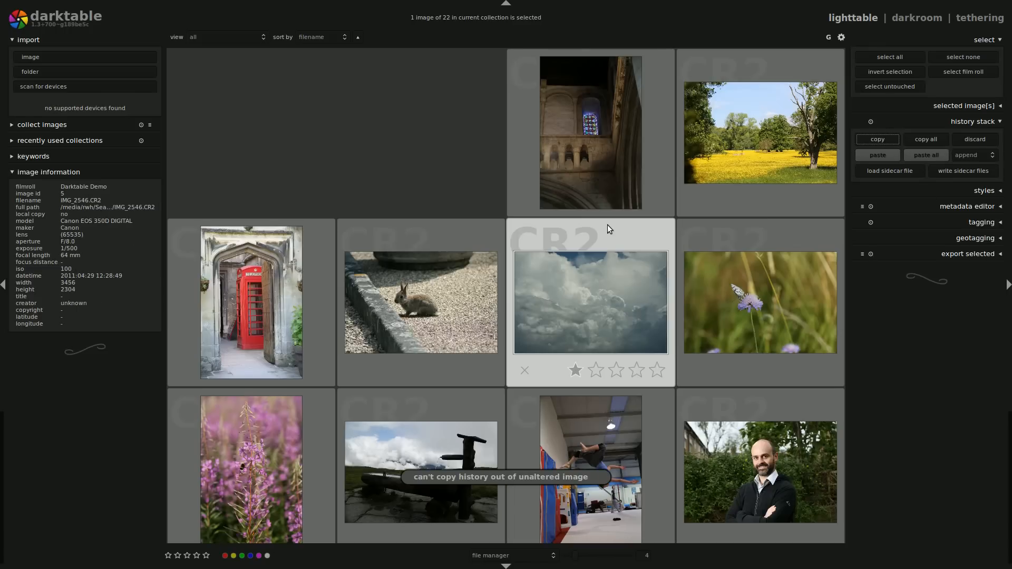
{"action": "left_click", "coordinate": [761, 131]}
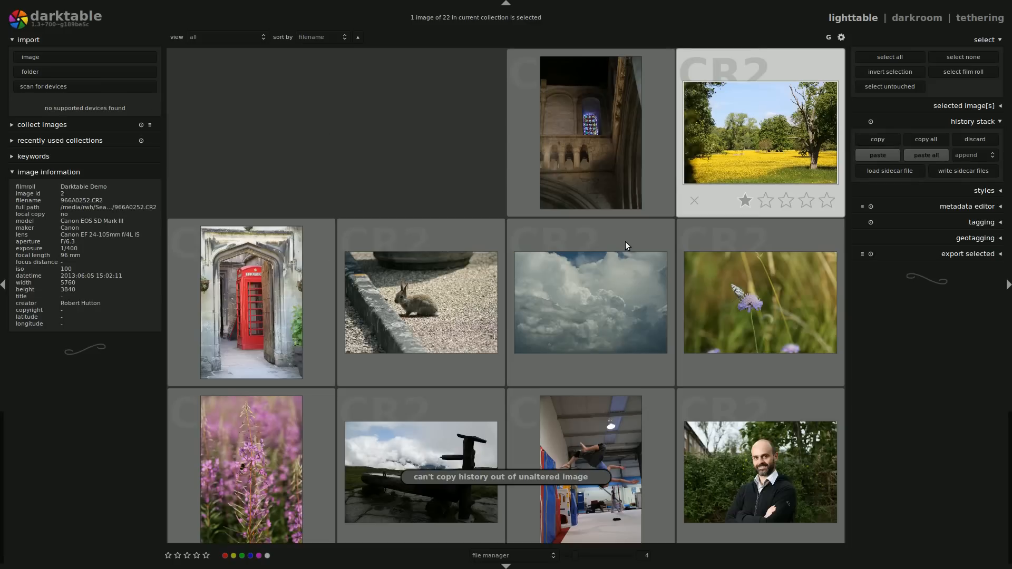
{"action": "left_click", "coordinate": [916, 18]}
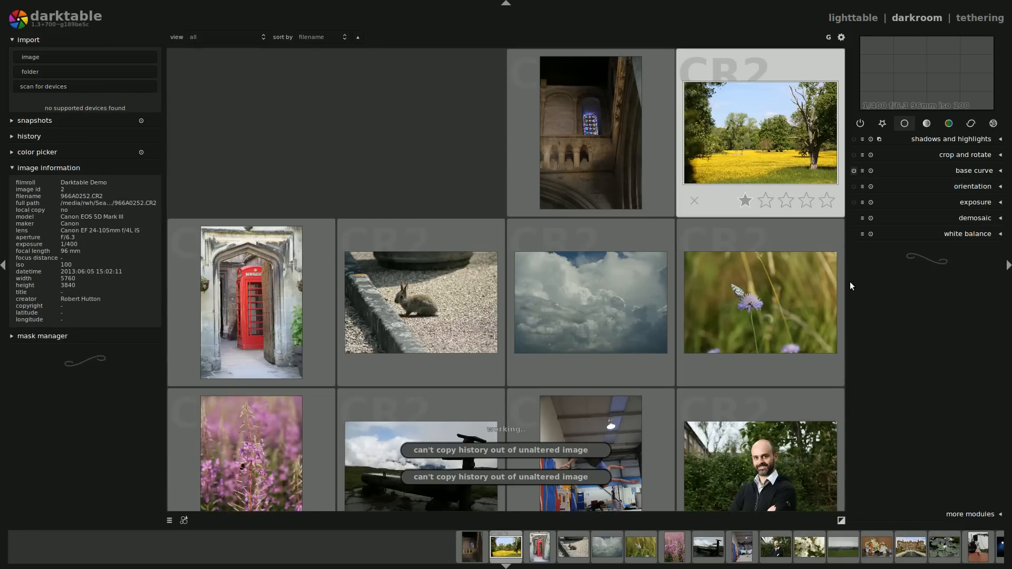
{"action": "mouse_move", "coordinate": [979, 238]}
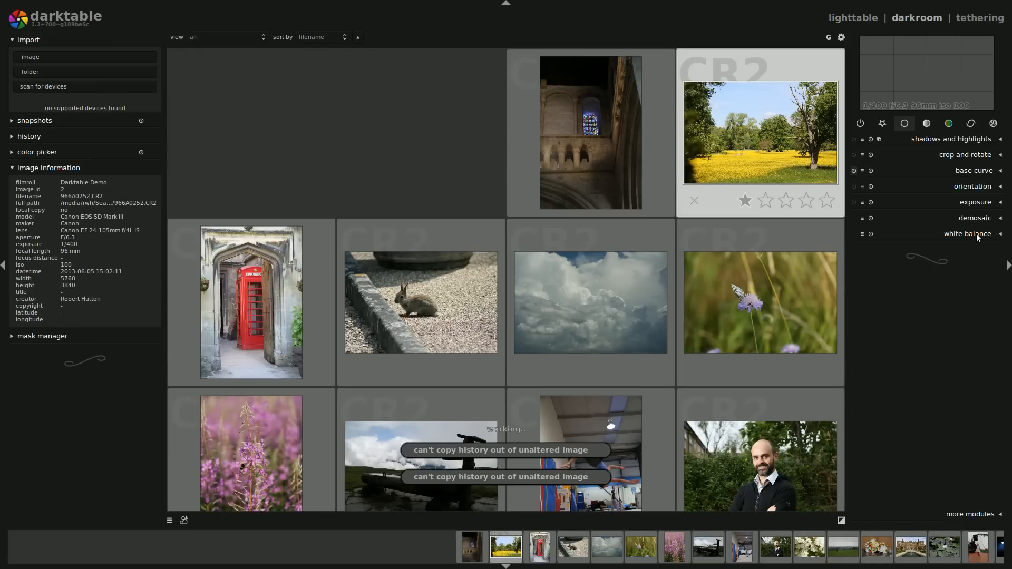
Set the meadow photo's white balance preset to daylight and return to the lighttable
{"action": "double_click", "coordinate": [760, 132]}
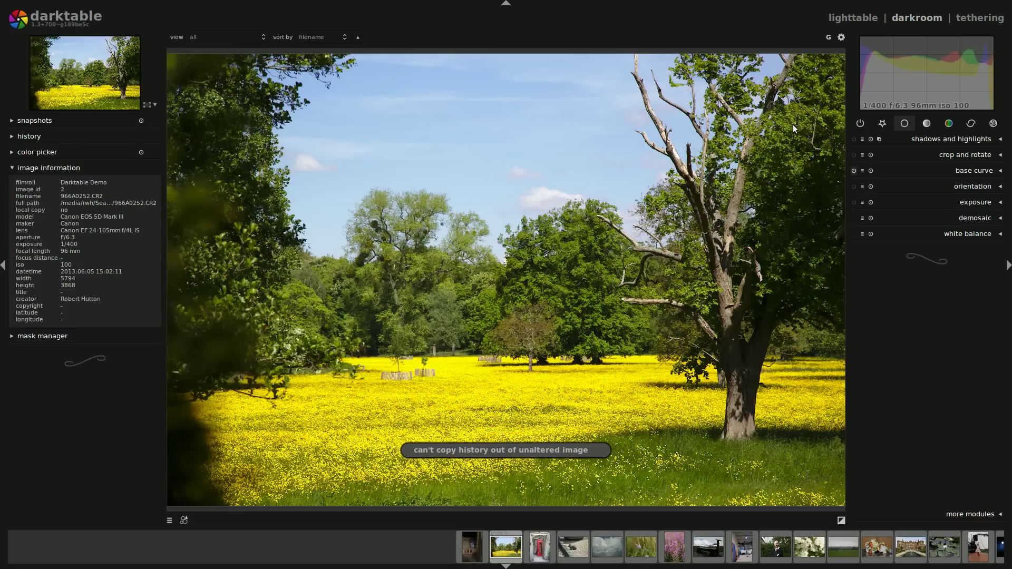
{"action": "left_click", "coordinate": [968, 235]}
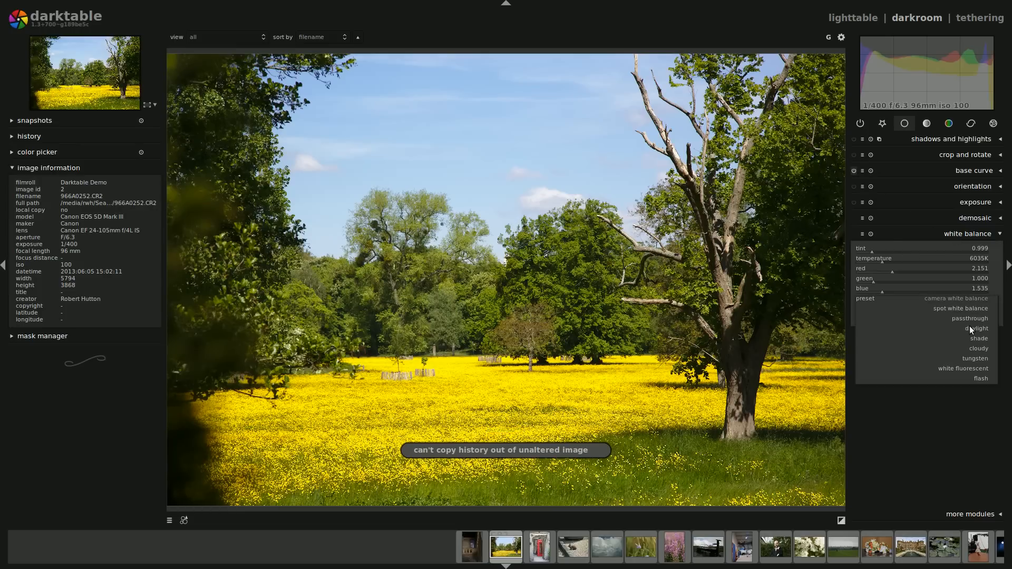
{"action": "left_click", "coordinate": [978, 328]}
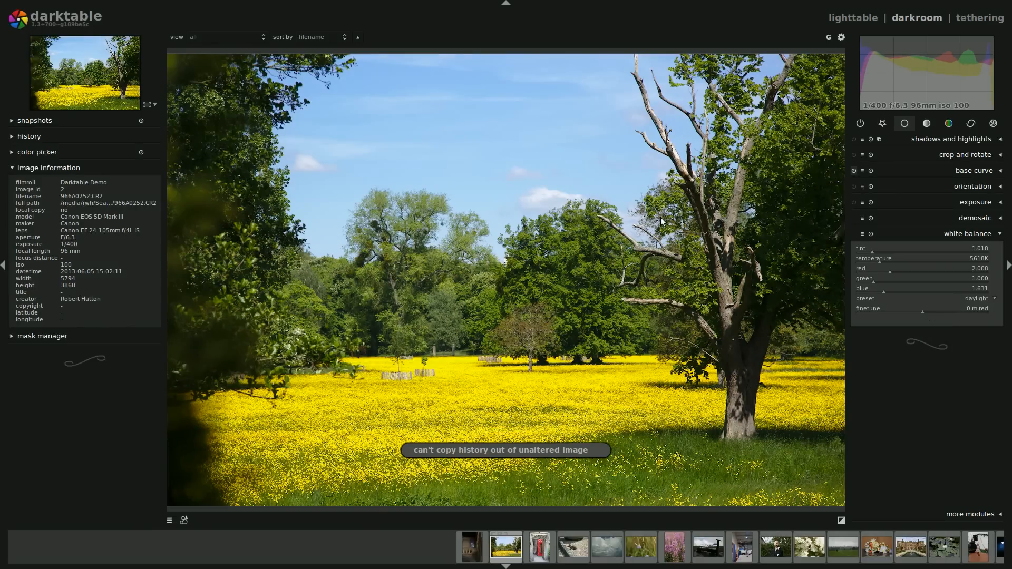
{"action": "left_click", "coordinate": [852, 18]}
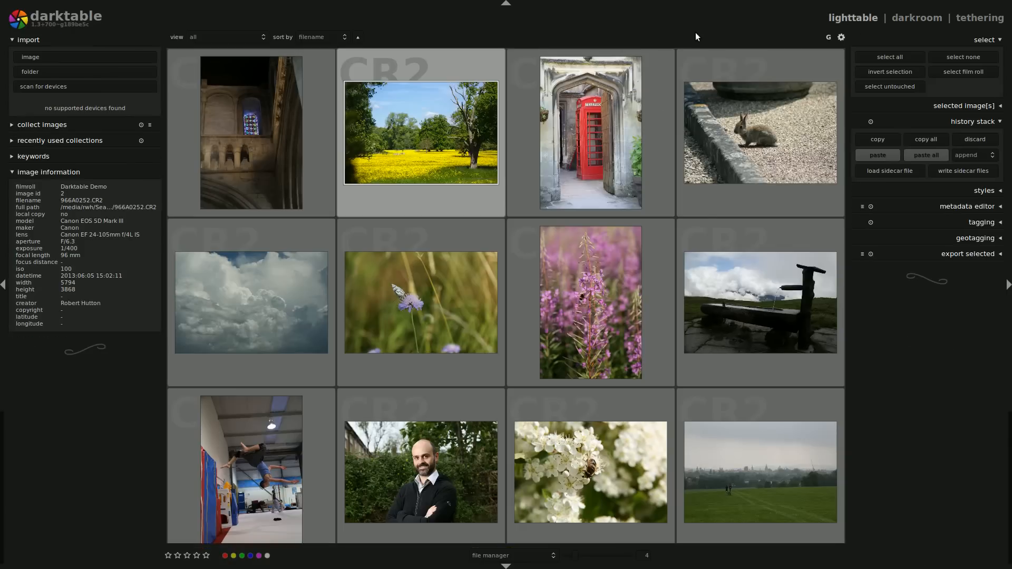
Paste the copied history onto the meadow photo with base curve and sharpen left out
{"action": "left_click", "coordinate": [421, 132]}
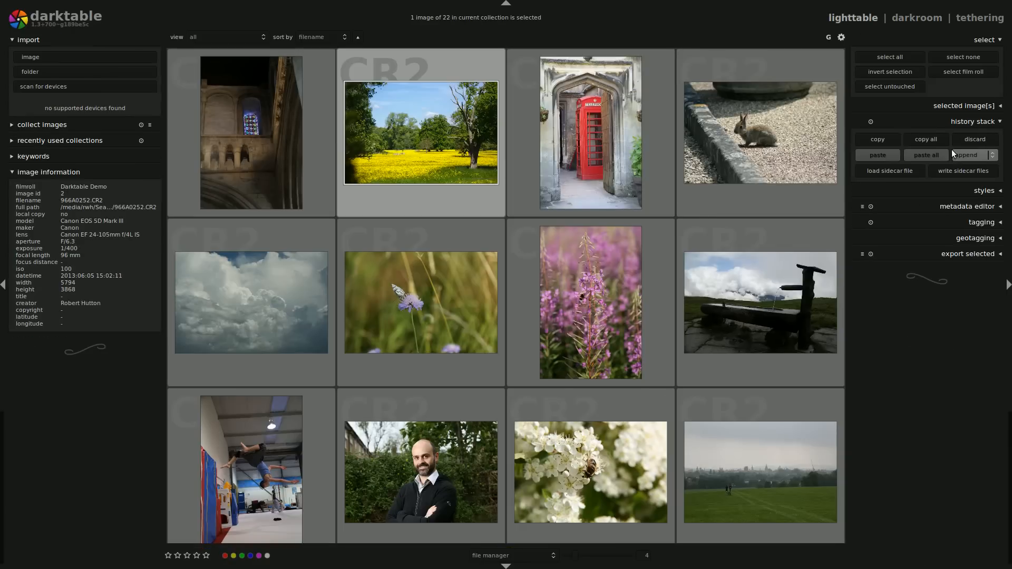
{"action": "left_click", "coordinate": [925, 155]}
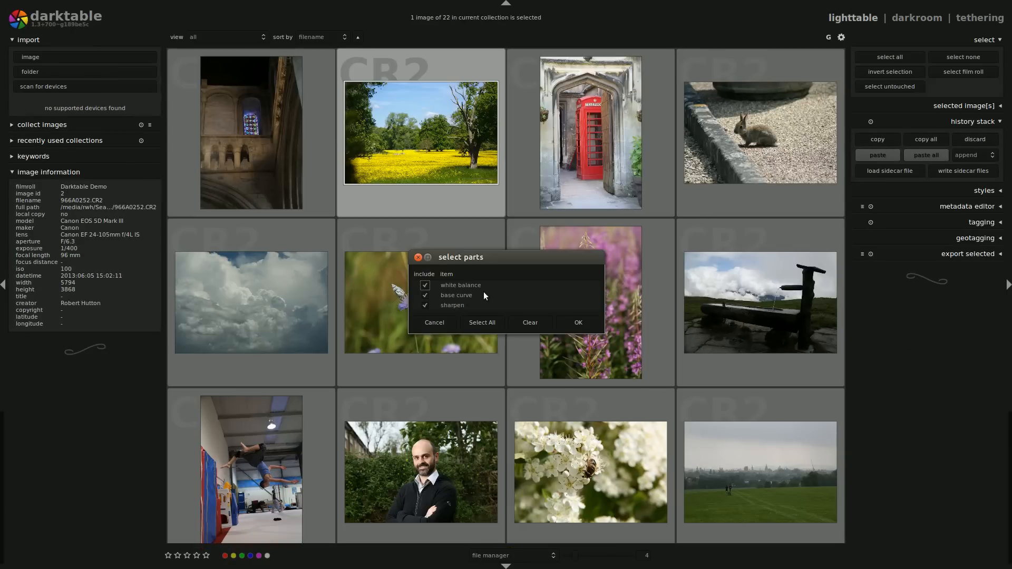
{"action": "left_click", "coordinate": [424, 295]}
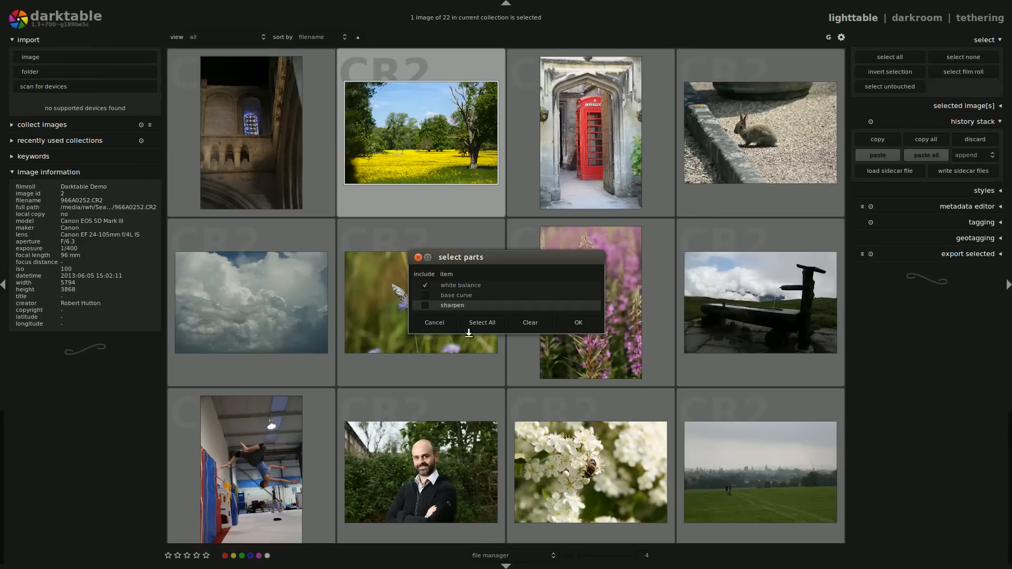
{"action": "left_click", "coordinate": [577, 323]}
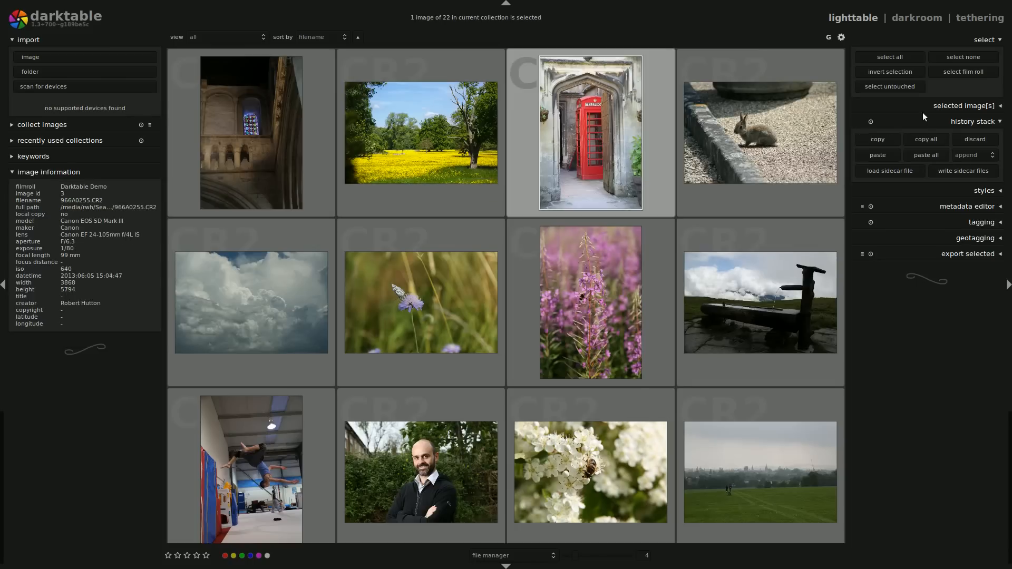
Open the rabbit photo in the darkroom with its camera white balance
{"action": "left_click", "coordinate": [876, 139]}
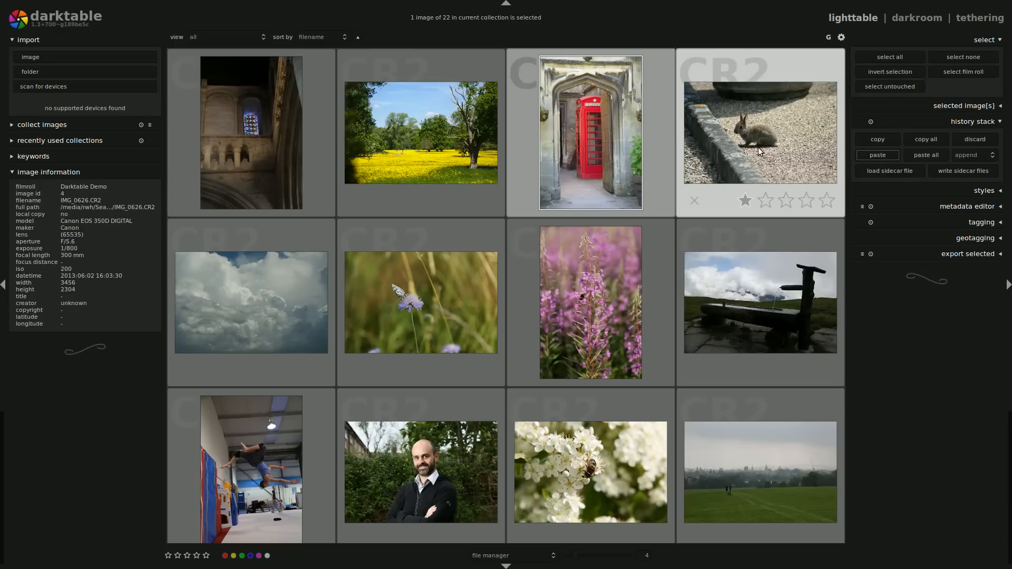
{"action": "left_click", "coordinate": [916, 18]}
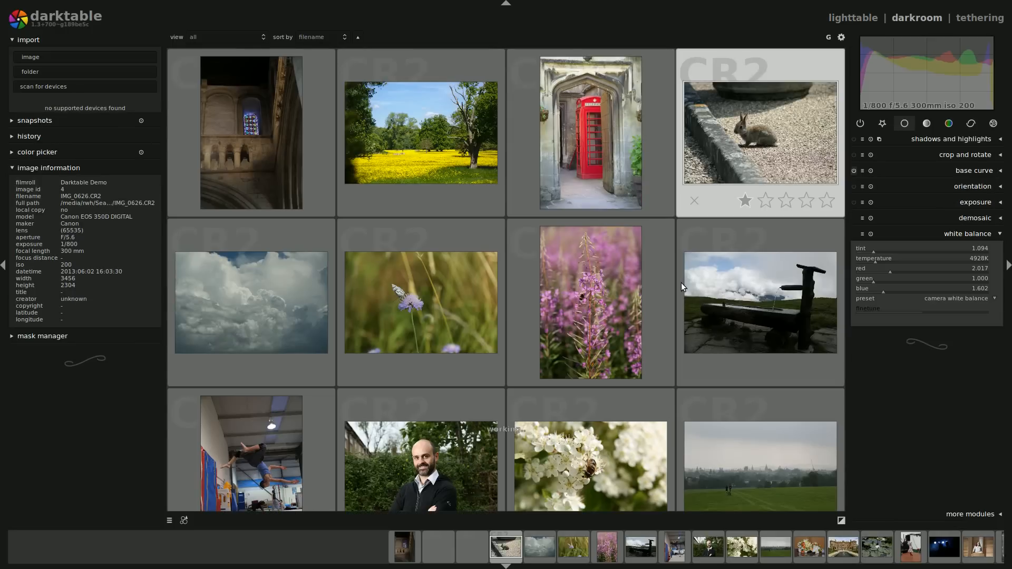
{"action": "double_click", "coordinate": [760, 132]}
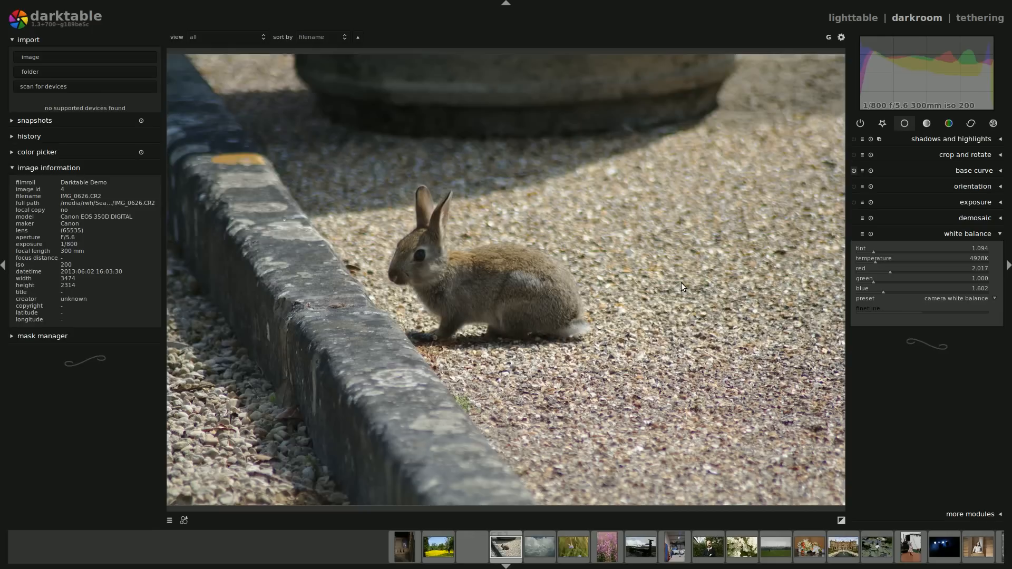
{"action": "left_click", "coordinate": [27, 39]}
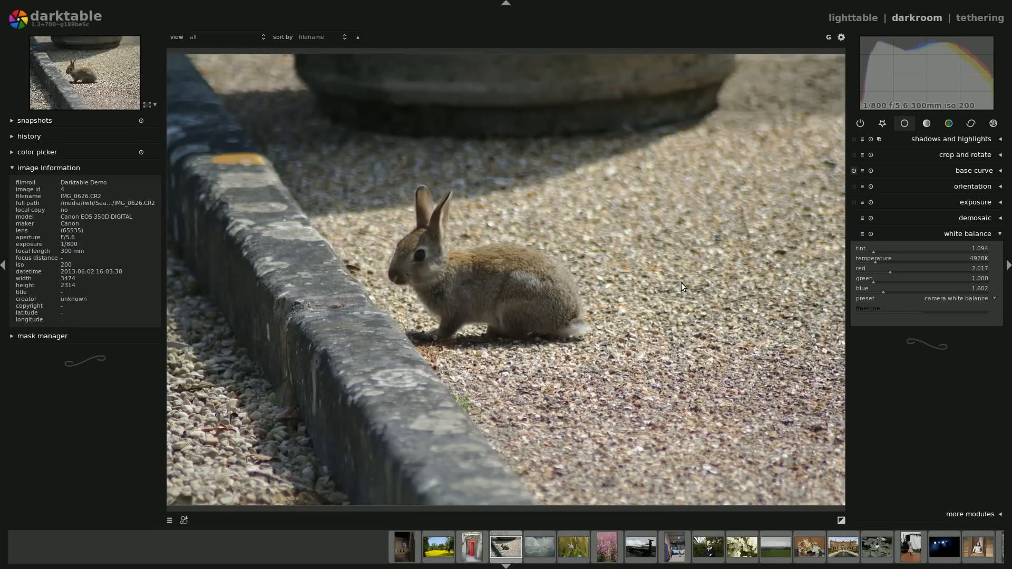
{"action": "mouse_move", "coordinate": [453, 211]}
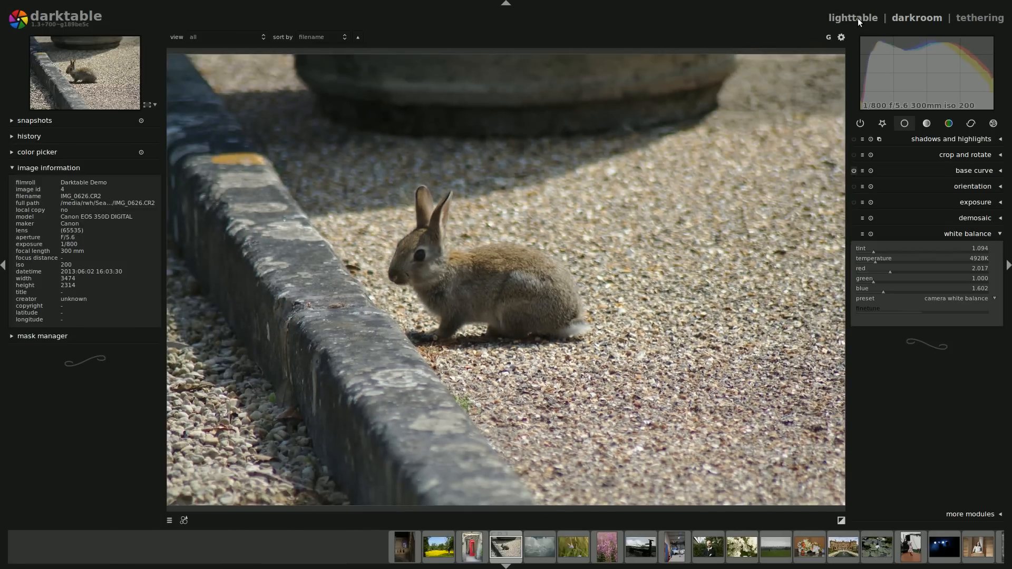
Bring up preferences from the lighttable and browse the image operation shortcuts
{"action": "left_click", "coordinate": [853, 18]}
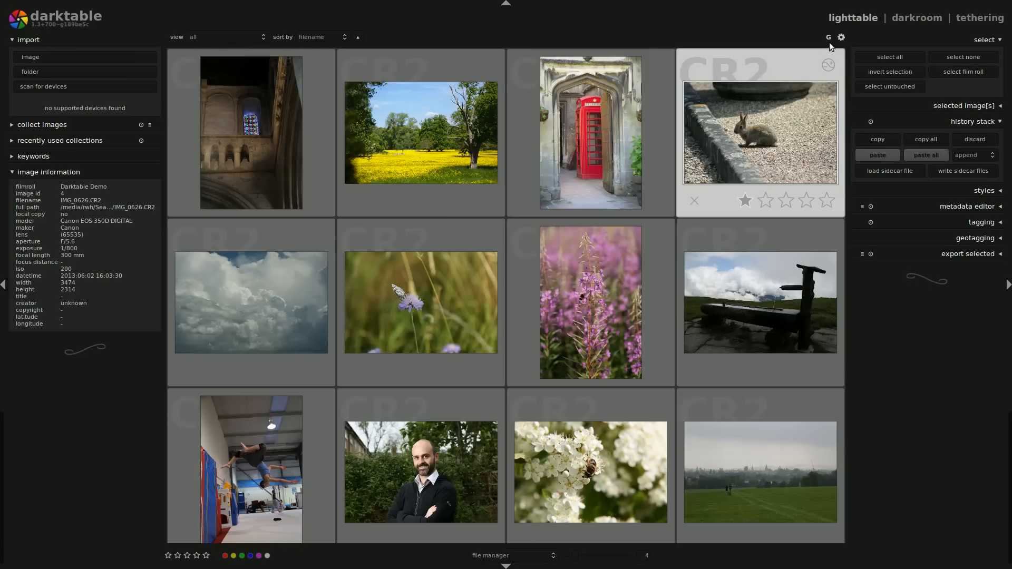
{"action": "left_click", "coordinate": [842, 37]}
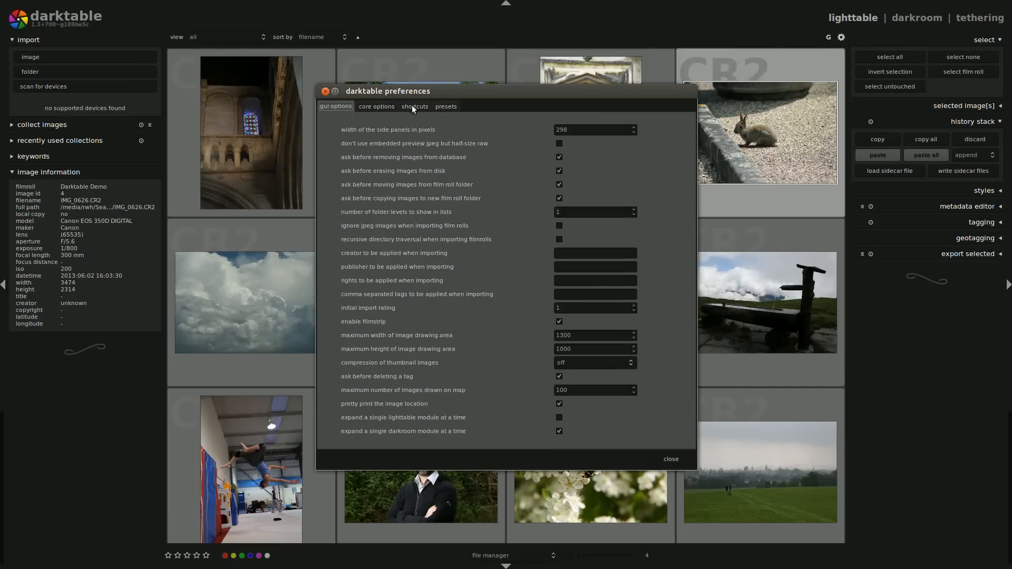
{"action": "left_click", "coordinate": [414, 106]}
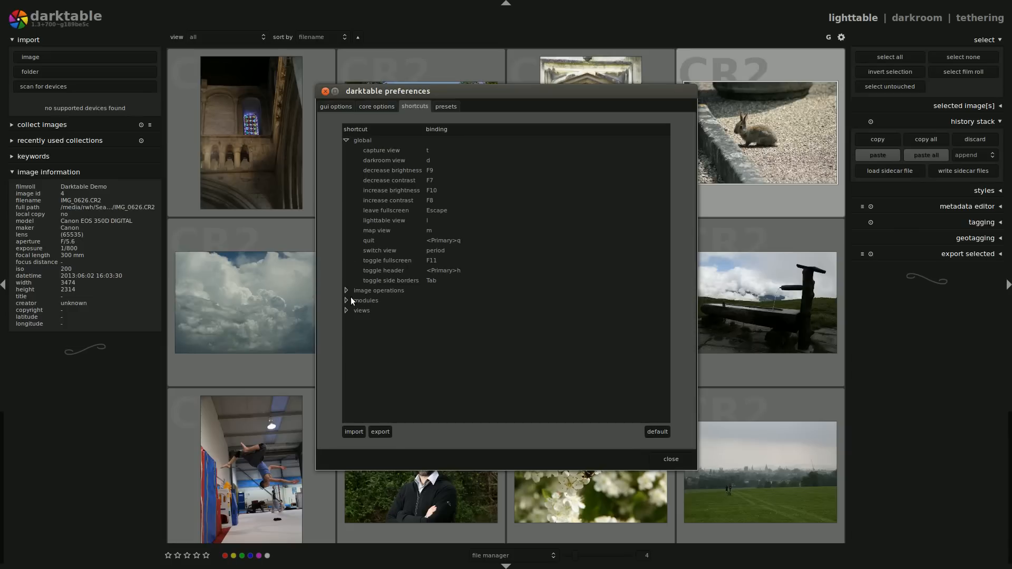
{"action": "left_click", "coordinate": [346, 290]}
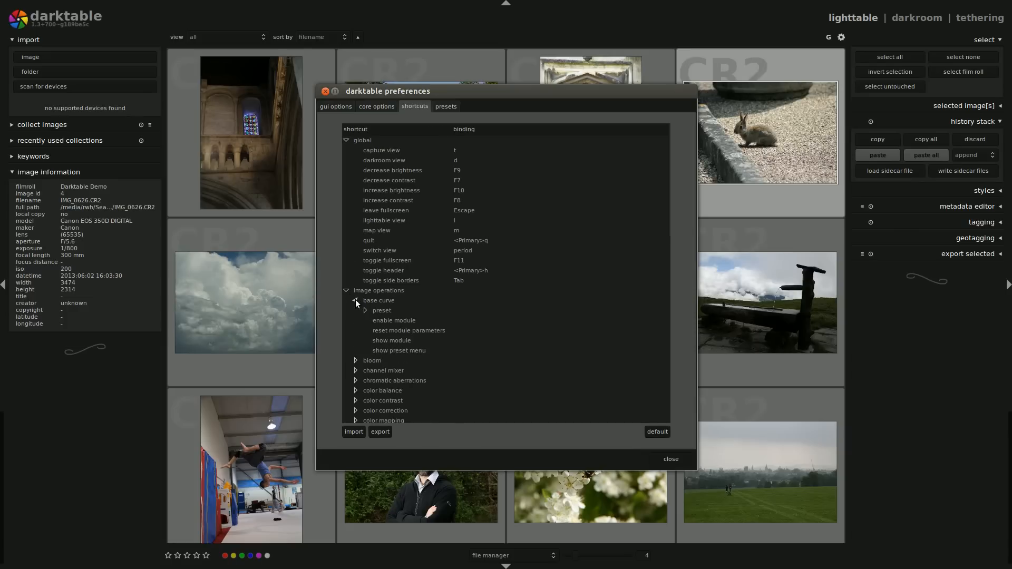
{"action": "left_click", "coordinate": [355, 300]}
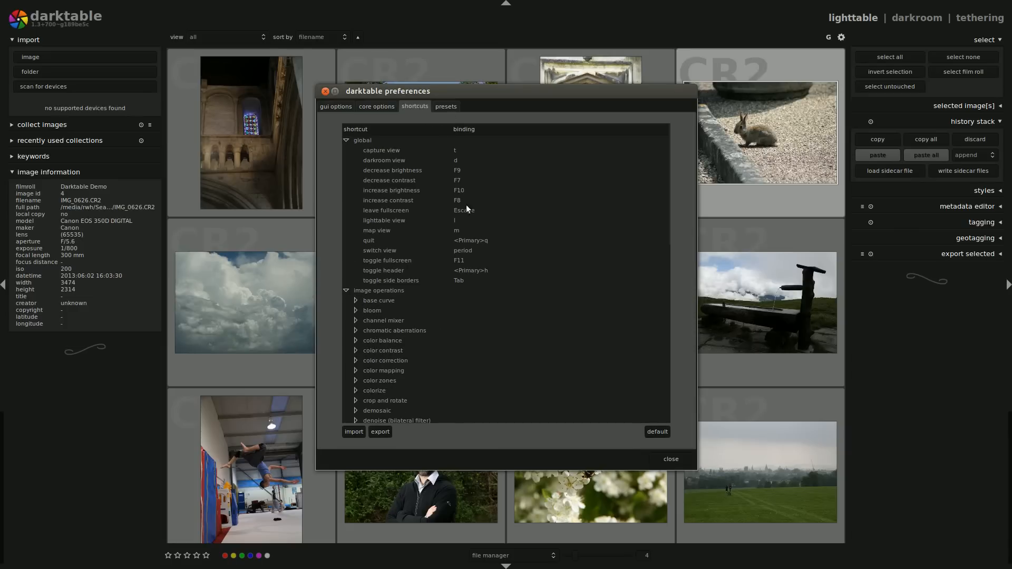
{"action": "scroll", "scroll_direction": "down", "scroll_amount": 3}
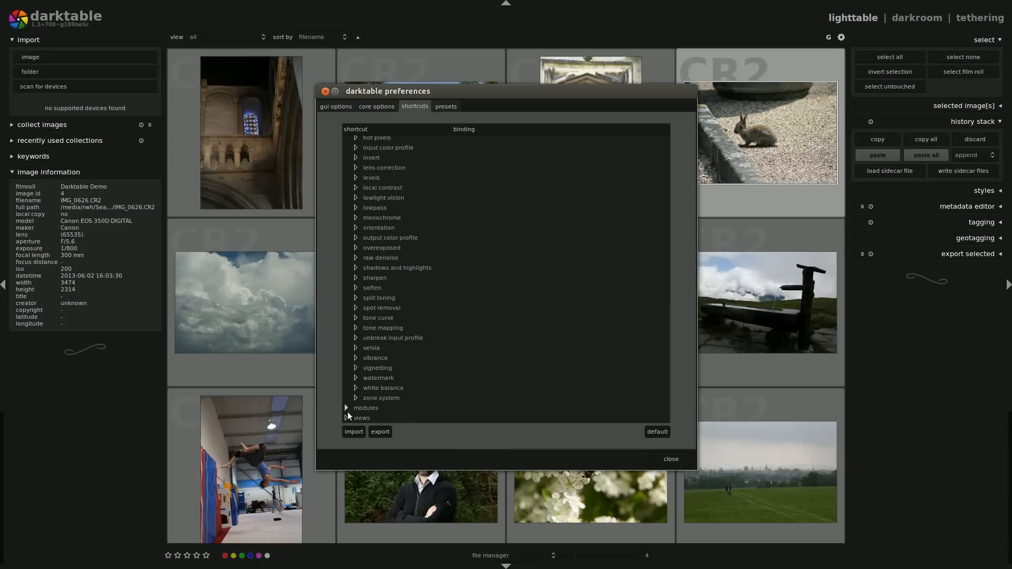
Browse the views shortcut group, then show the core processing options
{"action": "left_click", "coordinate": [362, 418]}
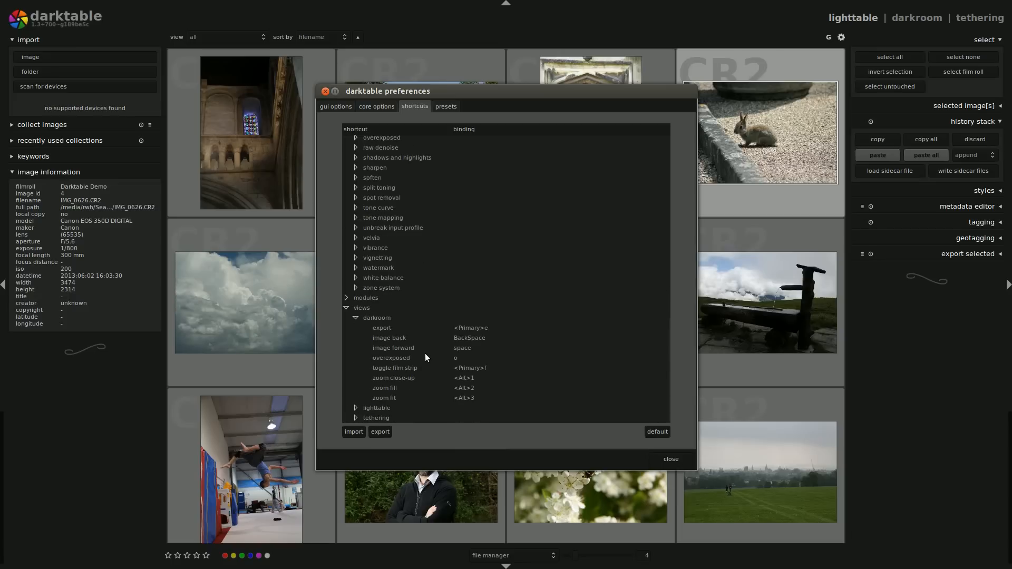
{"action": "mouse_move", "coordinate": [365, 419]}
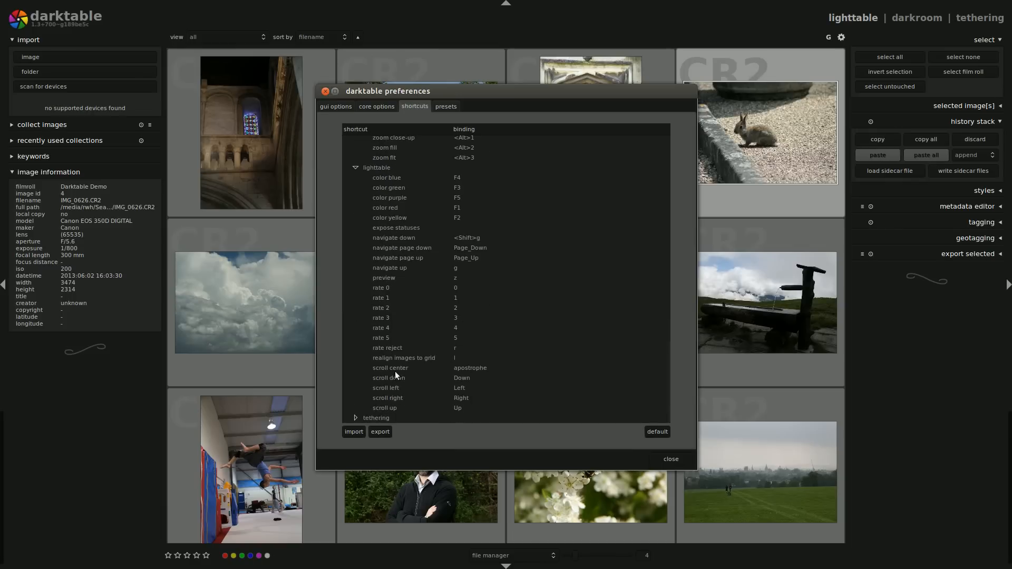
{"action": "scroll", "scroll_direction": "down", "scroll_amount": 3}
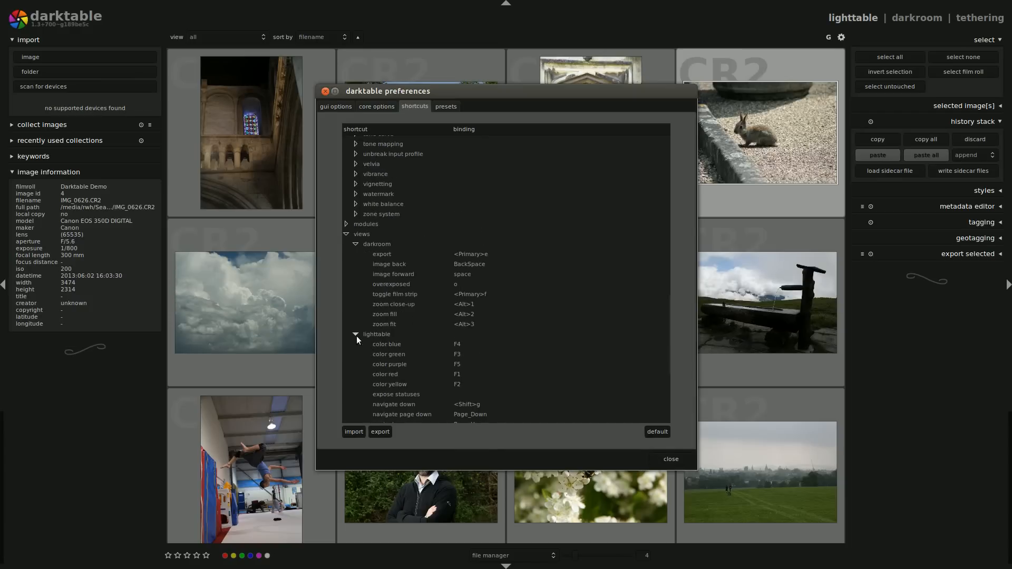
{"action": "left_click", "coordinate": [355, 339]}
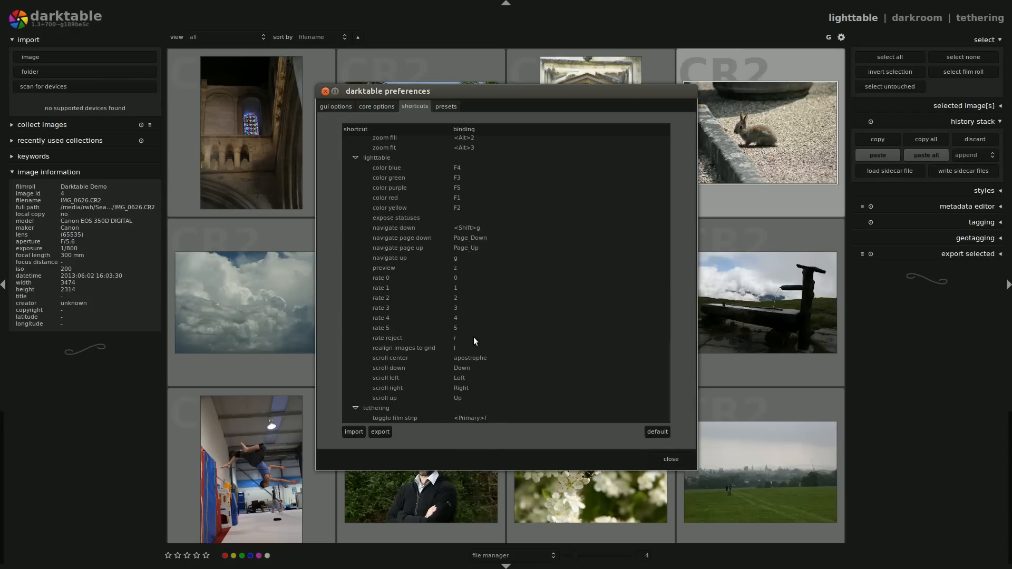
{"action": "mouse_move", "coordinate": [355, 114]}
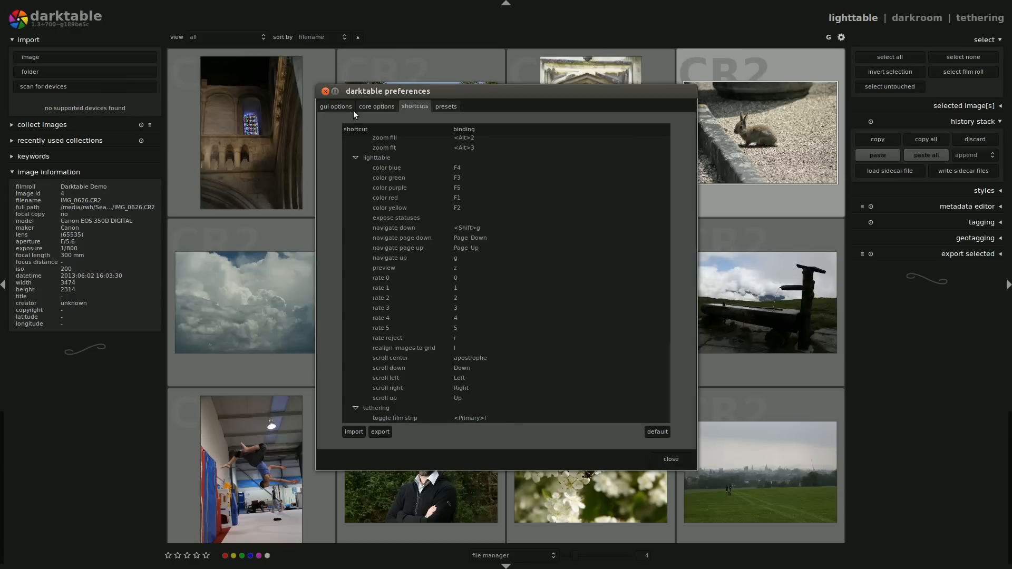
{"action": "mouse_move", "coordinate": [331, 110]}
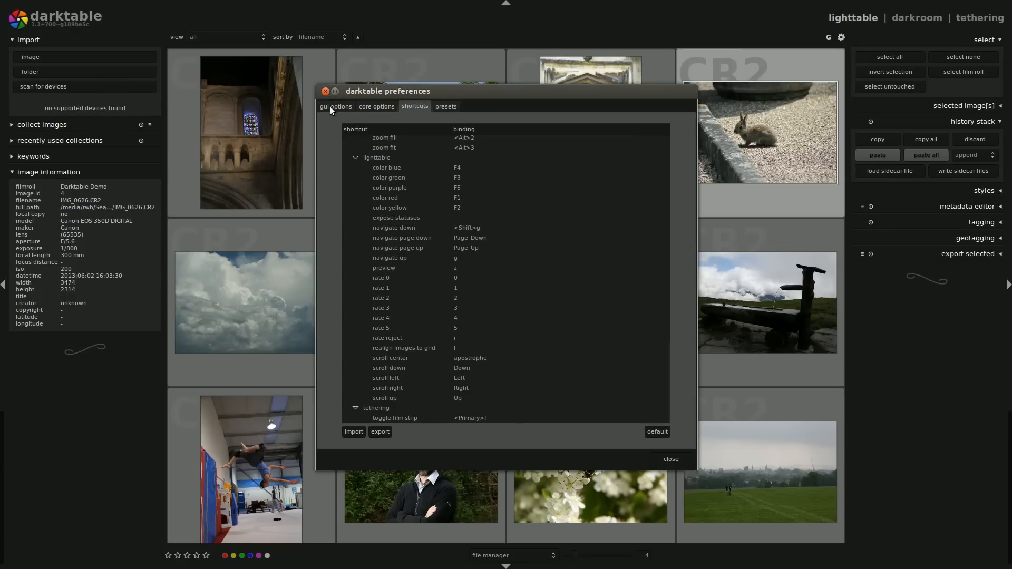
{"action": "left_click", "coordinate": [376, 107]}
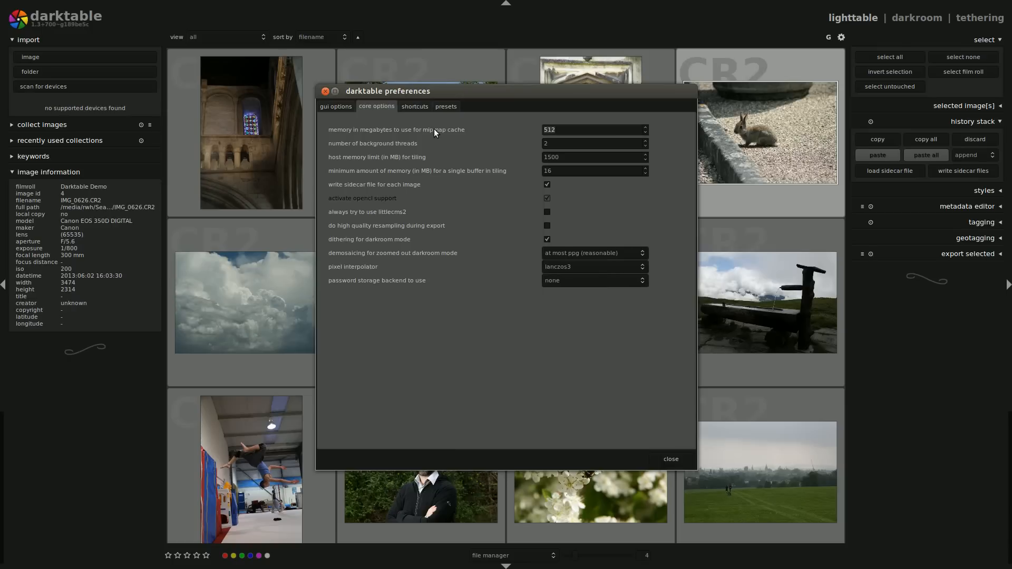
{"action": "mouse_move", "coordinate": [326, 91]}
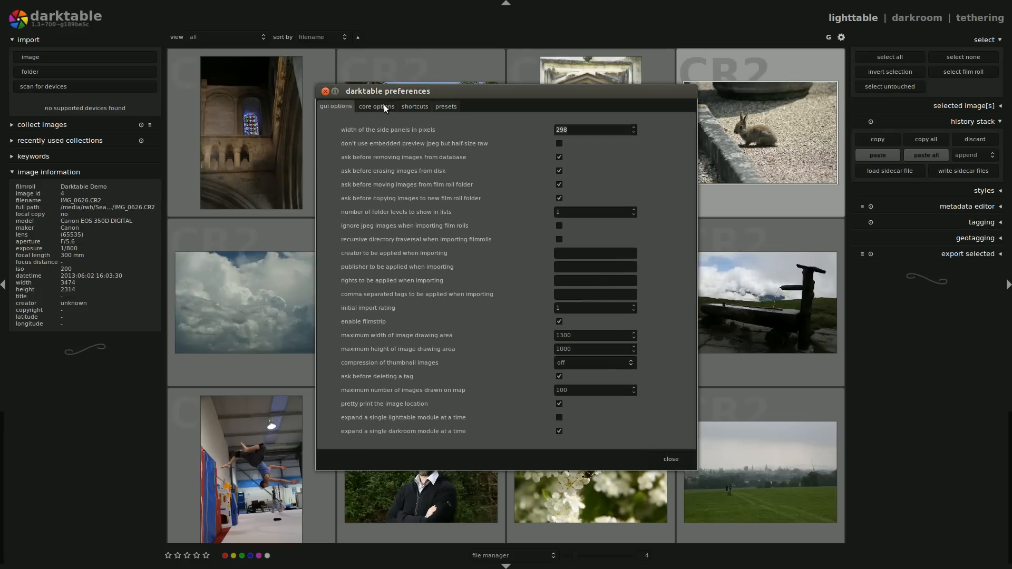
{"action": "mouse_move", "coordinate": [416, 358]}
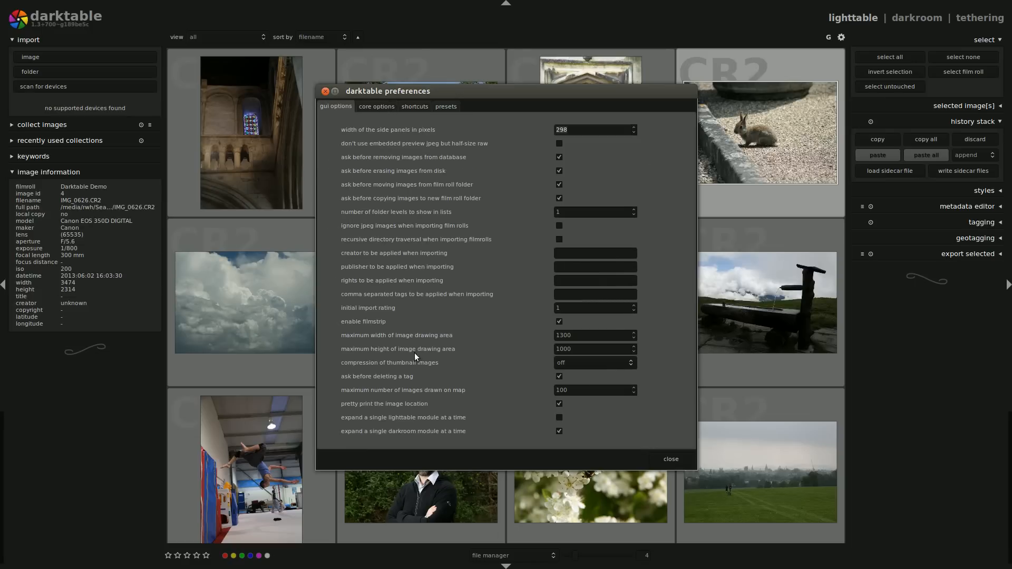
{"action": "mouse_move", "coordinate": [542, 352]}
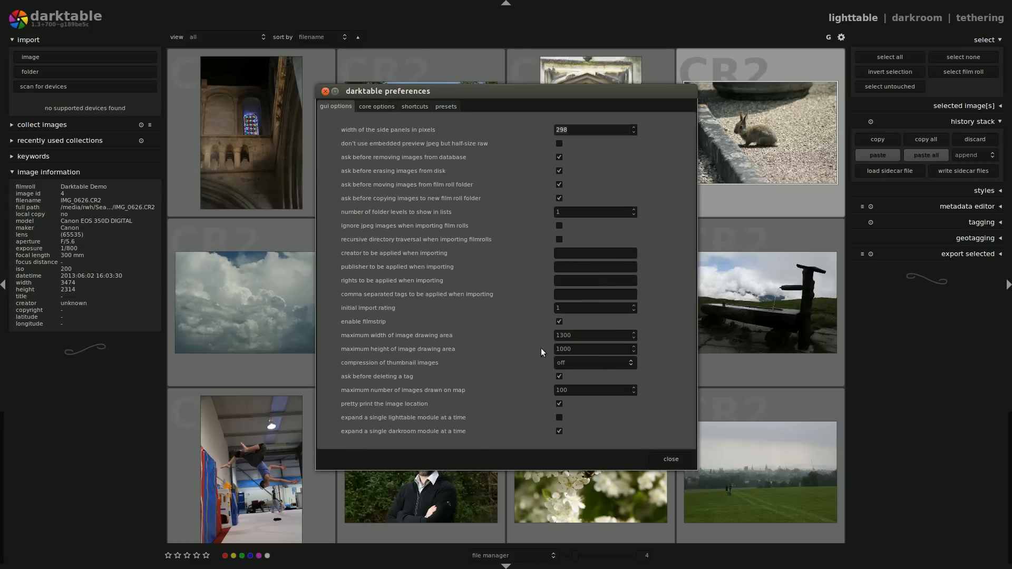
{"action": "mouse_move", "coordinate": [571, 343]}
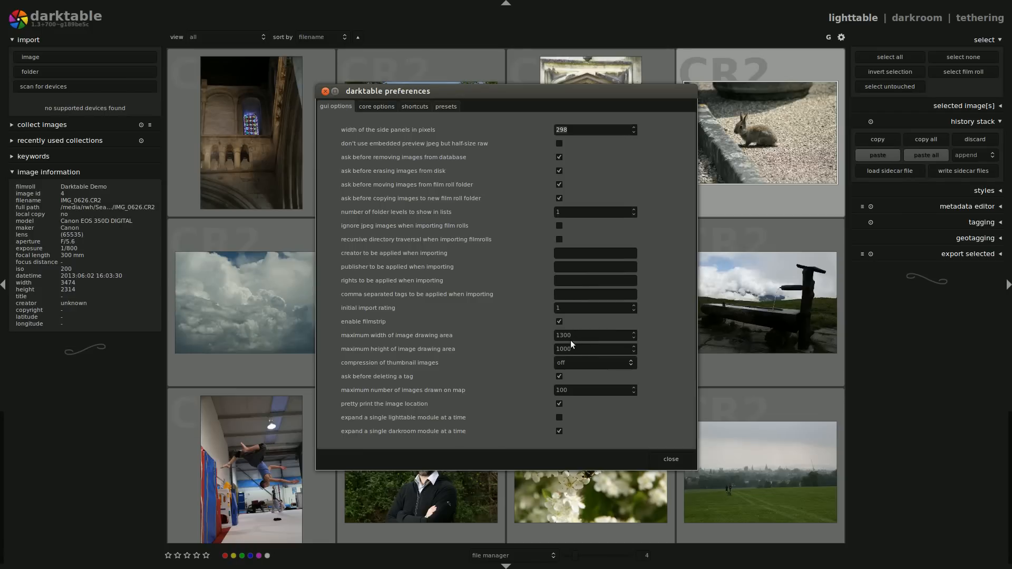
{"action": "mouse_move", "coordinate": [454, 314]}
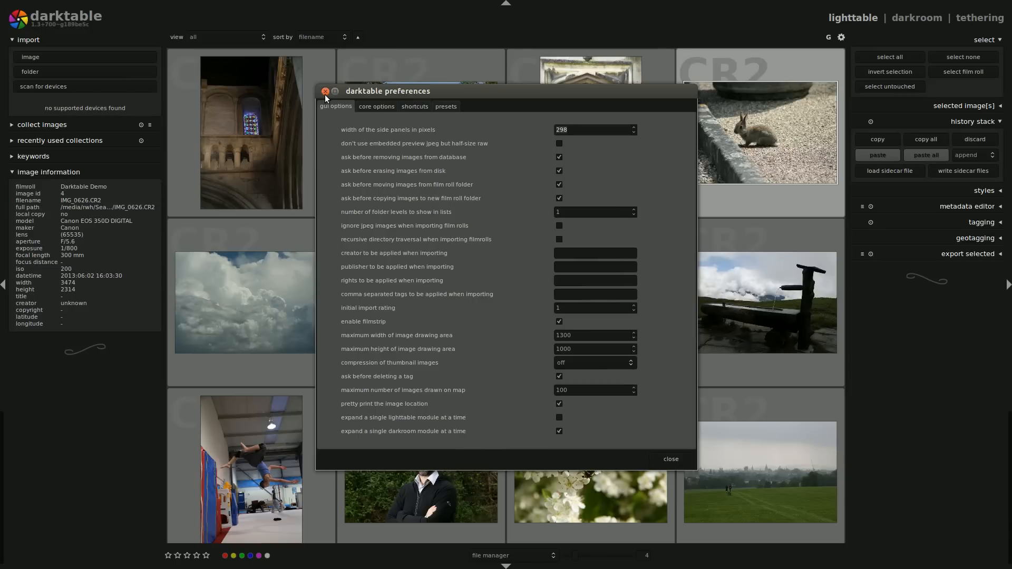
{"action": "left_click", "coordinate": [326, 91]}
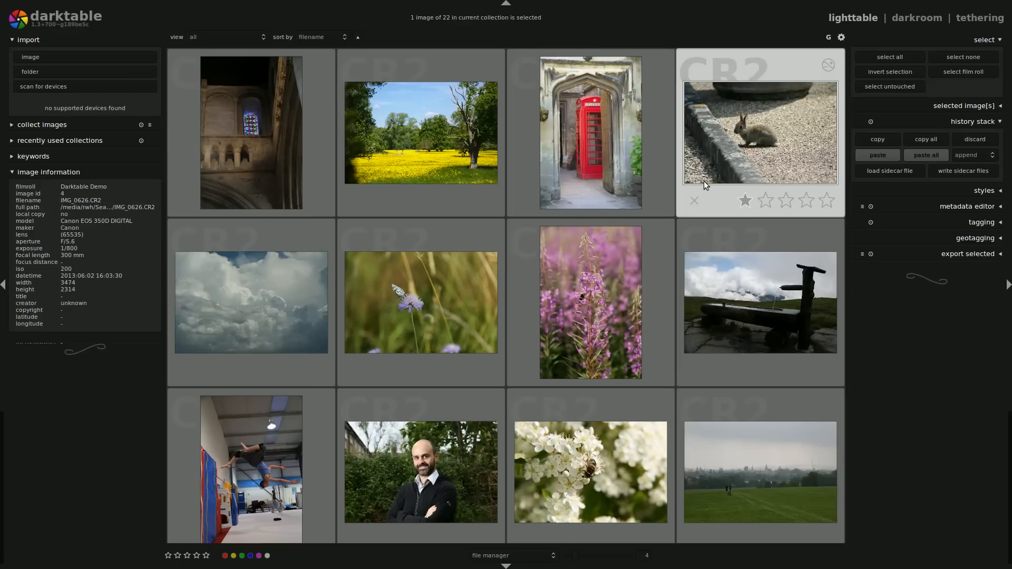
{"action": "double_click", "coordinate": [760, 131]}
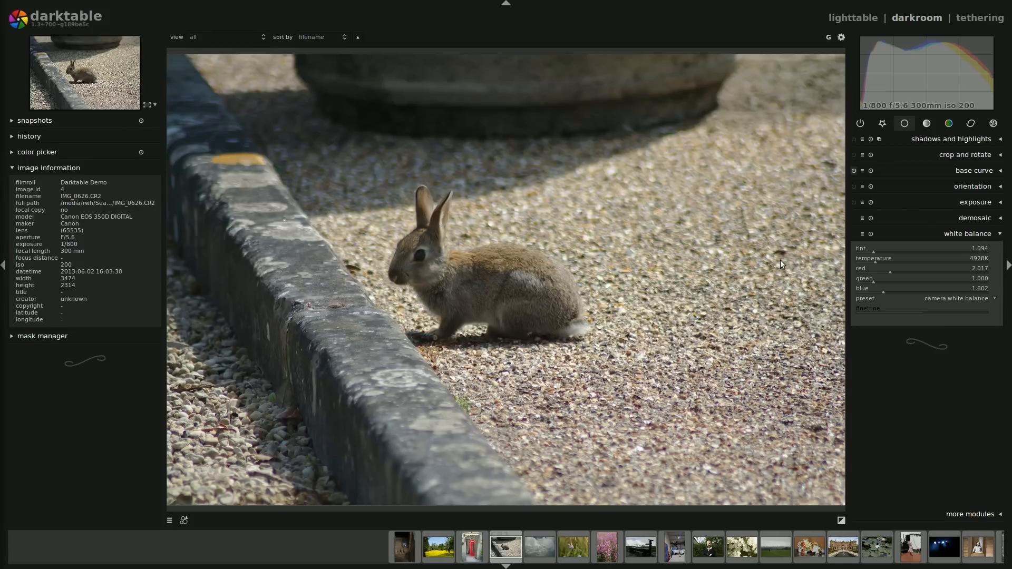
{"action": "mouse_move", "coordinate": [768, 189]}
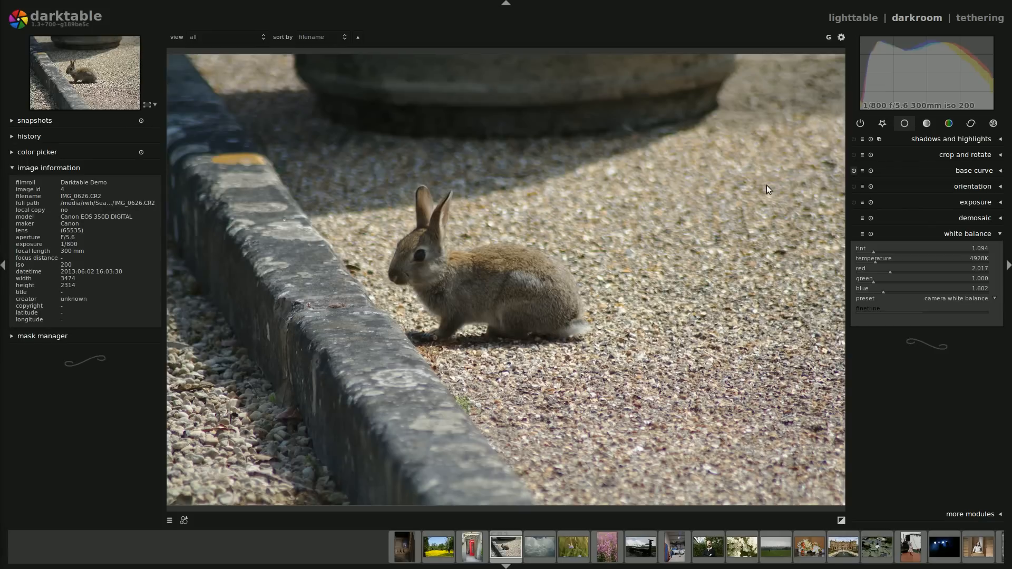
{"action": "mouse_move", "coordinate": [885, 24]}
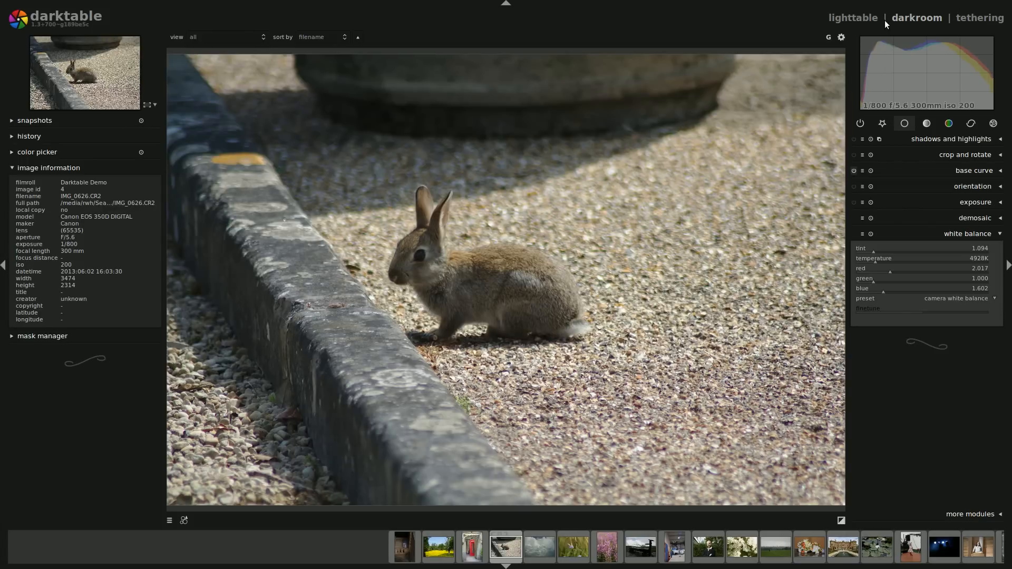
{"action": "left_click", "coordinate": [852, 18]}
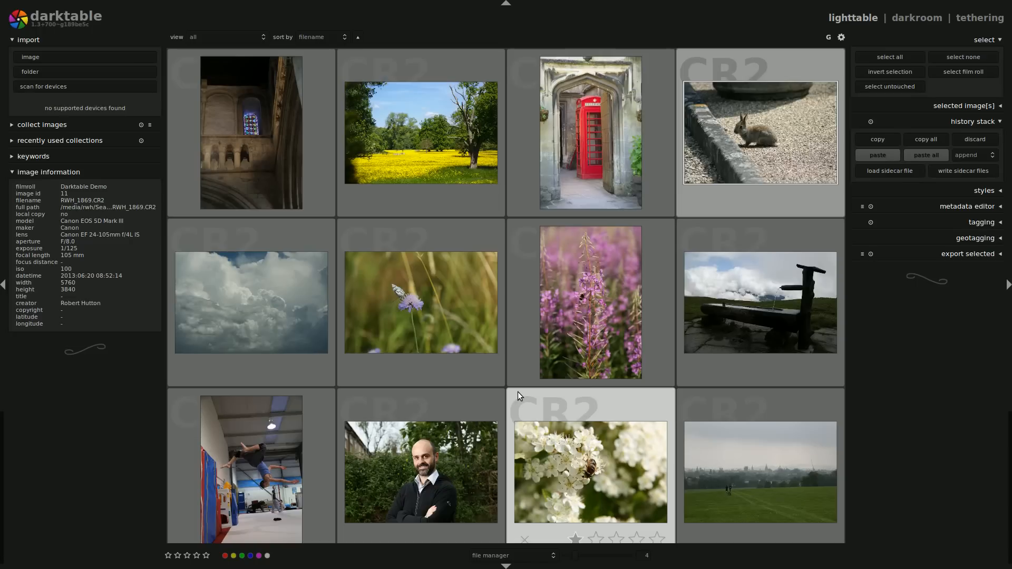
{"action": "scroll", "scroll_direction": "down", "scroll_amount": 3}
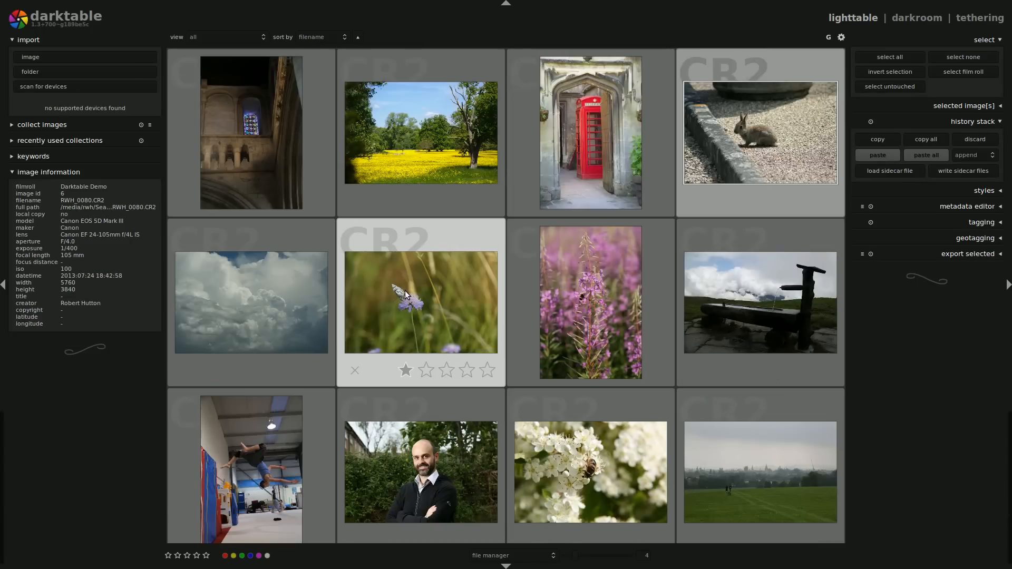
{"action": "scroll", "scroll_direction": "down", "scroll_amount": 3}
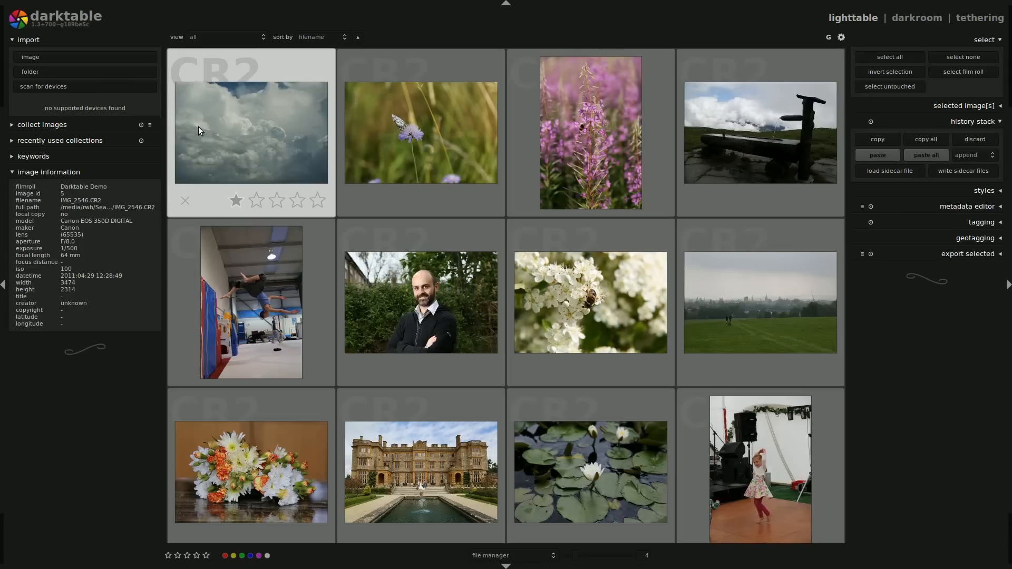
{"action": "scroll", "scroll_direction": "down", "scroll_amount": 3}
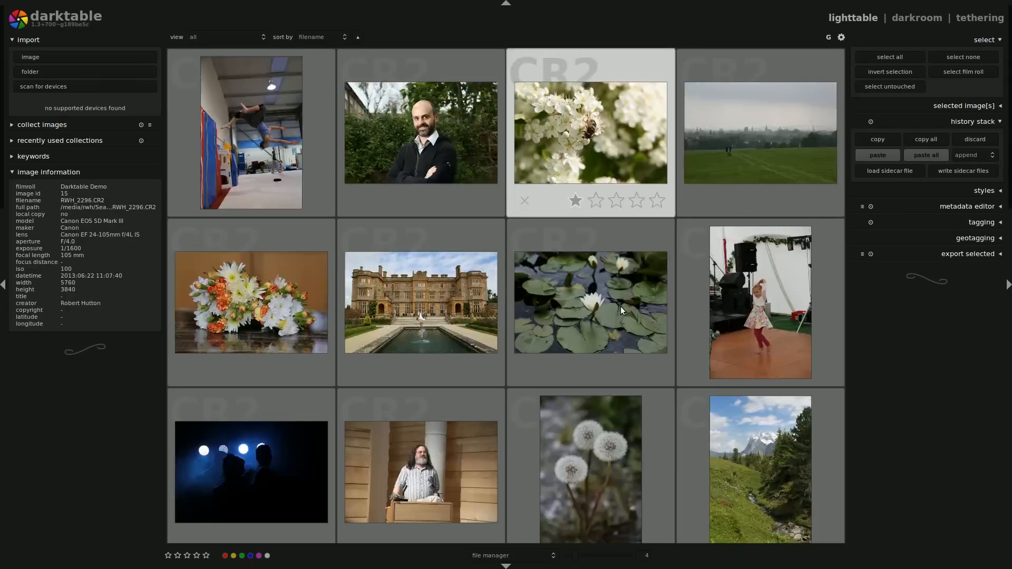
{"action": "scroll", "scroll_direction": "down", "scroll_amount": 3}
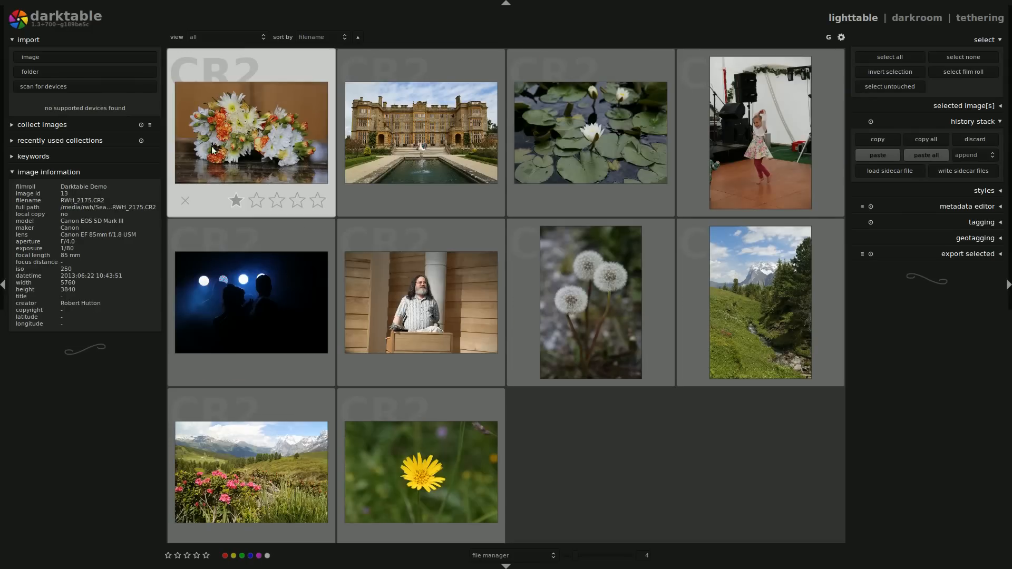
{"action": "mouse_move", "coordinate": [275, 145]}
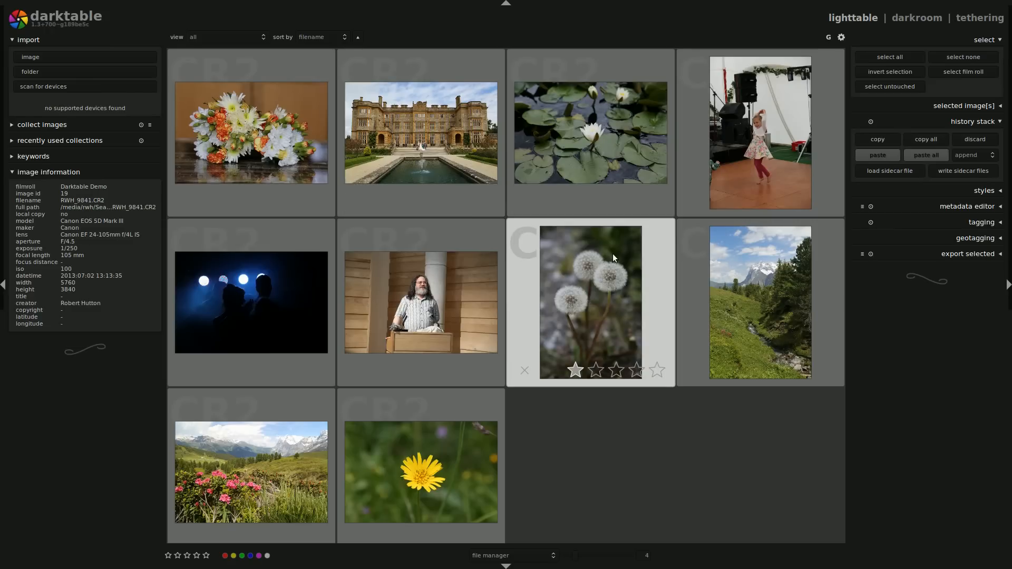
{"action": "mouse_move", "coordinate": [607, 269]}
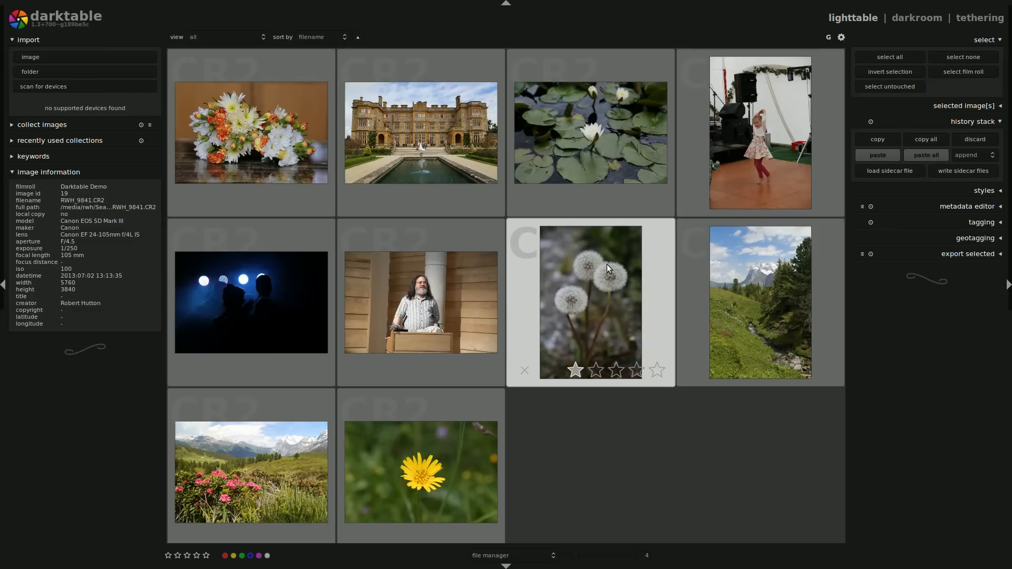
{"action": "mouse_move", "coordinate": [721, 302]}
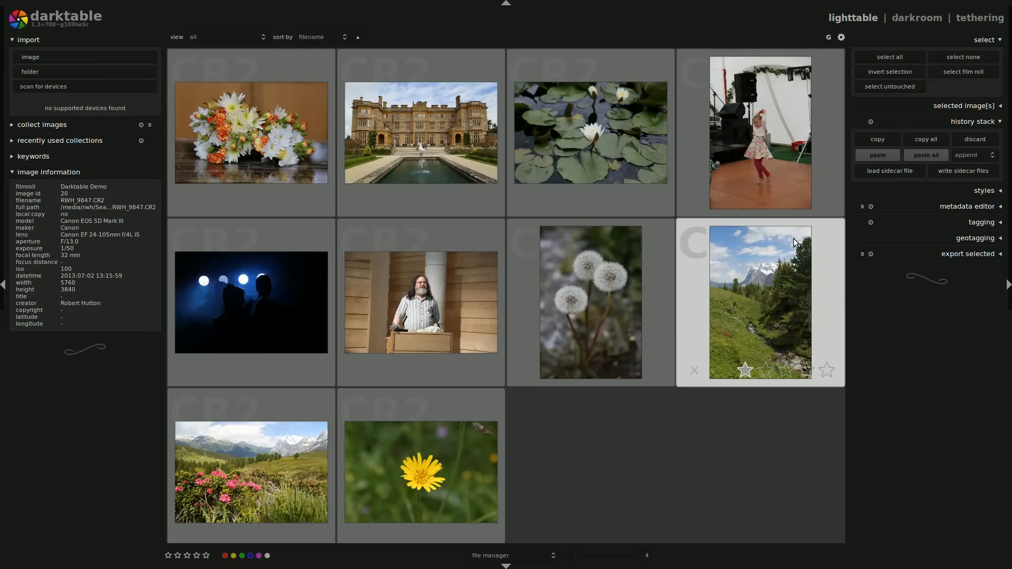
{"action": "mouse_move", "coordinate": [769, 354]}
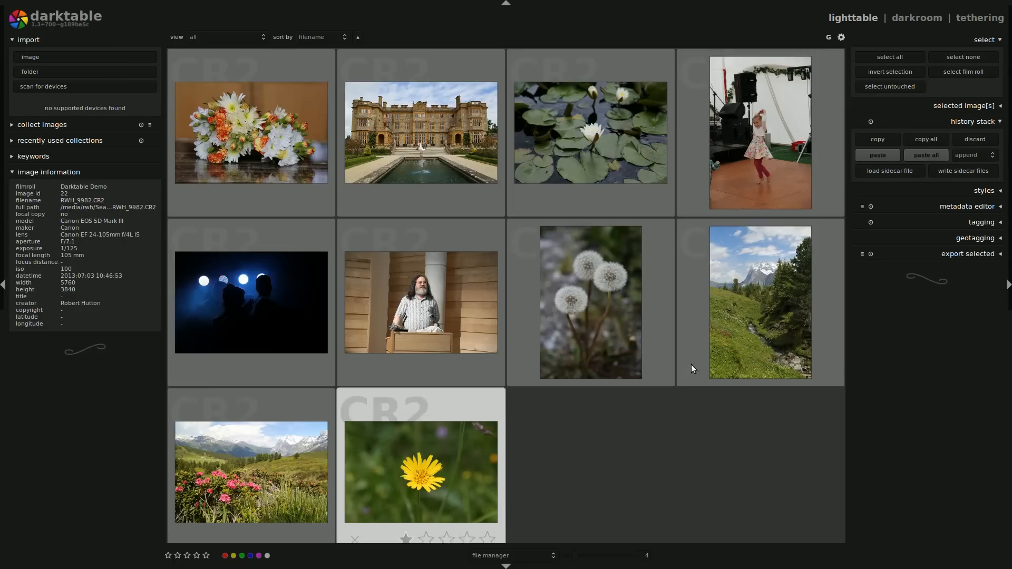
{"action": "left_click", "coordinate": [760, 301]}
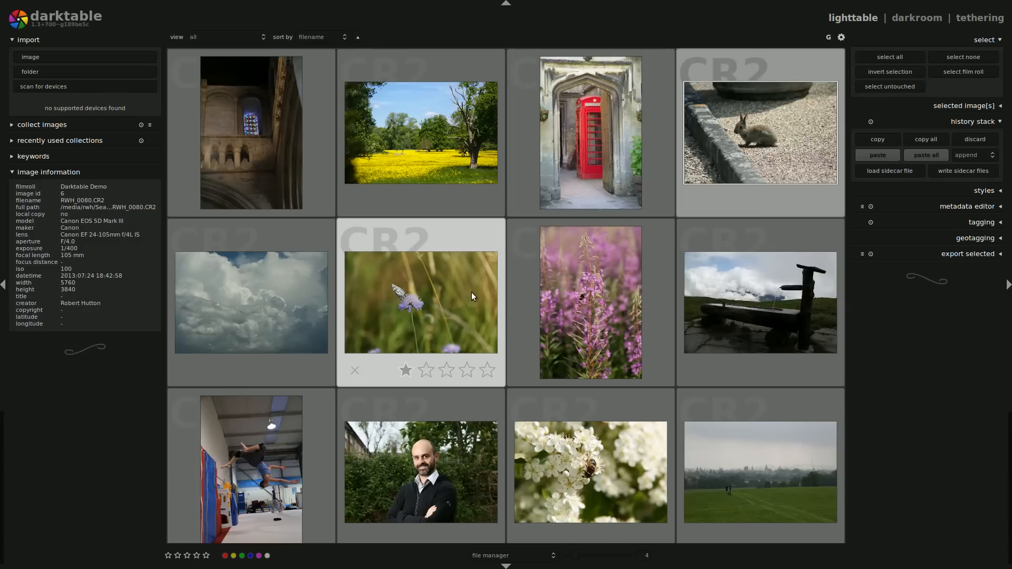
Open the cathedral stained-glass photo in the darkroom and toggle the histogram scale back and forth
{"action": "left_click", "coordinate": [251, 132]}
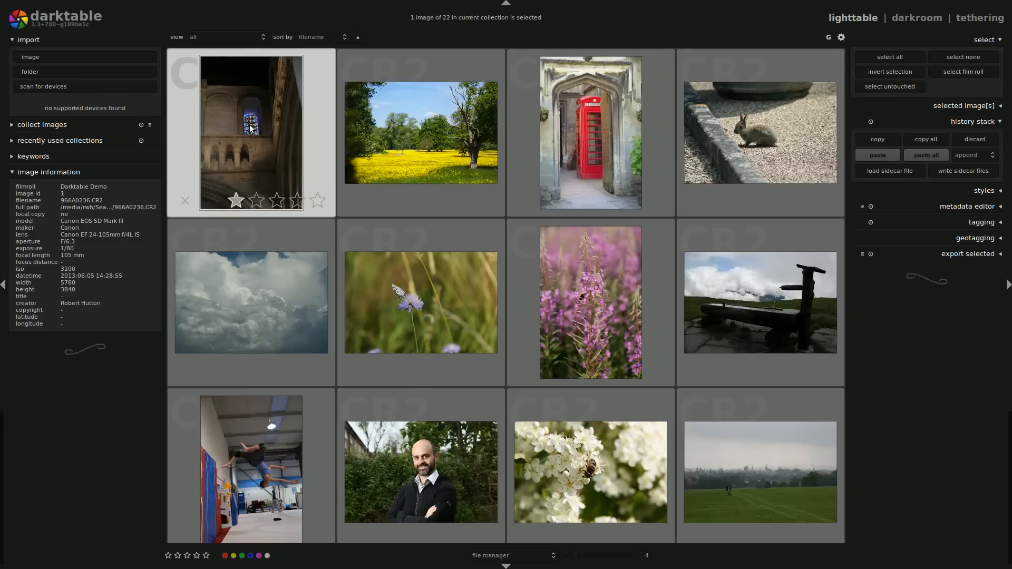
{"action": "left_click", "coordinate": [916, 18]}
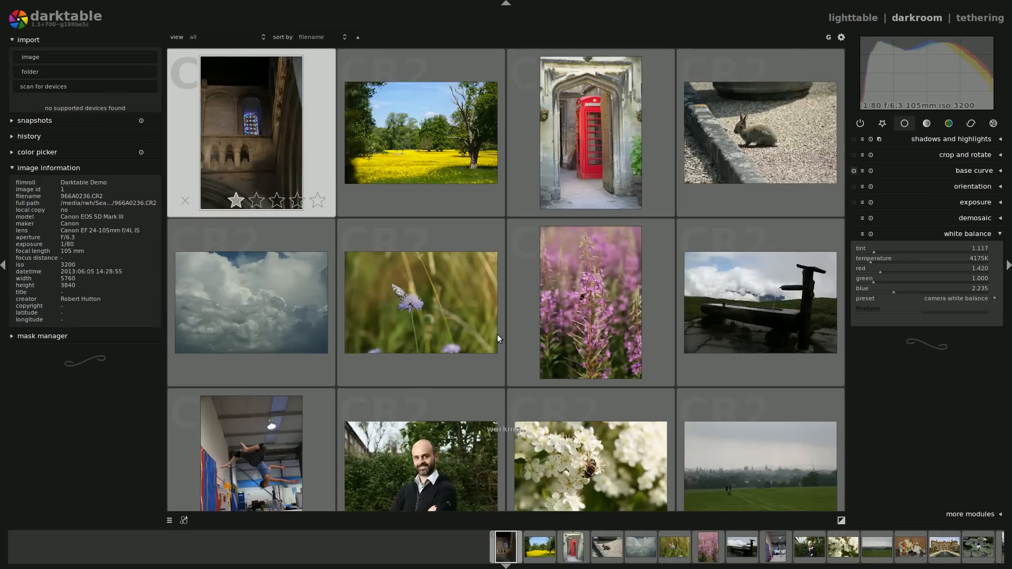
{"action": "double_click", "coordinate": [251, 131]}
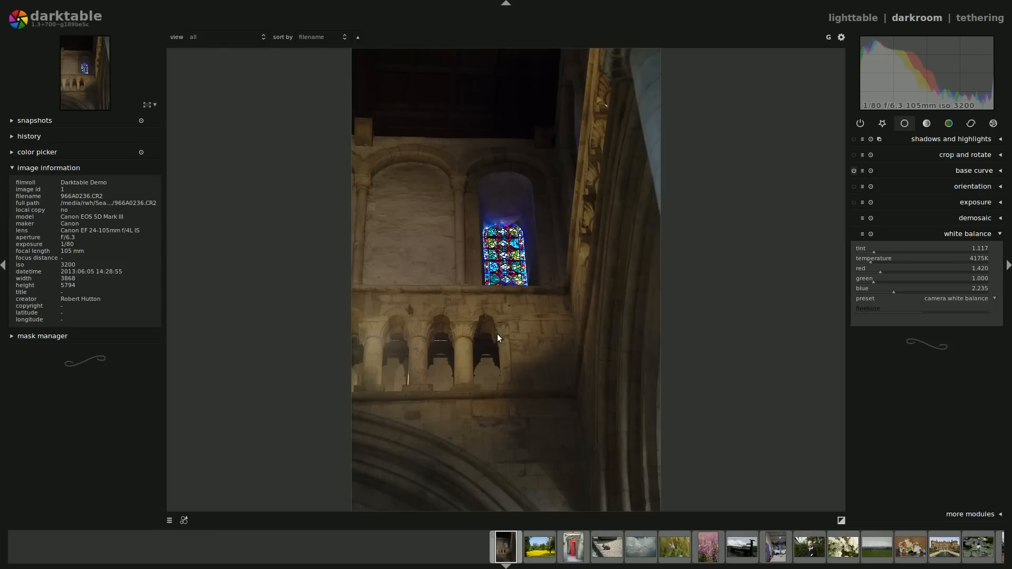
{"action": "mouse_move", "coordinate": [485, 331]}
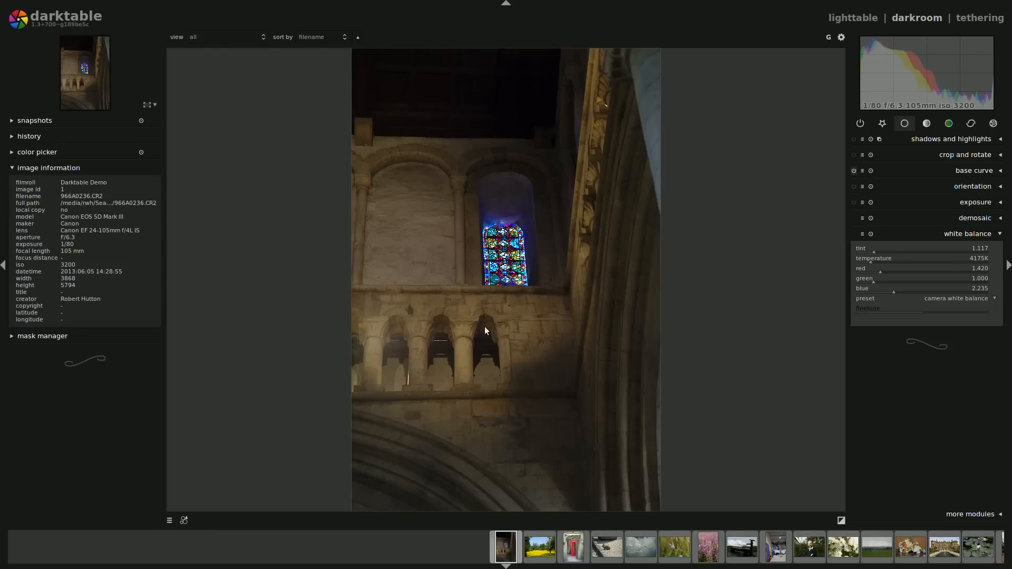
{"action": "mouse_move", "coordinate": [488, 293]}
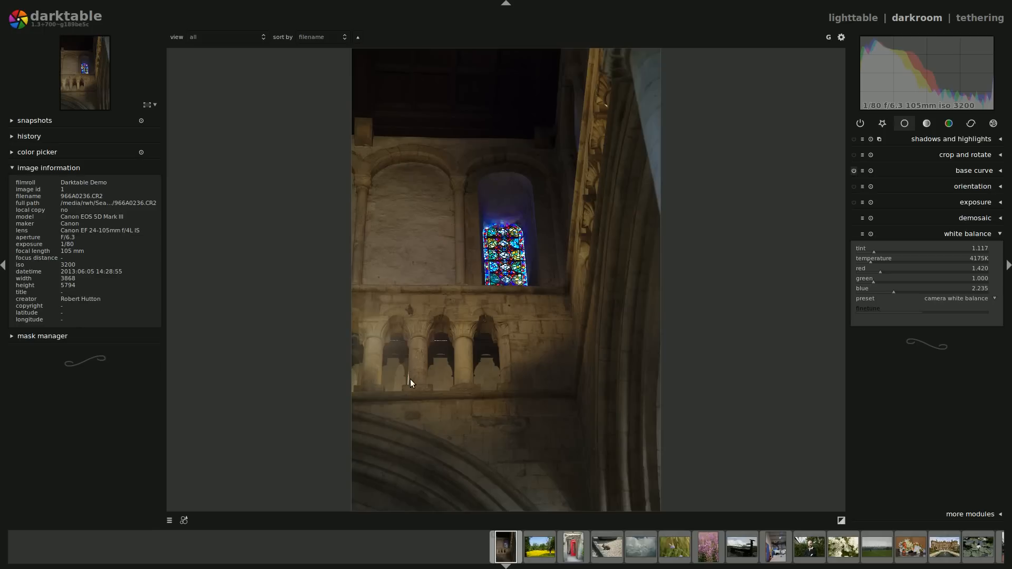
{"action": "mouse_move", "coordinate": [504, 227]}
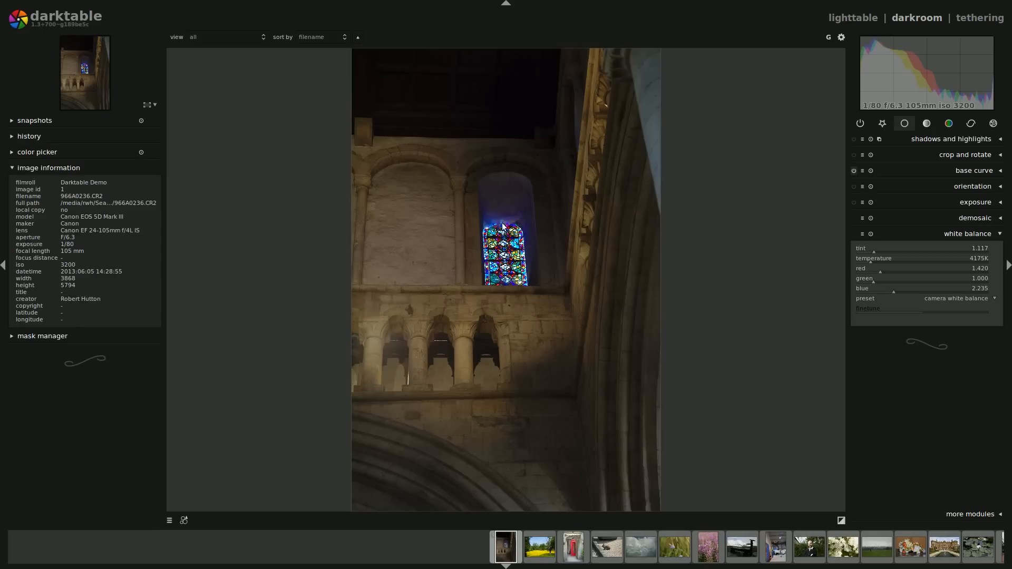
{"action": "mouse_move", "coordinate": [502, 212]}
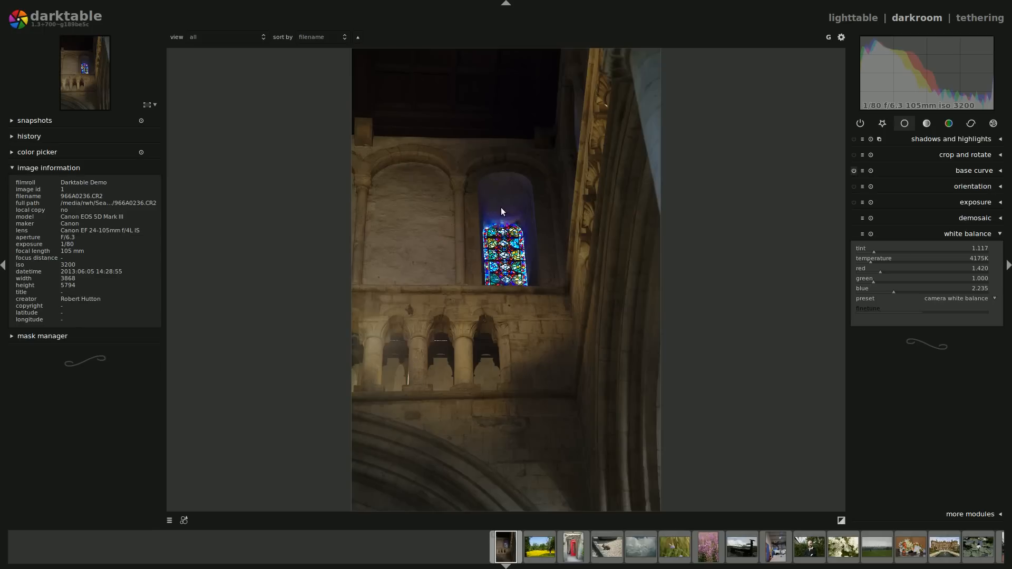
{"action": "mouse_move", "coordinate": [517, 214]}
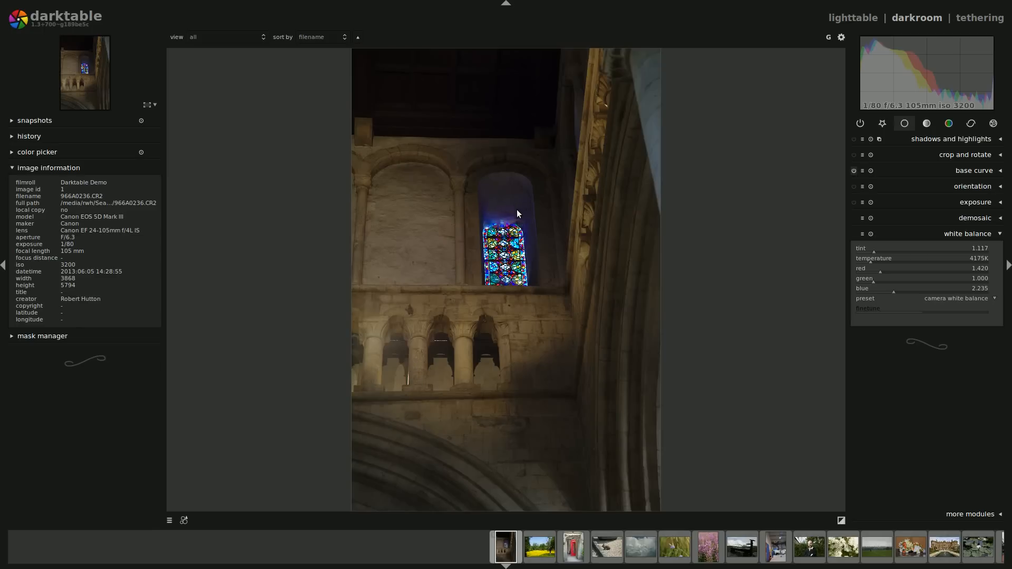
{"action": "mouse_move", "coordinate": [442, 429]}
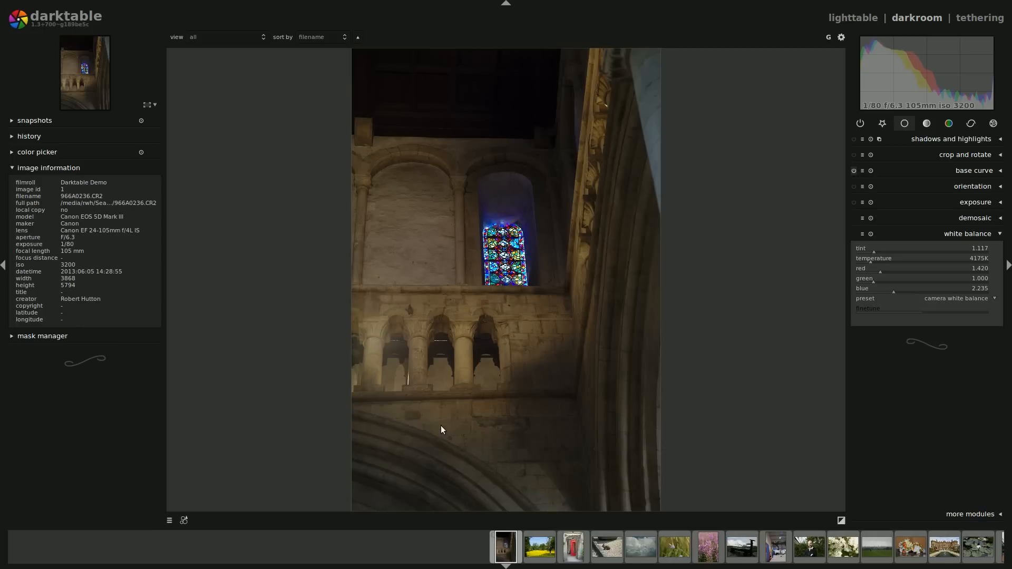
{"action": "mouse_move", "coordinate": [558, 160]}
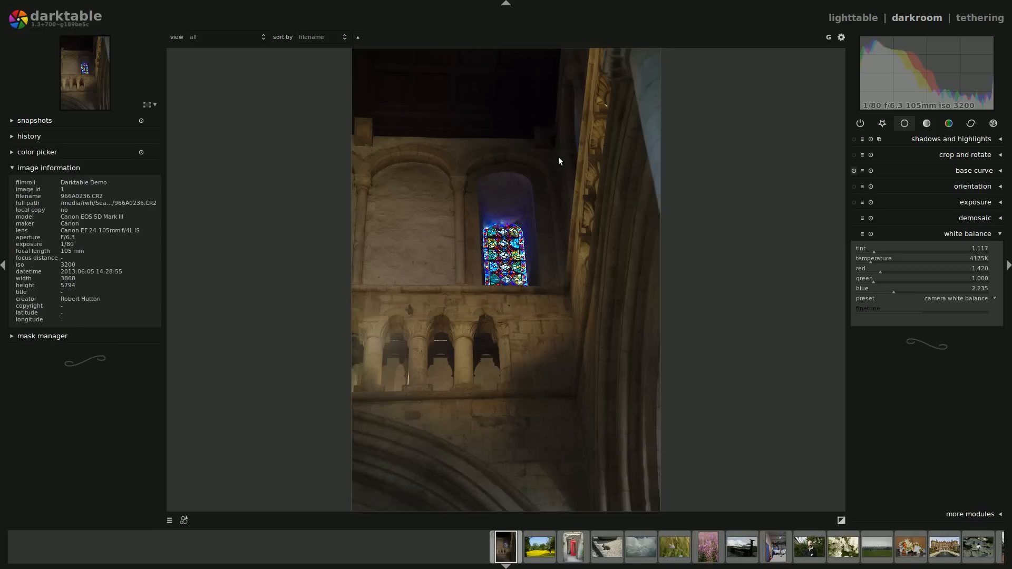
{"action": "mouse_move", "coordinate": [567, 157]}
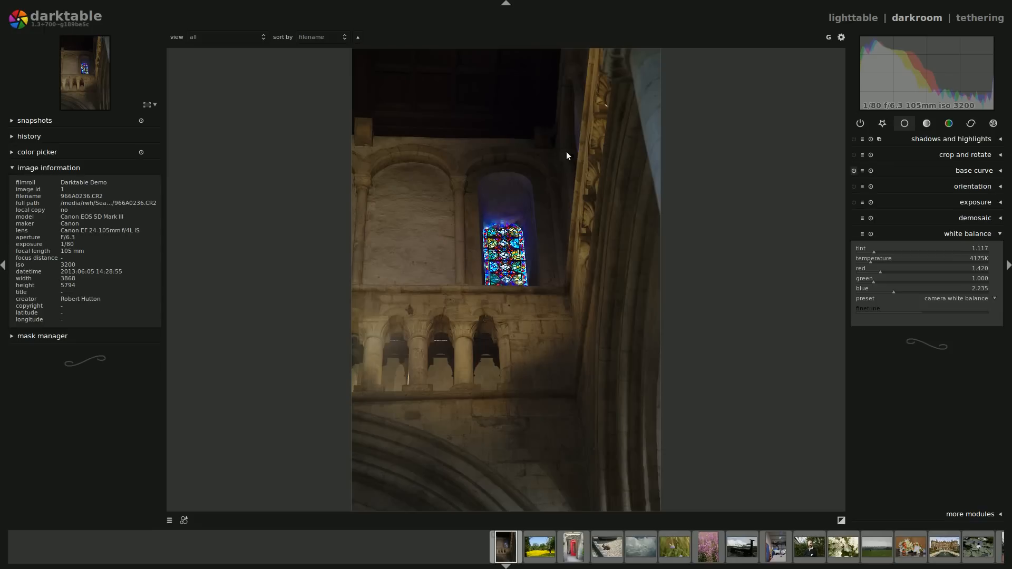
{"action": "mouse_move", "coordinate": [950, 52]}
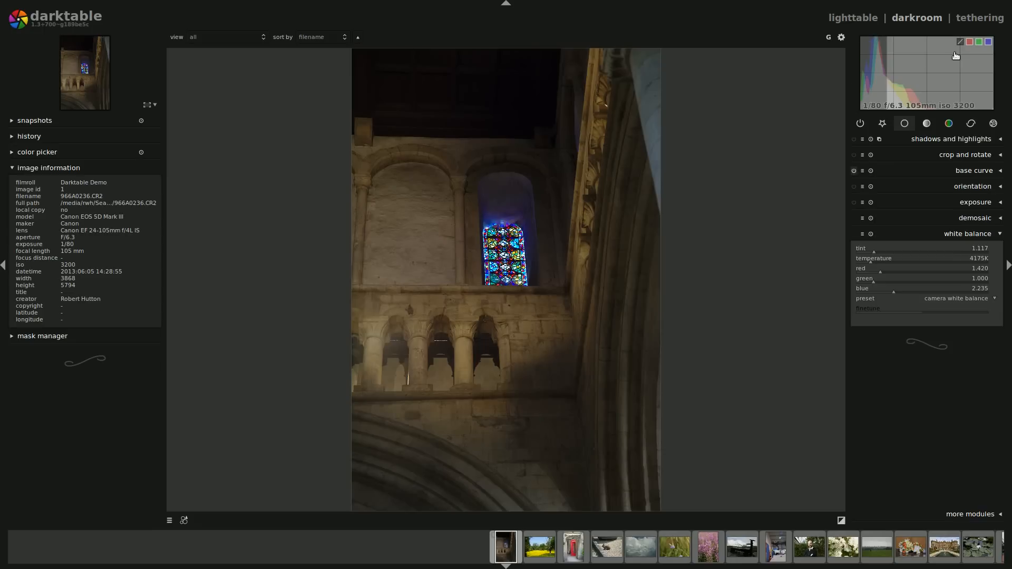
{"action": "mouse_move", "coordinate": [873, 57]}
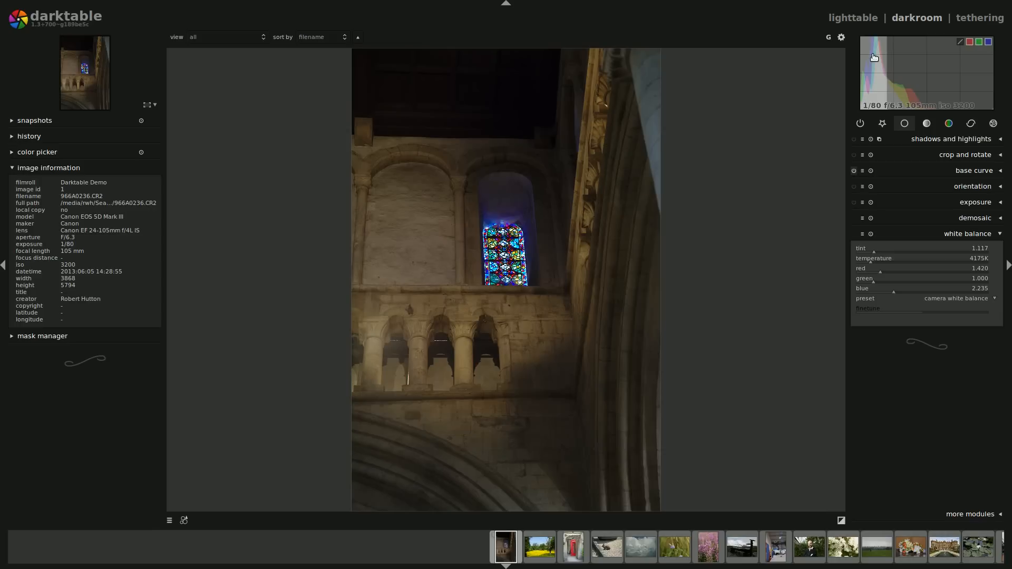
{"action": "left_click", "coordinate": [960, 42]}
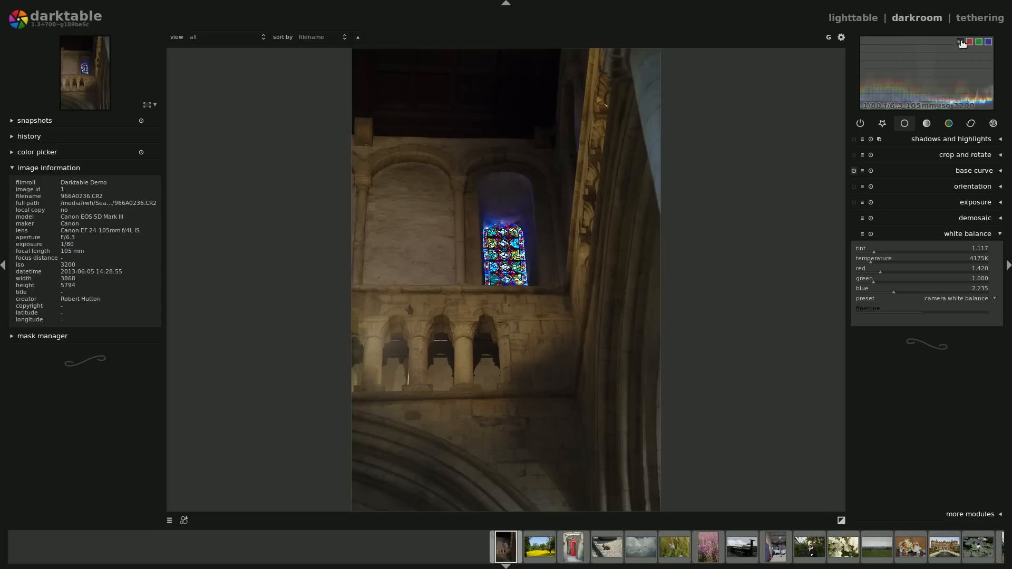
{"action": "left_click", "coordinate": [962, 42]}
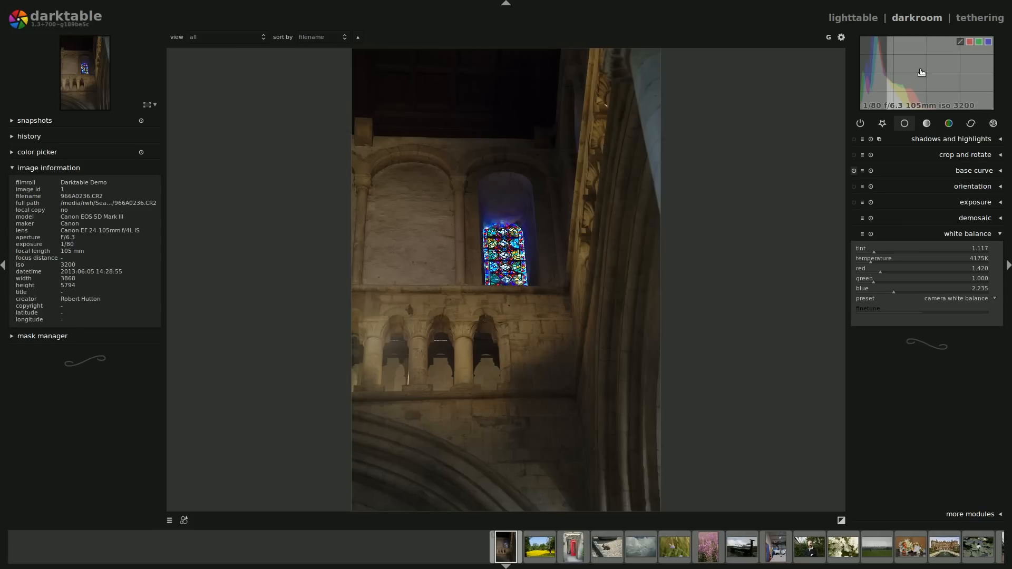
{"action": "mouse_move", "coordinate": [872, 43]}
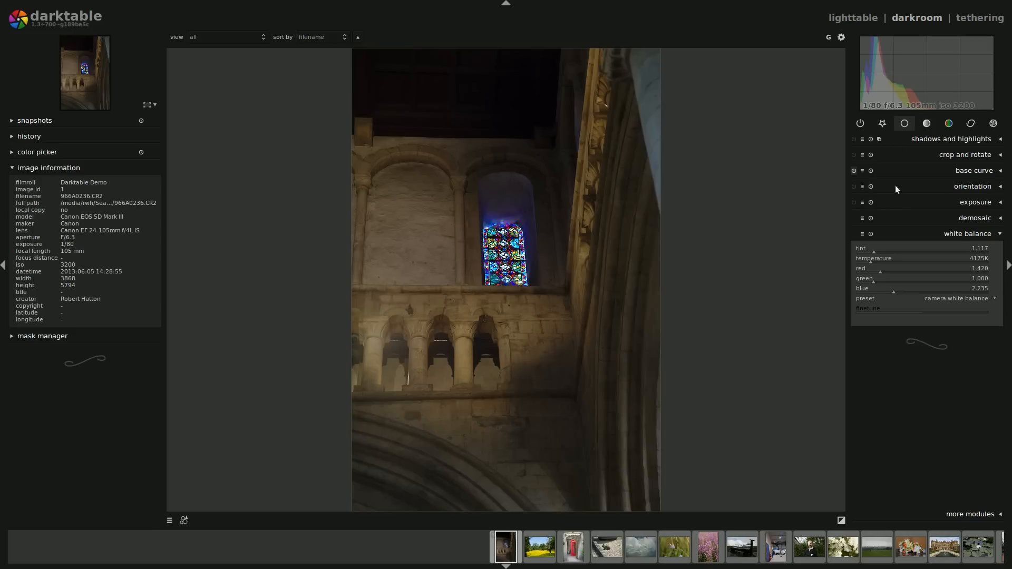
{"action": "mouse_move", "coordinate": [950, 143]}
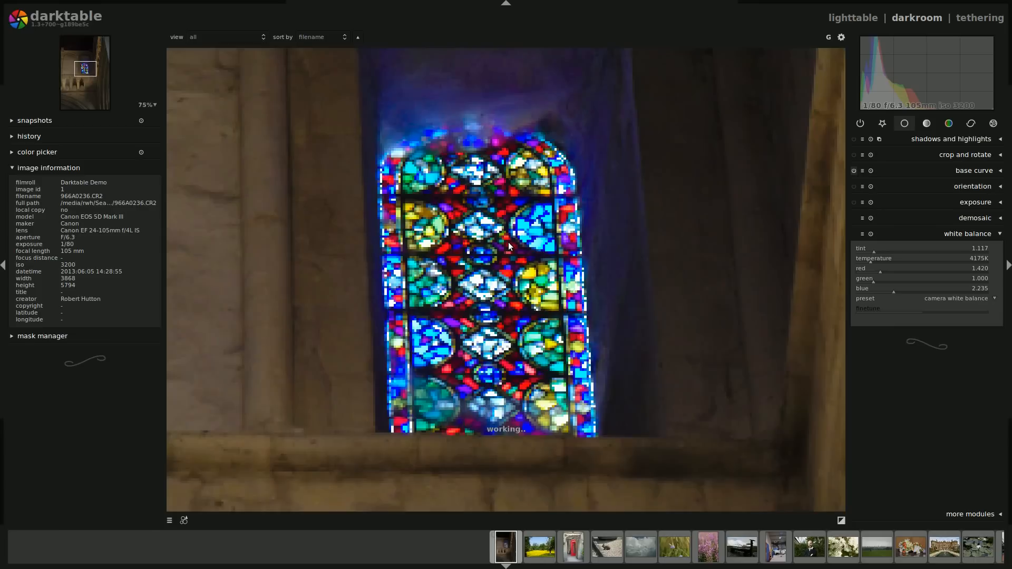
{"action": "left_click", "coordinate": [841, 520]}
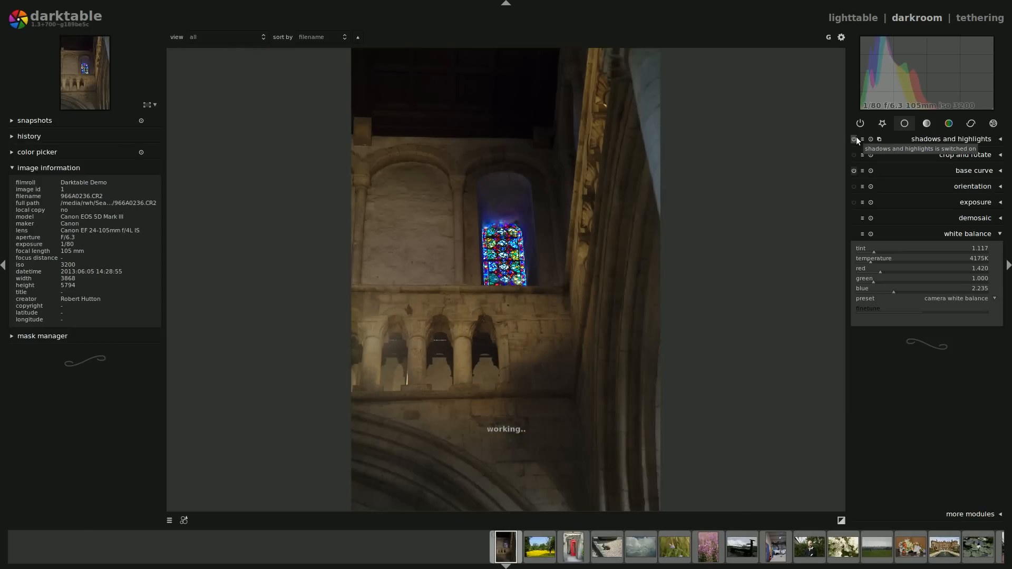
{"action": "left_click", "coordinate": [854, 139]}
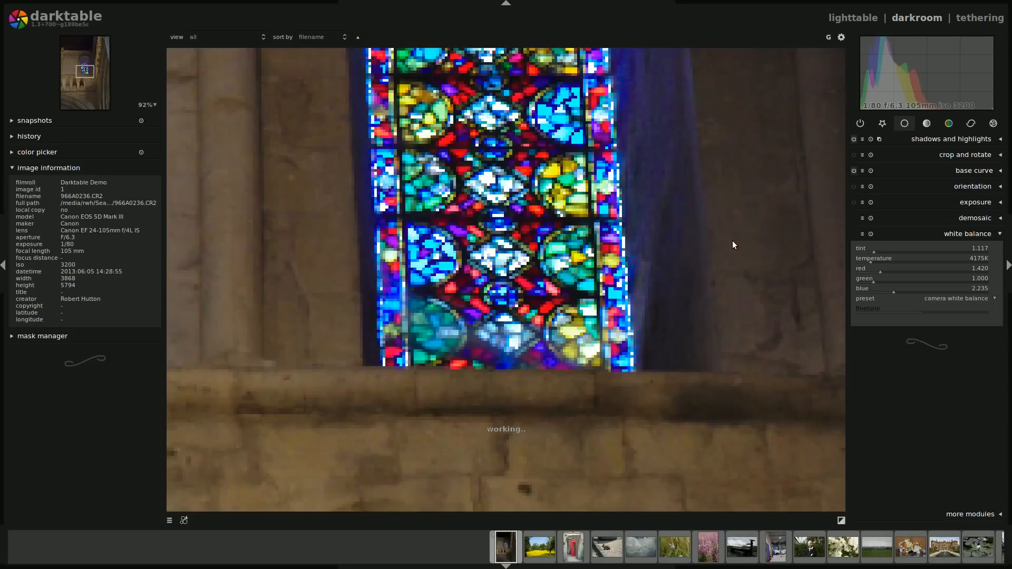
{"action": "scroll", "scroll_direction": "down", "scroll_amount": 3}
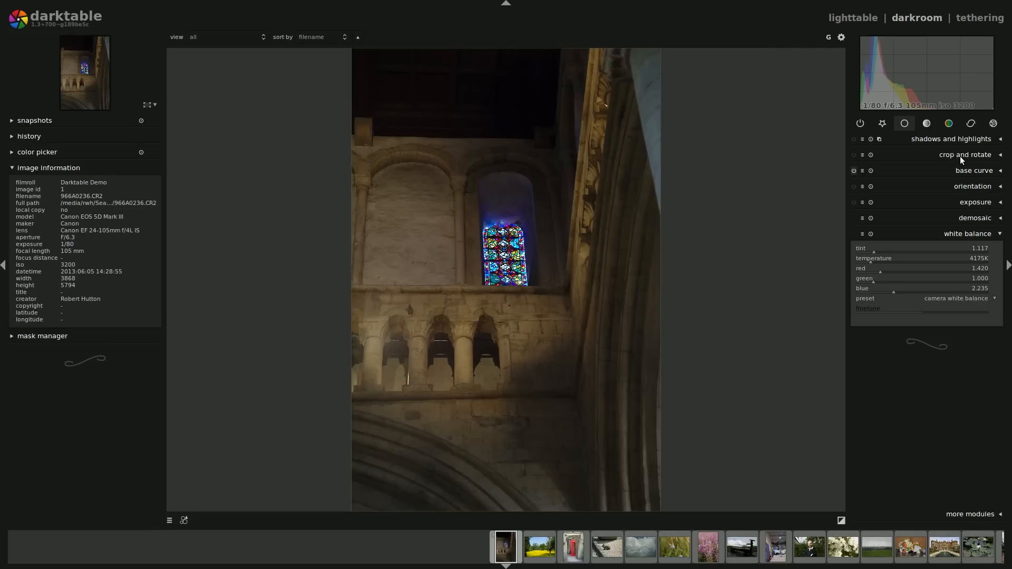
{"action": "mouse_move", "coordinate": [967, 304]}
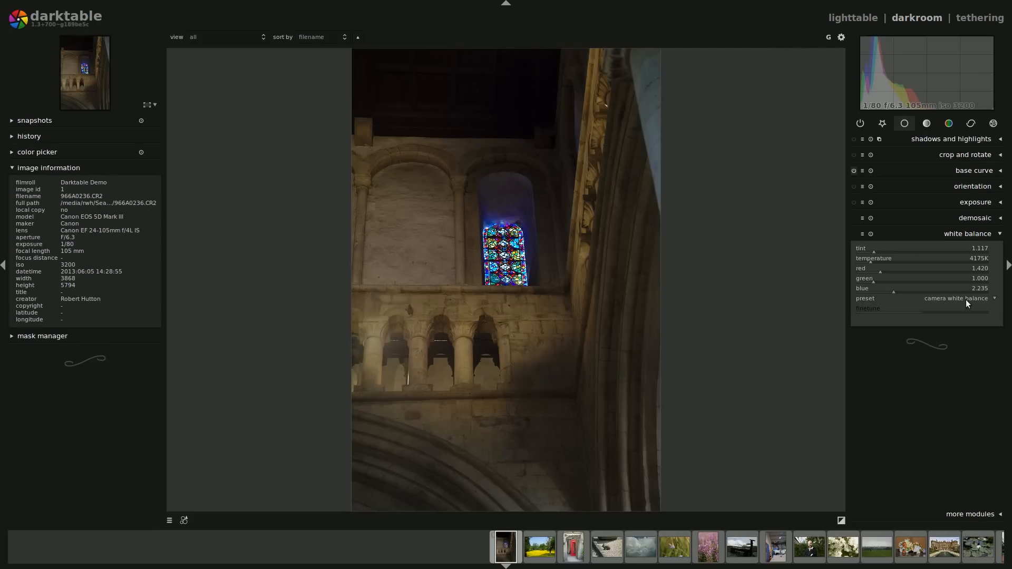
{"action": "mouse_move", "coordinate": [959, 298]}
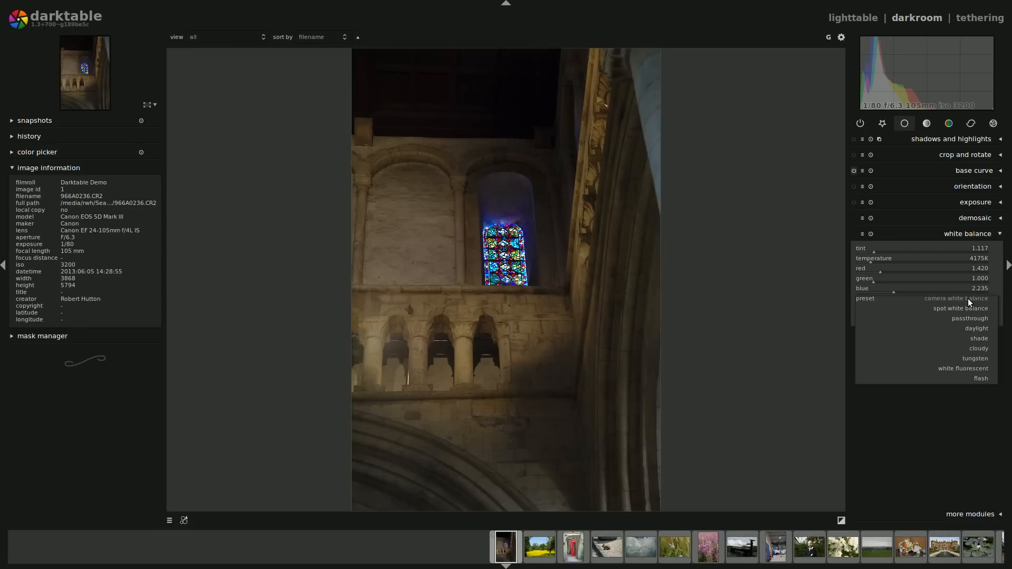
{"action": "mouse_move", "coordinate": [975, 309]}
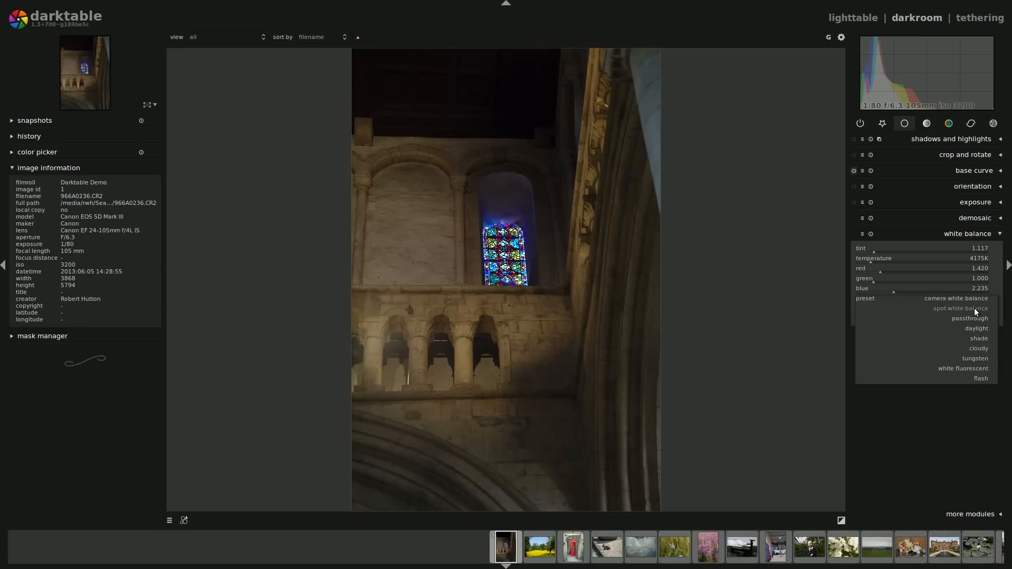
{"action": "left_click", "coordinate": [956, 299]}
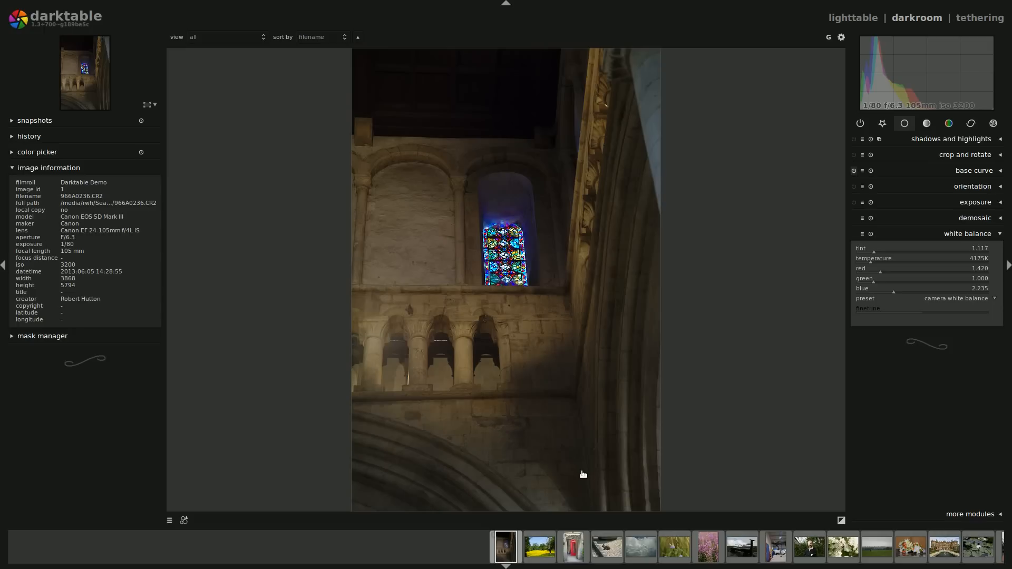
{"action": "mouse_move", "coordinate": [947, 303]}
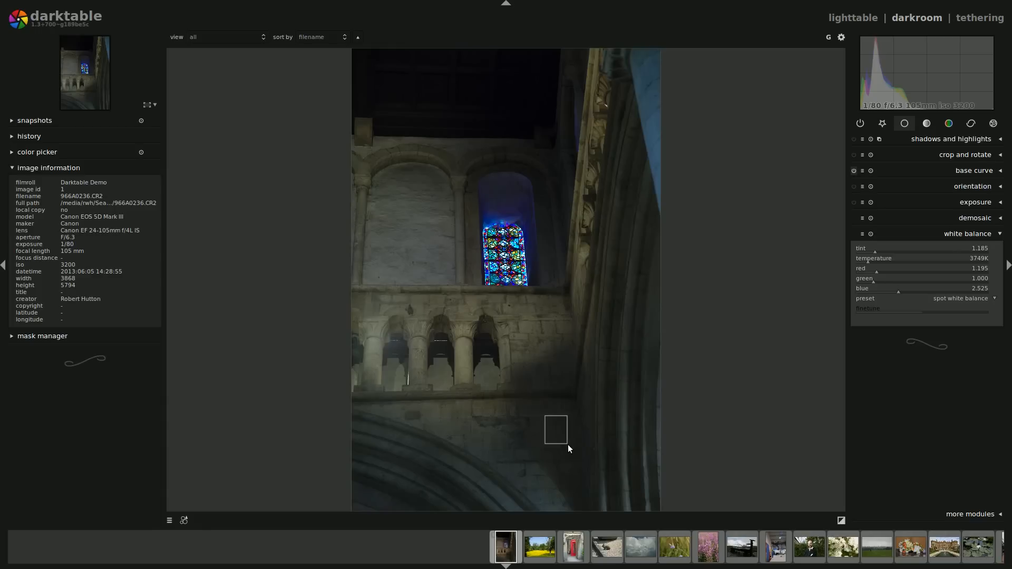
{"action": "mouse_move", "coordinate": [559, 410]}
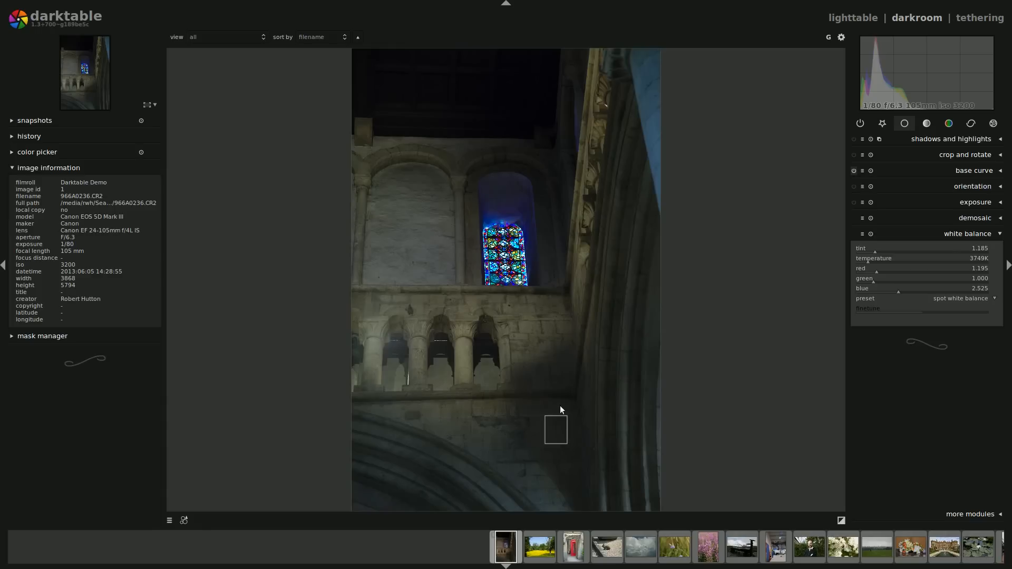
{"action": "mouse_move", "coordinate": [943, 308]}
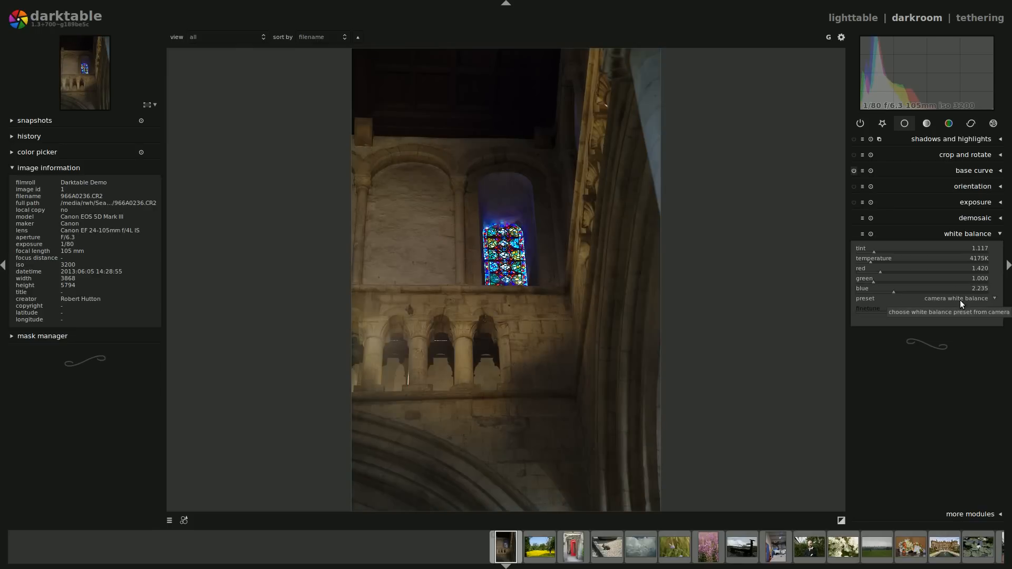
{"action": "mouse_move", "coordinate": [887, 259]}
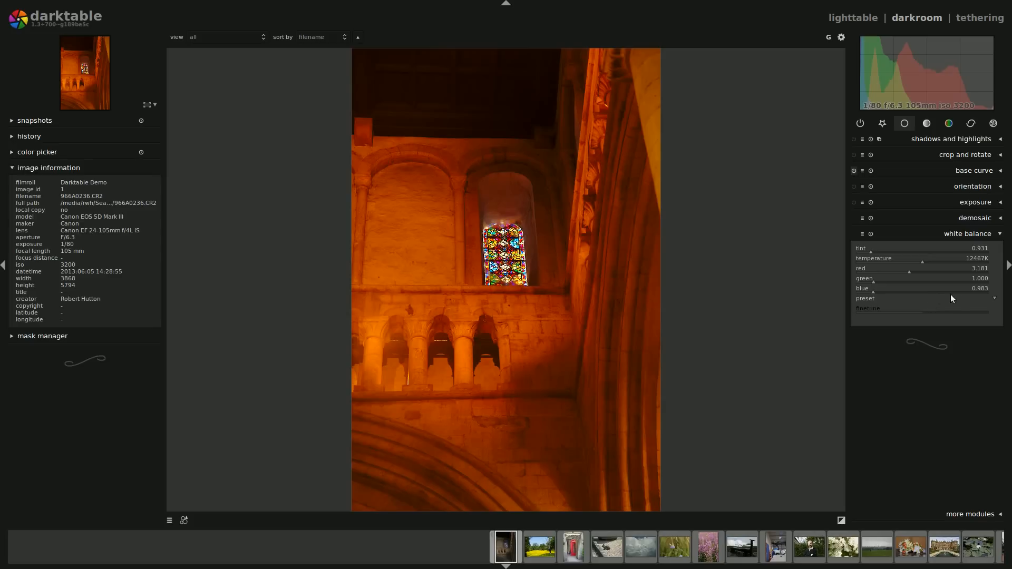
{"action": "mouse_move", "coordinate": [983, 297]}
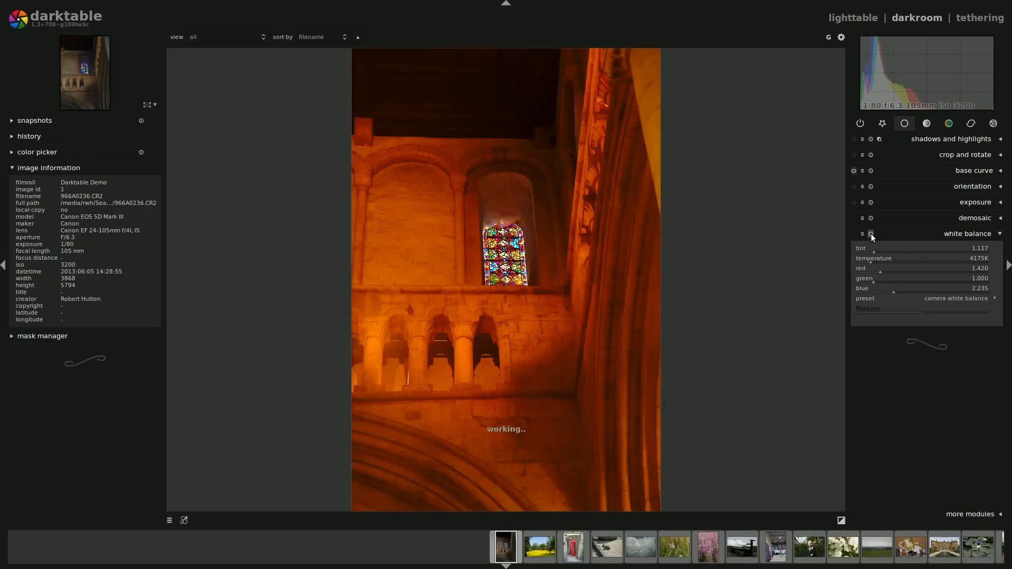
{"action": "left_click", "coordinate": [870, 234]}
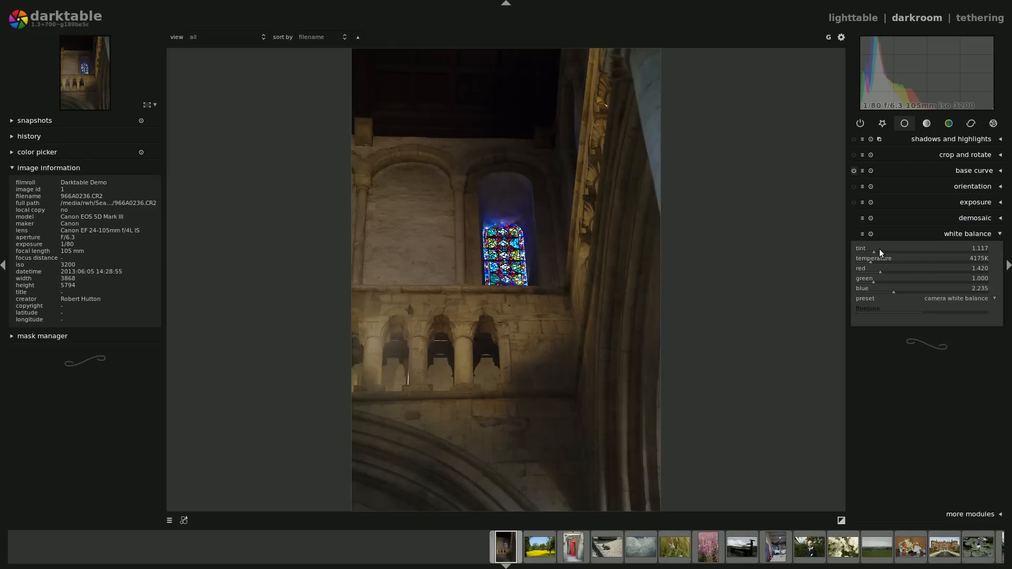
{"action": "mouse_move", "coordinate": [818, 250]}
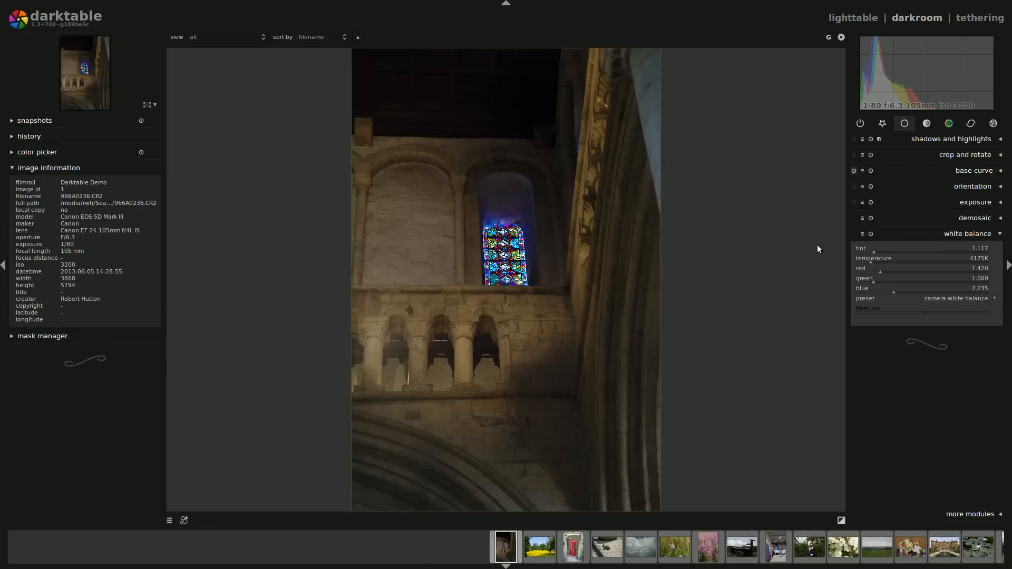
{"action": "mouse_move", "coordinate": [957, 238]}
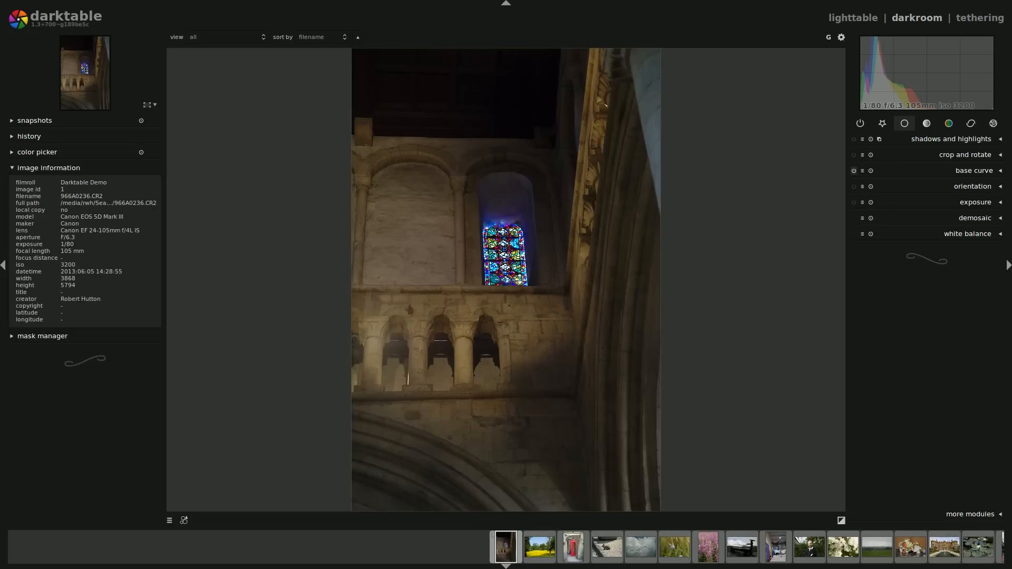
Enable denoise (profiled) from more modules and expand it, matched to ISO 3200
{"action": "left_click", "coordinate": [970, 395]}
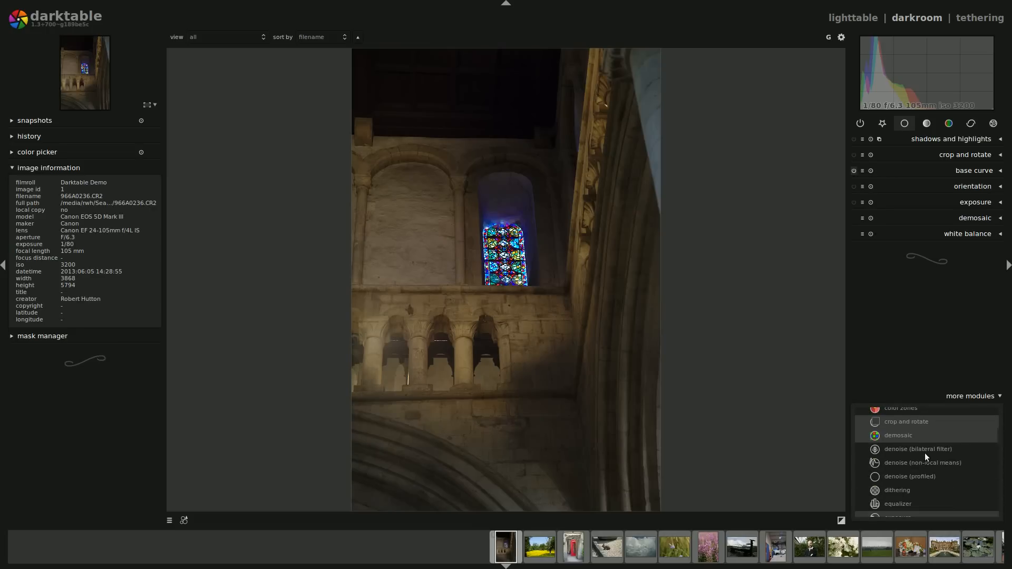
{"action": "scroll", "scroll_direction": "down", "scroll_amount": 3}
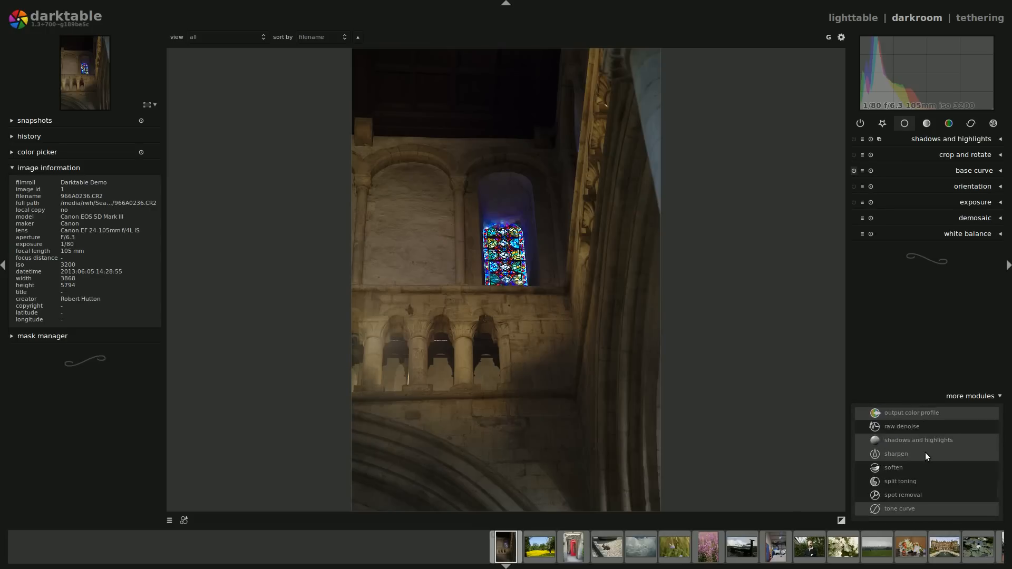
{"action": "scroll", "scroll_direction": "up", "scroll_amount": 3}
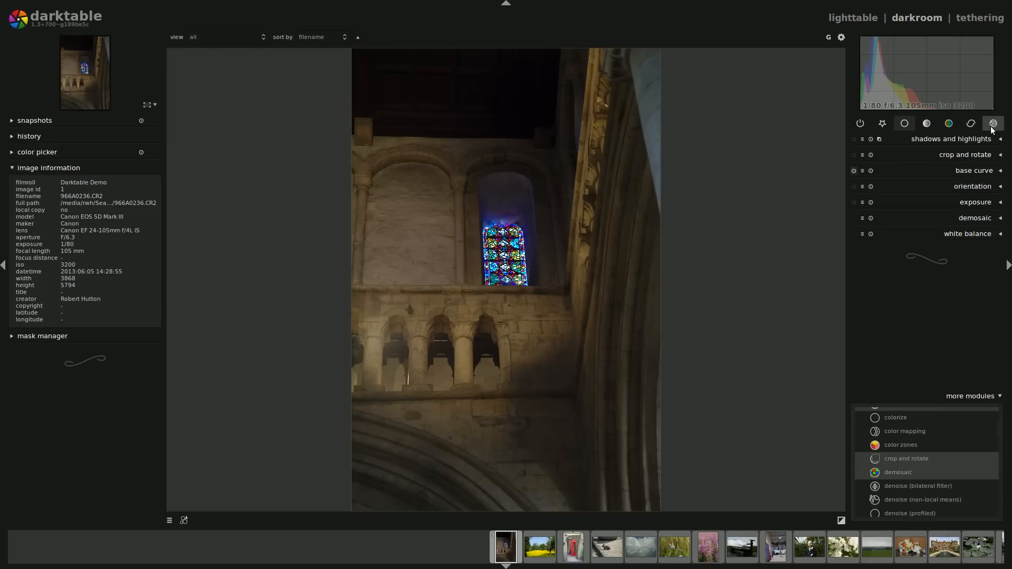
{"action": "mouse_move", "coordinate": [925, 124]}
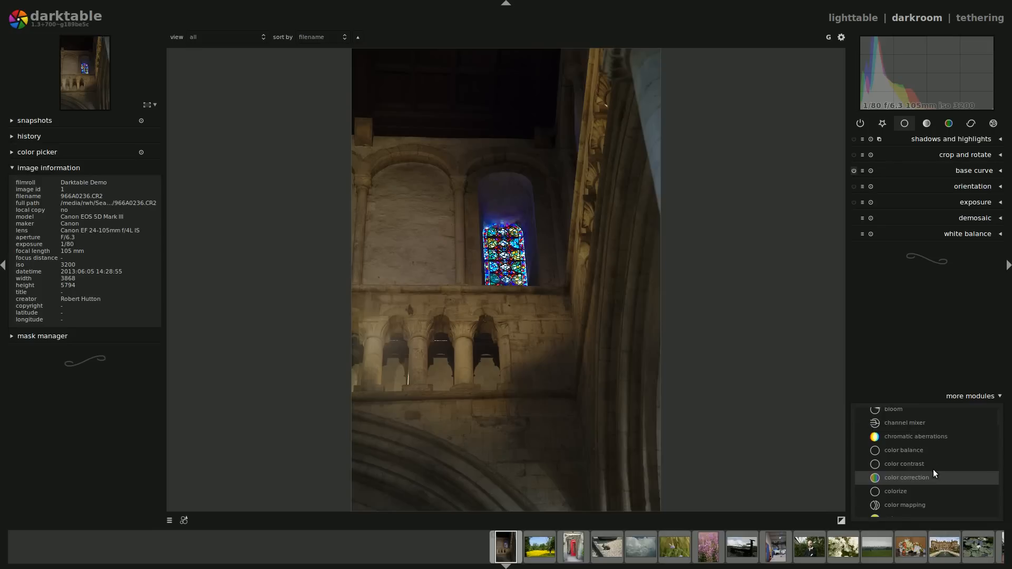
{"action": "scroll", "scroll_direction": "down", "scroll_amount": 3}
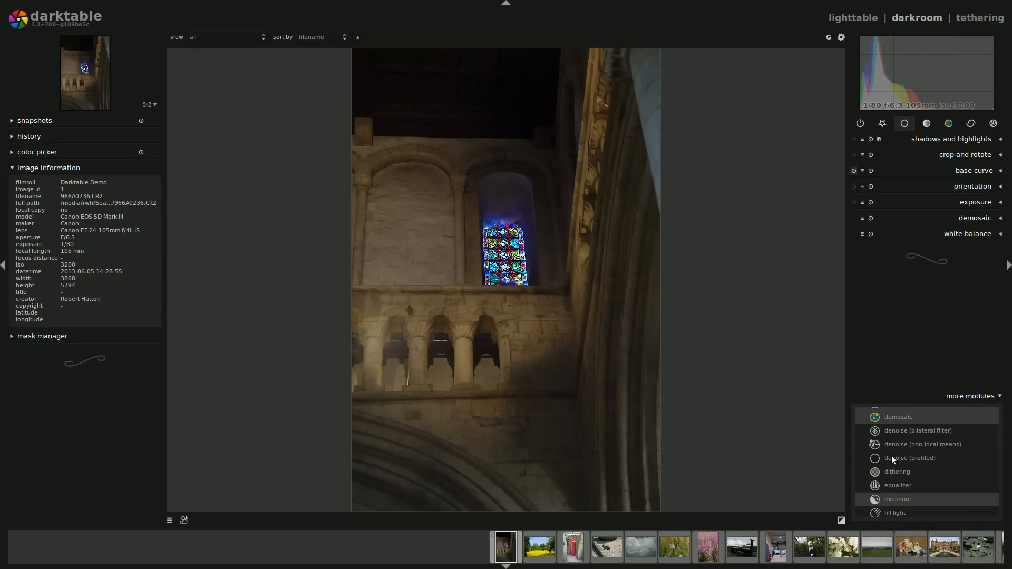
{"action": "scroll", "scroll_direction": "down", "scroll_amount": 3}
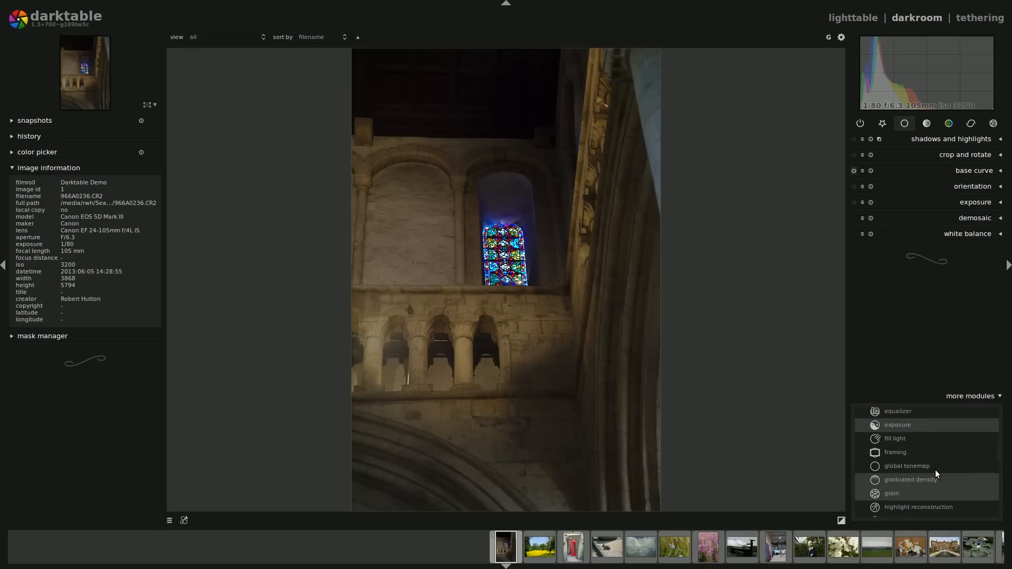
{"action": "scroll", "scroll_direction": "down", "scroll_amount": 3}
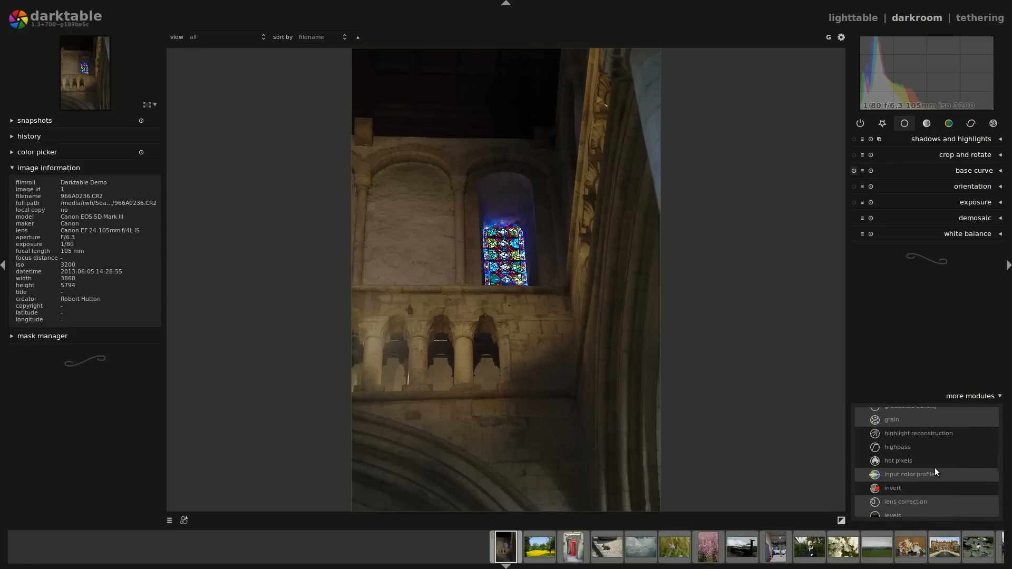
{"action": "scroll", "scroll_direction": "up", "scroll_amount": 3}
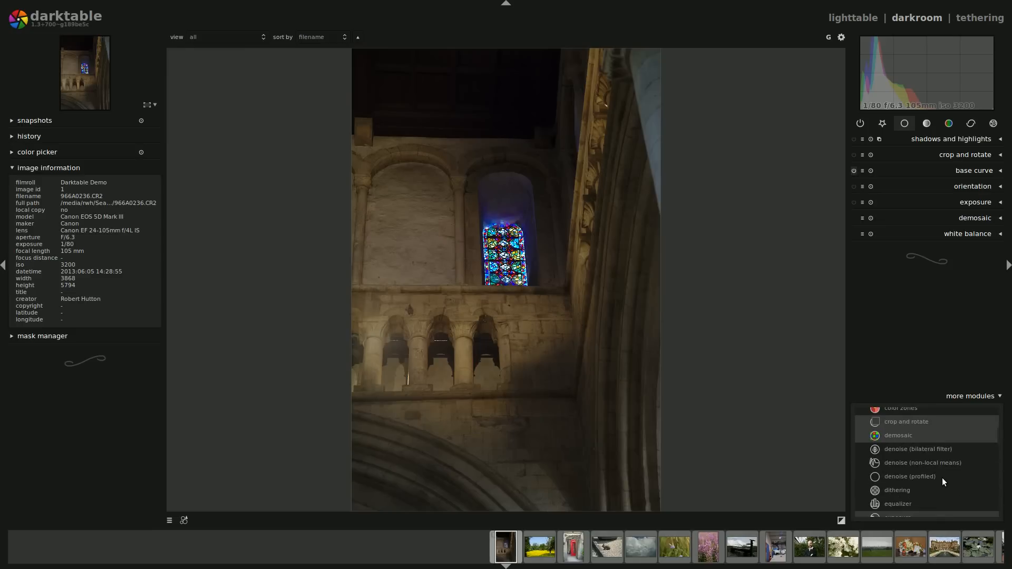
{"action": "mouse_move", "coordinate": [935, 480]}
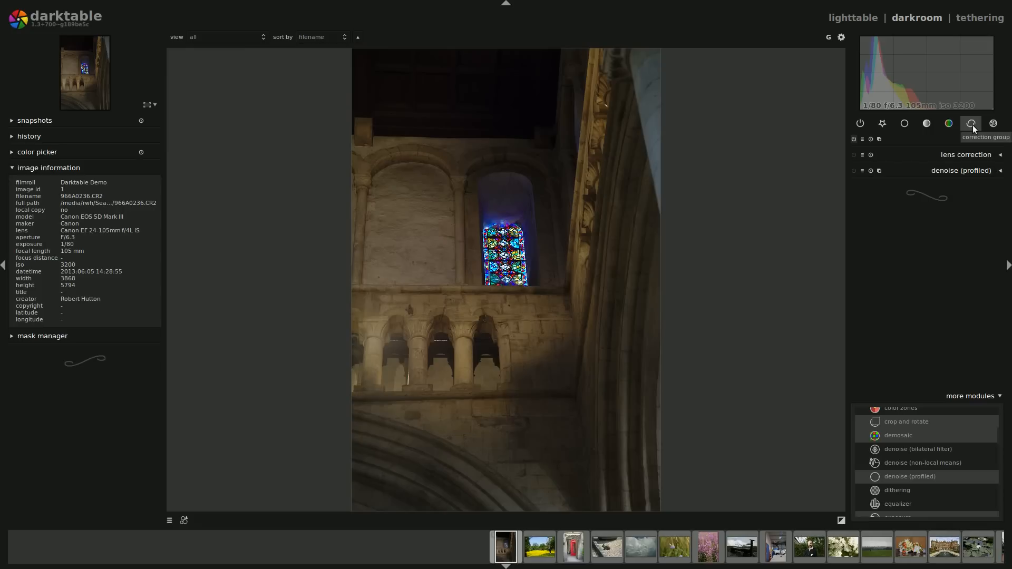
{"action": "left_click", "coordinate": [962, 171]}
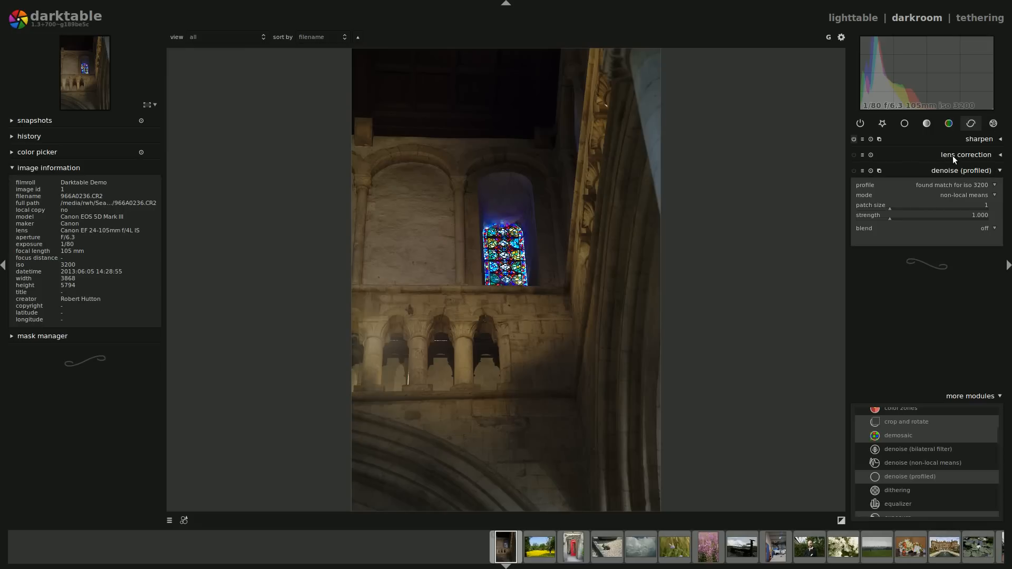
{"action": "left_click", "coordinate": [964, 154]}
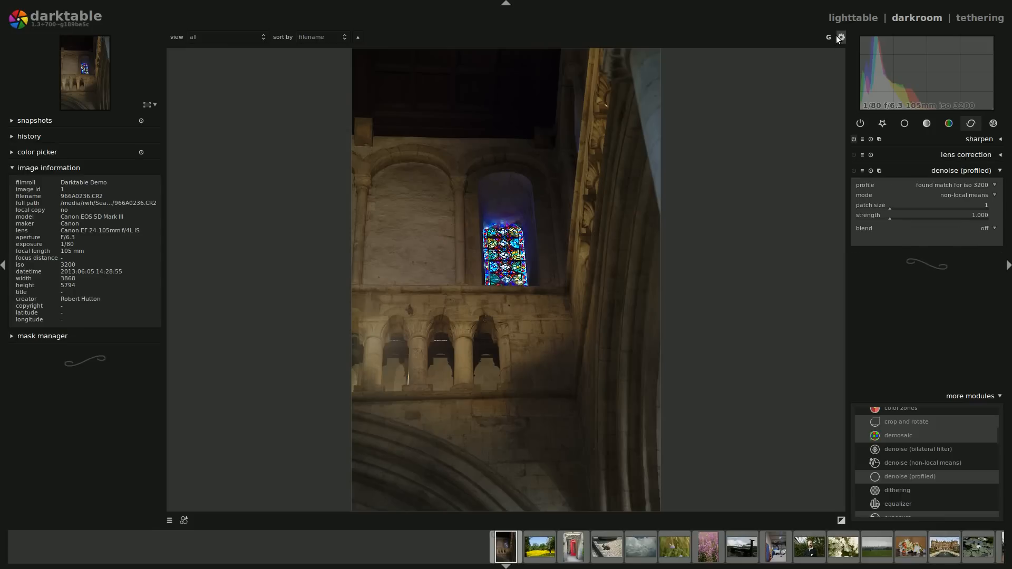
{"action": "mouse_move", "coordinate": [949, 143]}
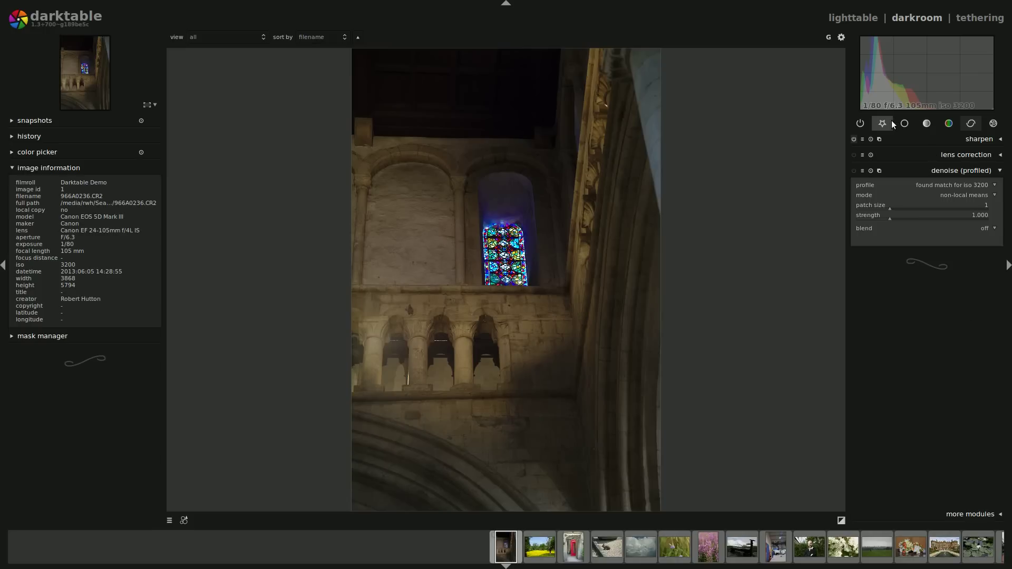
Bring up the crop and rotate settings in the basic group and straighten the tilt to -1.32°
{"action": "left_click", "coordinate": [905, 124]}
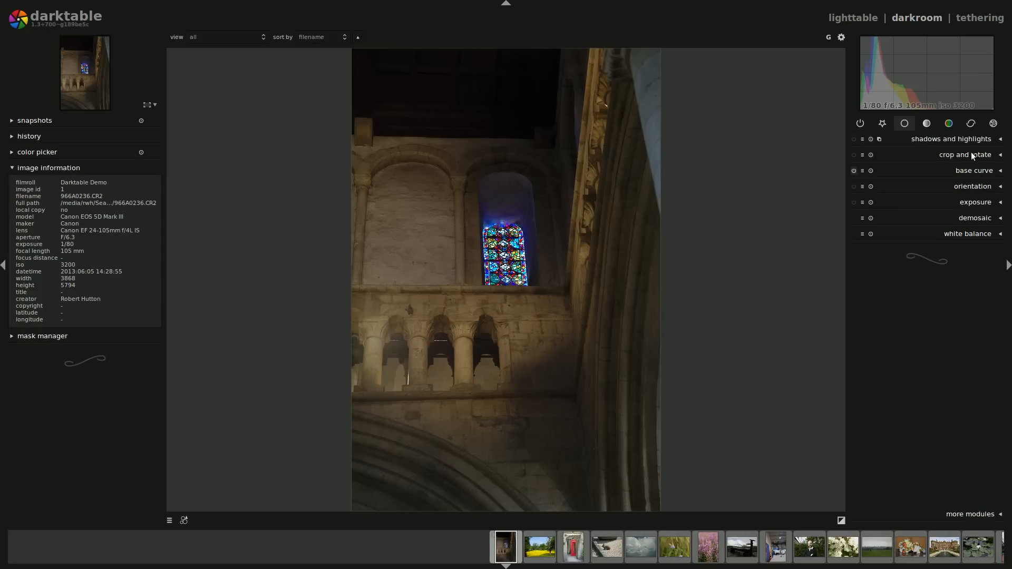
{"action": "left_click", "coordinate": [967, 154]}
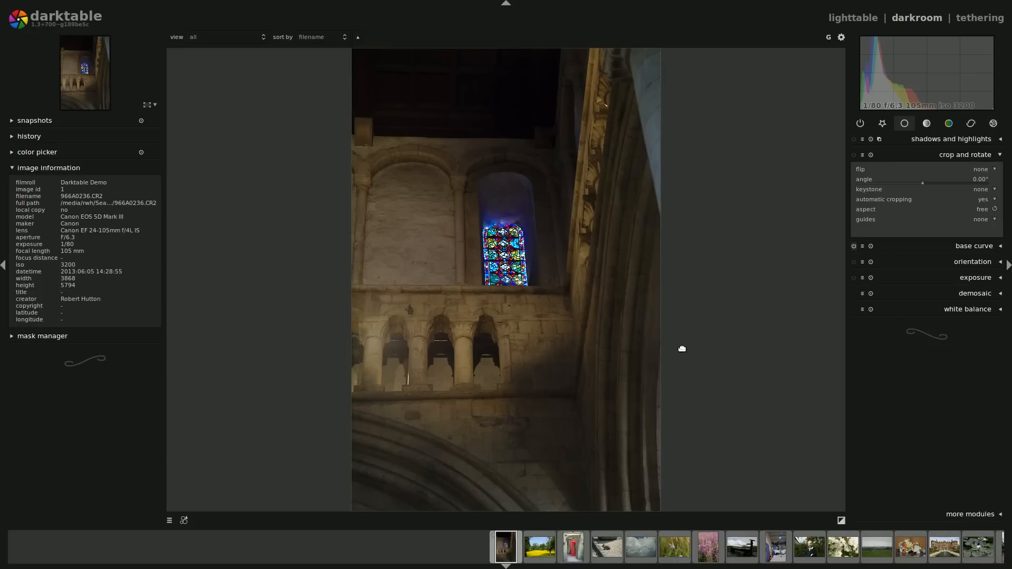
{"action": "mouse_move", "coordinate": [503, 407]}
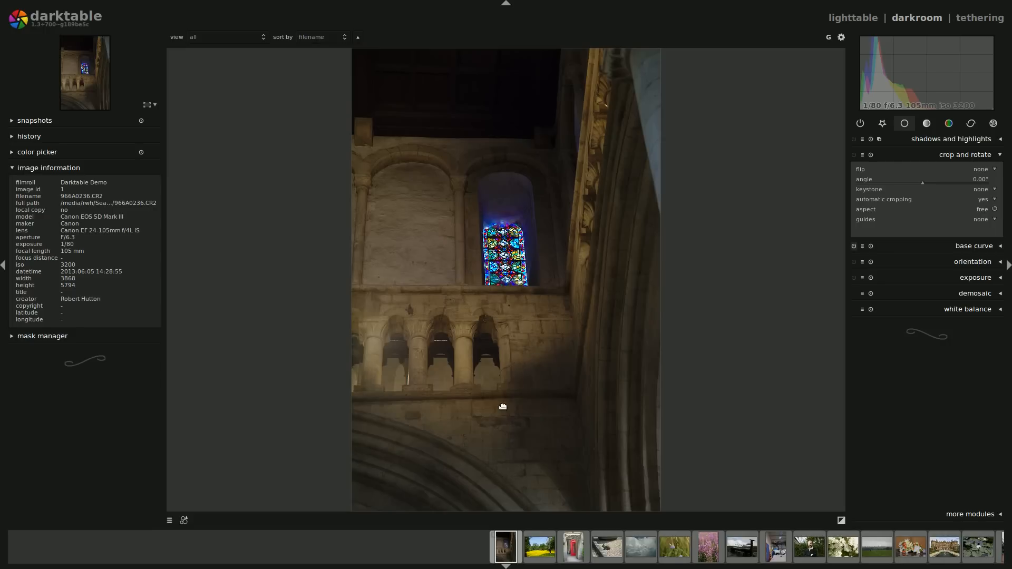
{"action": "mouse_move", "coordinate": [499, 317]}
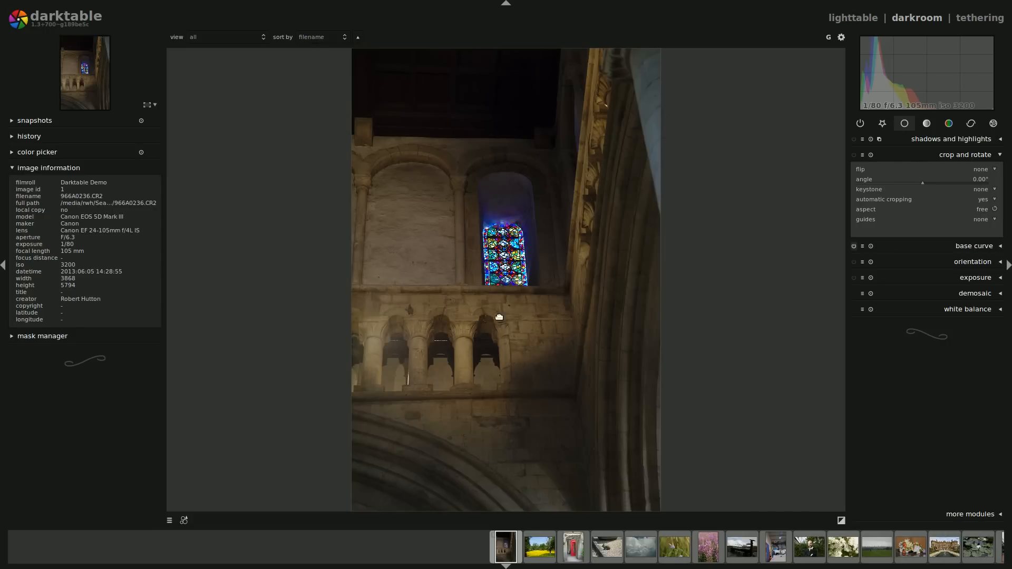
{"action": "mouse_move", "coordinate": [537, 199]}
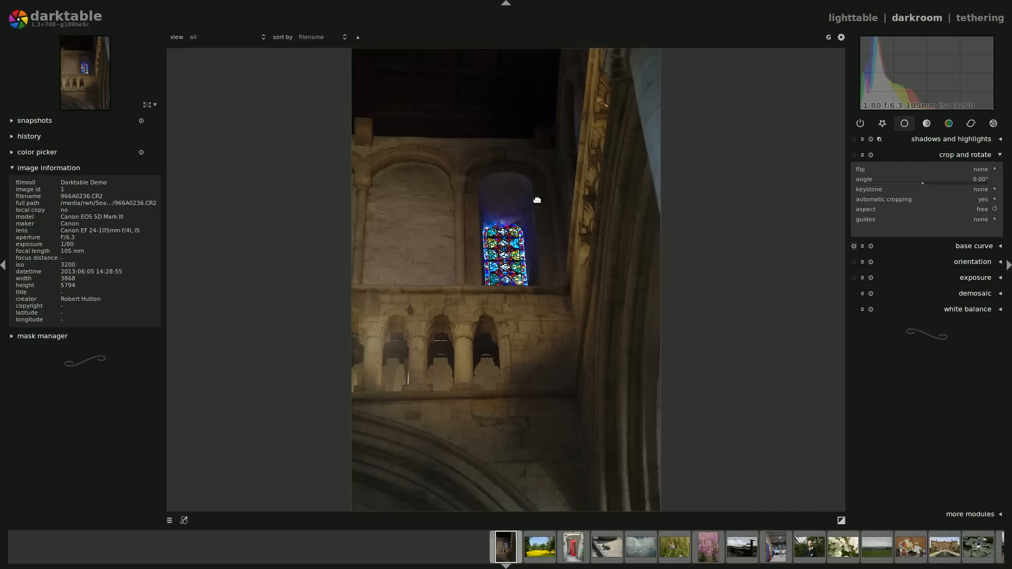
{"action": "mouse_move", "coordinate": [916, 153]}
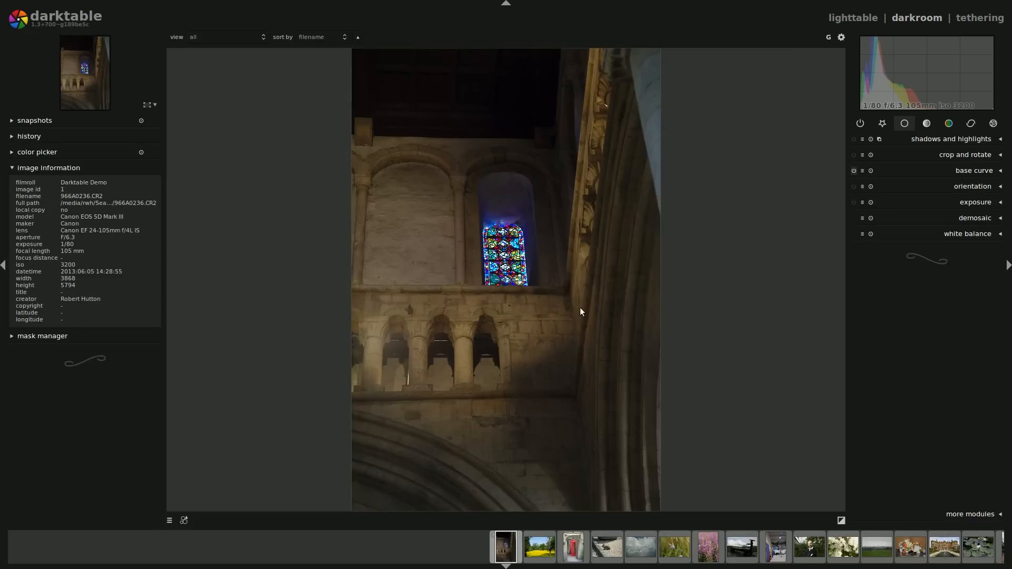
{"action": "mouse_move", "coordinate": [391, 114]}
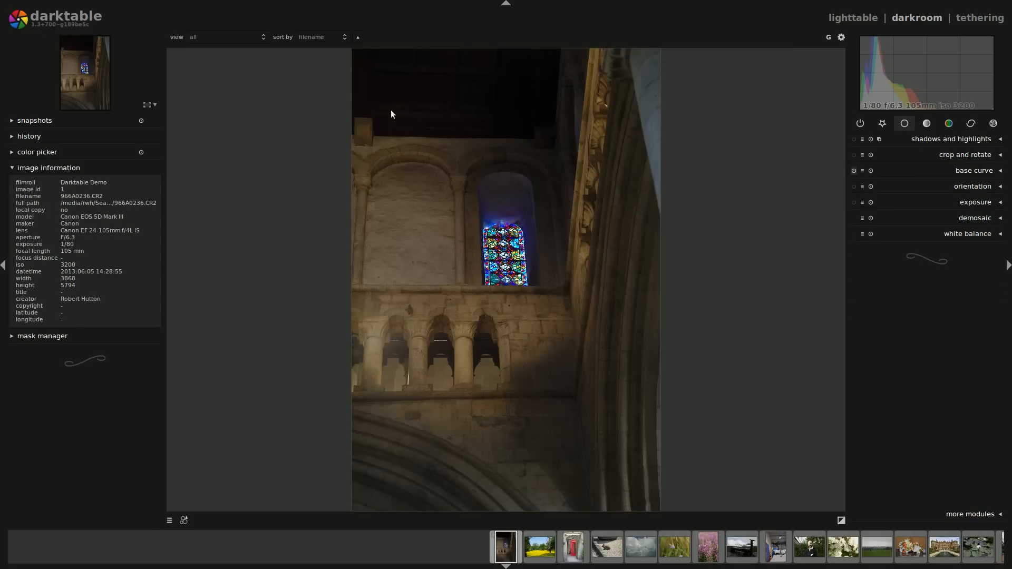
{"action": "mouse_move", "coordinate": [401, 90]}
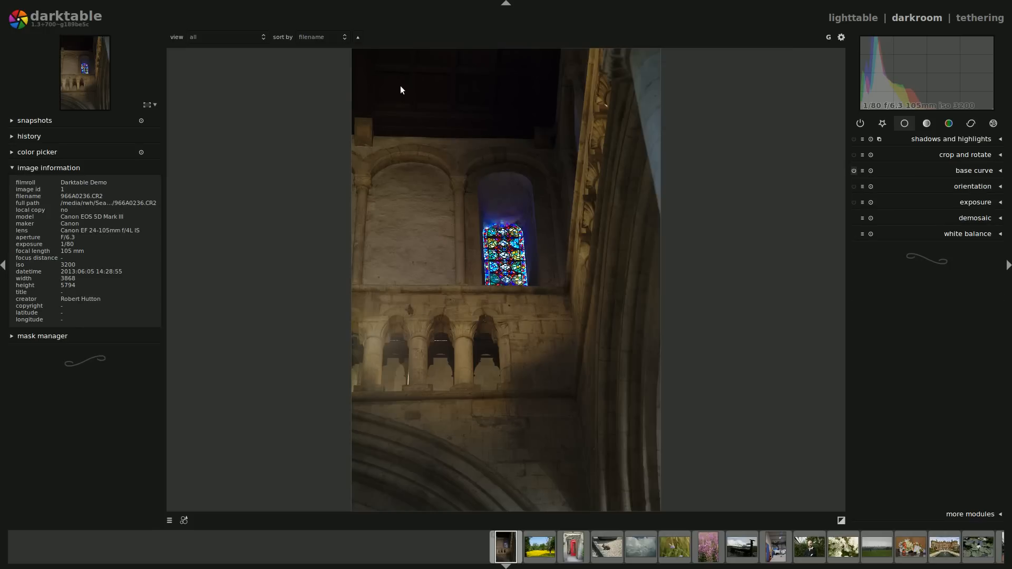
{"action": "left_click", "coordinate": [966, 153]}
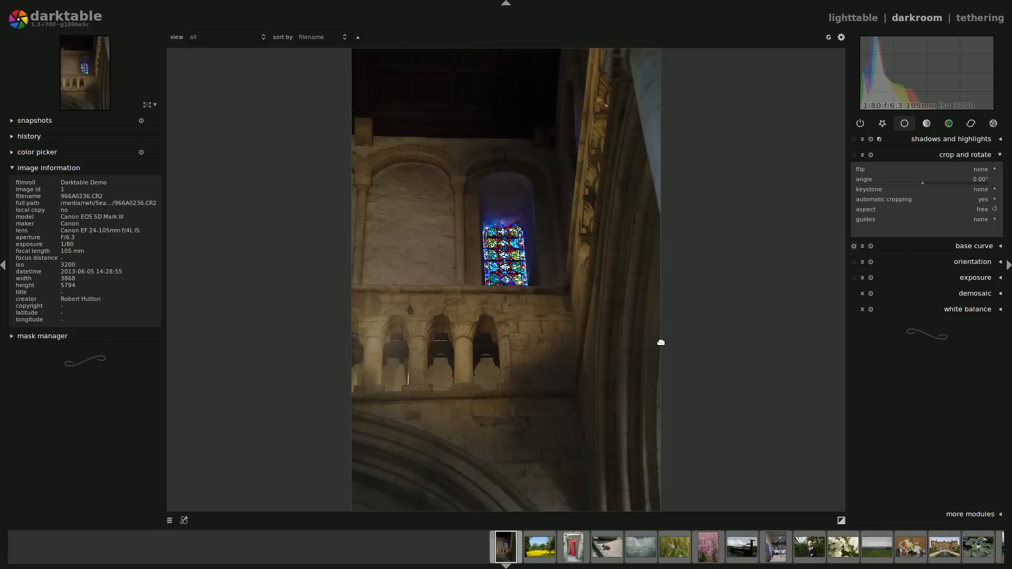
{"action": "mouse_move", "coordinate": [648, 502]}
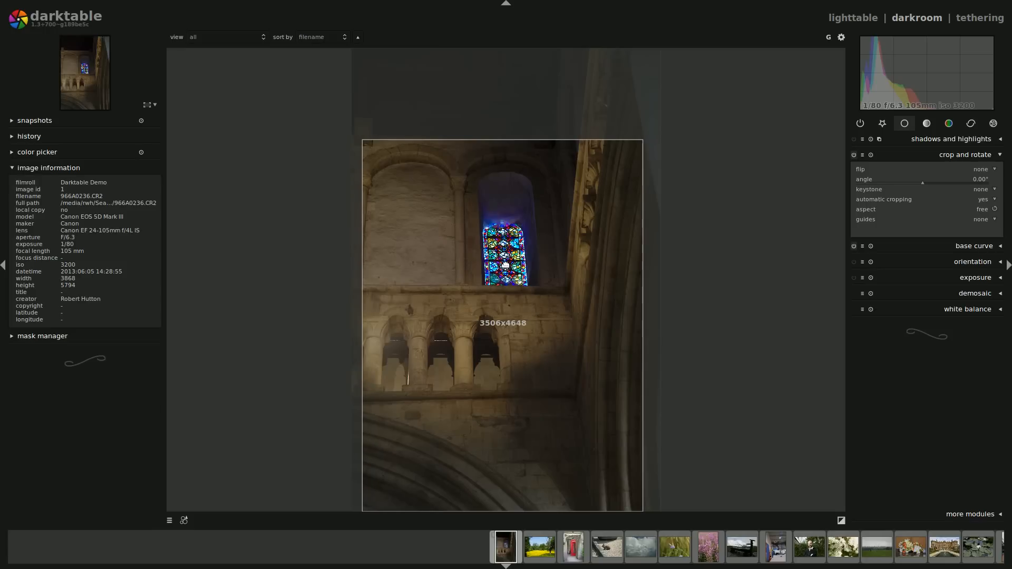
{"action": "mouse_move", "coordinate": [481, 266]}
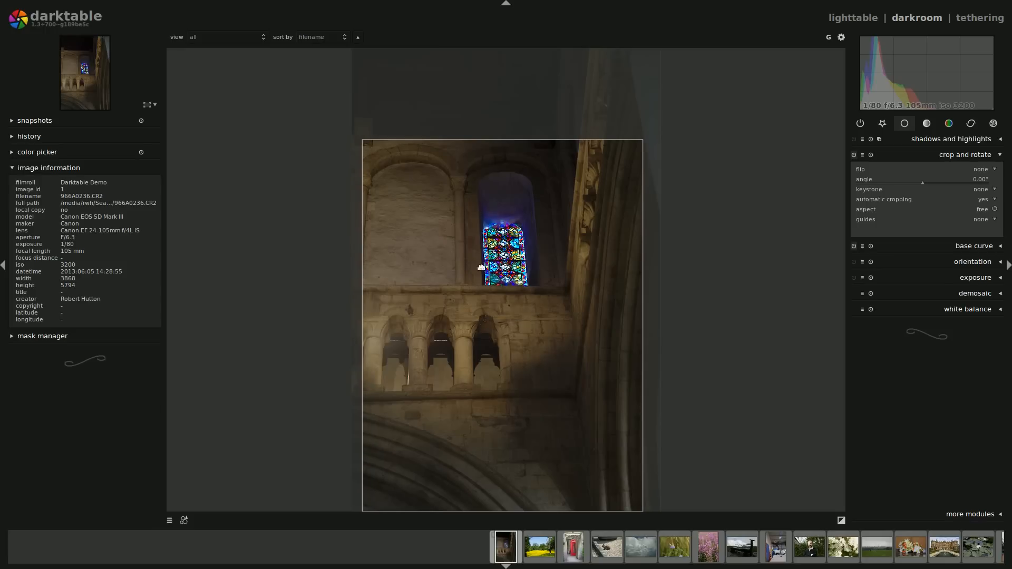
{"action": "mouse_move", "coordinate": [526, 217]}
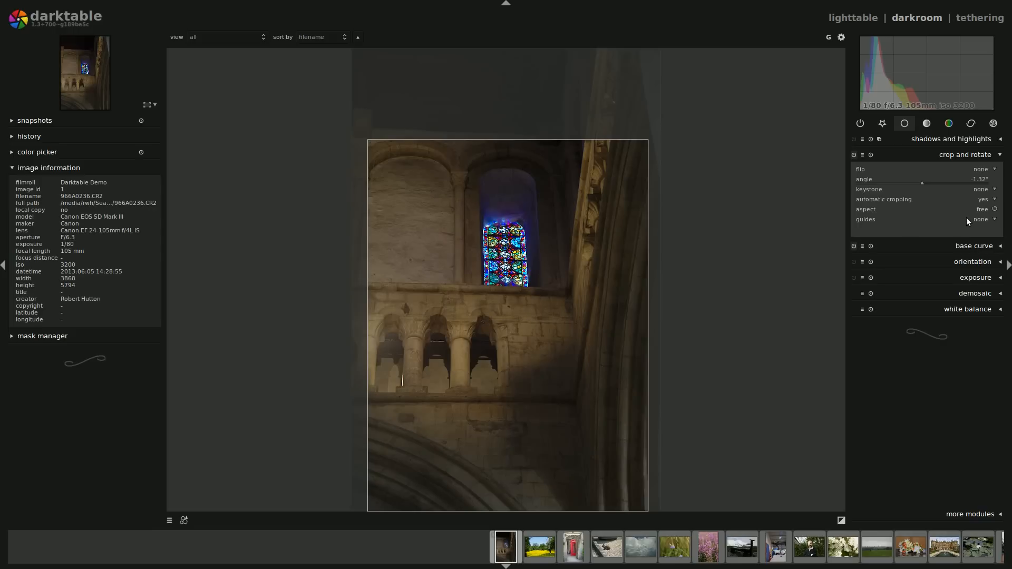
Show rule-of-thirds guides over the crop and commit the tighter crop to fill the view
{"action": "left_click", "coordinate": [980, 220]}
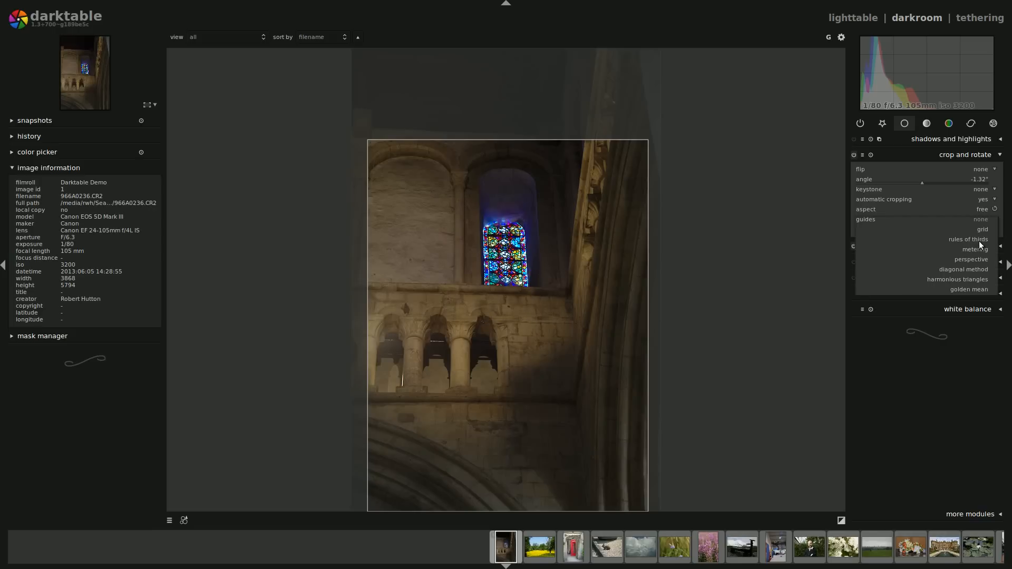
{"action": "left_click", "coordinate": [968, 240]}
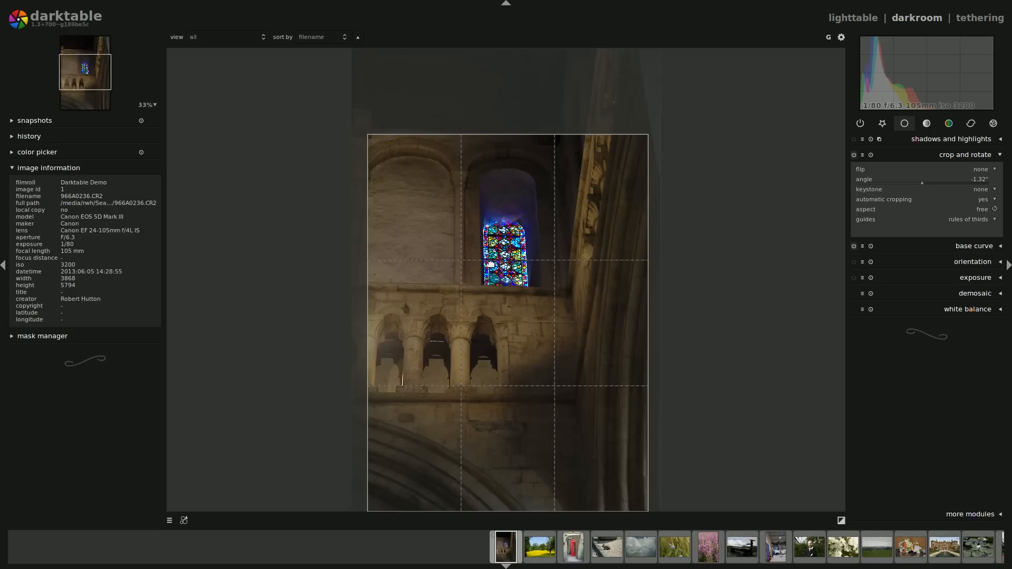
{"action": "scroll", "scroll_direction": "up", "scroll_amount": 3}
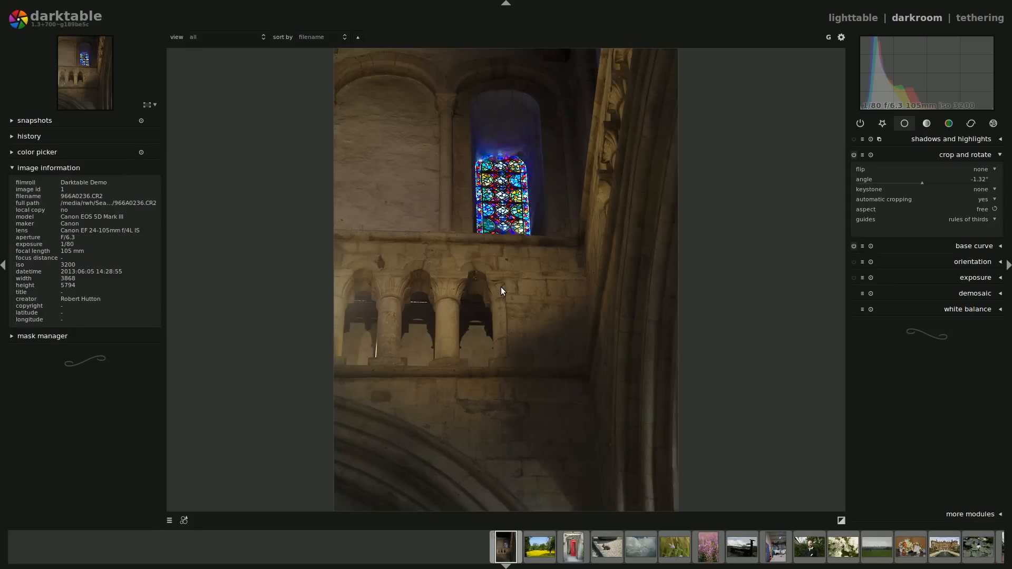
Expand the exposure module and turn on the clipped-highlights warning to check exposure
{"action": "left_click", "coordinate": [967, 154]}
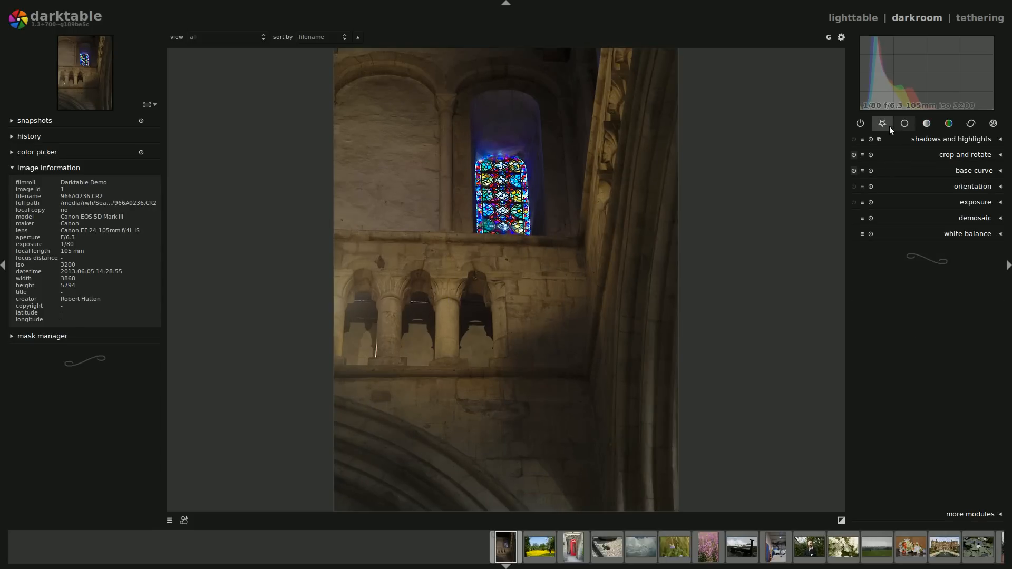
{"action": "left_click", "coordinate": [977, 202]}
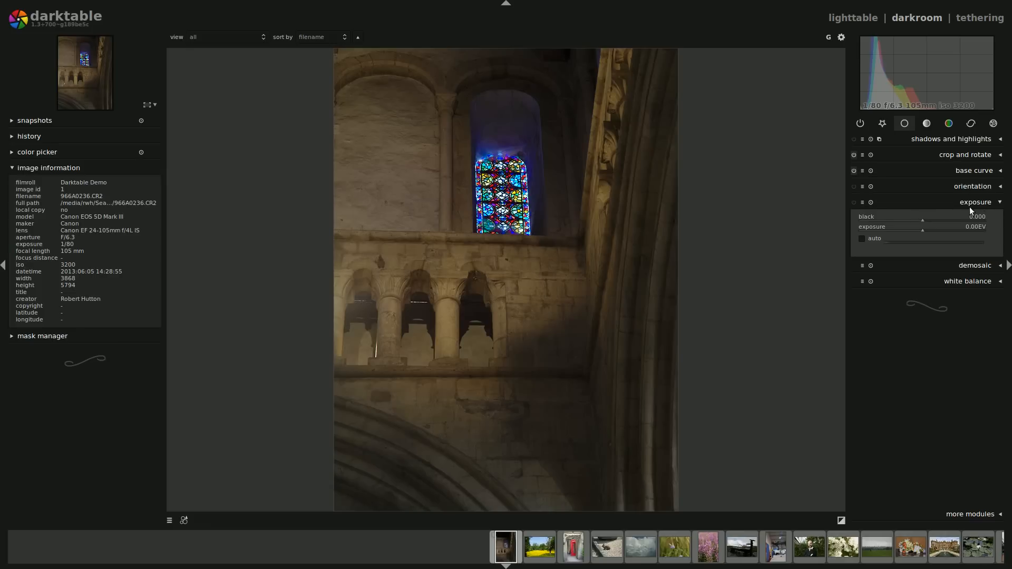
{"action": "mouse_move", "coordinate": [952, 233]}
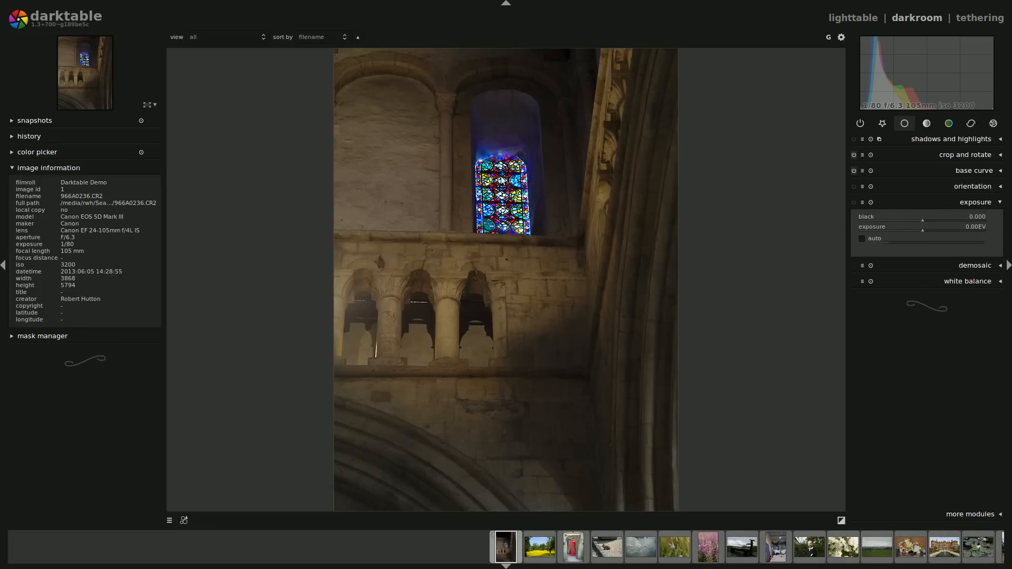
{"action": "mouse_move", "coordinate": [461, 234]}
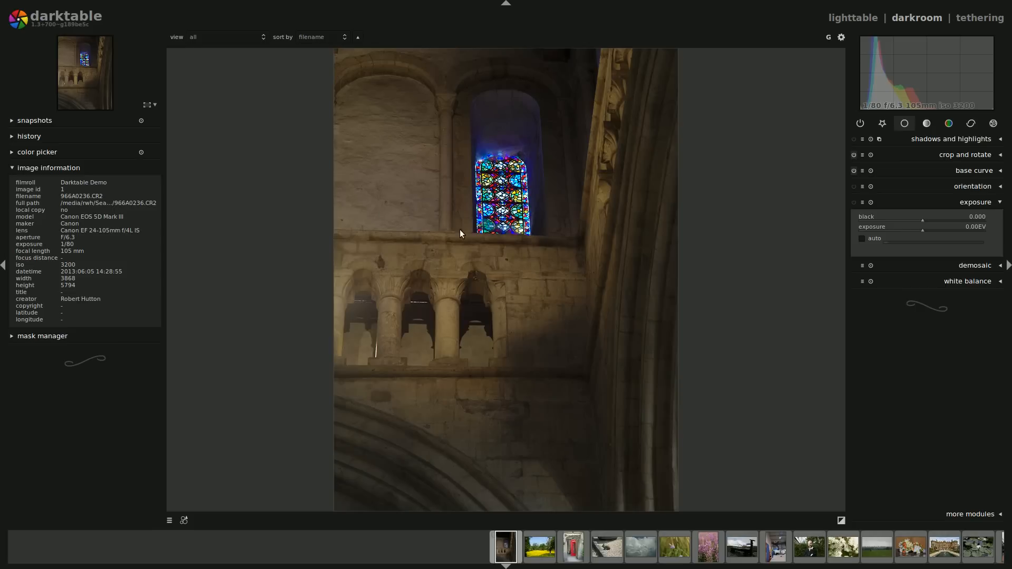
{"action": "mouse_move", "coordinate": [502, 161]}
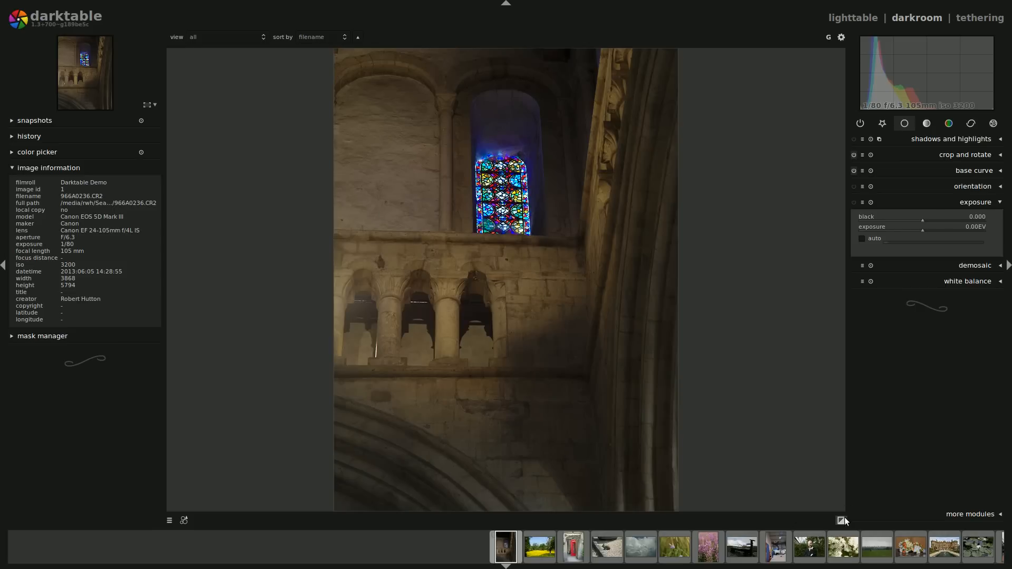
{"action": "mouse_move", "coordinate": [841, 521]}
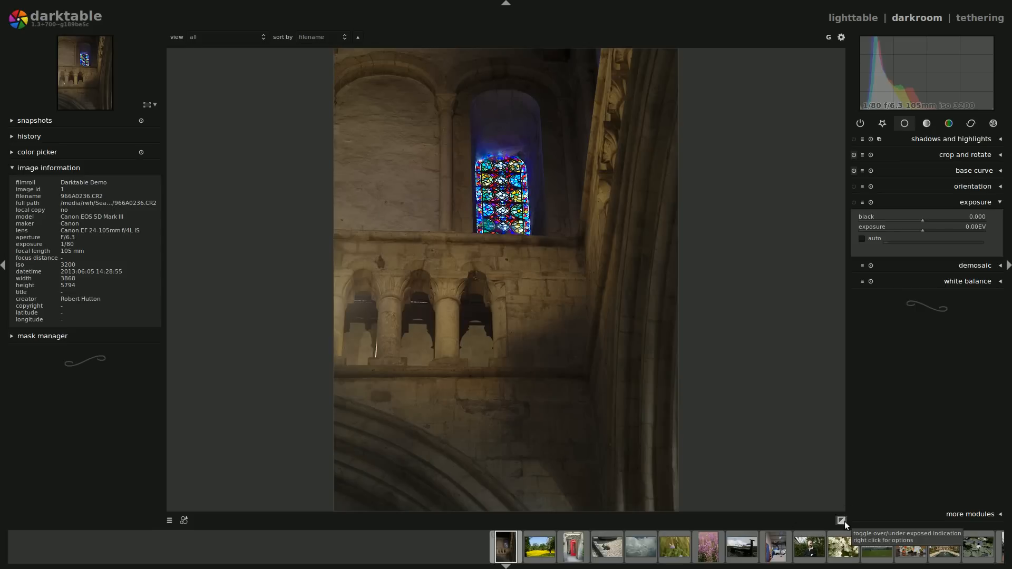
{"action": "left_click", "coordinate": [842, 521]}
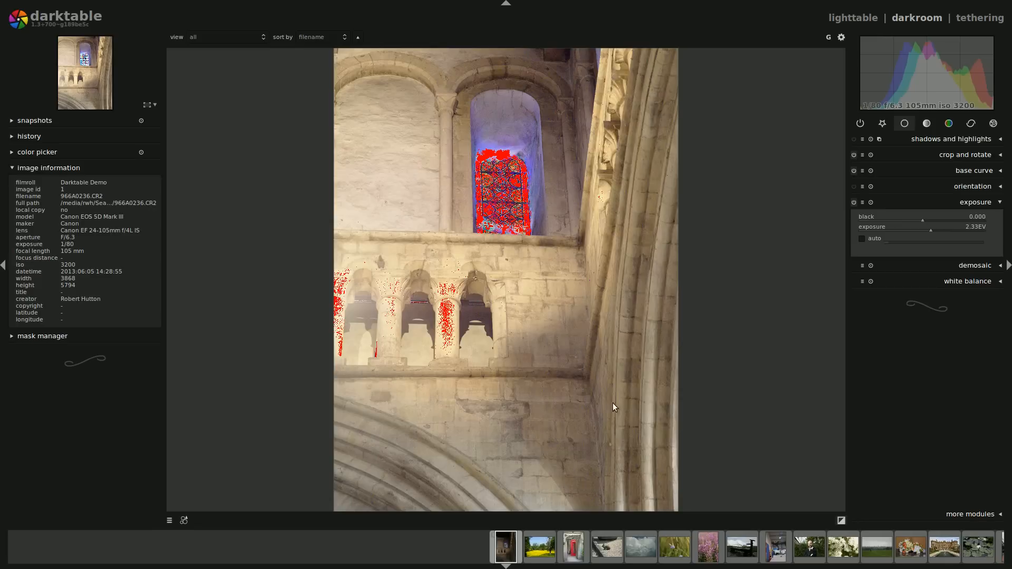
{"action": "mouse_move", "coordinate": [936, 233]}
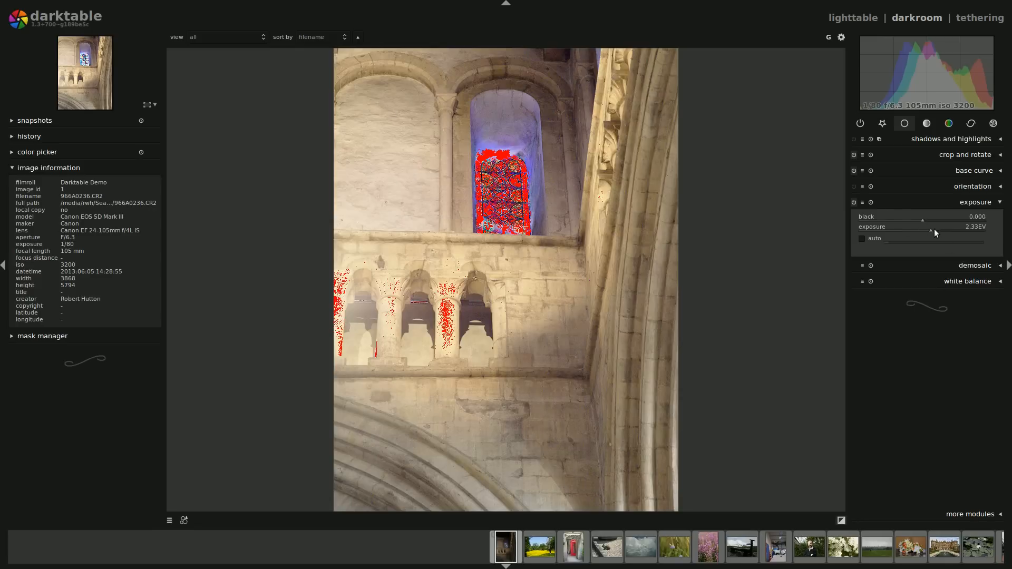
{"action": "mouse_move", "coordinate": [931, 234]}
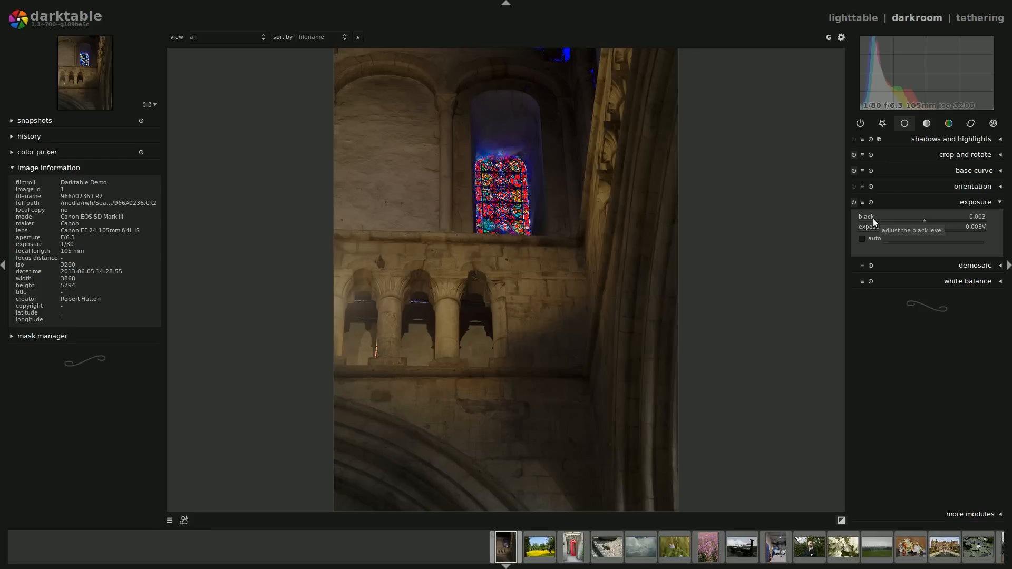
{"action": "mouse_move", "coordinate": [973, 213]}
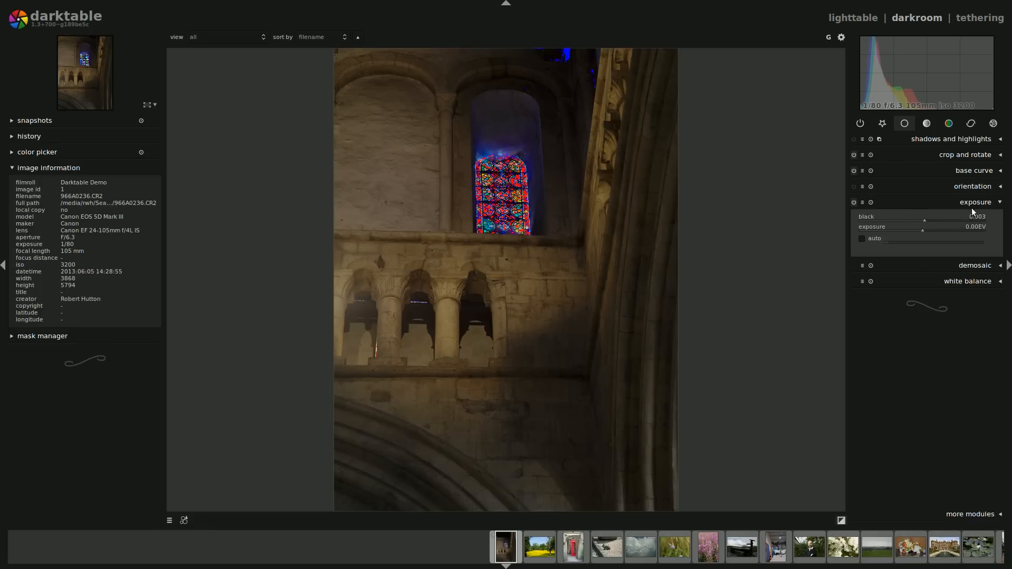
Collapse exposure at 0.00 EV, black 0.003, and switch to the correction group for profiled denoise
{"action": "left_click", "coordinate": [975, 203]}
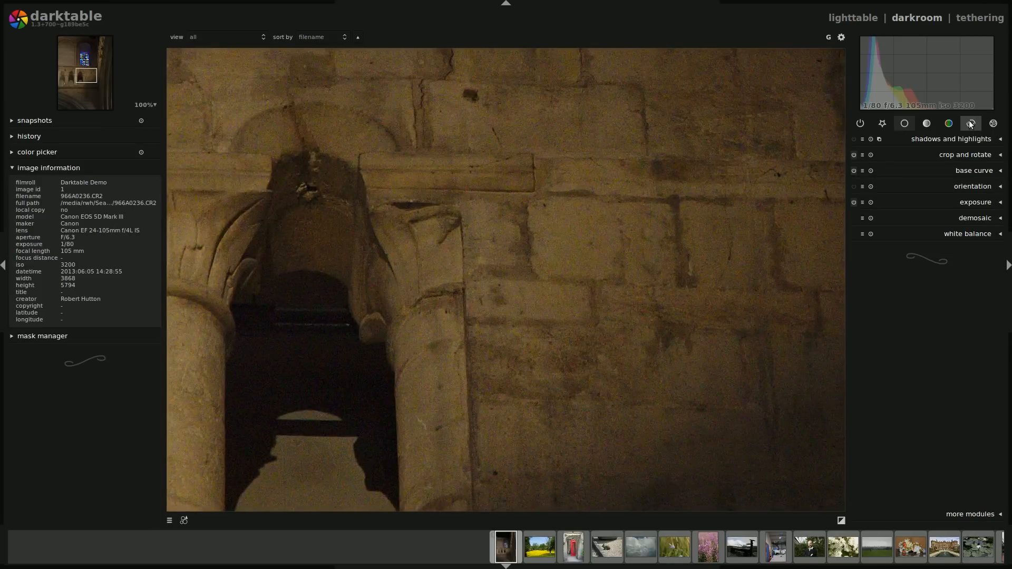
{"action": "left_click", "coordinate": [970, 124]}
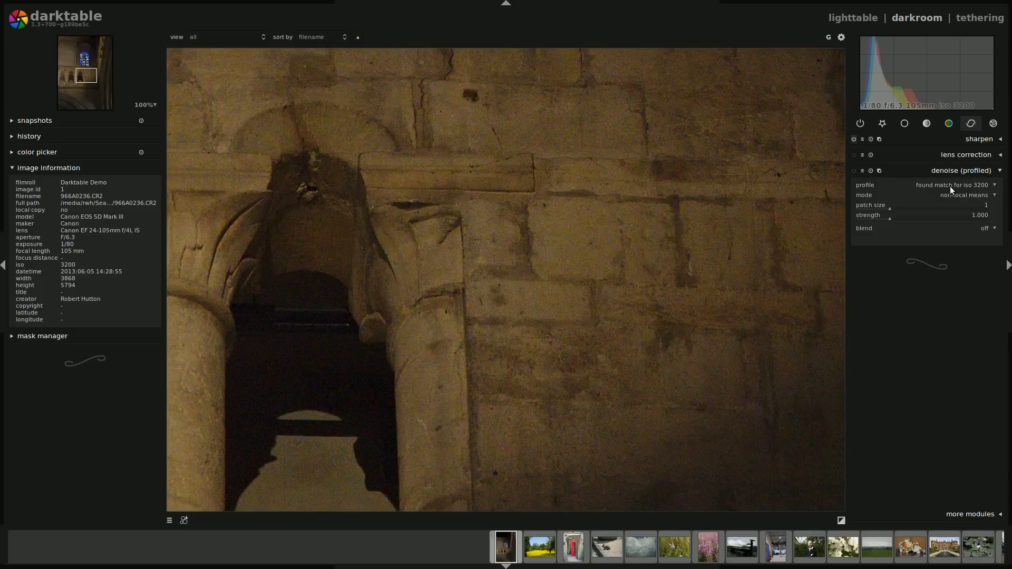
{"action": "mouse_move", "coordinate": [971, 252]}
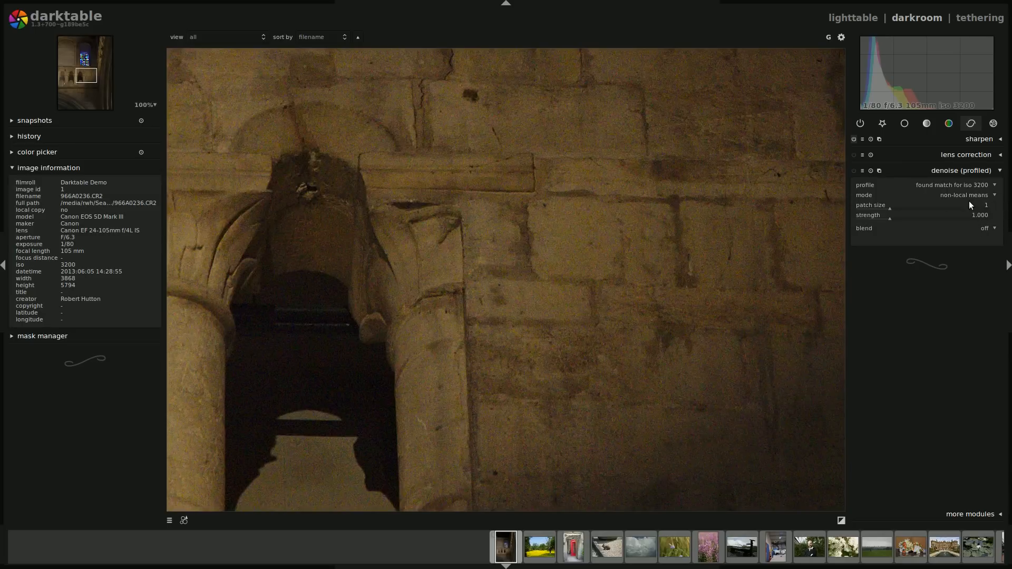
{"action": "mouse_move", "coordinate": [933, 167]}
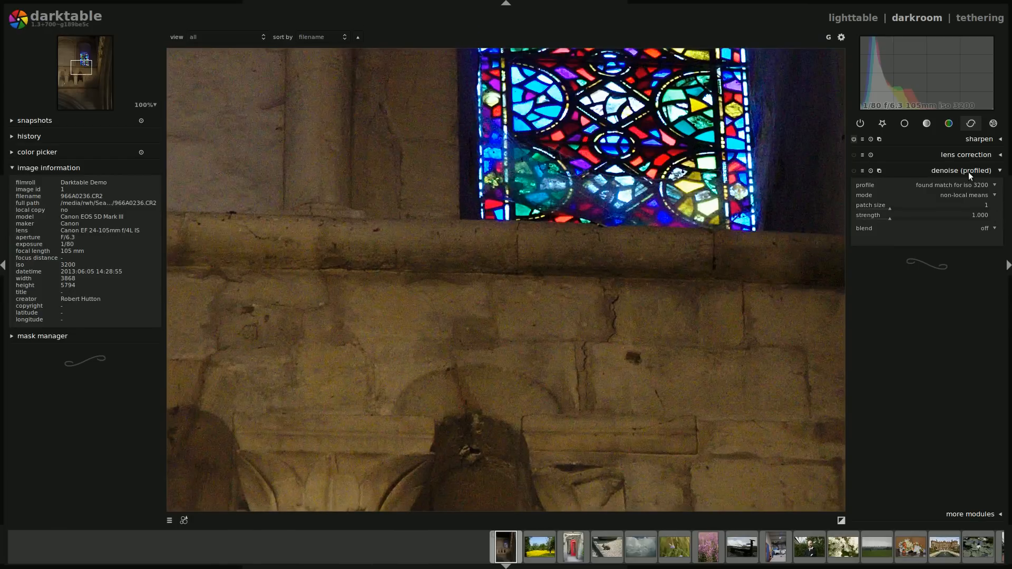
{"action": "mouse_move", "coordinate": [878, 170]}
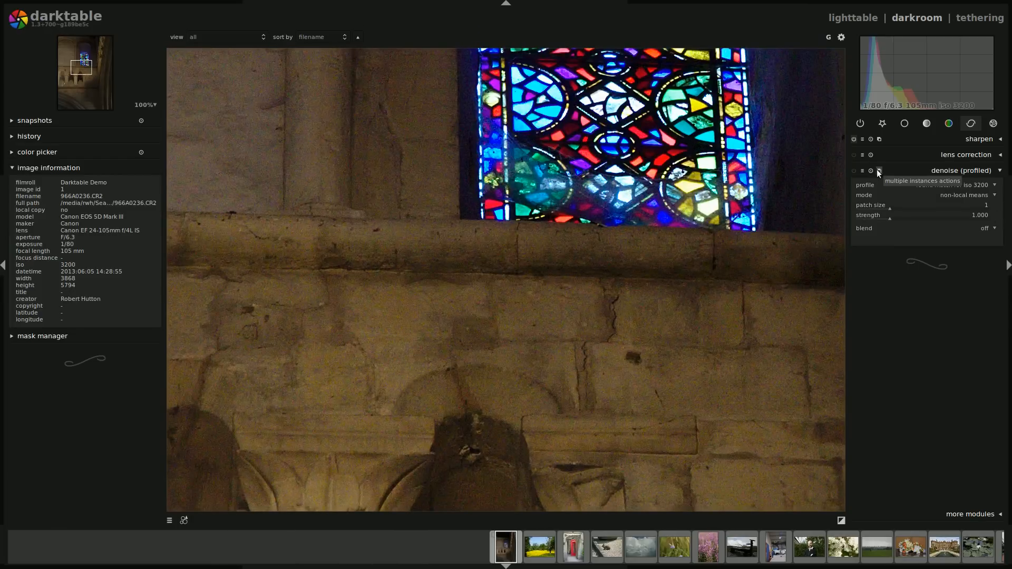
{"action": "mouse_move", "coordinate": [304, 229]}
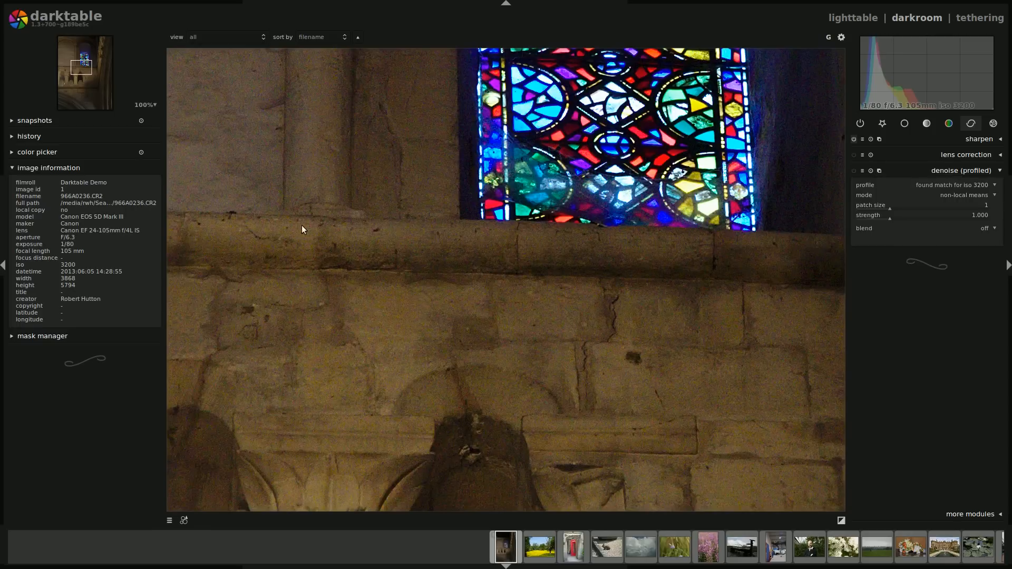
{"action": "mouse_move", "coordinate": [527, 226]}
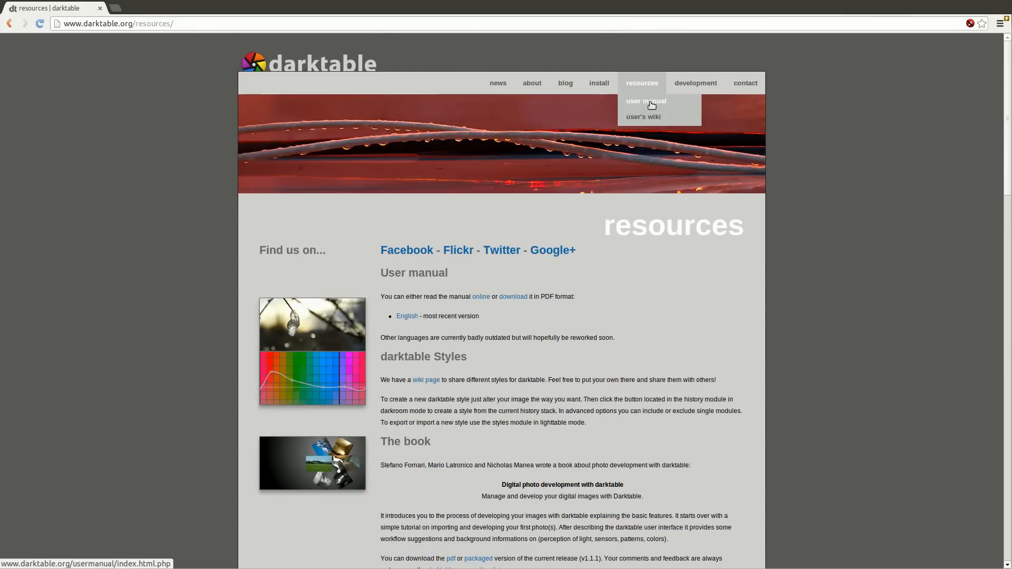
Go to the online user manual and reach the Correction group chapter's profiled denoise section
{"action": "left_click", "coordinate": [645, 101]}
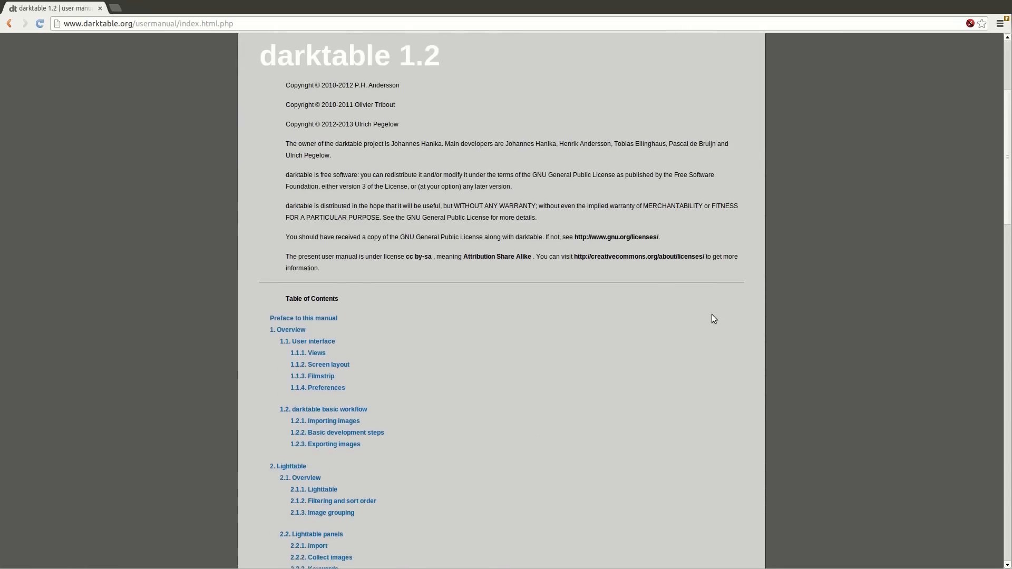
{"action": "type", "text": "demoi"}
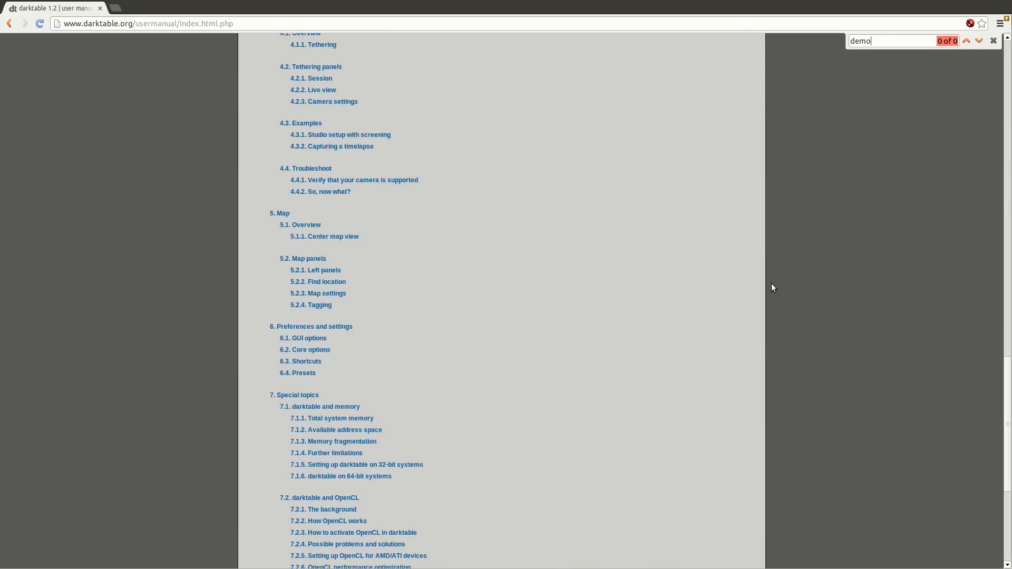
{"action": "scroll", "scroll_direction": "up", "scroll_amount": 3}
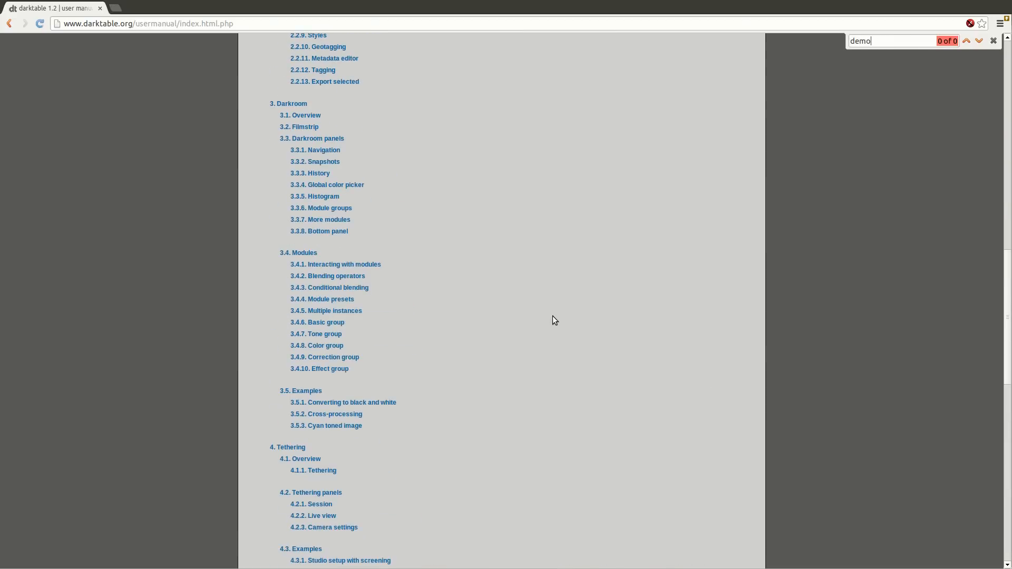
{"action": "mouse_move", "coordinate": [329, 357]}
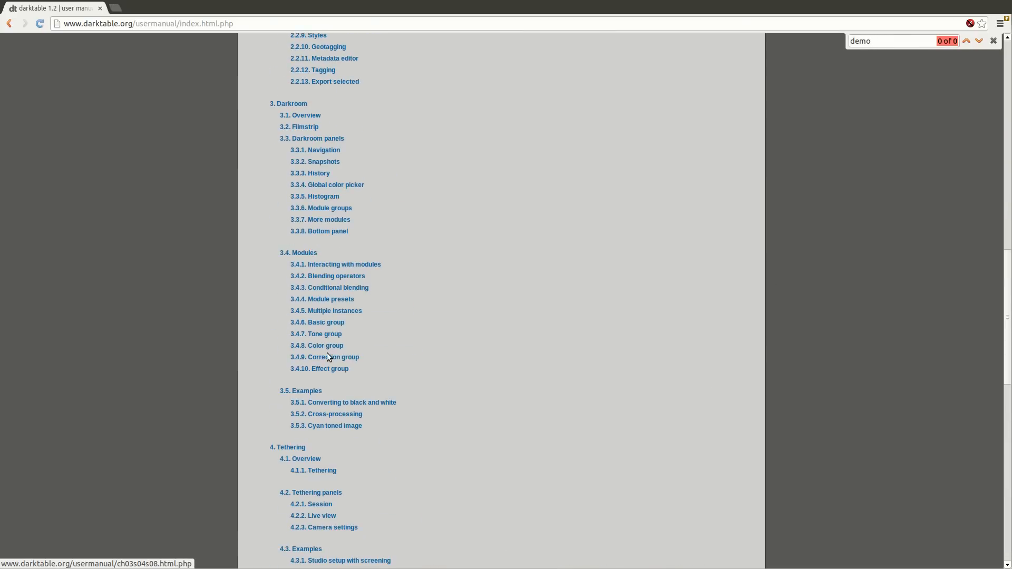
{"action": "left_click", "coordinate": [324, 357]}
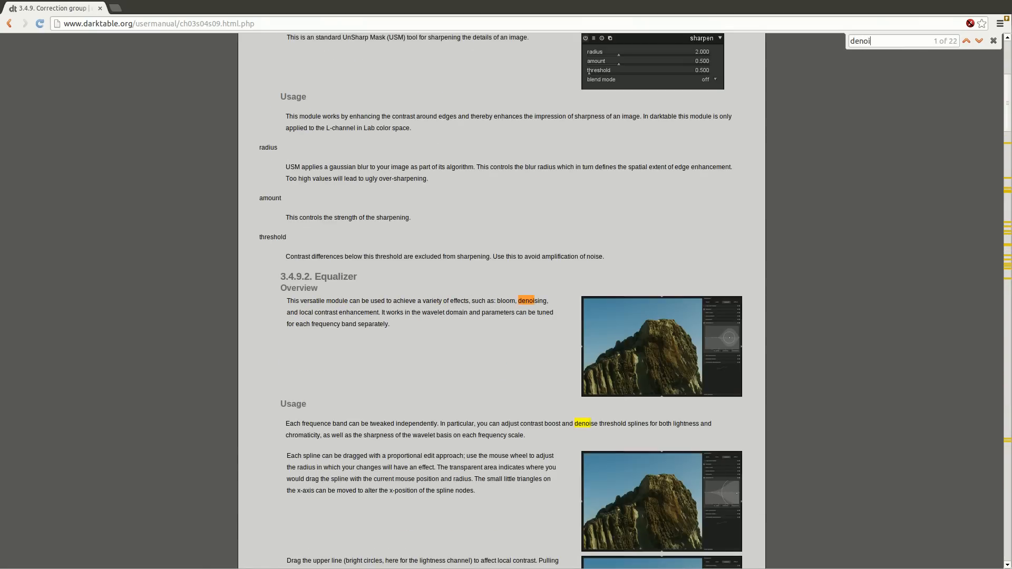
Read through the profiled denoise section's profile and mode explanations
{"action": "scroll", "scroll_direction": "down", "scroll_amount": 3}
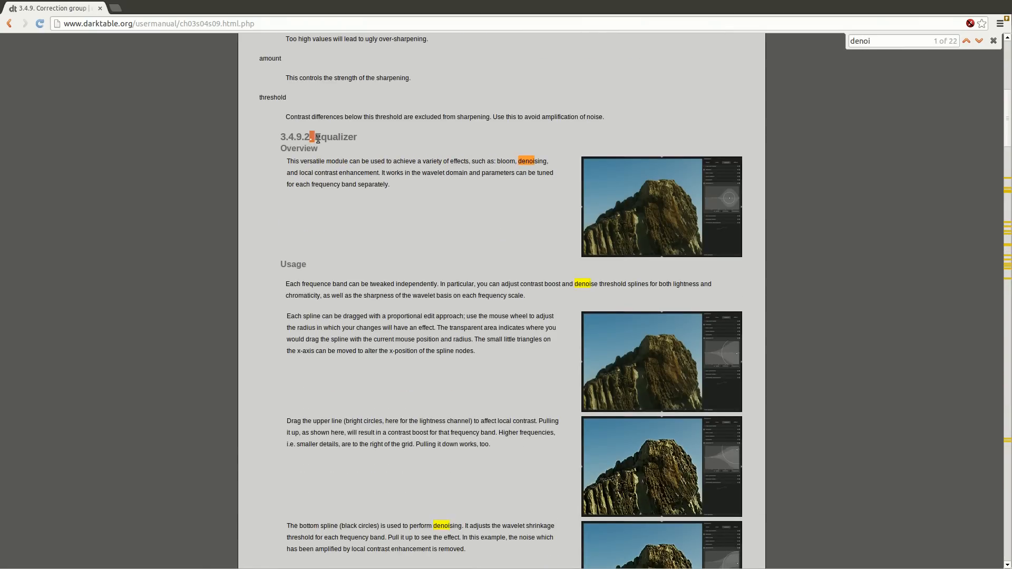
{"action": "scroll", "scroll_direction": "down", "scroll_amount": 3}
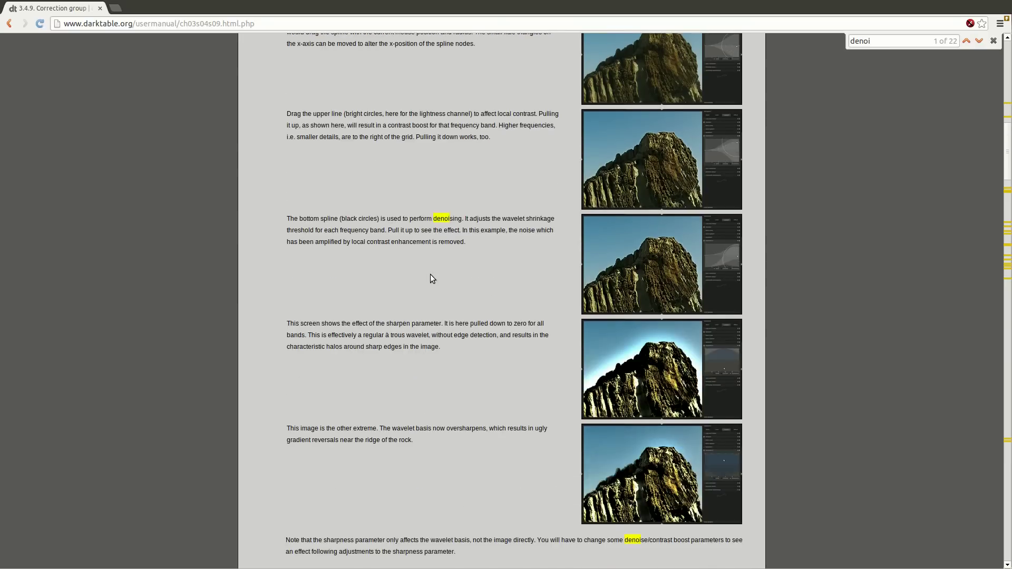
{"action": "scroll", "scroll_direction": "up", "scroll_amount": 3}
{"action": "type", "text": "profiled"}
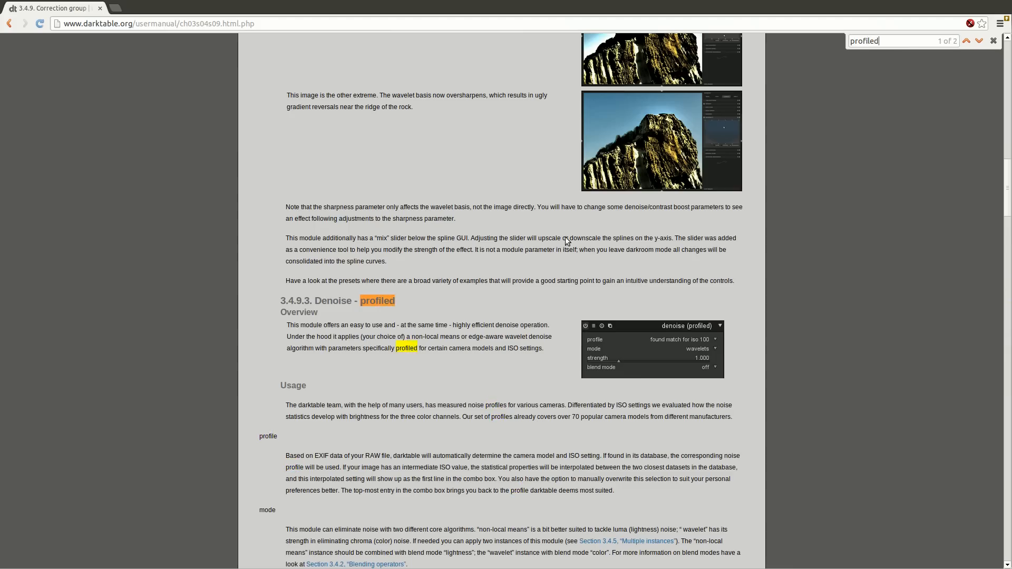
{"action": "scroll", "scroll_direction": "down", "scroll_amount": 3}
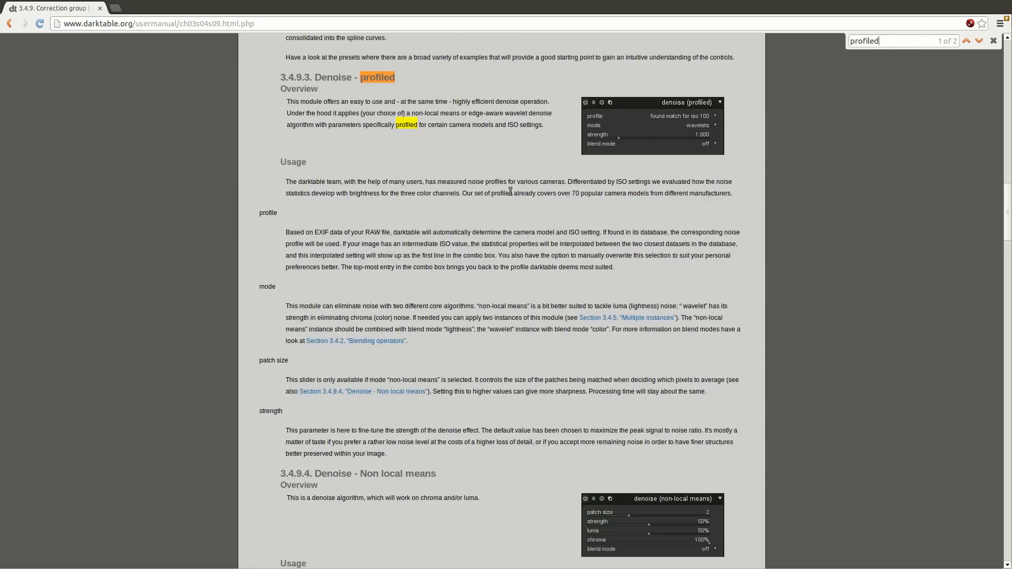
{"action": "mouse_move", "coordinate": [696, 128]}
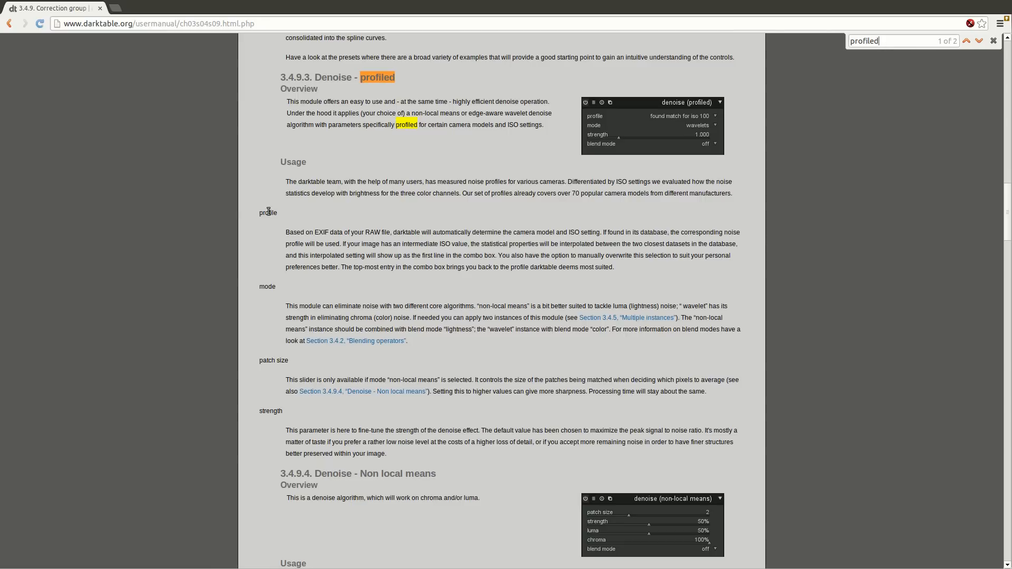
{"action": "mouse_move", "coordinate": [474, 114]}
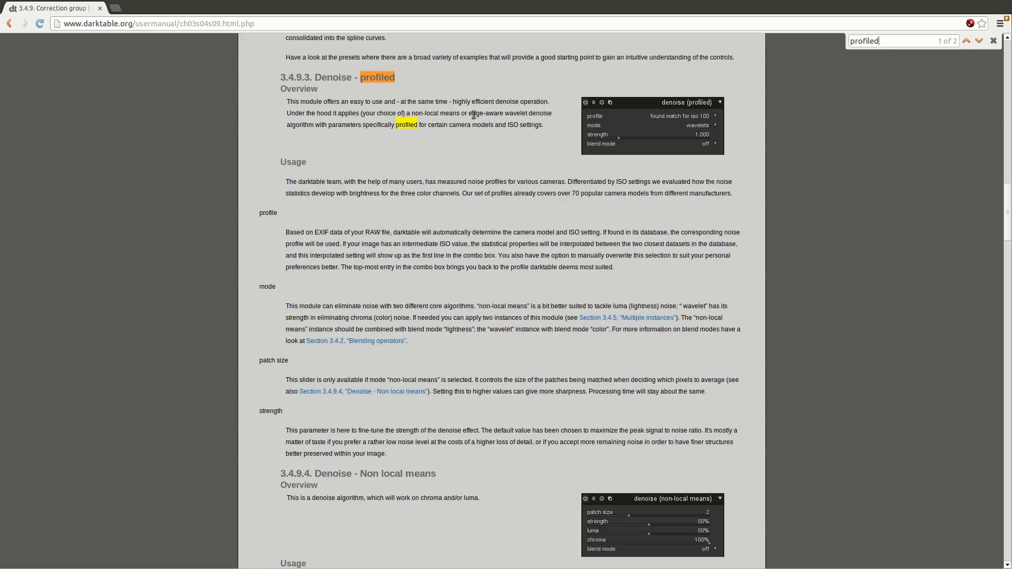
{"action": "mouse_move", "coordinate": [686, 317]}
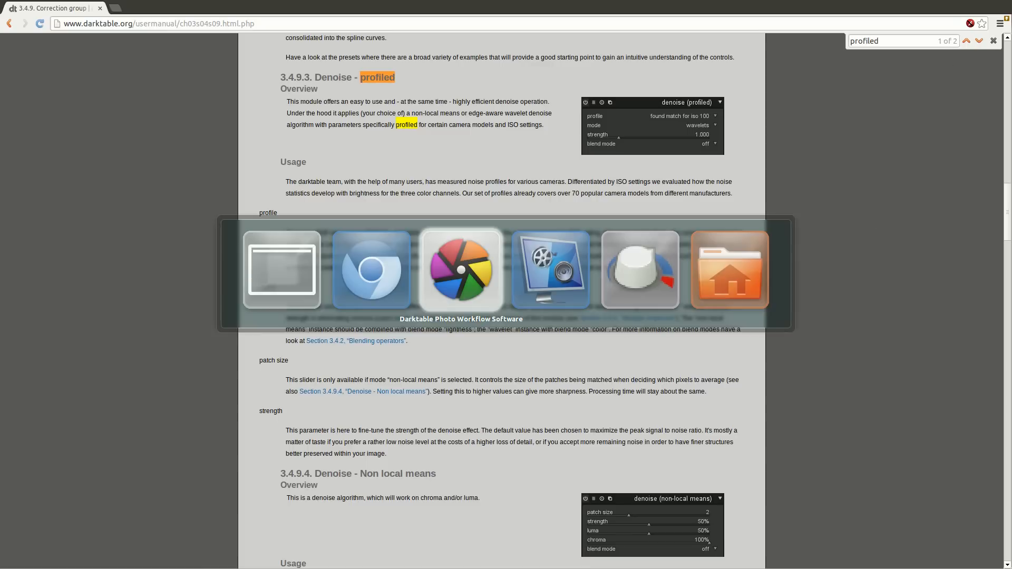
Back in darktable, enable denoise (profiled) keeping non-local means mode
{"action": "left_click", "coordinate": [461, 269]}
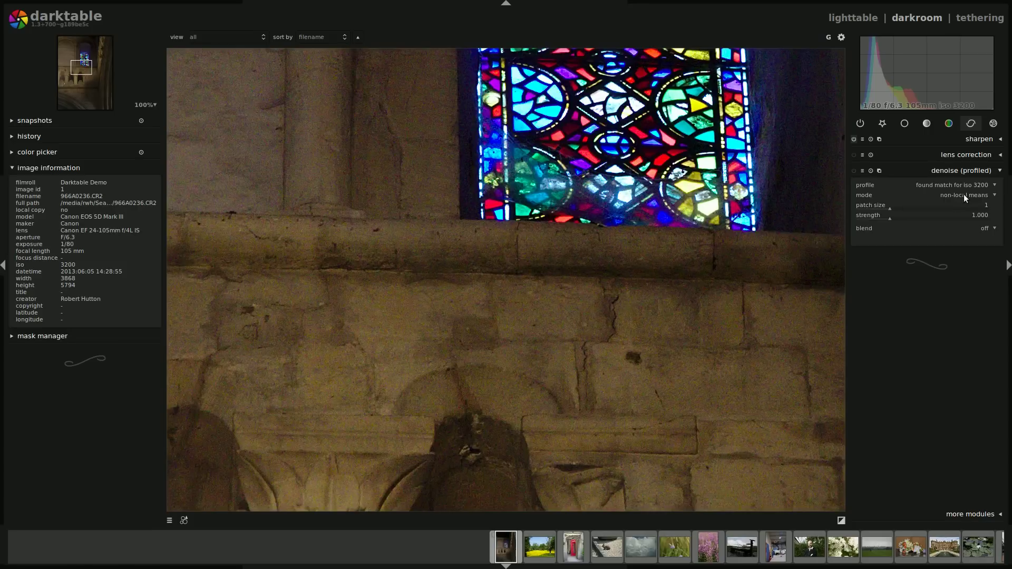
{"action": "left_click", "coordinate": [853, 171]}
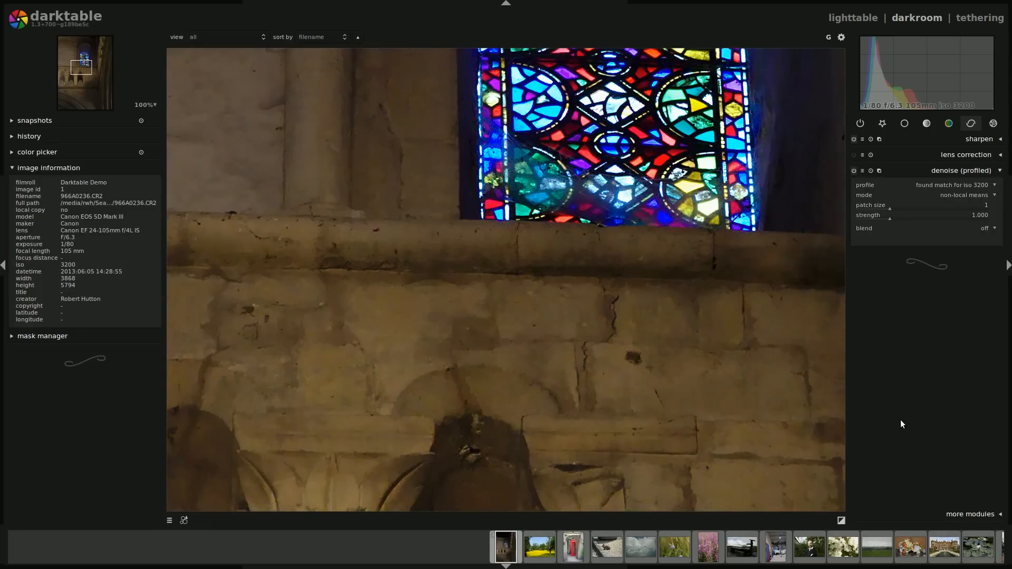
{"action": "mouse_move", "coordinate": [677, 431]}
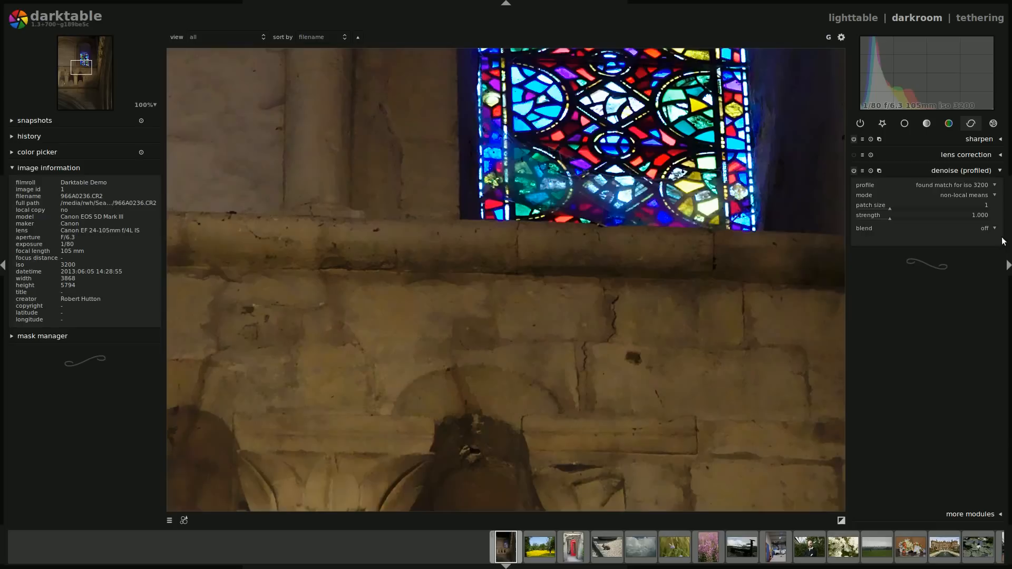
{"action": "left_click", "coordinate": [984, 228]}
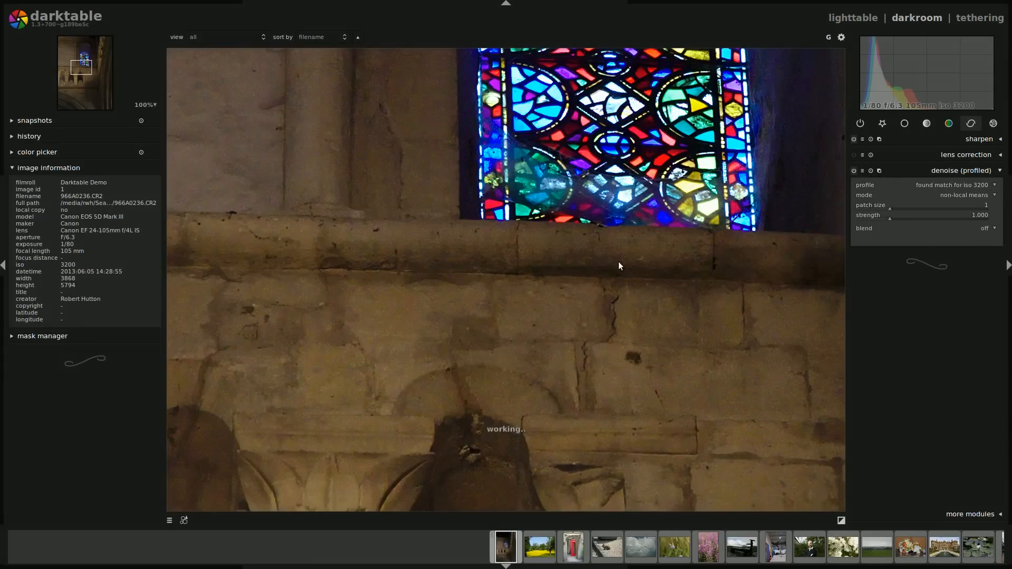
{"action": "mouse_move", "coordinate": [500, 295]}
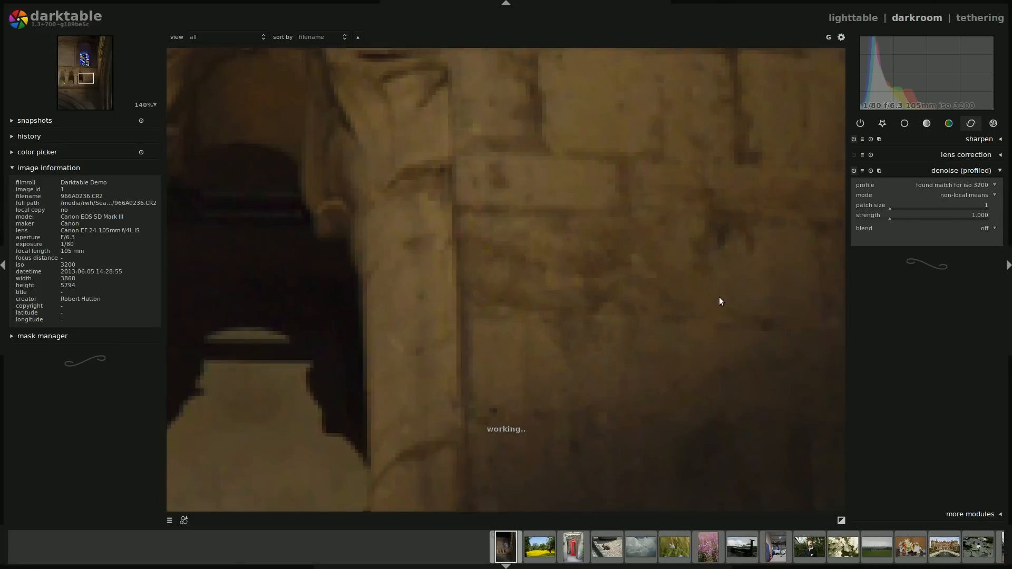
Blend the noise reduction uniformly in normal mode at about 46% opacity
{"action": "left_click", "coordinate": [994, 228]}
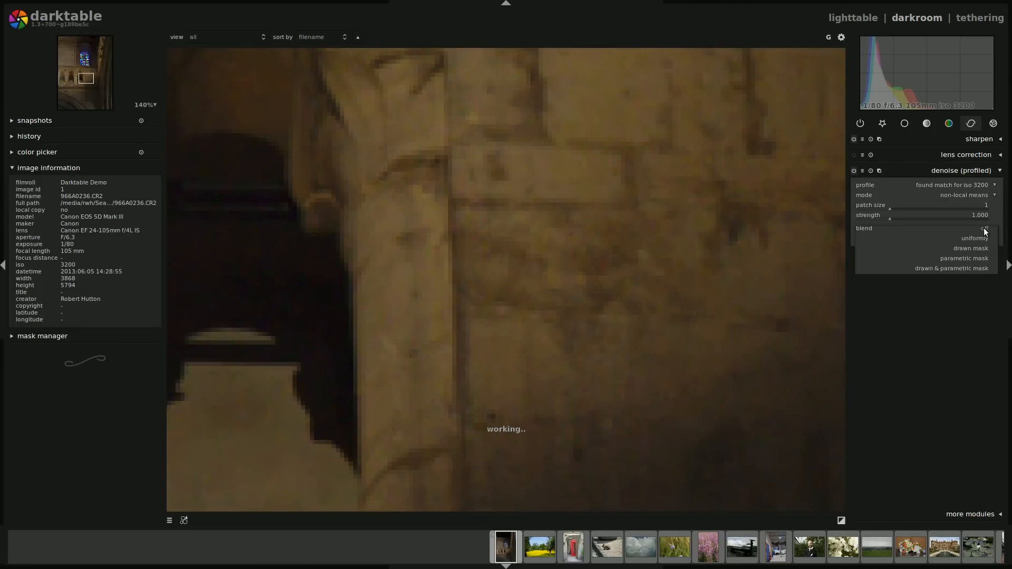
{"action": "left_click", "coordinate": [984, 237]}
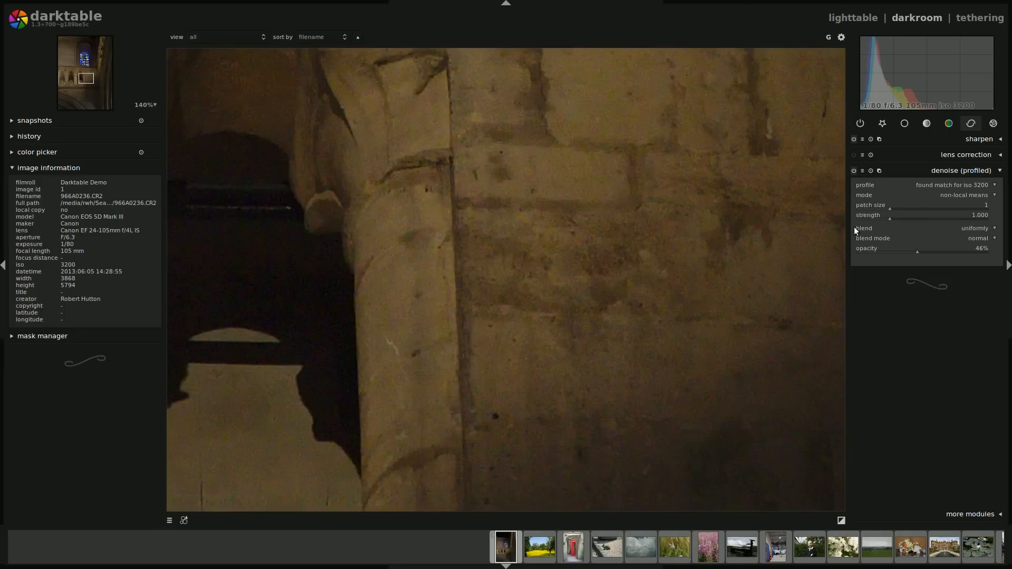
{"action": "left_click", "coordinate": [854, 170]}
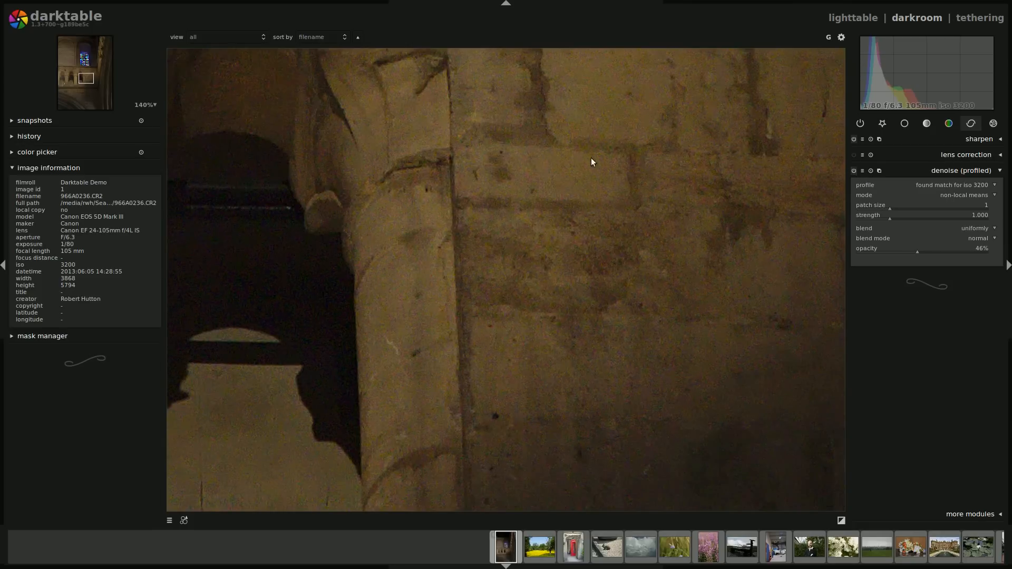
{"action": "mouse_move", "coordinate": [619, 215]}
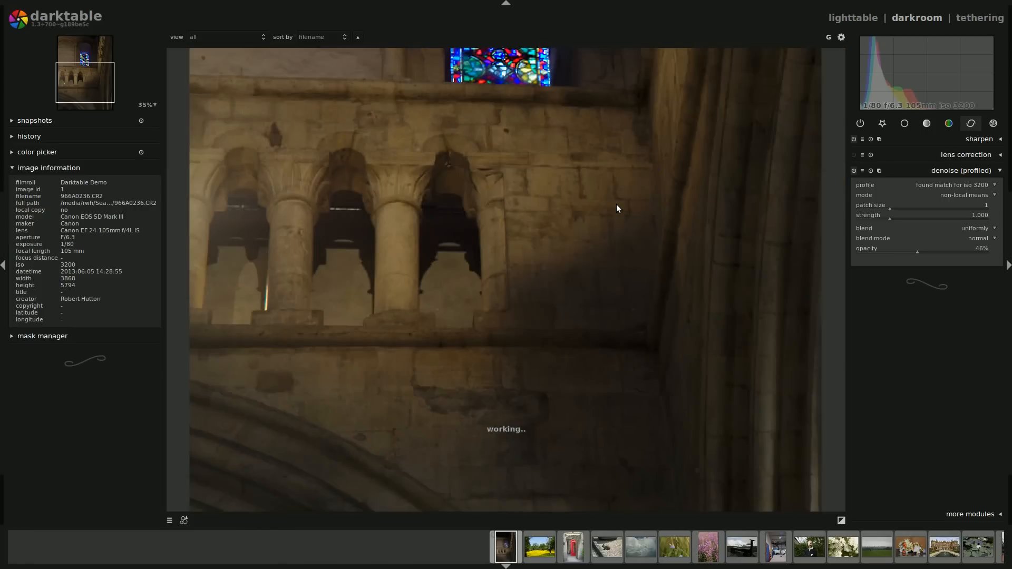
{"action": "scroll", "scroll_direction": "down", "scroll_amount": 3}
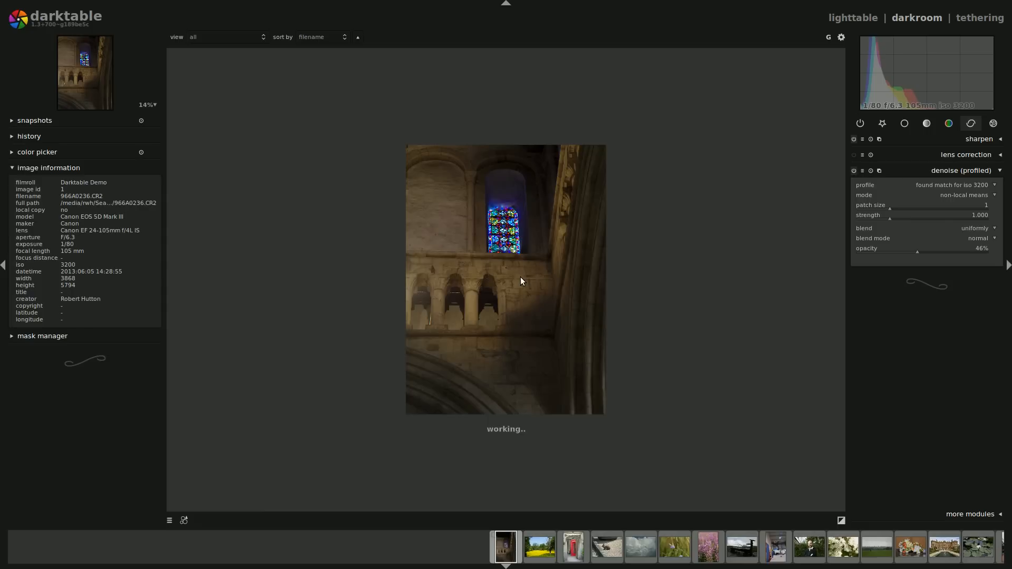
{"action": "mouse_move", "coordinate": [399, 218]}
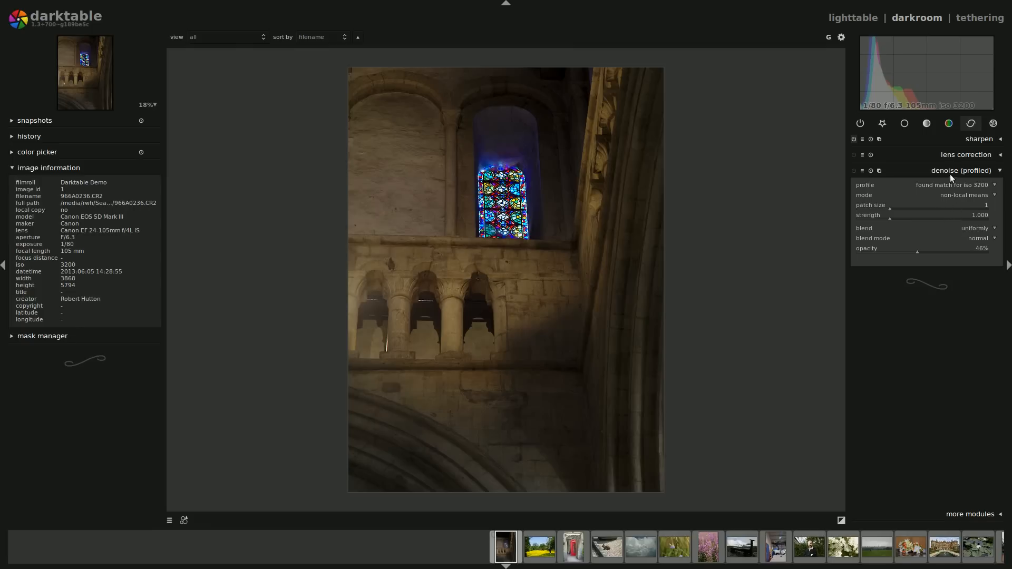
{"action": "mouse_move", "coordinate": [926, 123]}
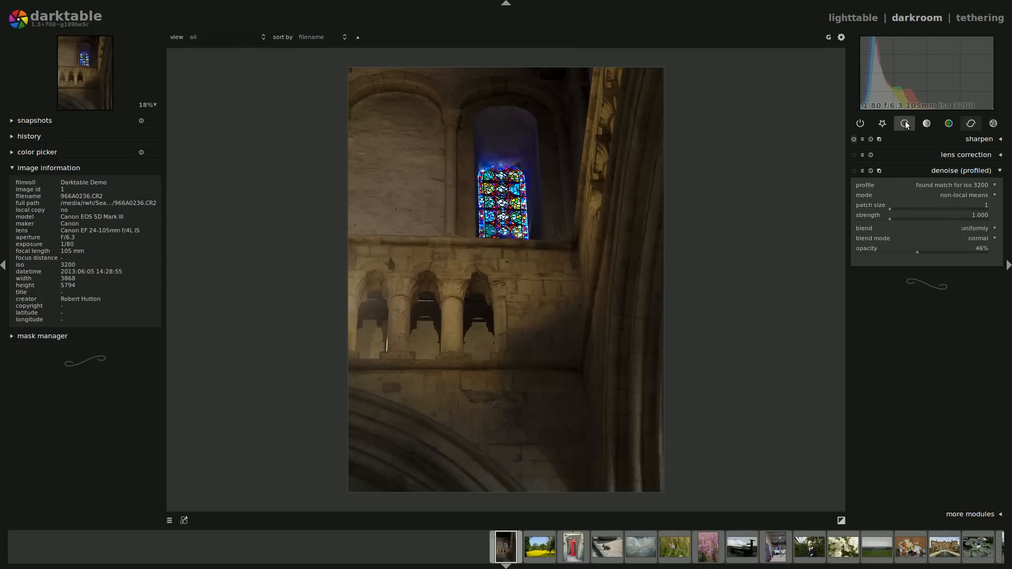
In the tone group, expand tone curve and lift the L curve to brighten the midtones
{"action": "left_click", "coordinate": [904, 123]}
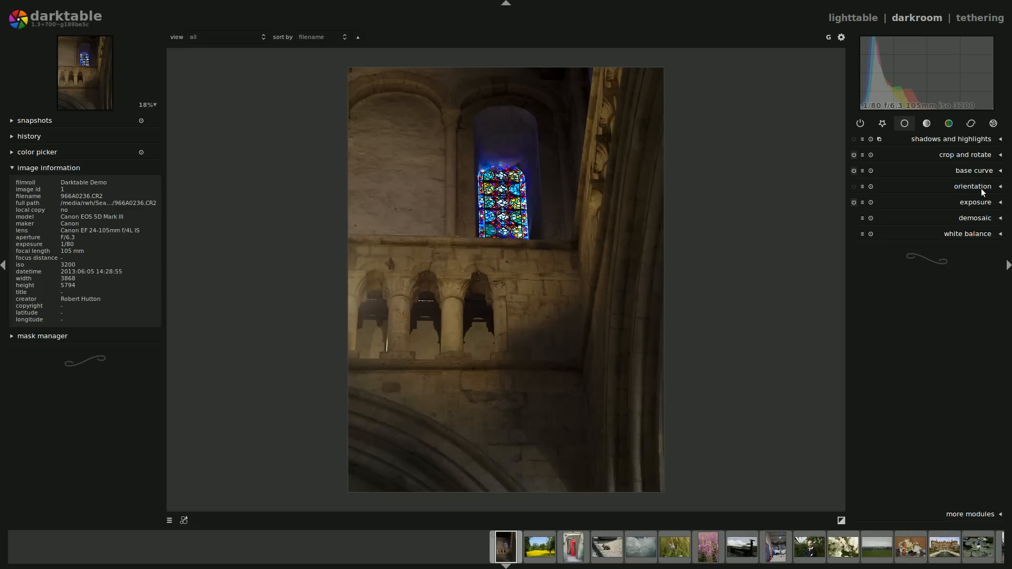
{"action": "mouse_move", "coordinate": [987, 240]}
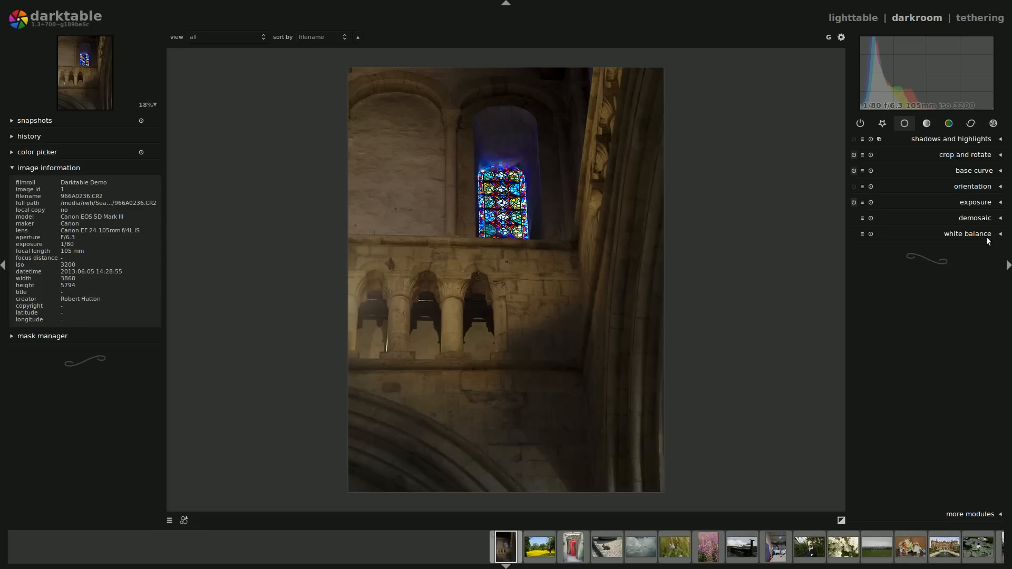
{"action": "mouse_move", "coordinate": [971, 156]}
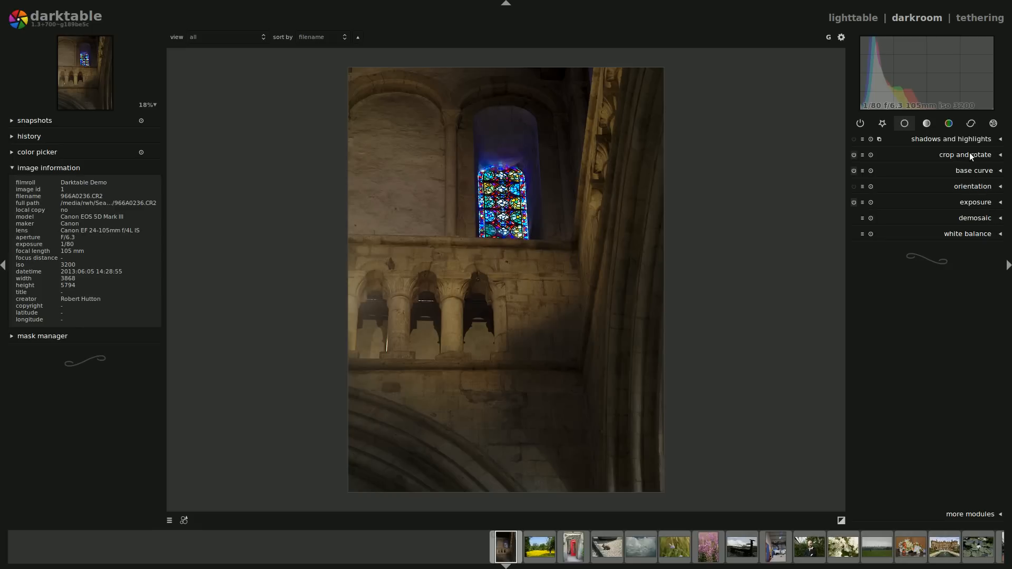
{"action": "left_click", "coordinate": [927, 124]}
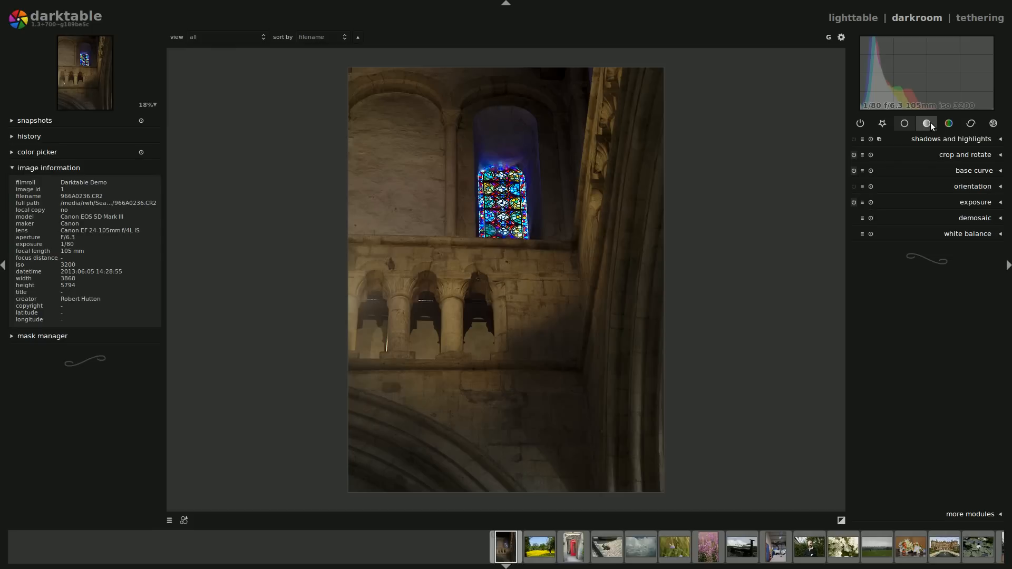
{"action": "left_click", "coordinate": [926, 123]}
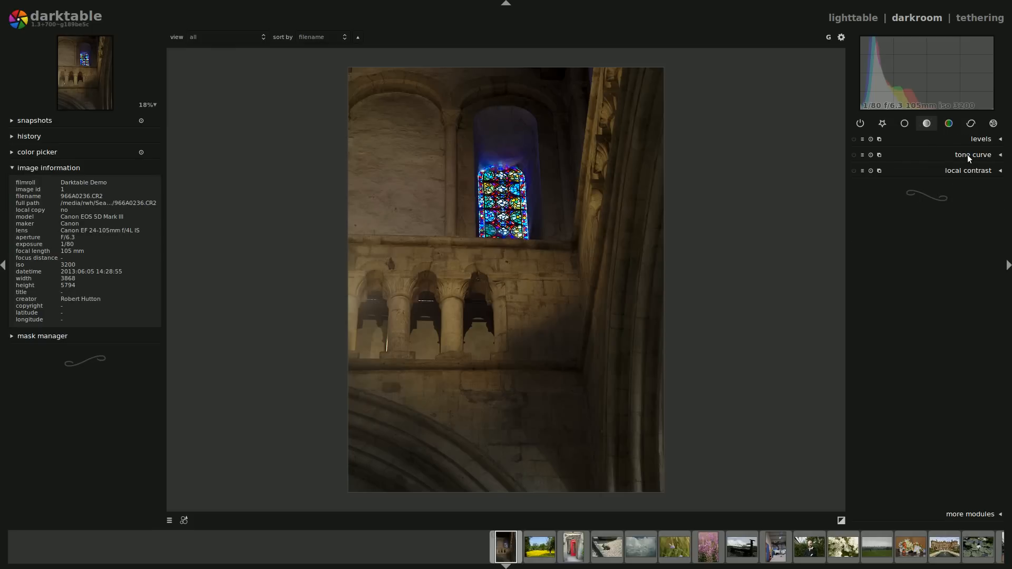
{"action": "left_click", "coordinate": [971, 155]}
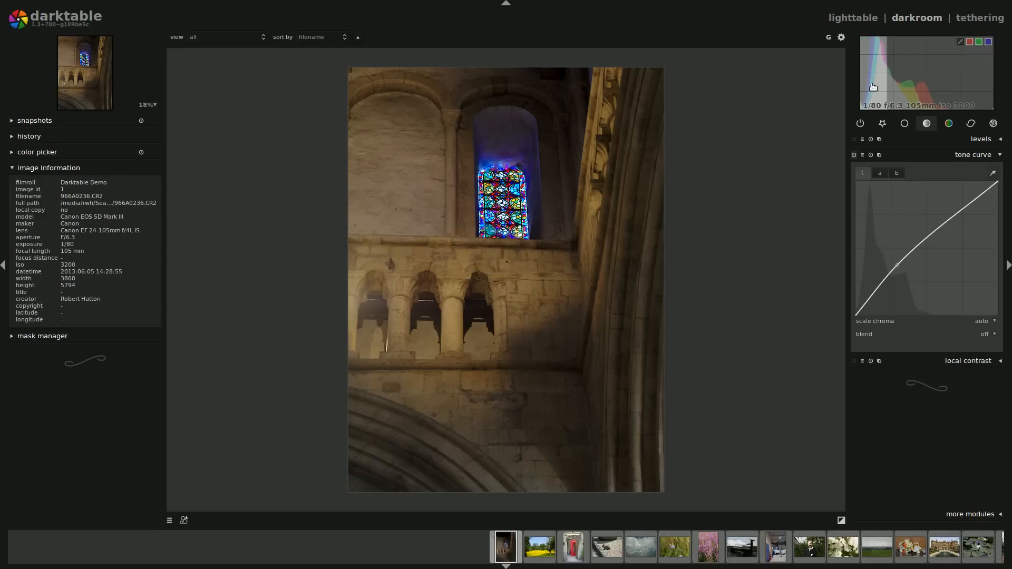
{"action": "mouse_move", "coordinate": [904, 262]}
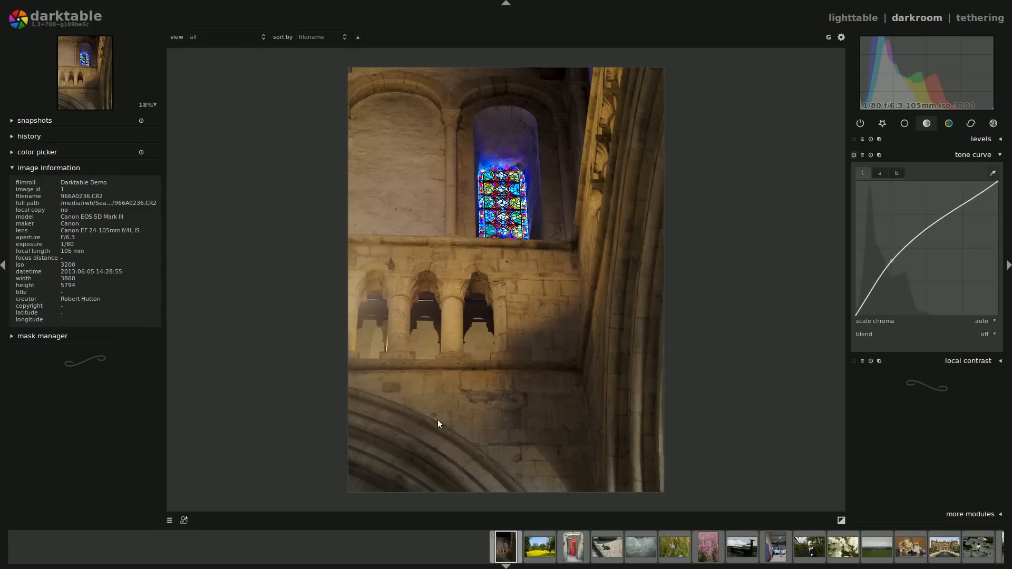
{"action": "mouse_move", "coordinate": [863, 318]}
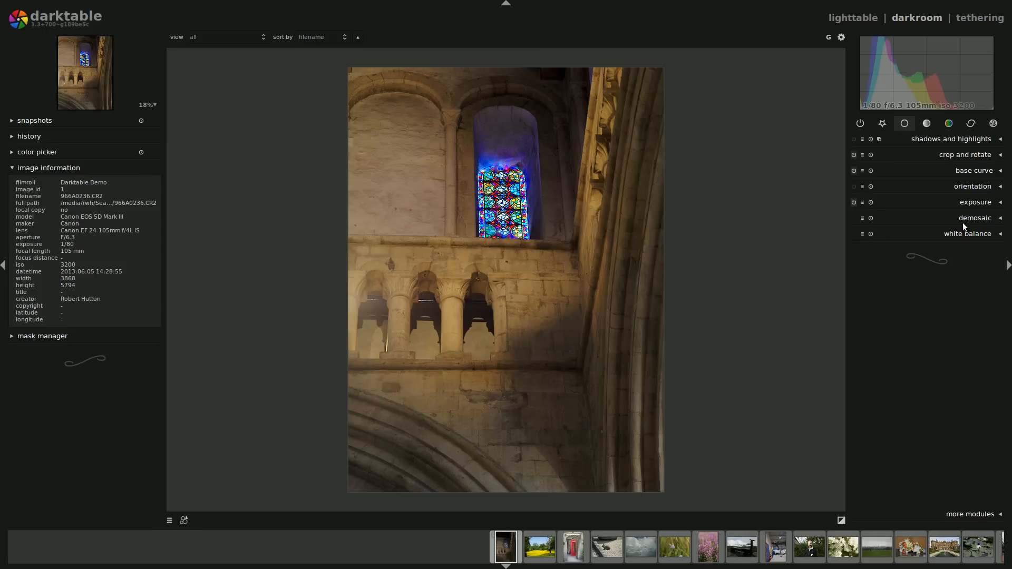
Expand exposure to confirm black level 0.008 at 0.00 EV
{"action": "left_click", "coordinate": [976, 202]}
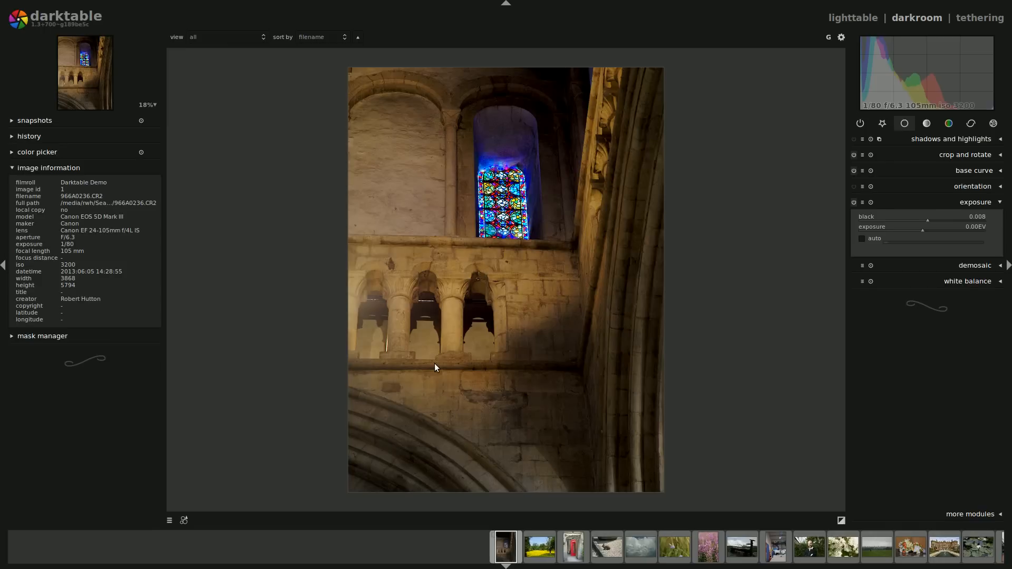
{"action": "mouse_move", "coordinate": [859, 41]}
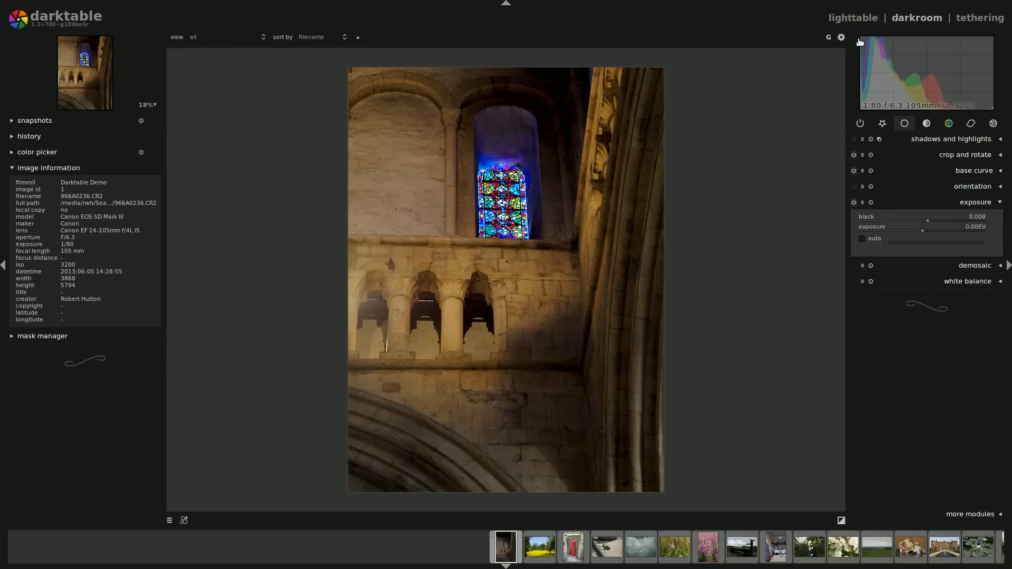
{"action": "mouse_move", "coordinate": [853, 18]}
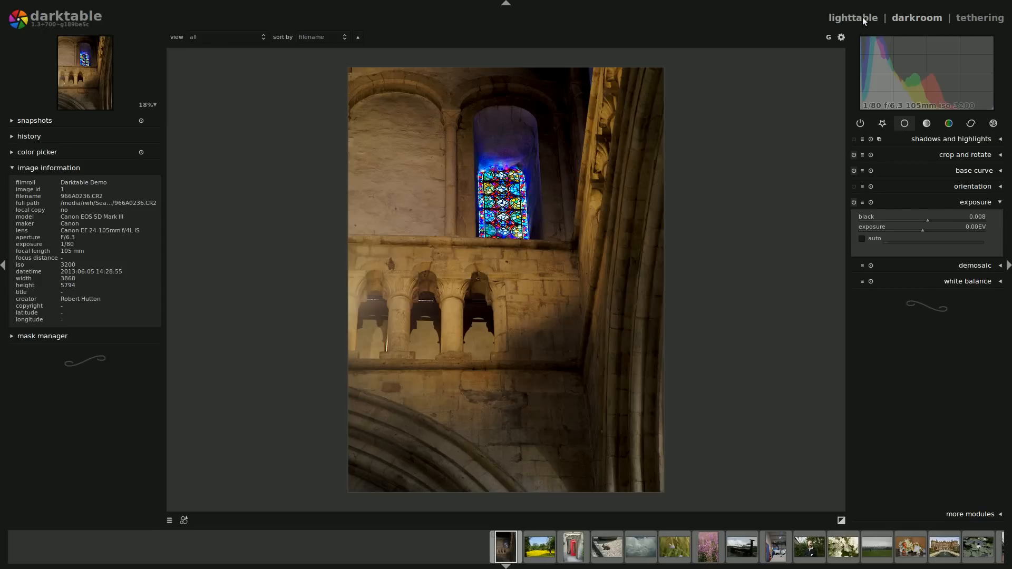
On the lighttable, select the cathedral photo and bring up the export settings
{"action": "left_click", "coordinate": [853, 18]}
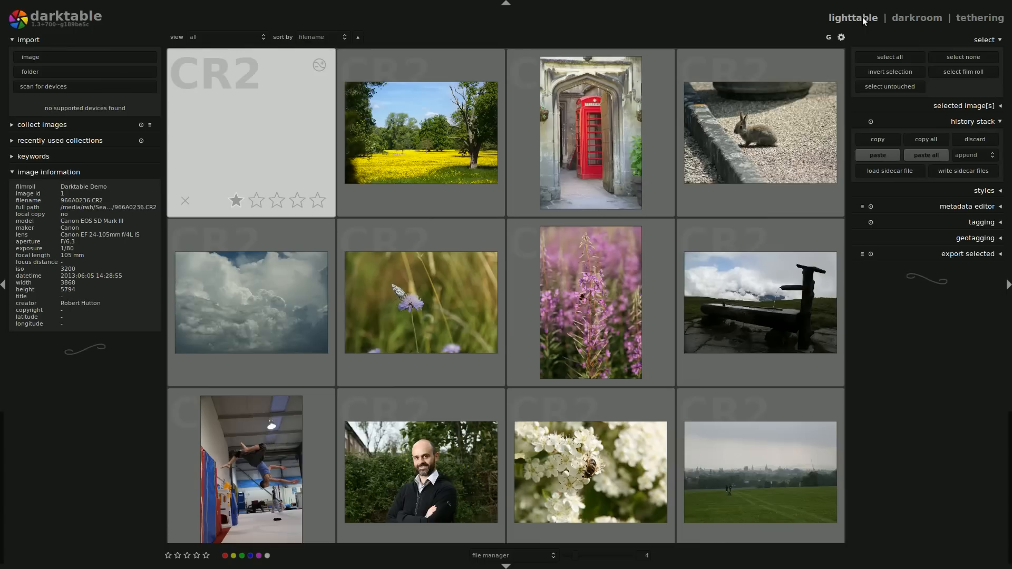
{"action": "left_click", "coordinate": [251, 133]}
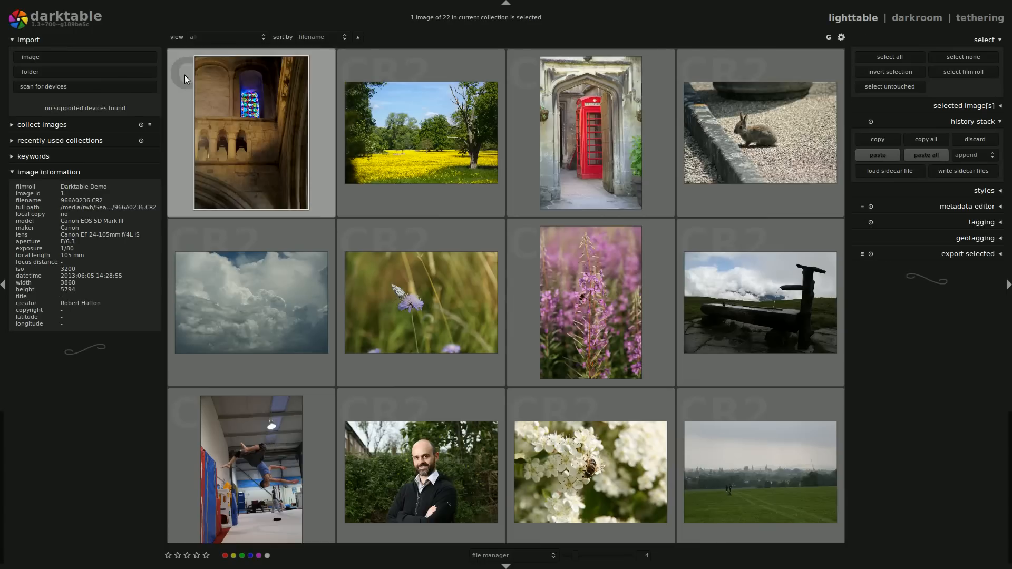
{"action": "left_click", "coordinate": [968, 254]}
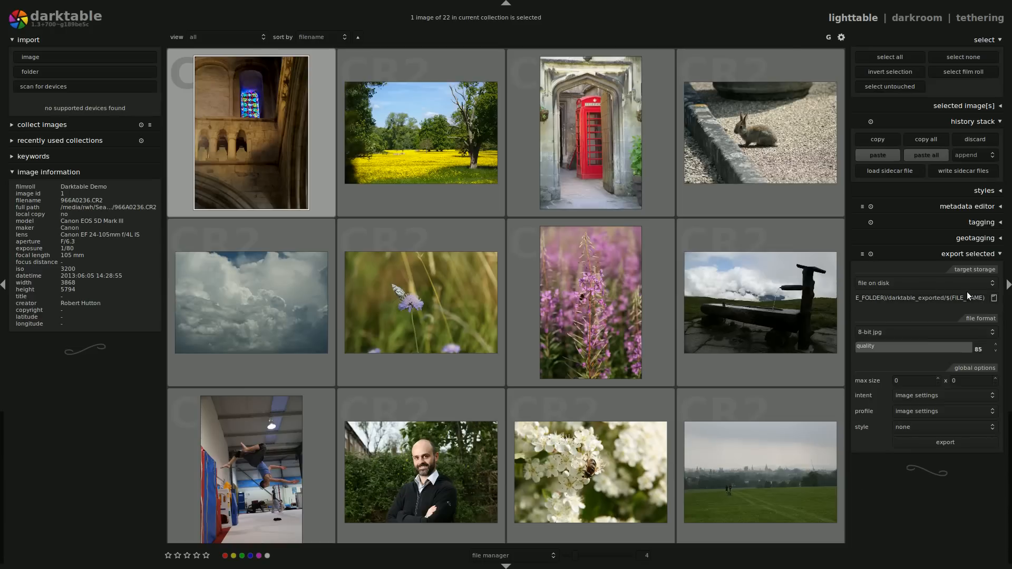
Export it to disk as an 8-bit JPEG at quality 85 with no size limit
{"action": "left_click", "coordinate": [942, 332]}
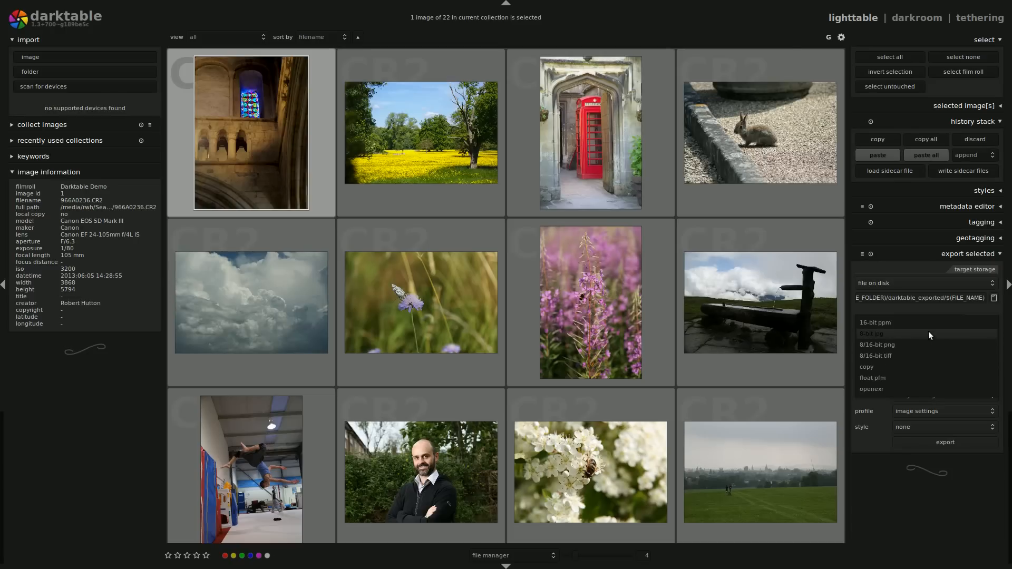
{"action": "left_click", "coordinate": [870, 334]}
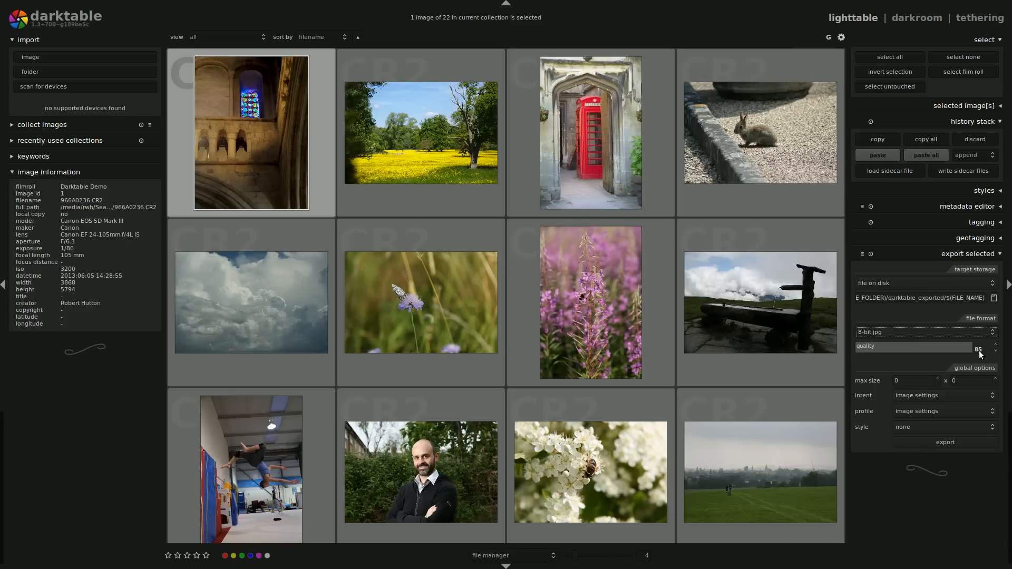
{"action": "left_click", "coordinate": [997, 347]}
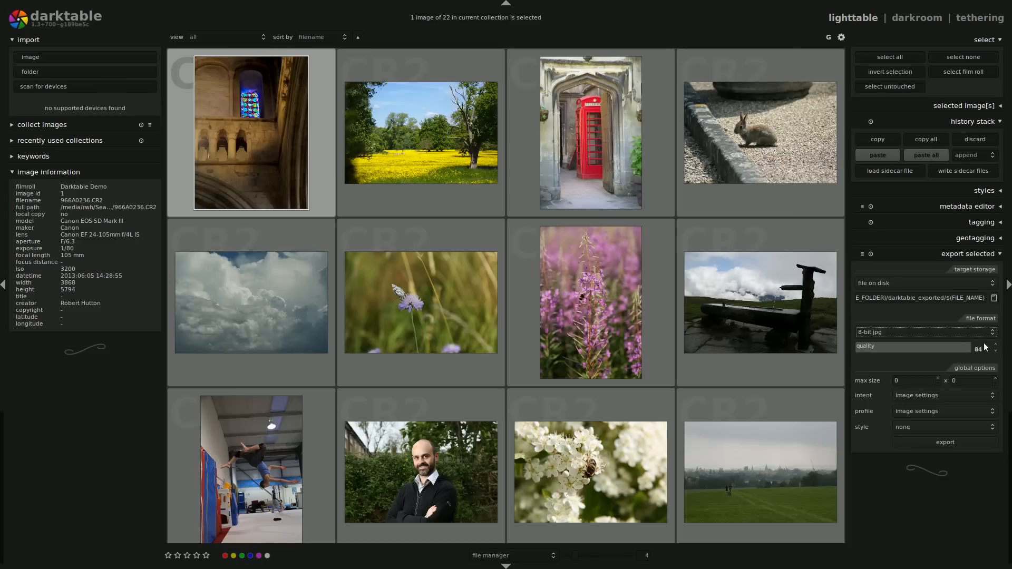
{"action": "left_click", "coordinate": [993, 344]}
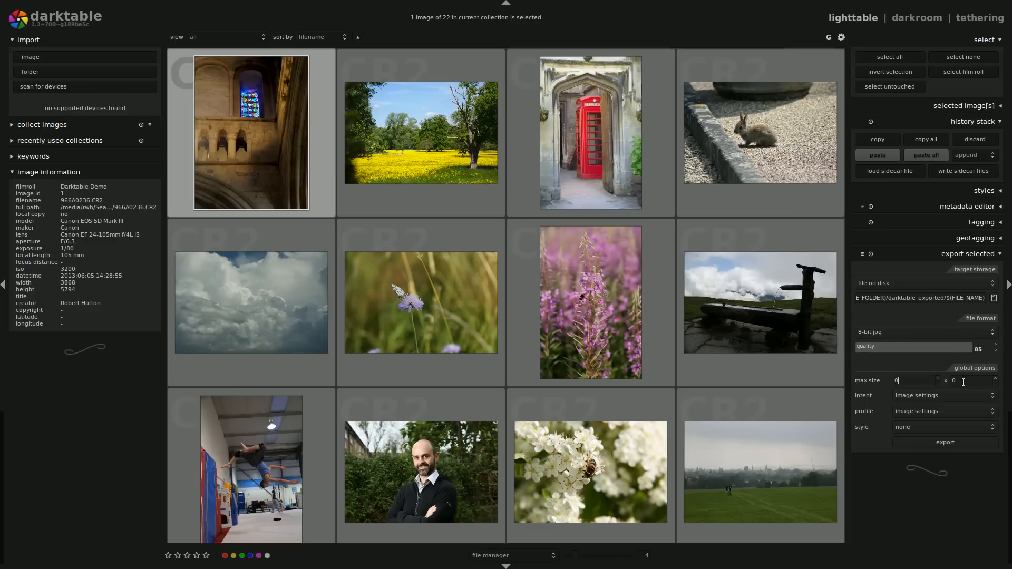
{"action": "mouse_move", "coordinate": [961, 381]}
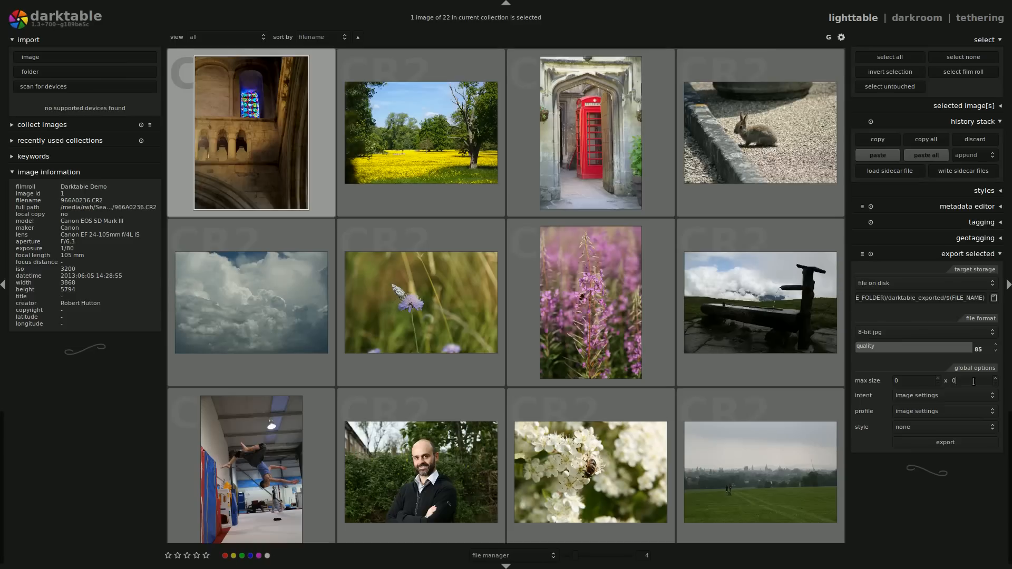
{"action": "mouse_move", "coordinate": [962, 381]}
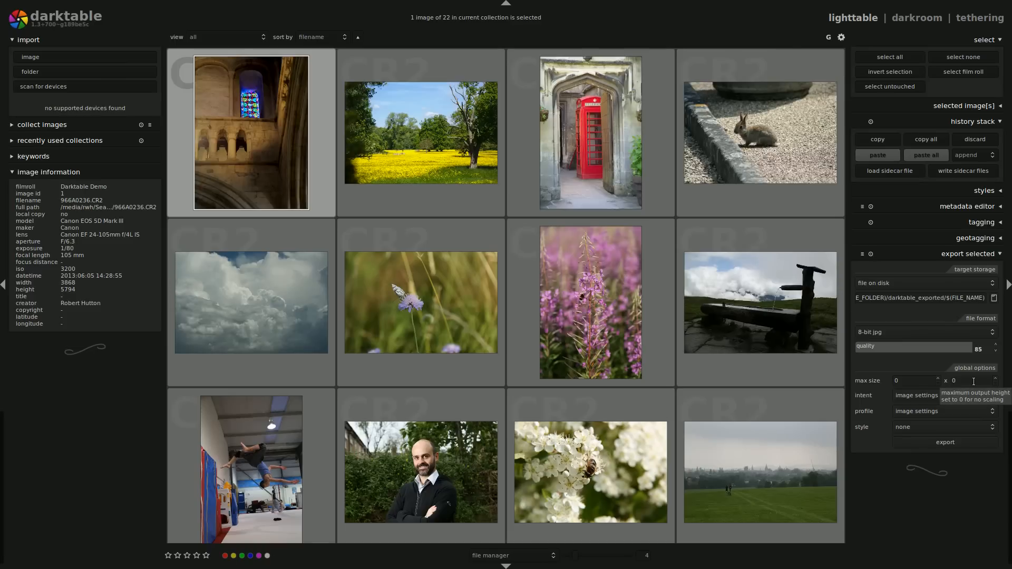
{"action": "mouse_move", "coordinate": [953, 381]}
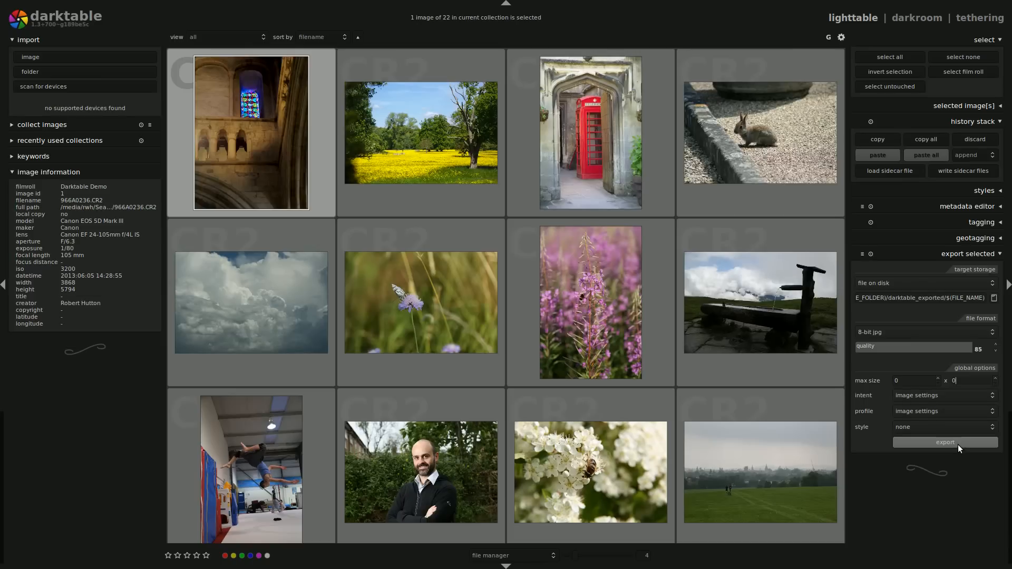
{"action": "mouse_move", "coordinate": [945, 442]}
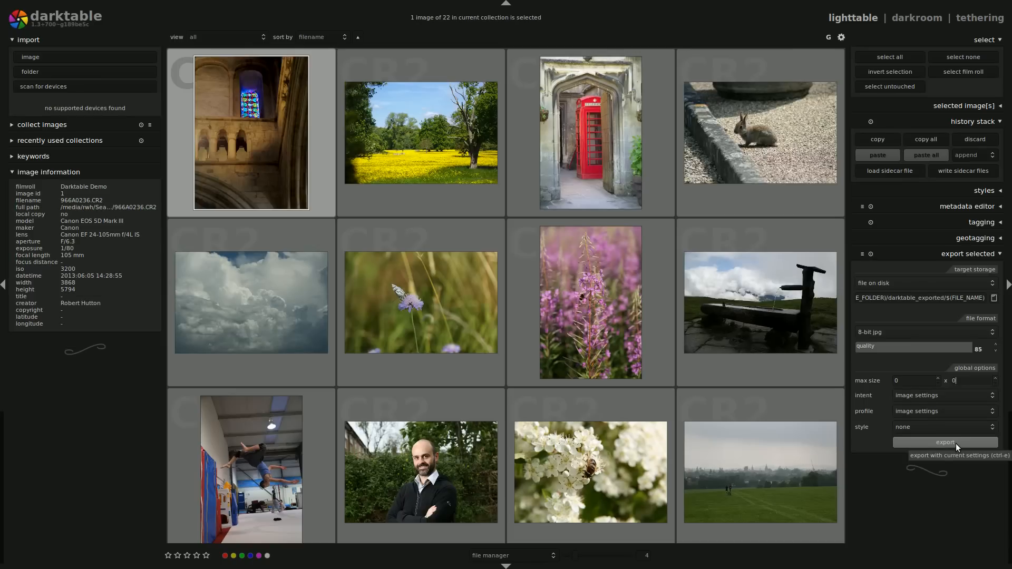
{"action": "left_click", "coordinate": [944, 441]}
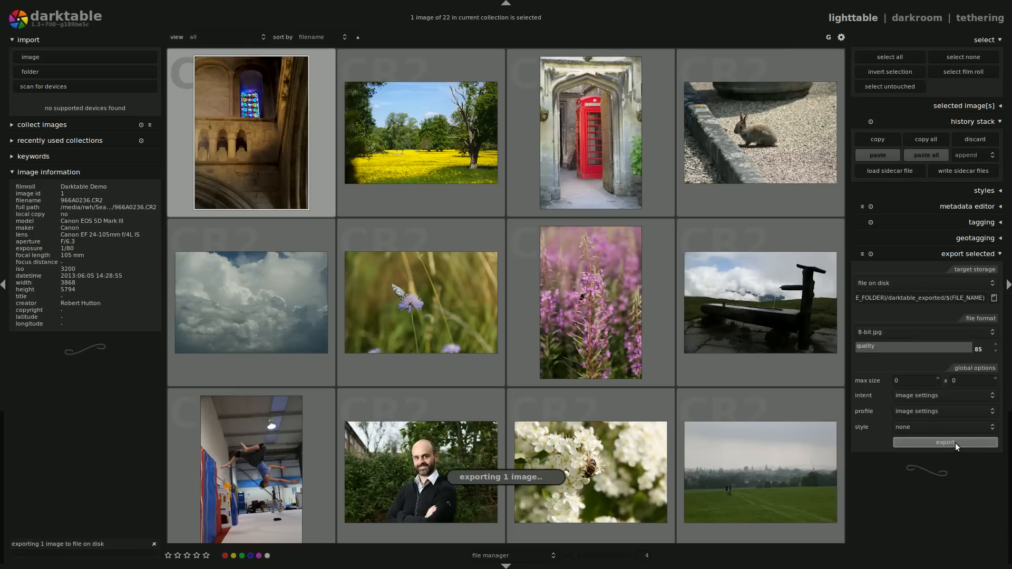
In Nautilus' Darktable Demo folder, select 966A0236.CR2.xmp and view it as text in gedit
{"action": "left_click", "coordinate": [944, 442]}
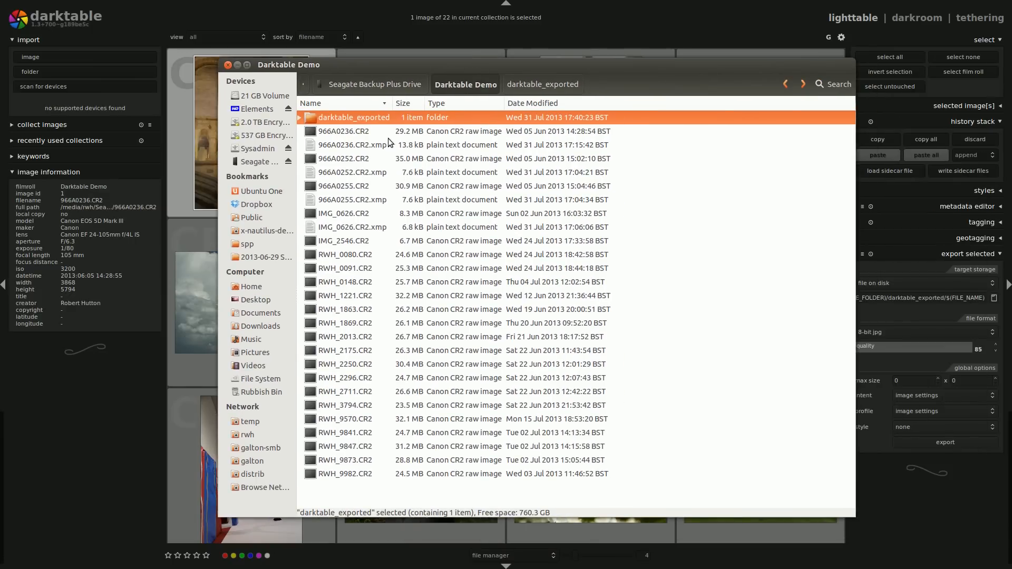
{"action": "left_click", "coordinate": [342, 131]}
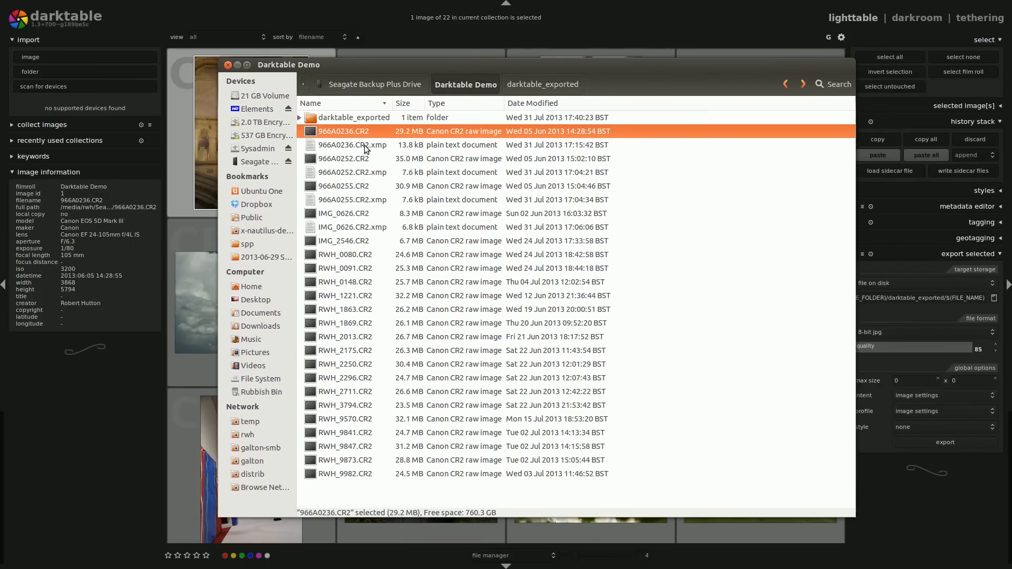
{"action": "left_click", "coordinate": [352, 145]}
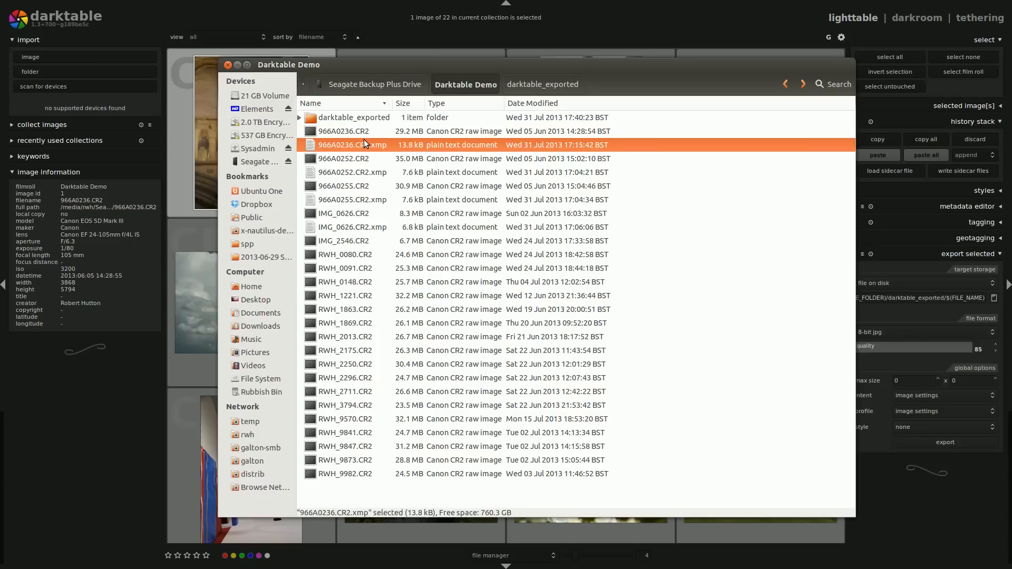
{"action": "mouse_move", "coordinate": [378, 151]}
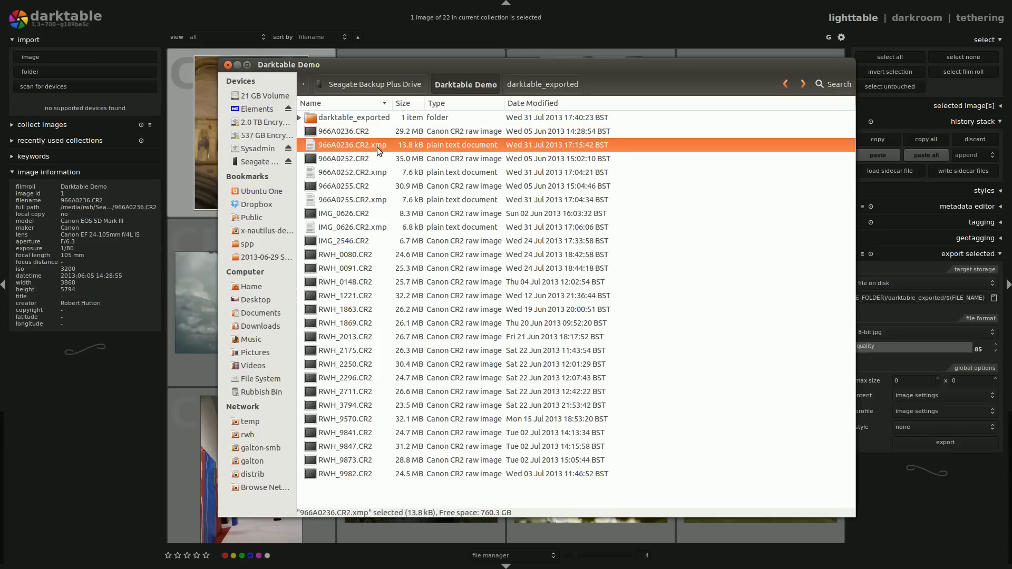
{"action": "mouse_move", "coordinate": [590, 215]}
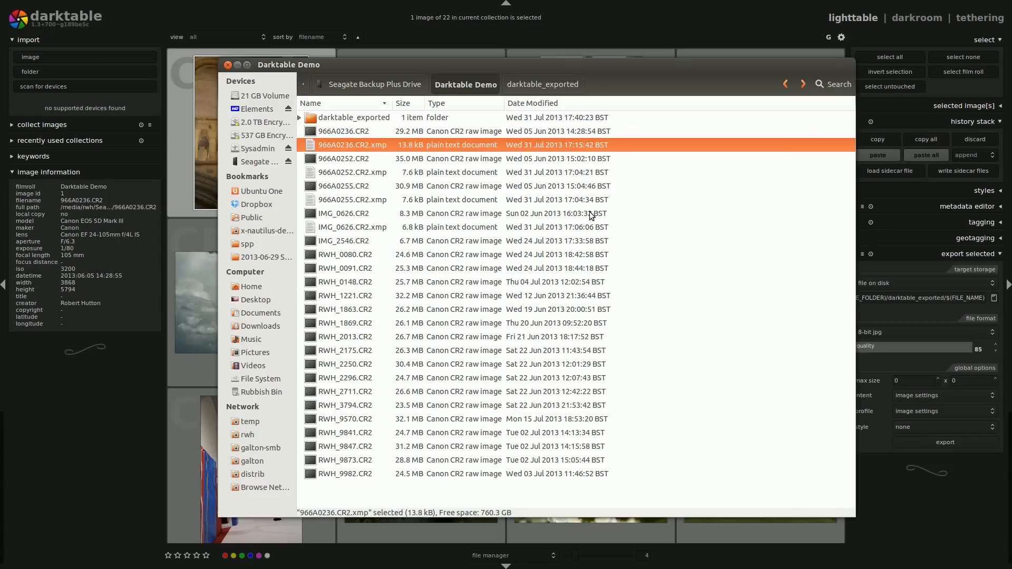
{"action": "mouse_move", "coordinate": [310, 209]}
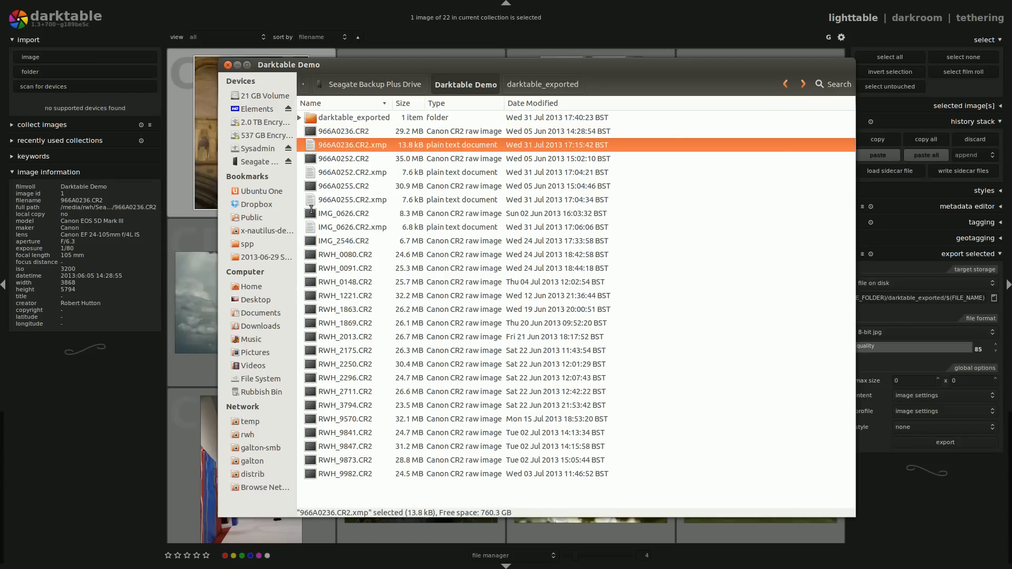
{"action": "double_click", "coordinate": [351, 144]}
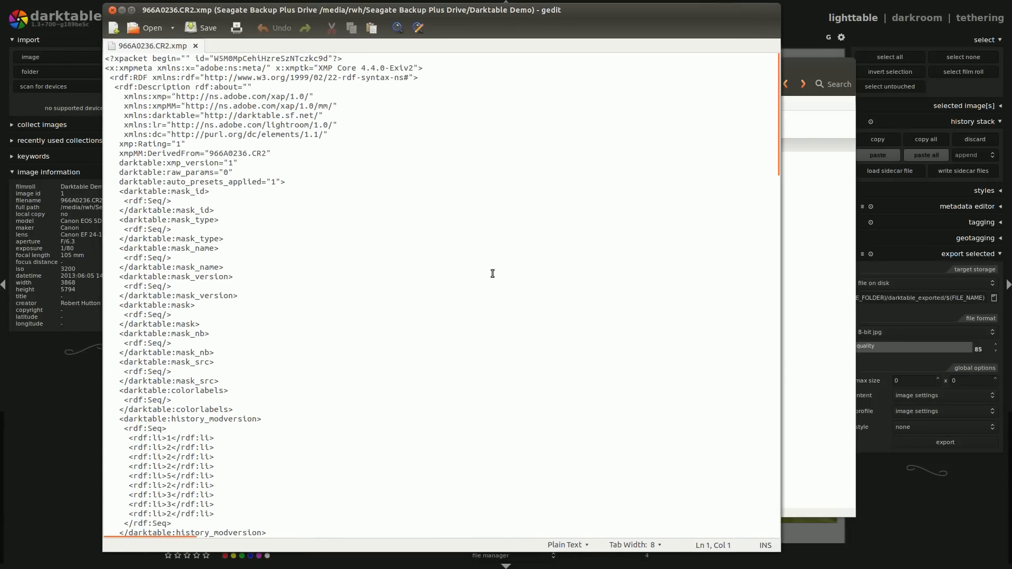
Scroll through the sidecar's recorded edit history
{"action": "scroll", "scroll_direction": "down", "scroll_amount": 3}
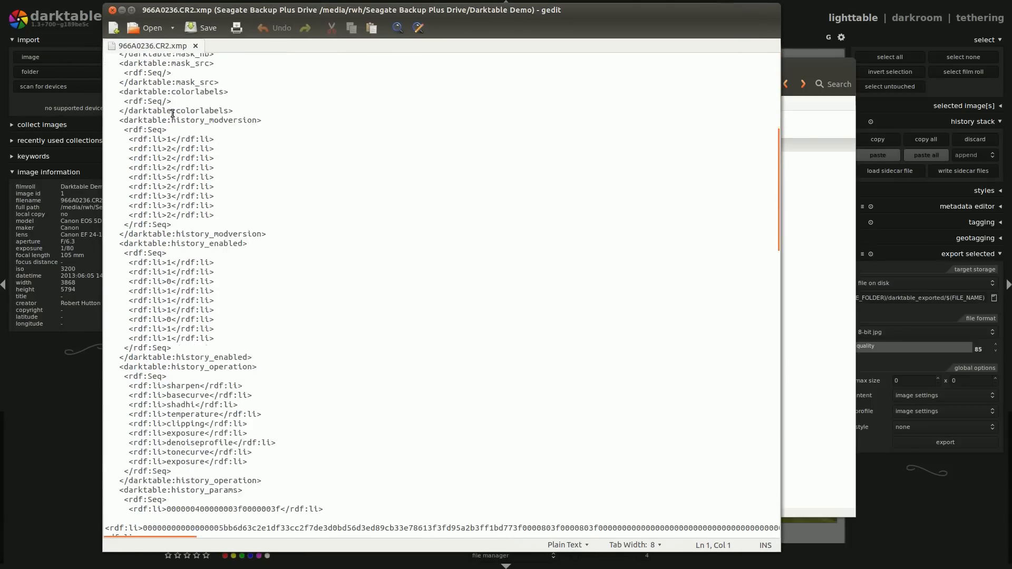
{"action": "scroll", "scroll_direction": "down", "scroll_amount": 3}
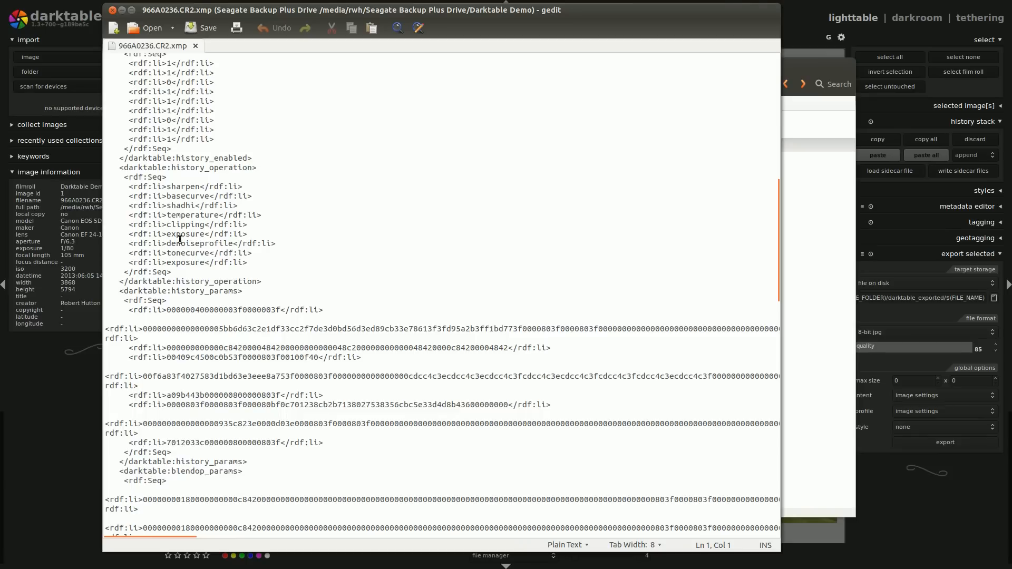
{"action": "scroll", "scroll_direction": "up", "scroll_amount": 3}
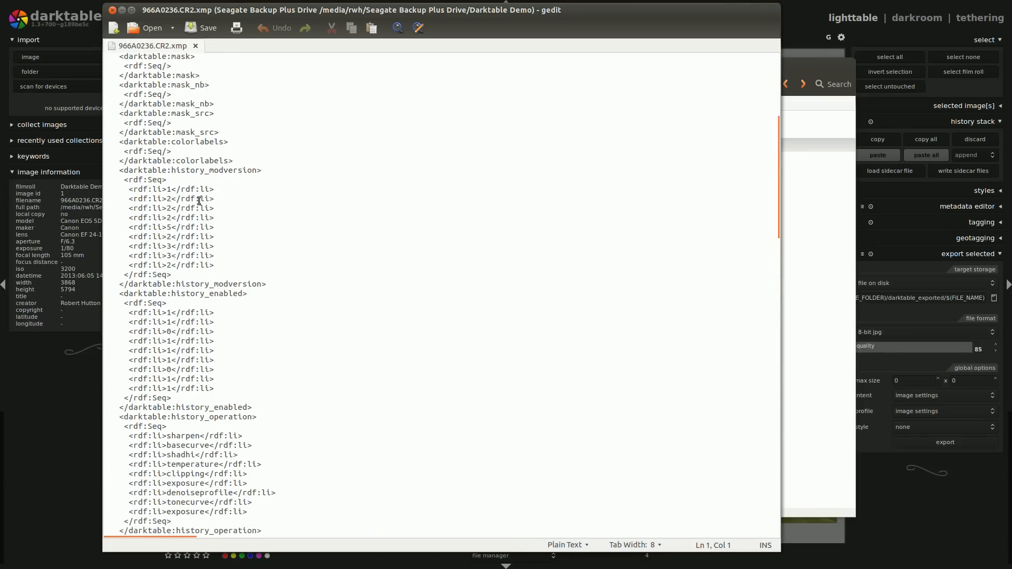
{"action": "scroll", "scroll_direction": "down", "scroll_amount": 3}
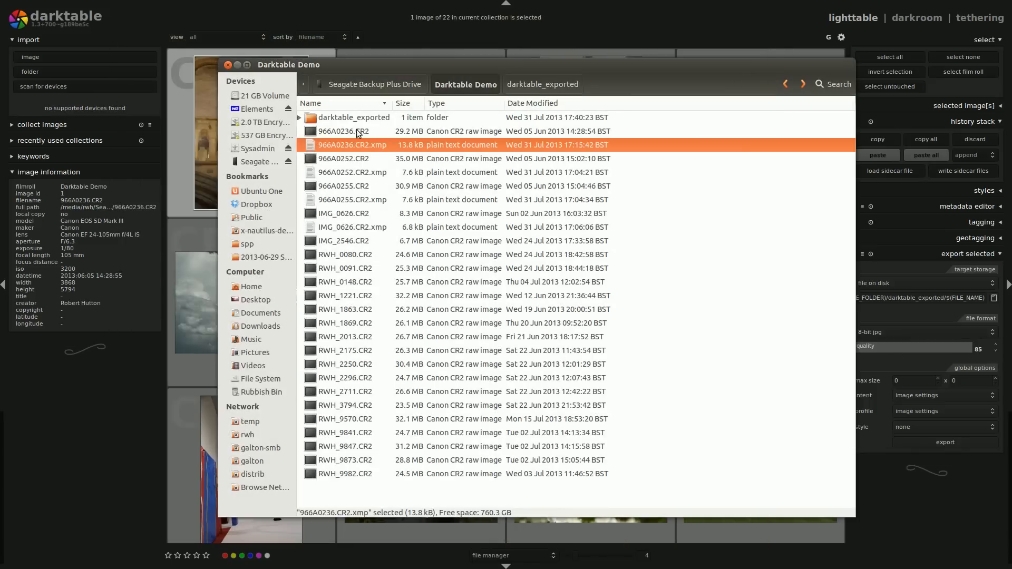
In darktable_exported, view 966A0236.jpg full size in Geeqie to check the result
{"action": "double_click", "coordinate": [353, 118]}
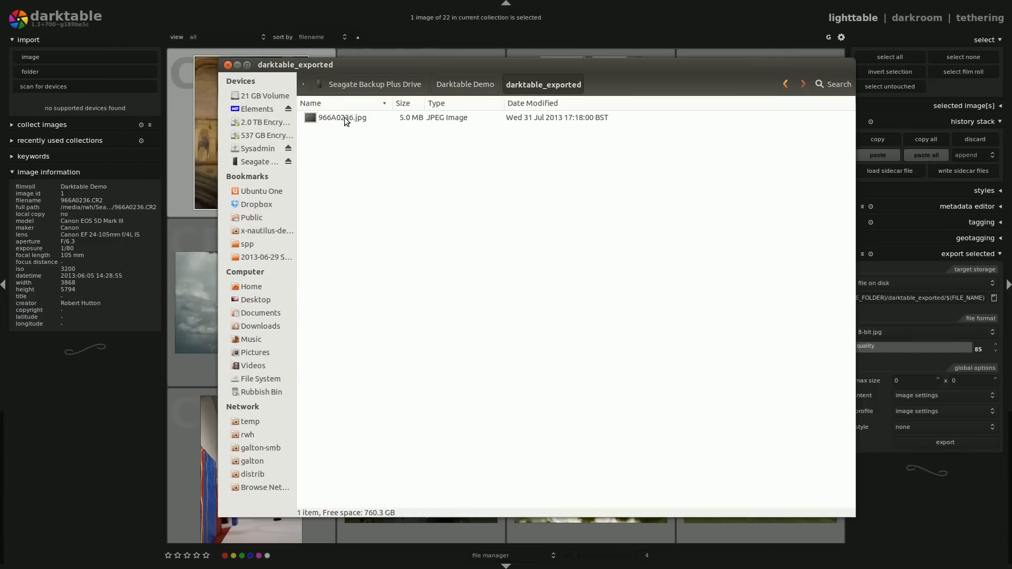
{"action": "mouse_move", "coordinate": [347, 126]}
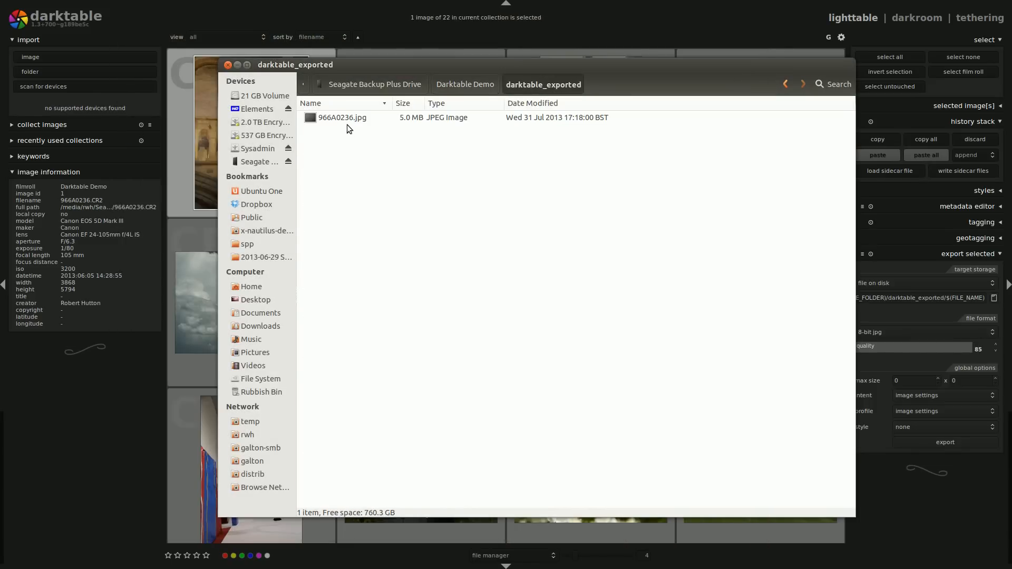
{"action": "left_click", "coordinate": [341, 118]}
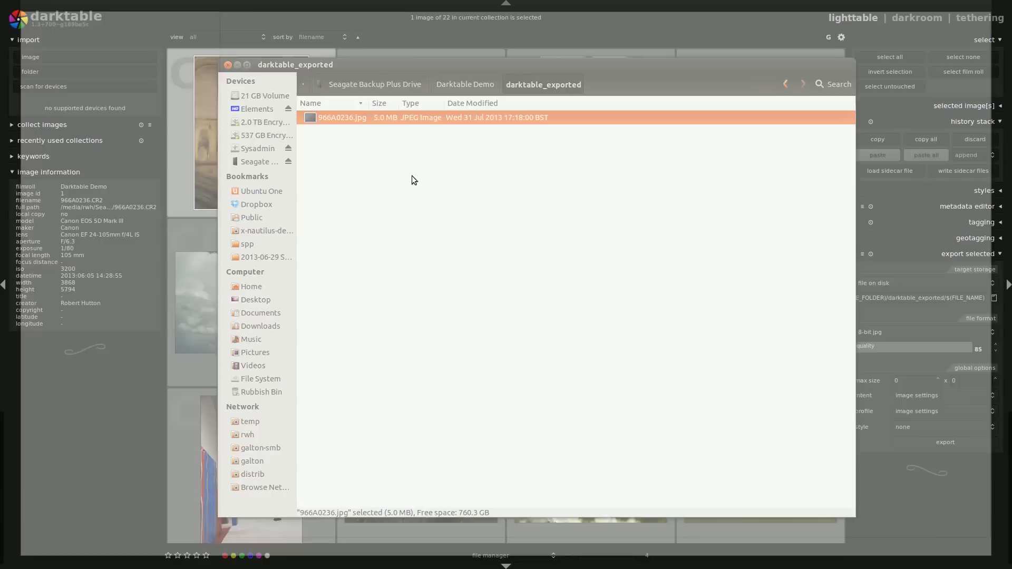
{"action": "double_click", "coordinate": [341, 117]}
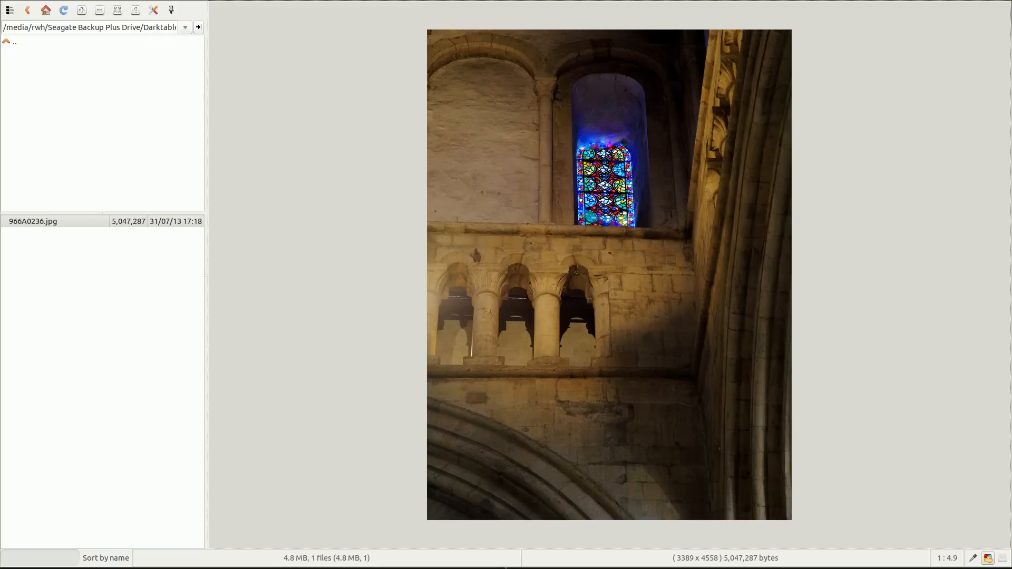
{"action": "mouse_move", "coordinate": [833, 265]}
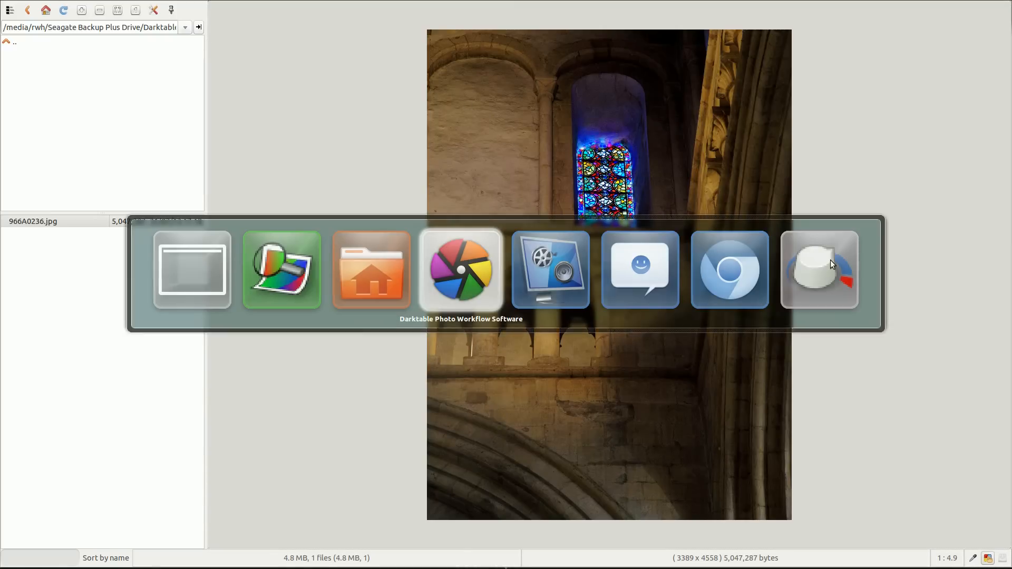
Return to darktable's lighttable and preview the butterfly shot RWH_0080 large
{"action": "left_click", "coordinate": [461, 268]}
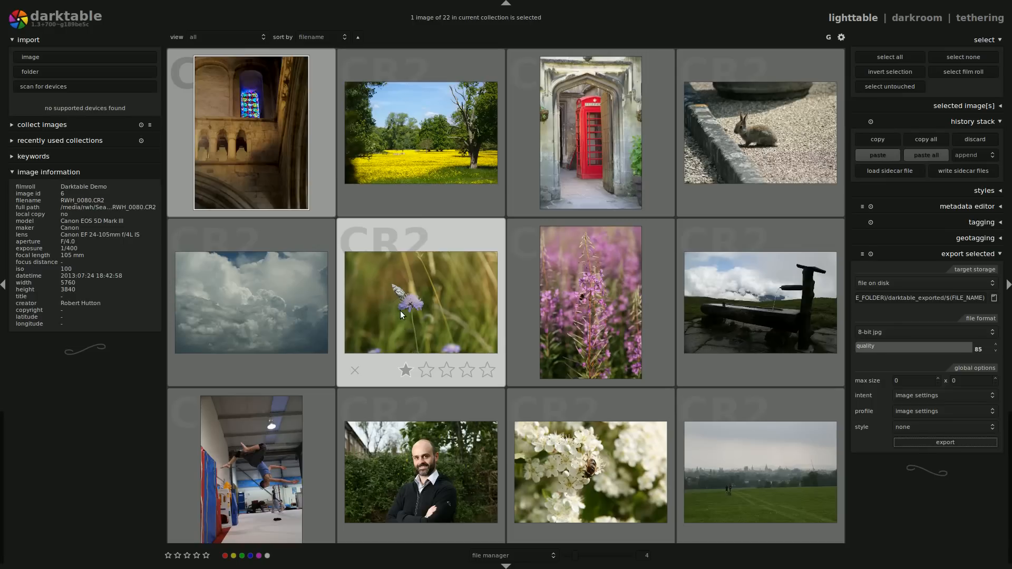
{"action": "double_click", "coordinate": [421, 302]}
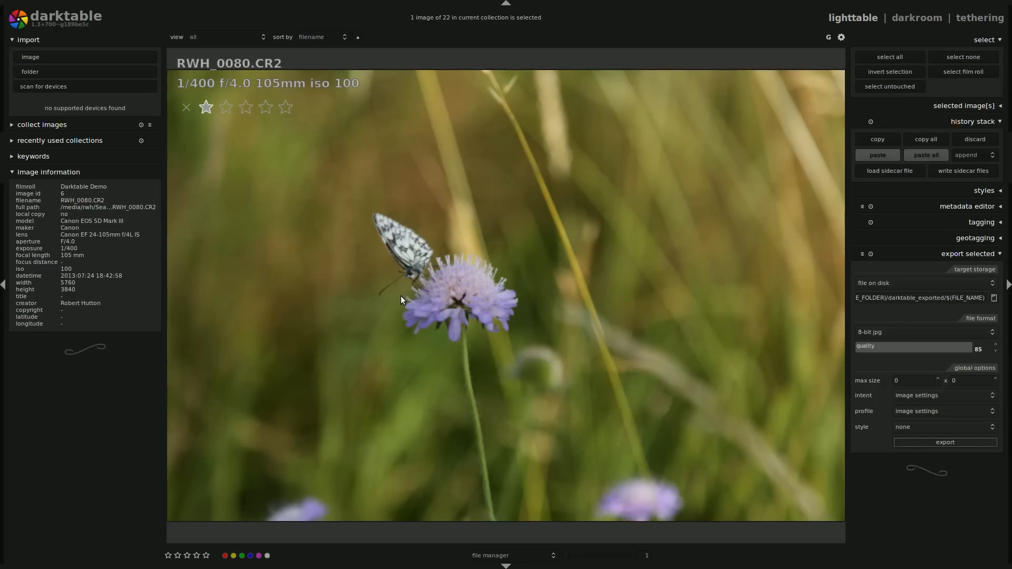